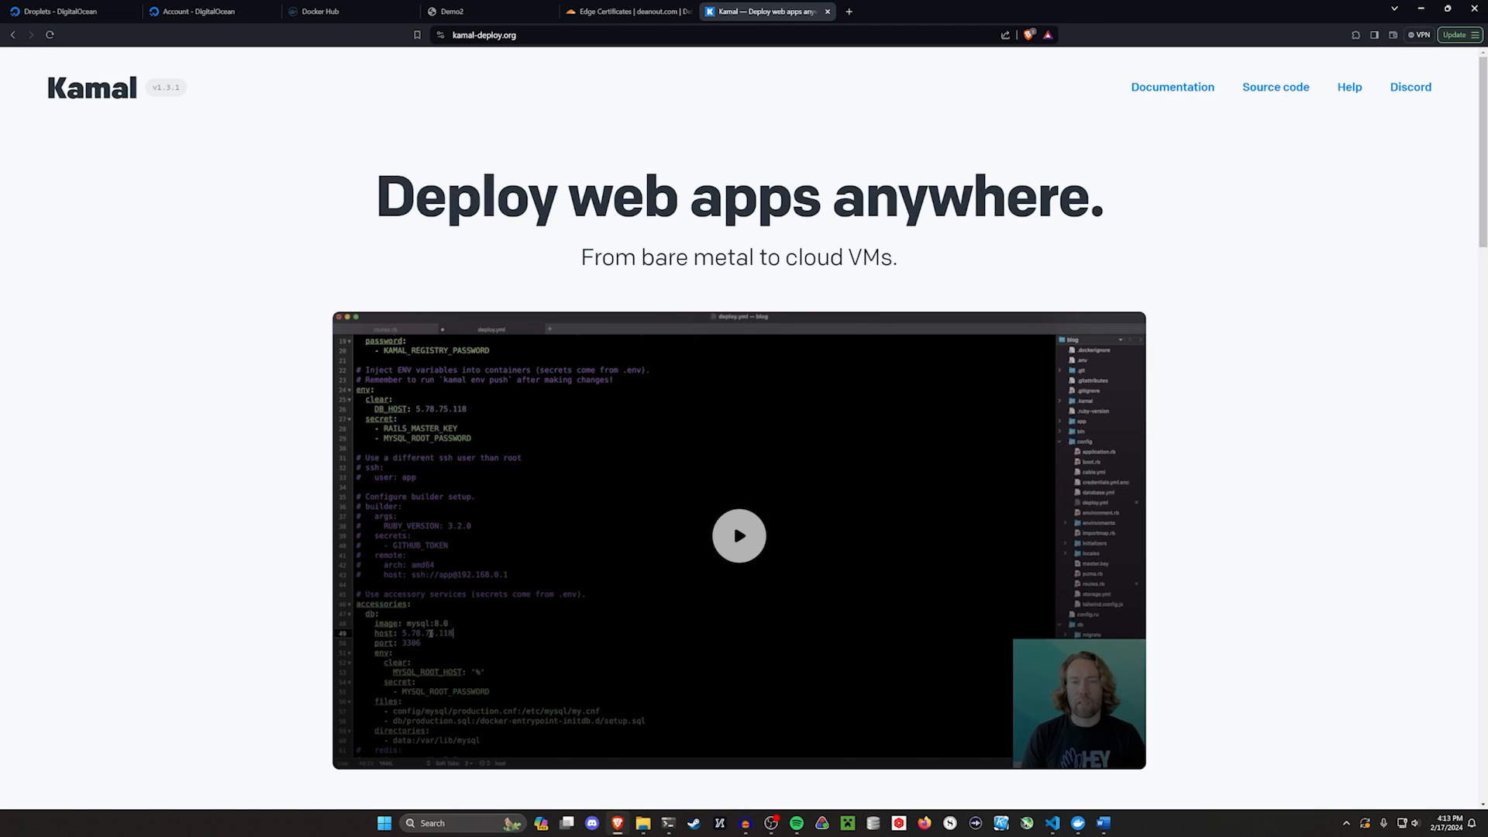
{"action": "mouse_move", "coordinate": [1149, 10]}
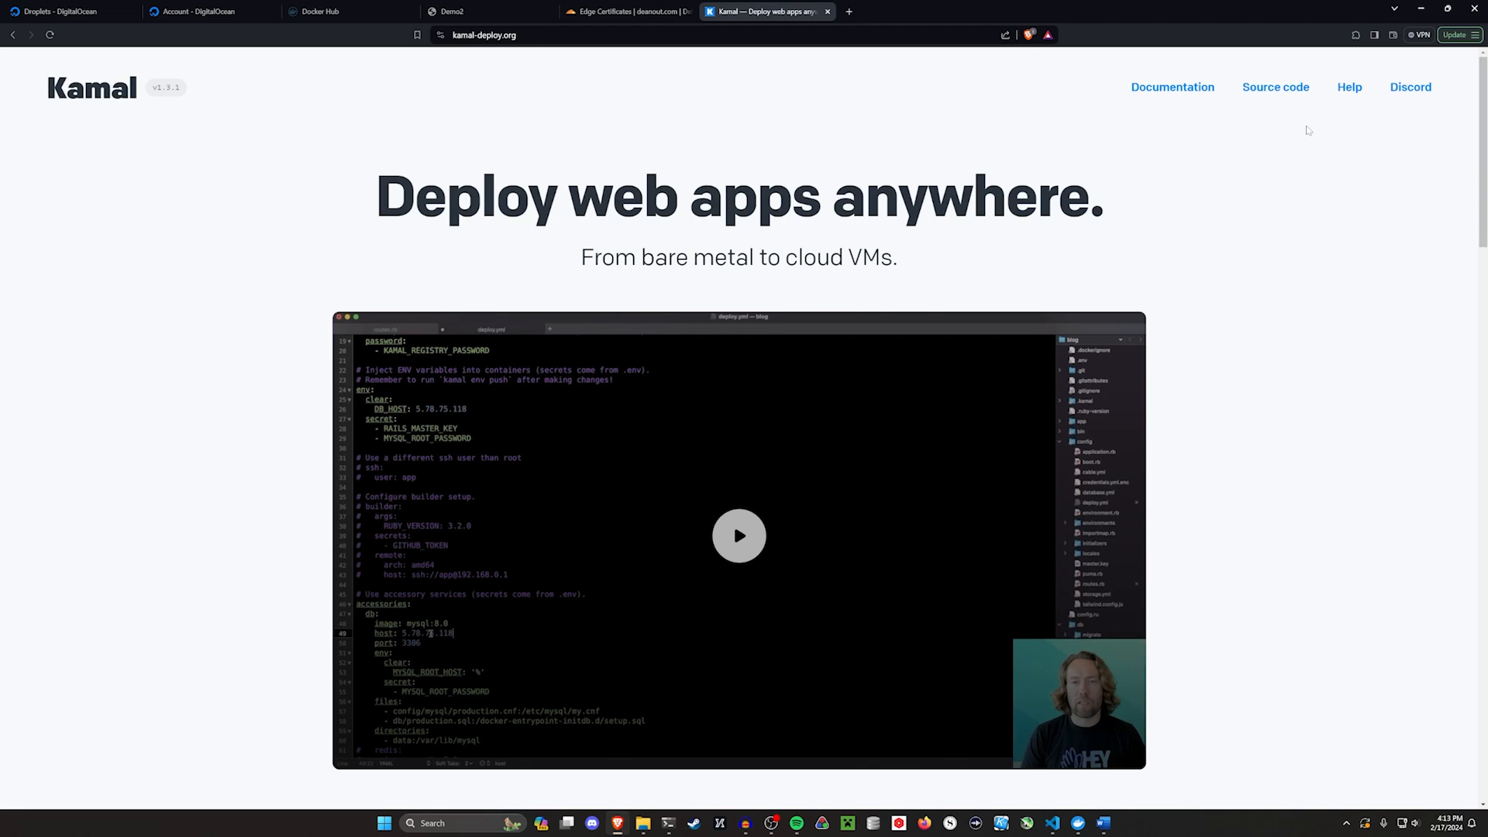
Step: Switch to the Cloudflare tab showing SSL/TLS > Edge Certificates for deanout.com
{"action": "scroll", "scroll_direction": "down", "scroll_amount": 3}
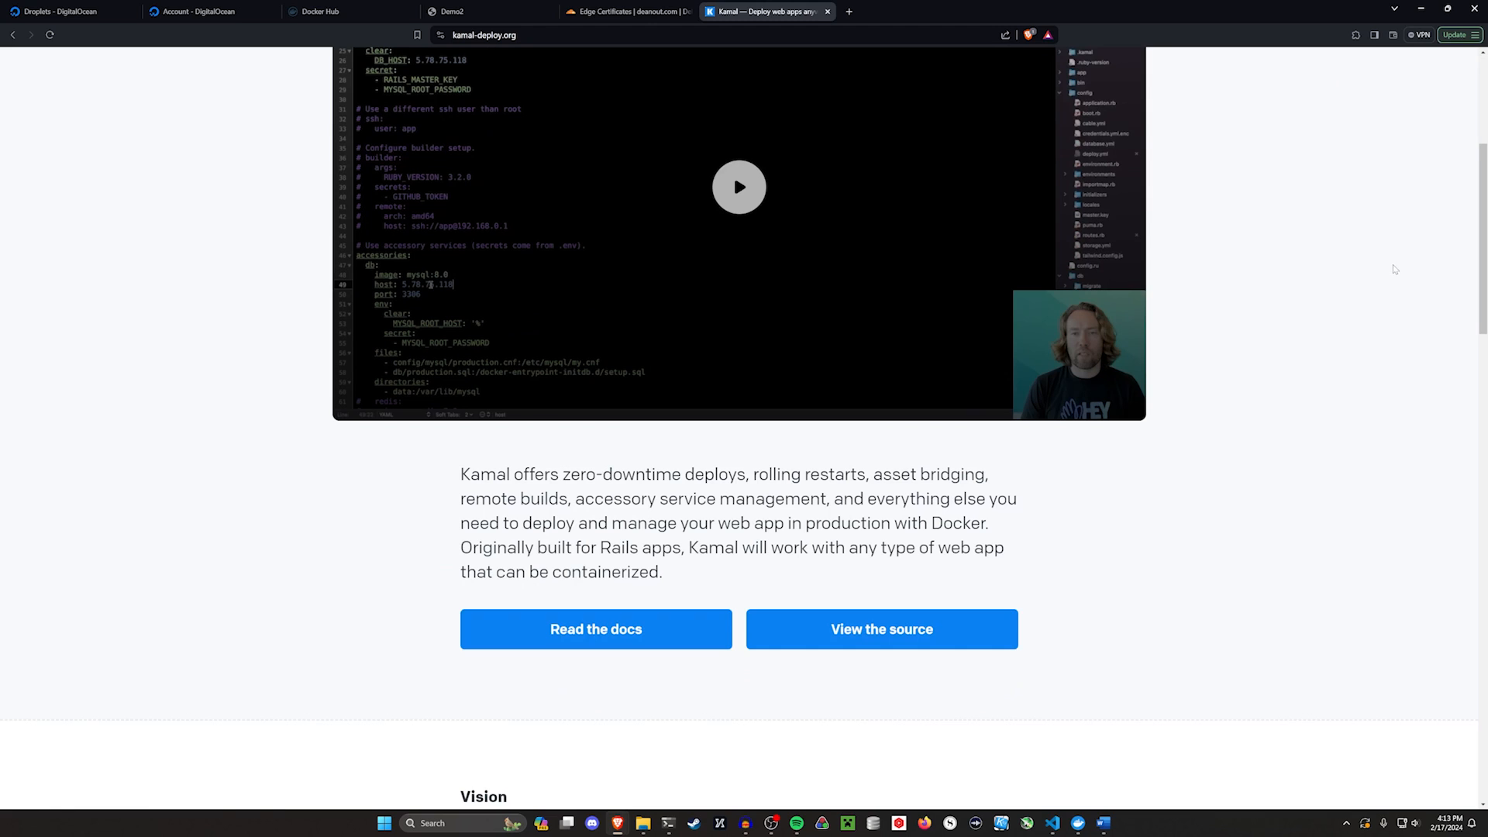
{"action": "scroll", "scroll_direction": "down", "scroll_amount": 3}
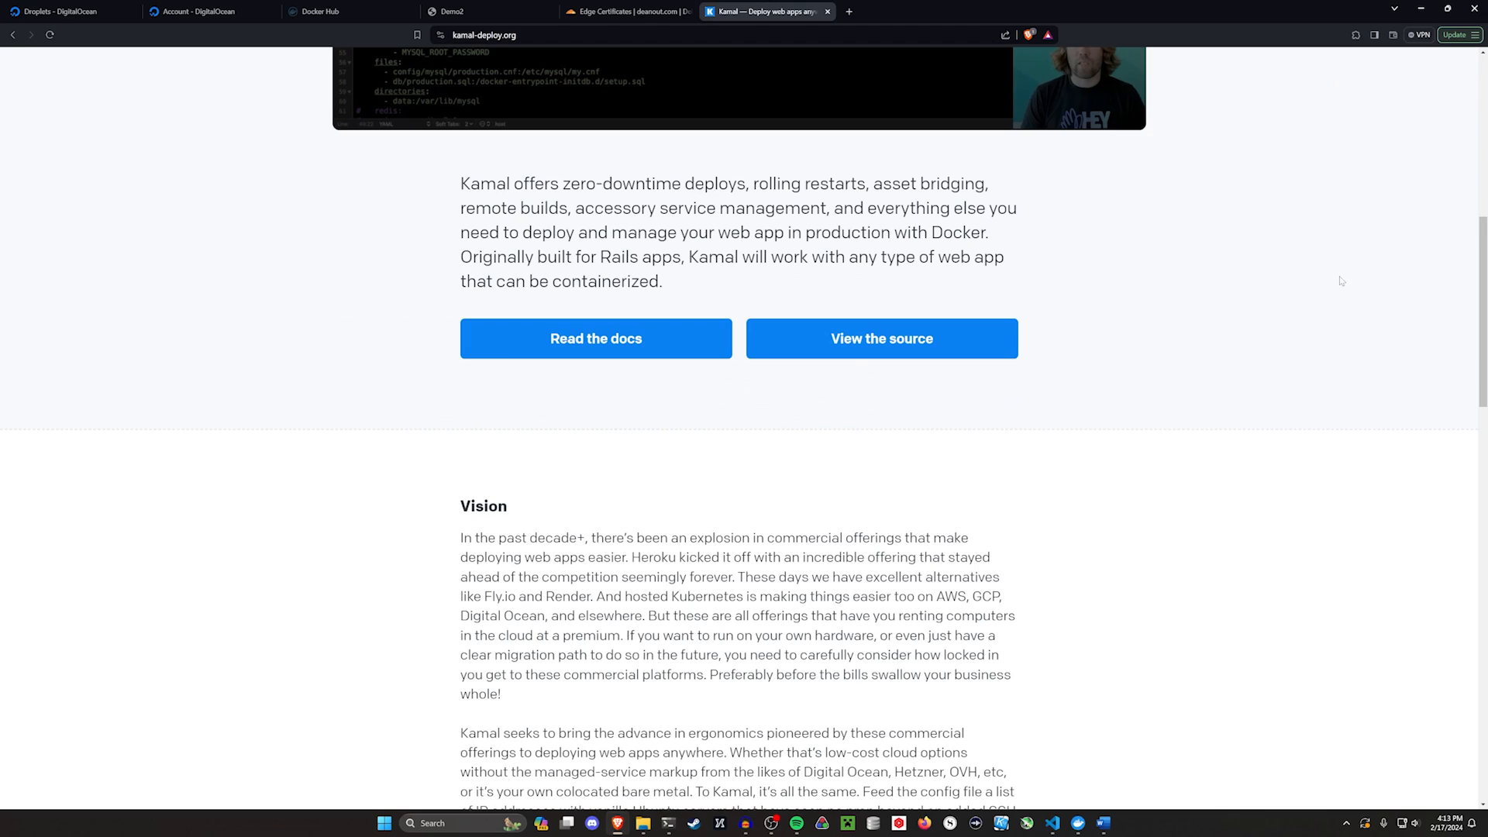
{"action": "mouse_move", "coordinate": [1462, 279]}
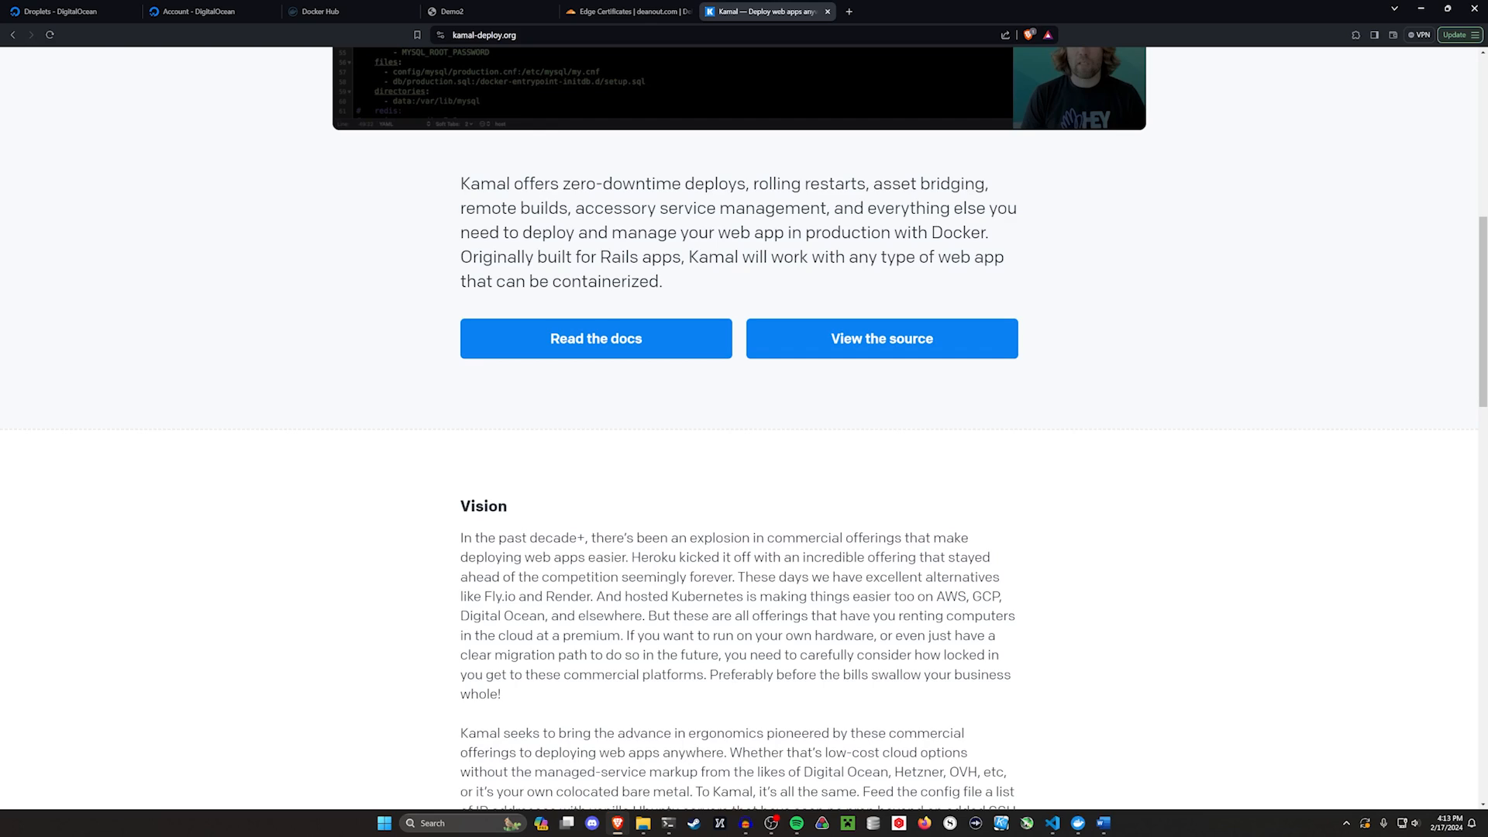
{"action": "mouse_move", "coordinate": [1304, 370]}
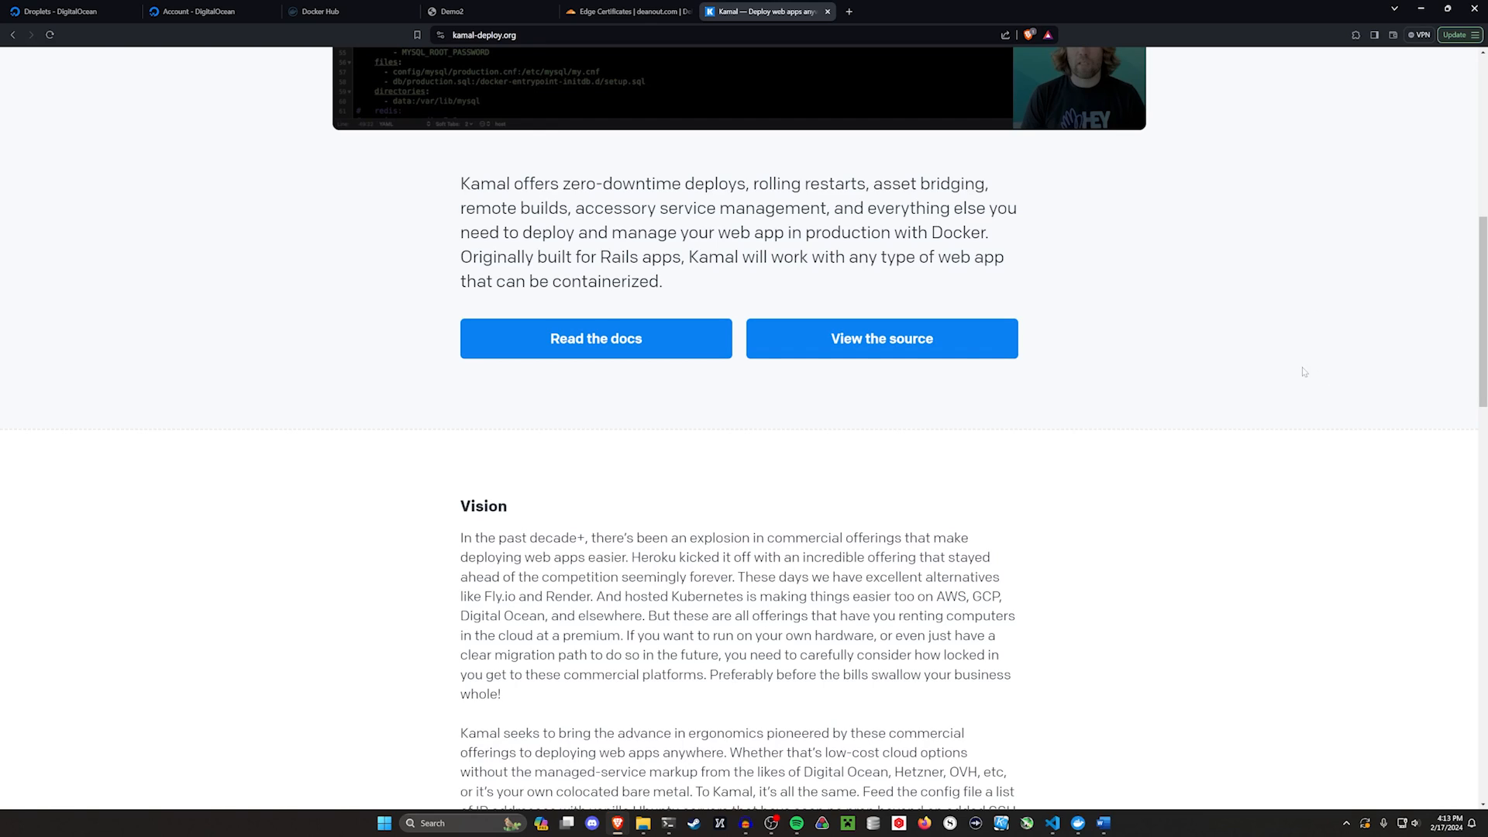
{"action": "mouse_move", "coordinate": [1245, 374]}
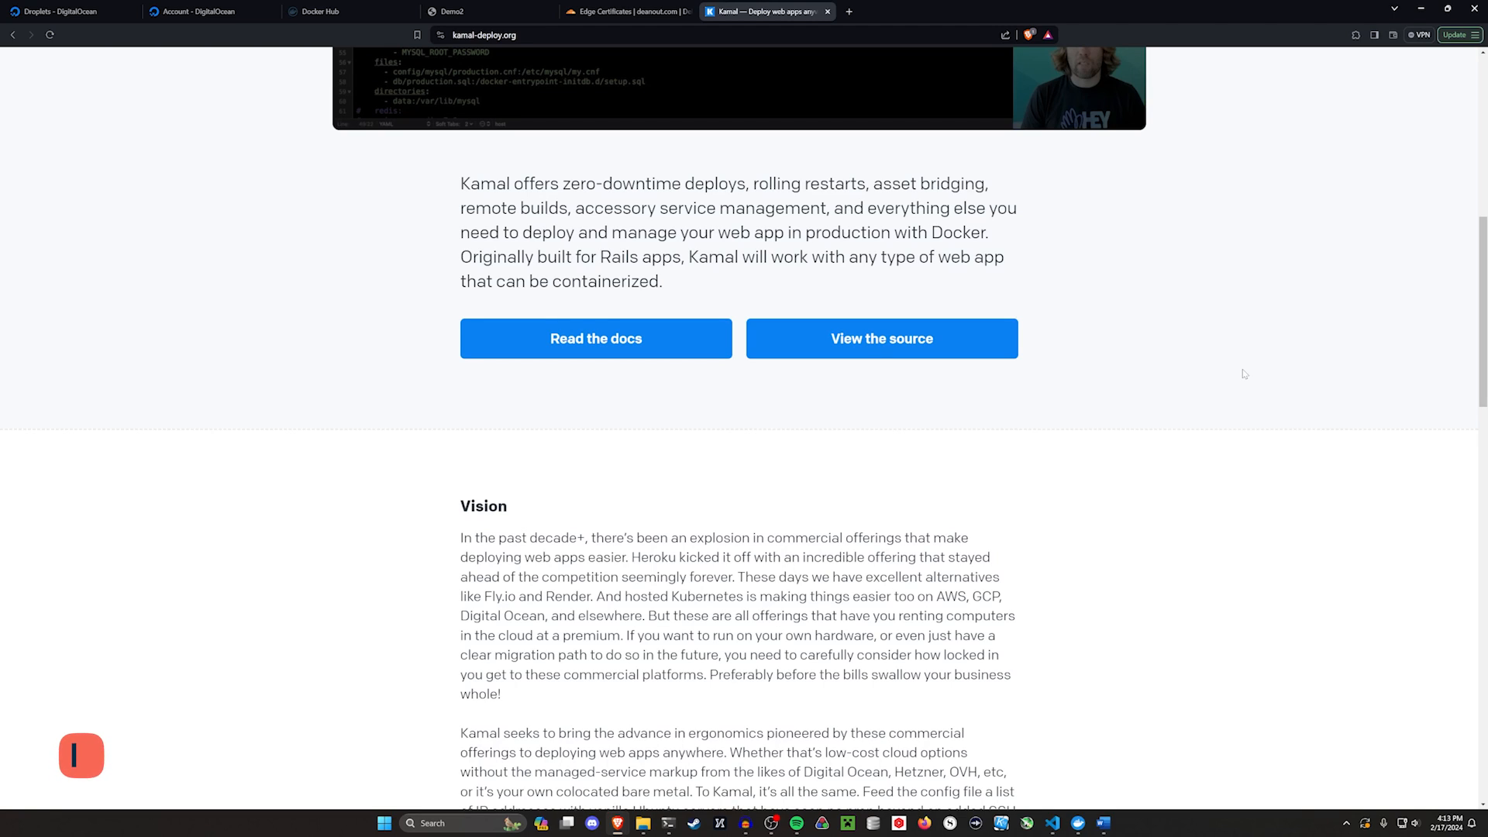
{"action": "scroll", "scroll_direction": "down", "scroll_amount": 3}
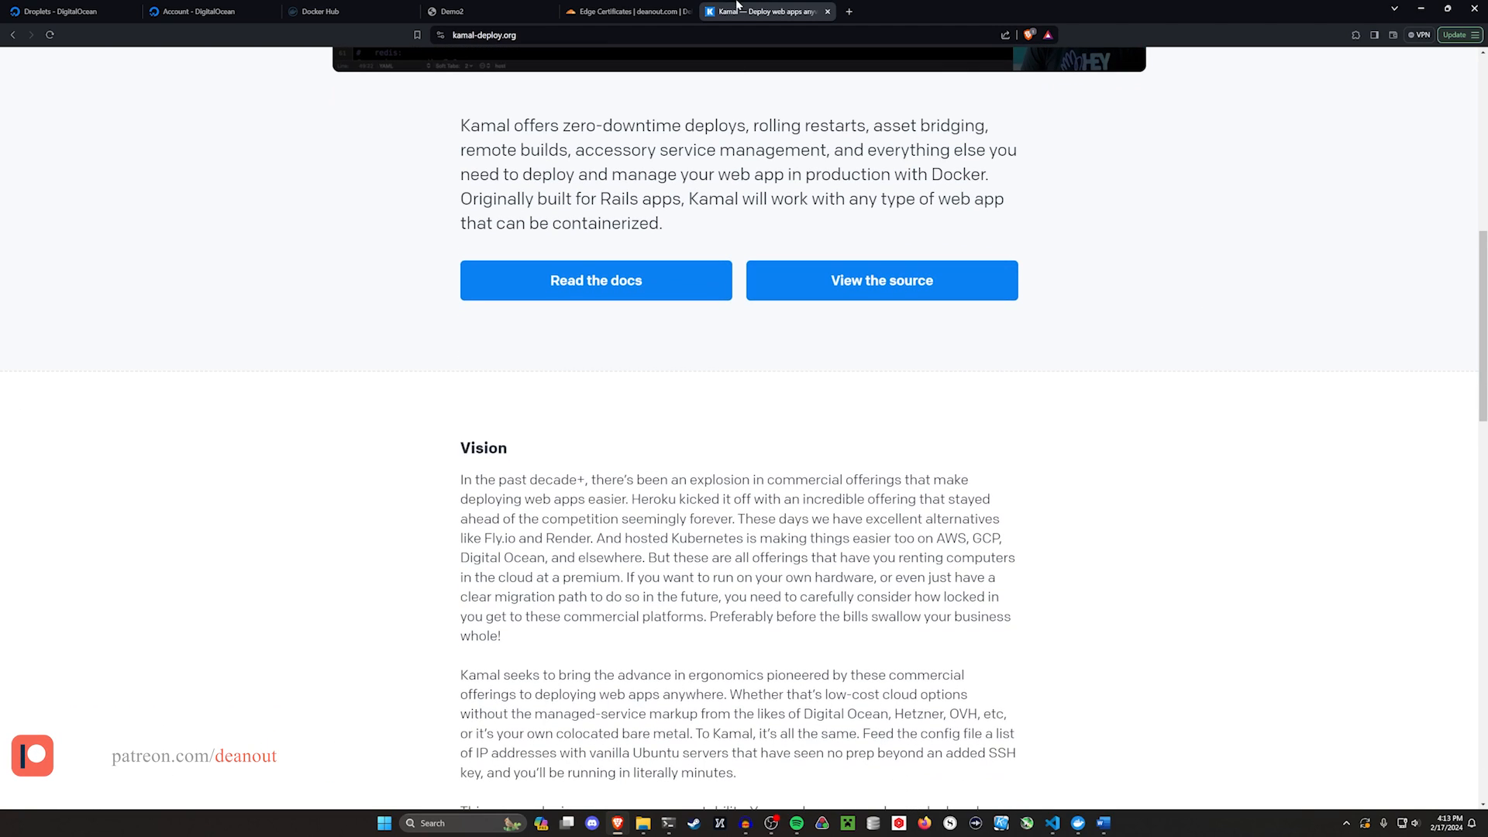
{"action": "left_click", "coordinate": [621, 11]}
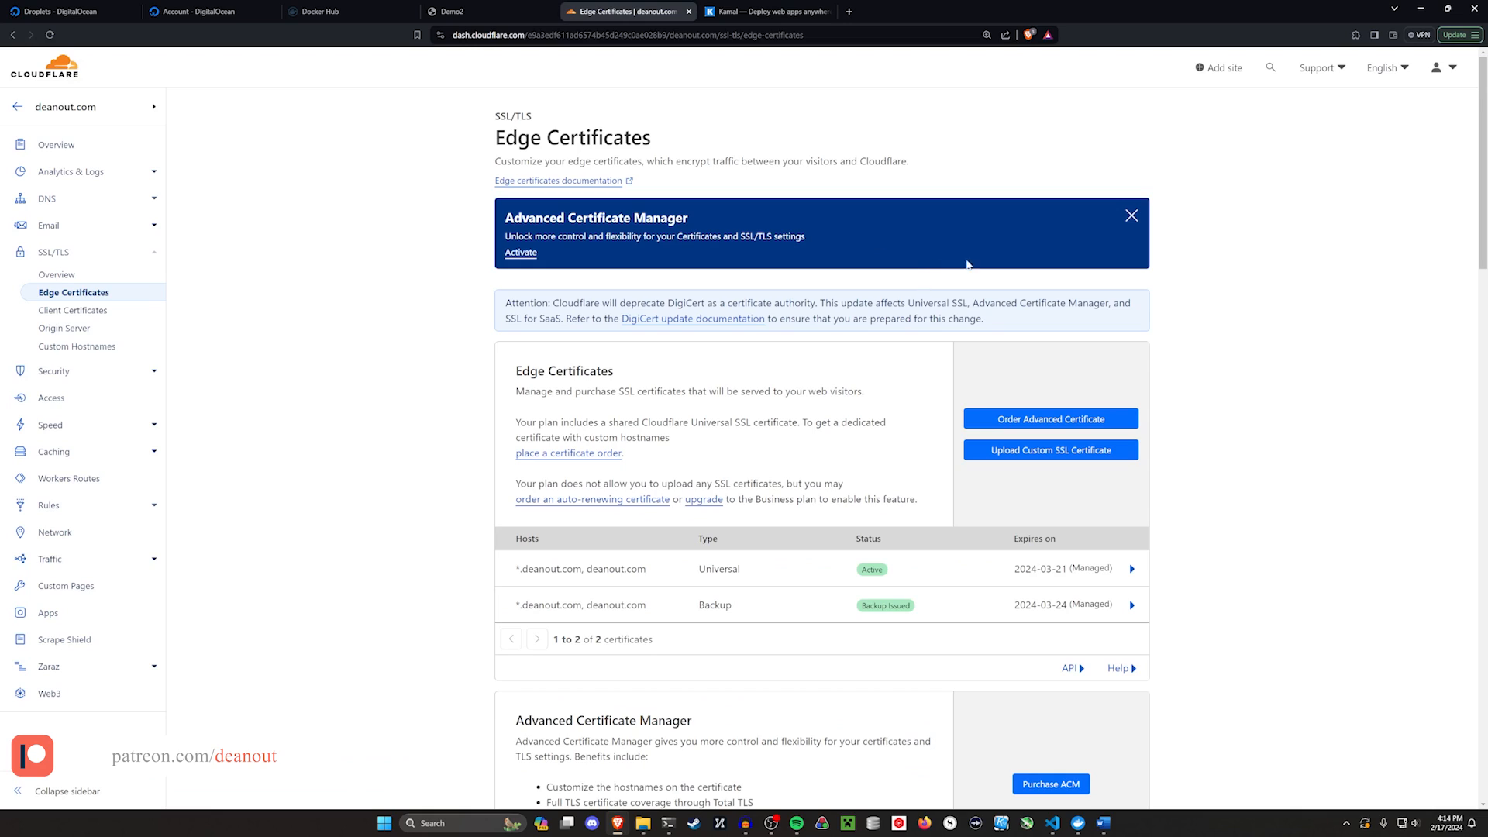
{"action": "mouse_move", "coordinate": [848, 276]}
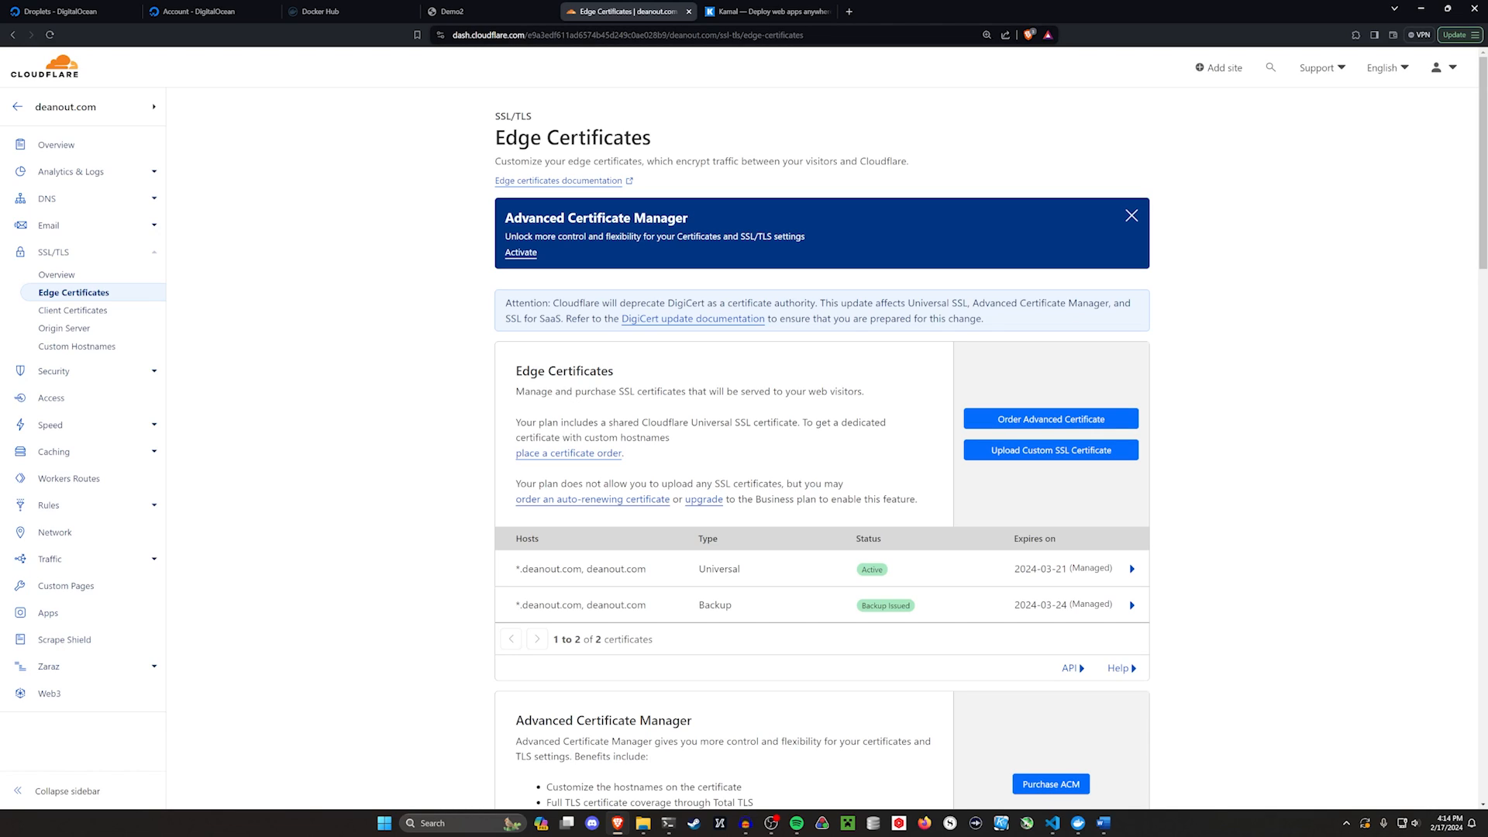
{"action": "mouse_move", "coordinate": [241, 126]}
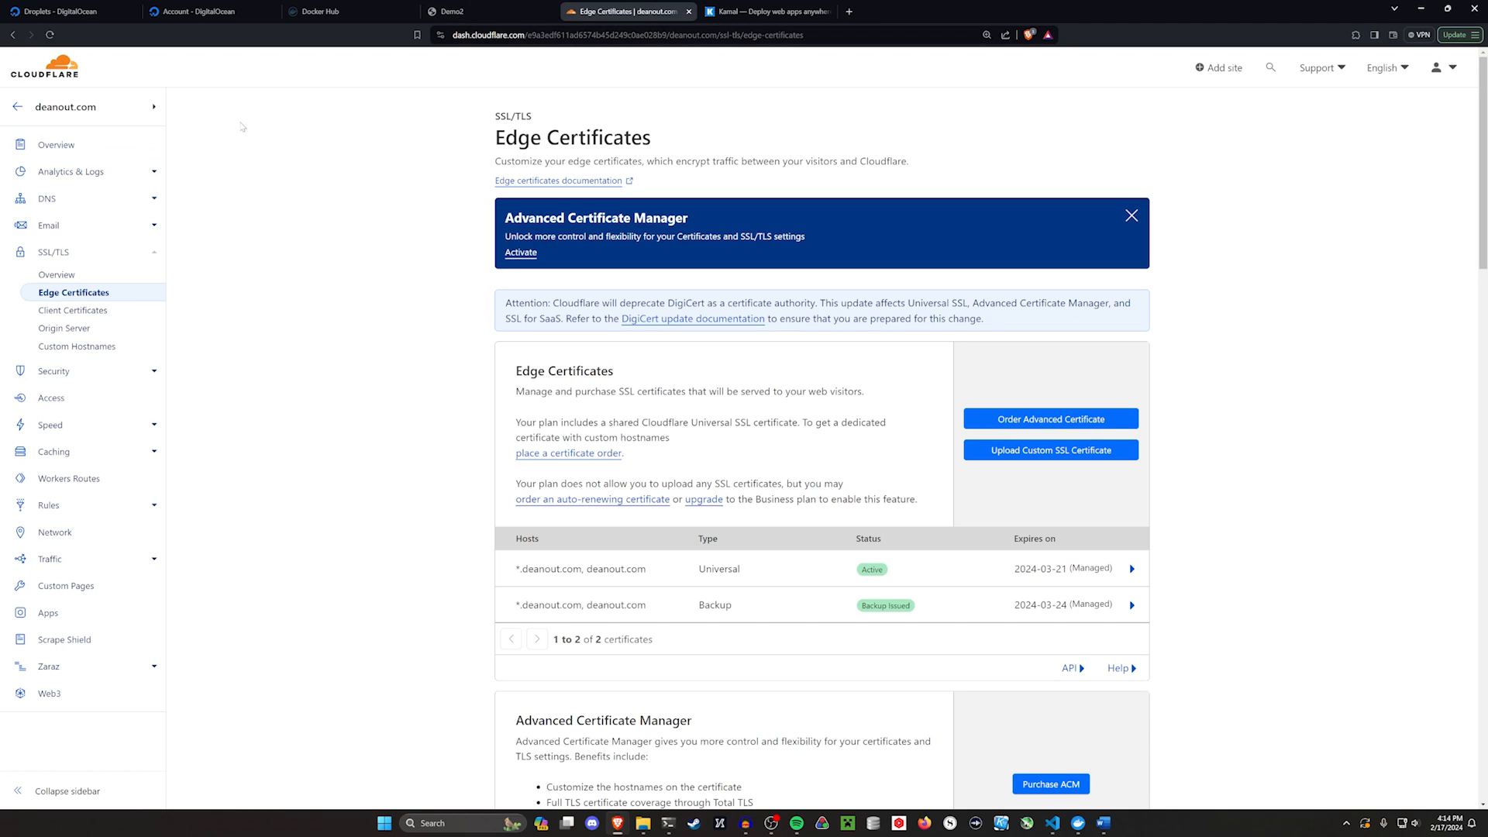
Step: In Docker Hub security settings, delete the misnamed camal access token permanently
{"action": "left_click", "coordinate": [316, 11]}
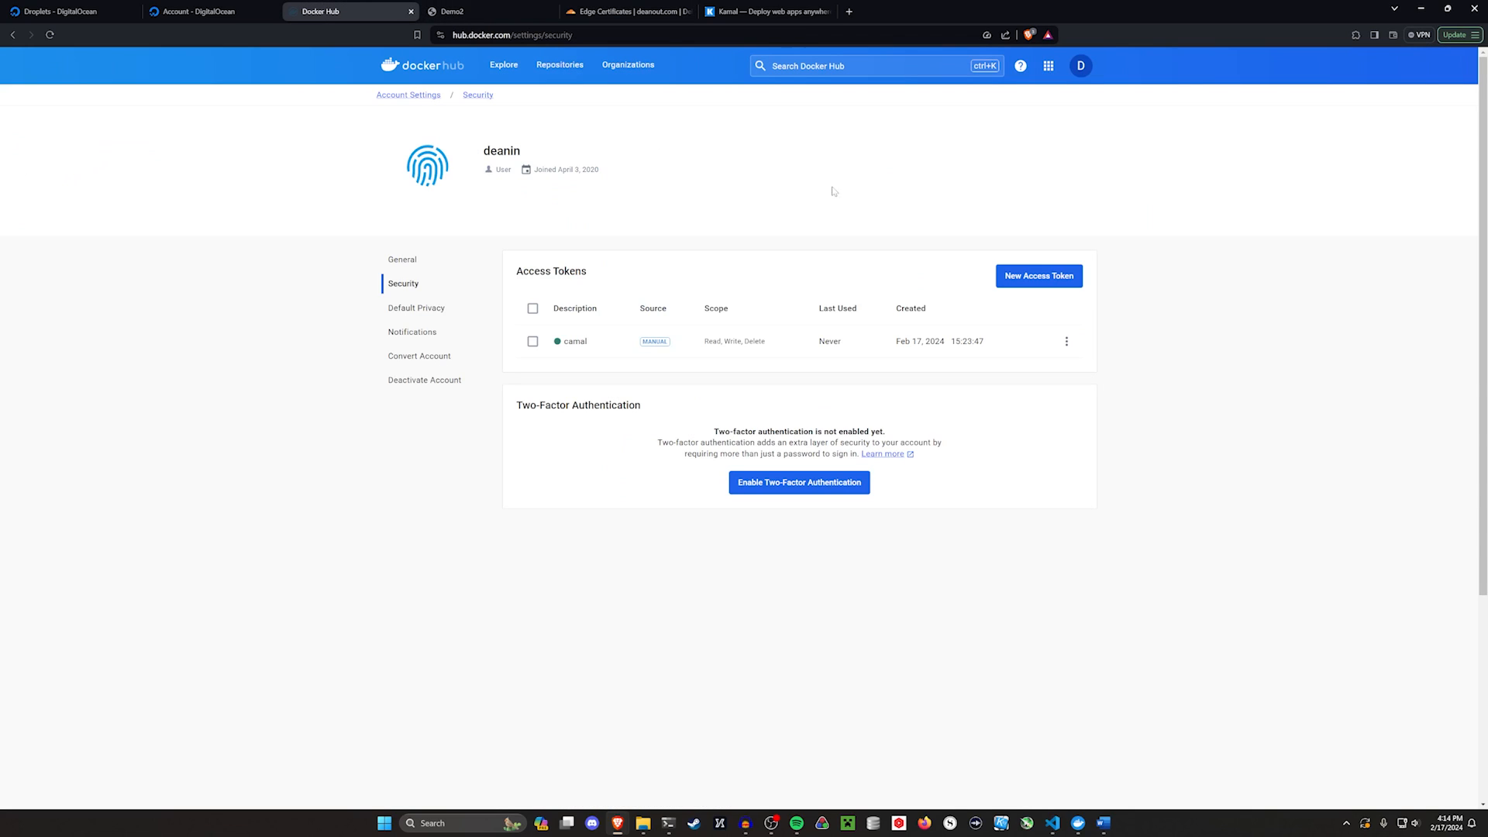
{"action": "mouse_move", "coordinate": [1051, 268]}
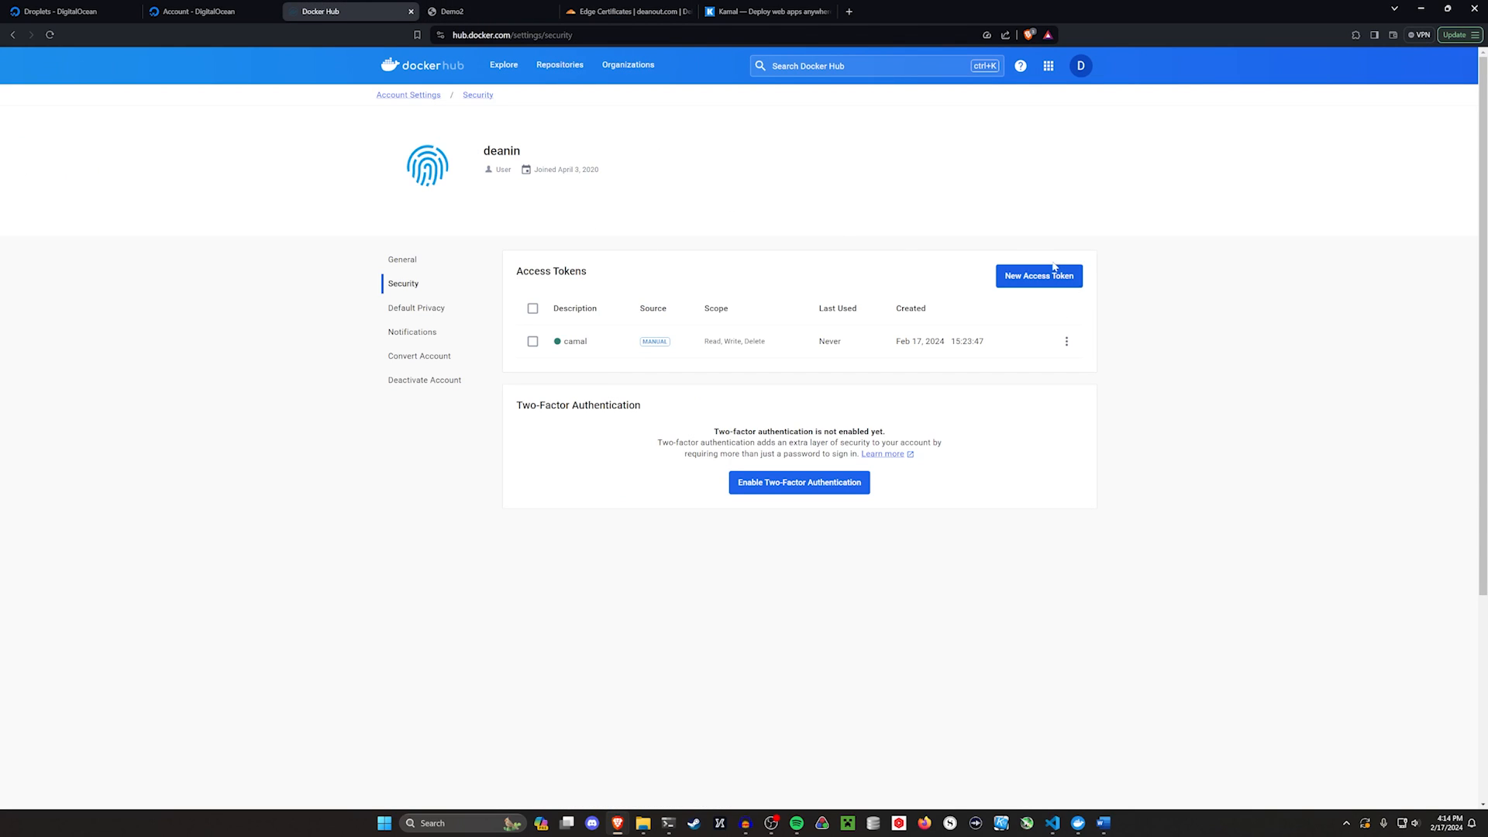
{"action": "mouse_move", "coordinate": [1090, 121]}
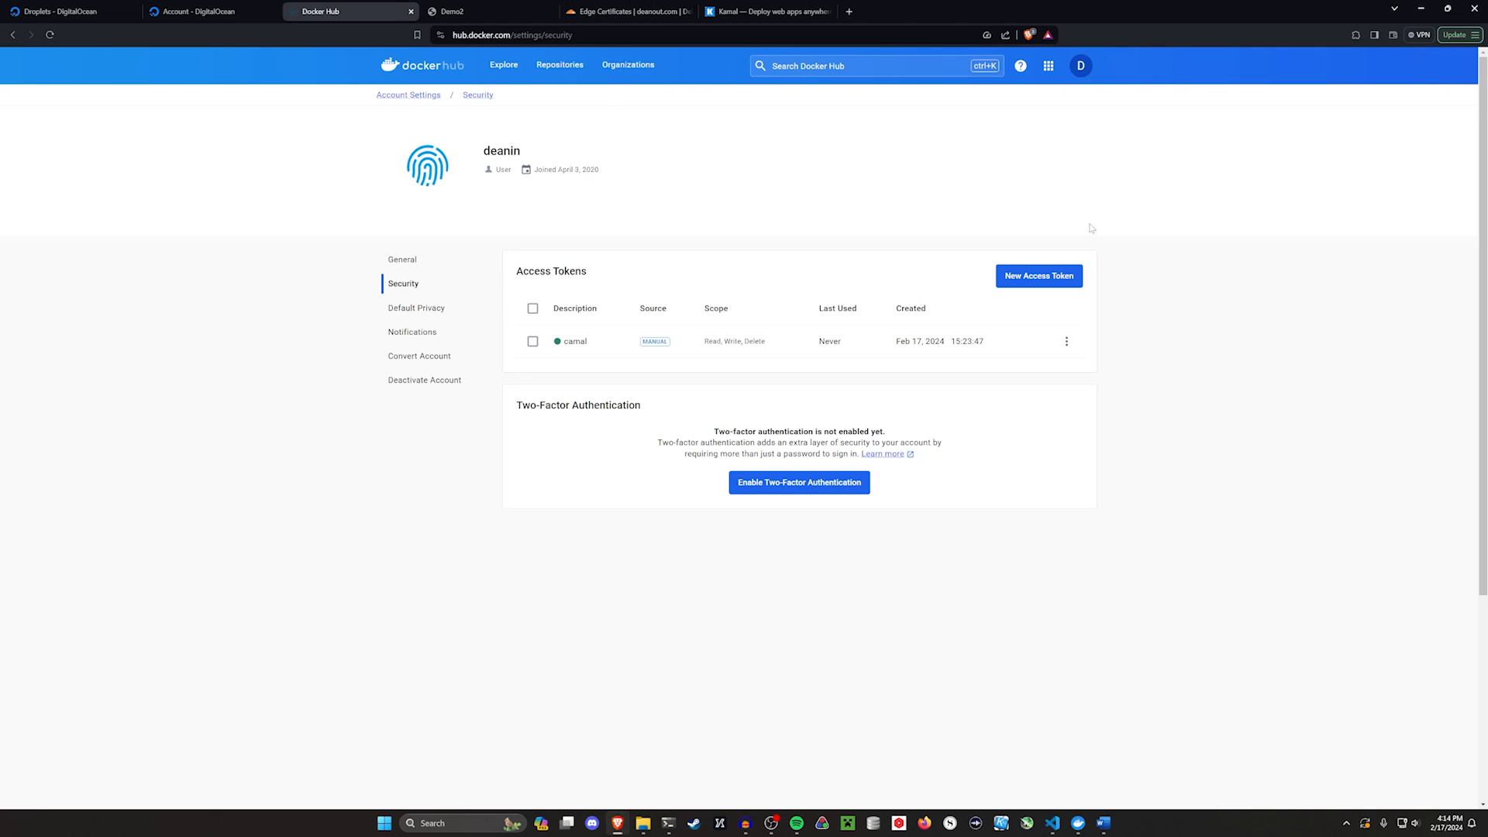
{"action": "mouse_move", "coordinate": [1039, 276]}
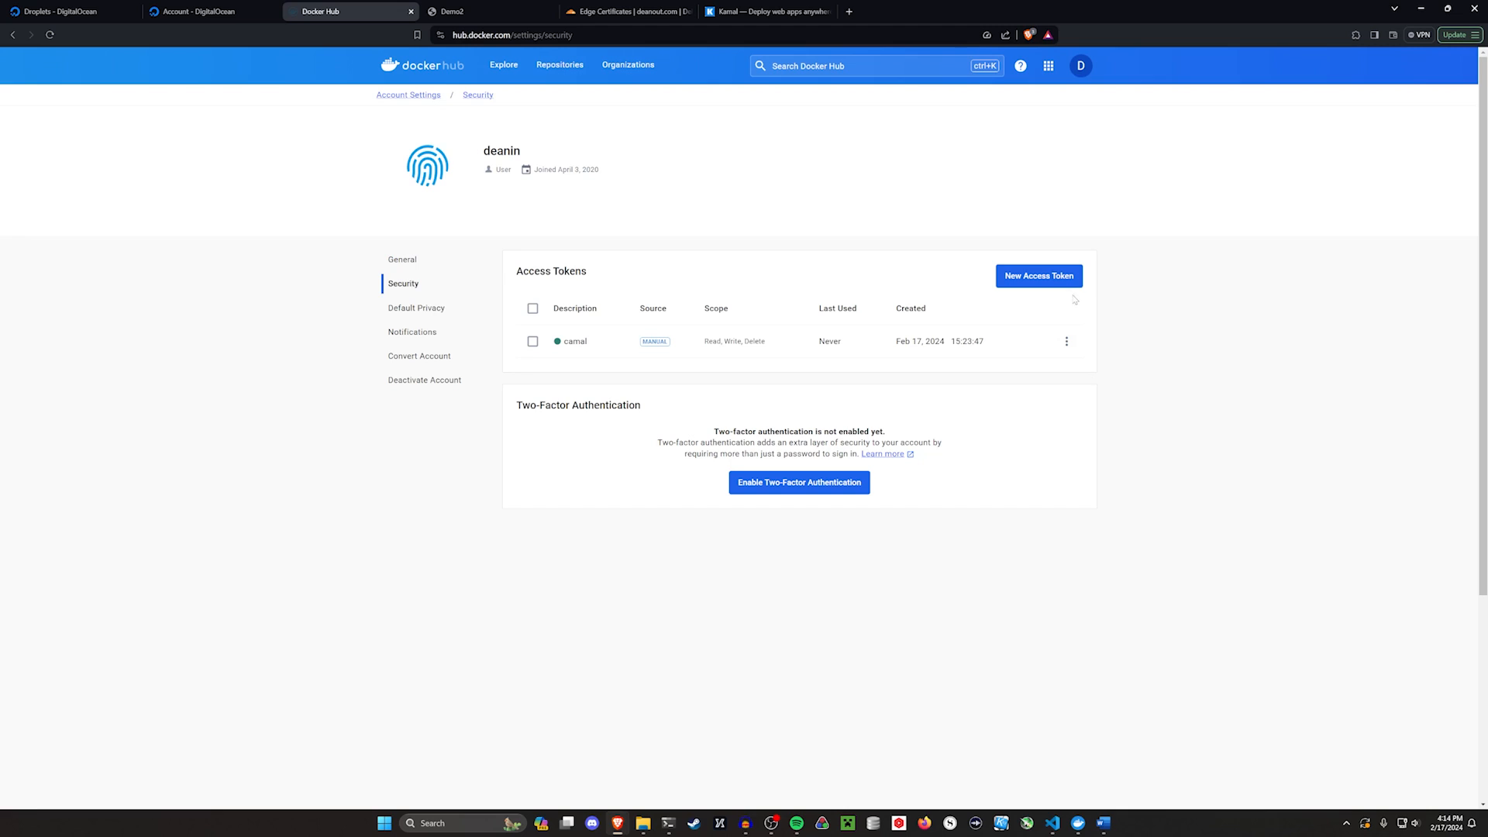
{"action": "mouse_move", "coordinate": [1093, 295]}
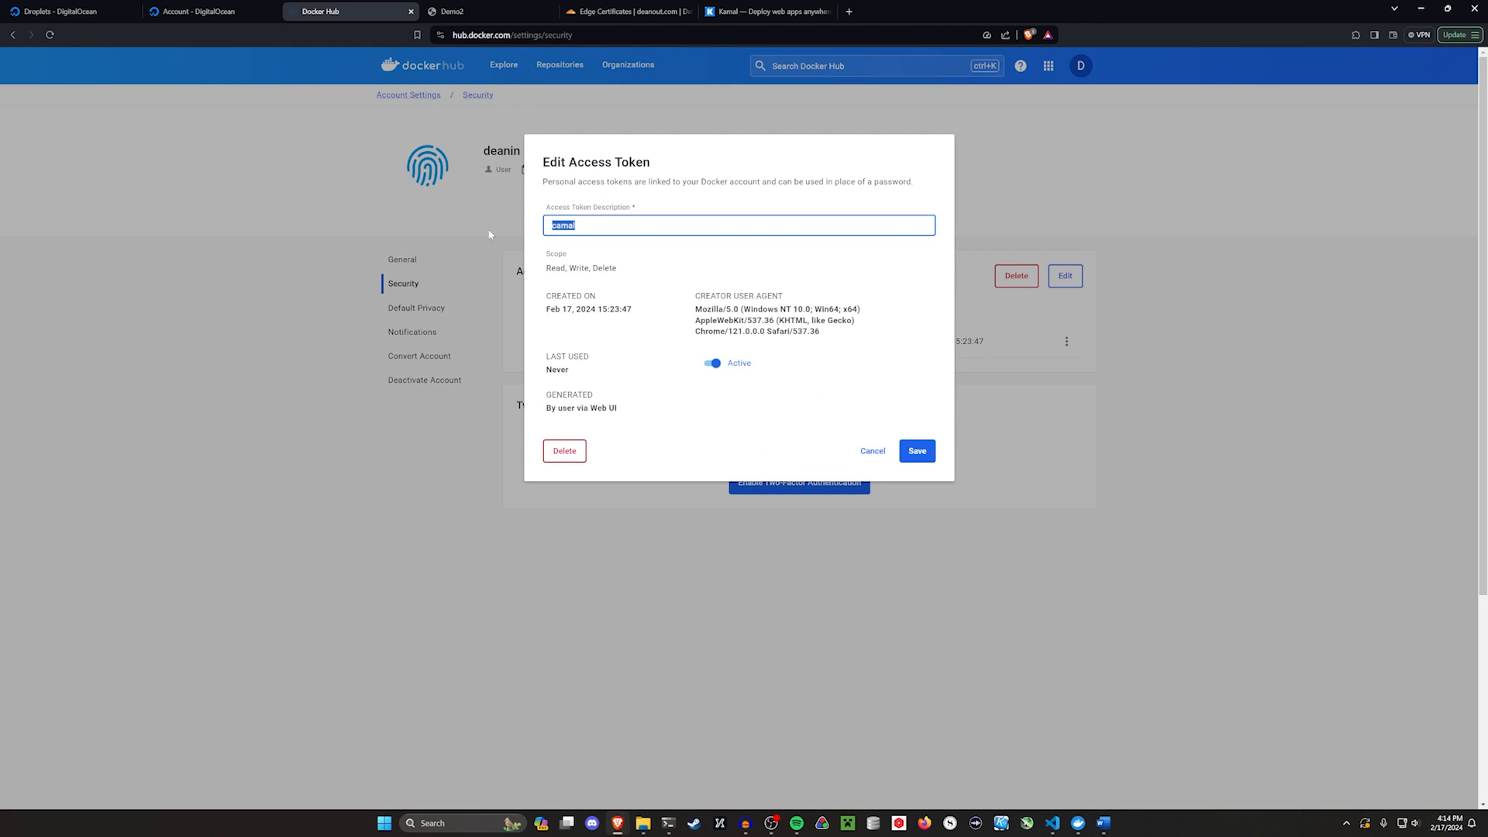
{"action": "left_click", "coordinate": [564, 451]}
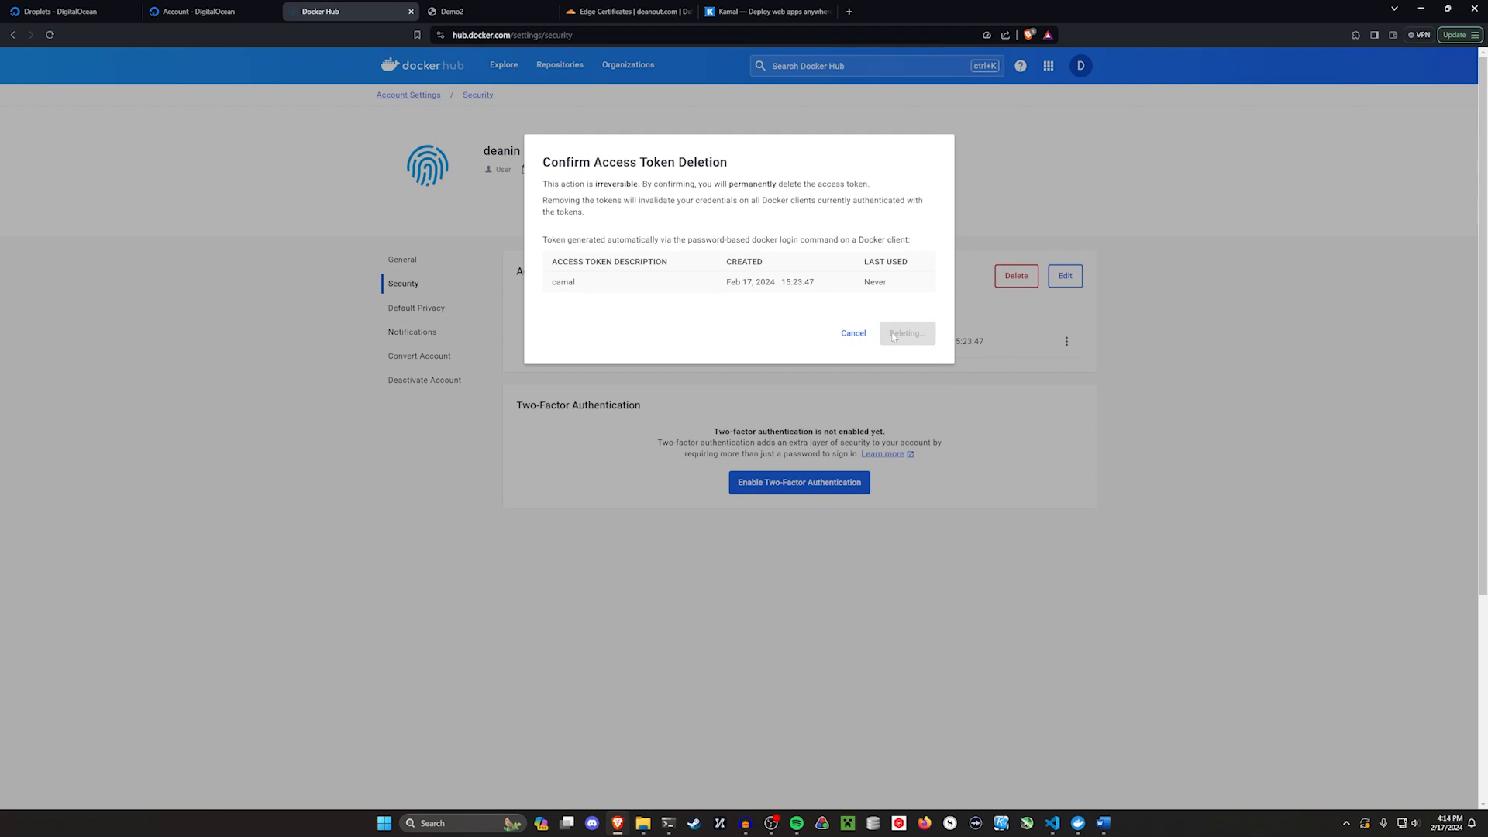
{"action": "left_click", "coordinate": [906, 333]}
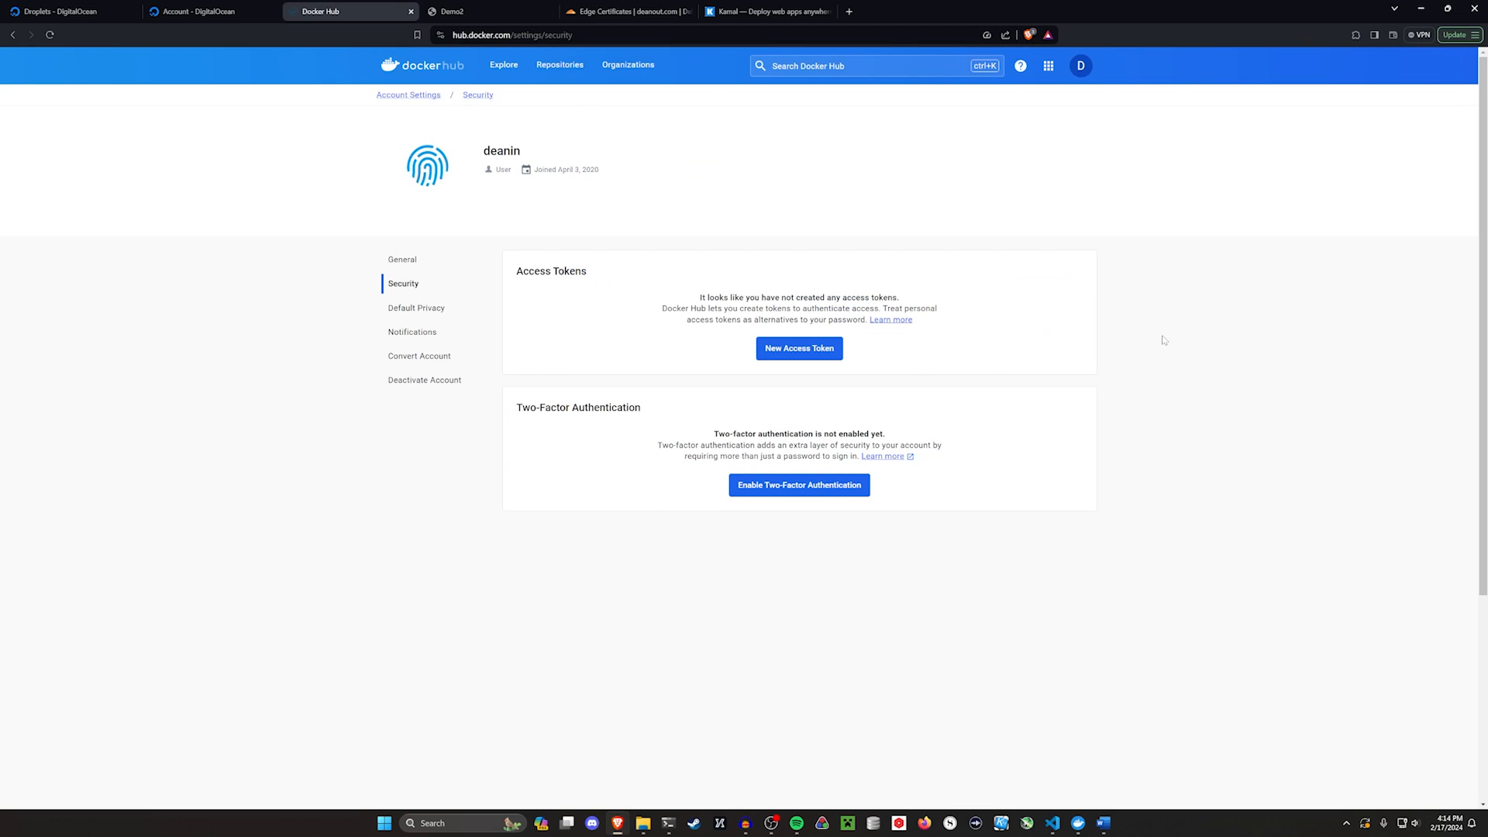
Step: Generate a new access token named kamal with Read, Write, Delete permissions
{"action": "left_click", "coordinate": [1080, 65]}
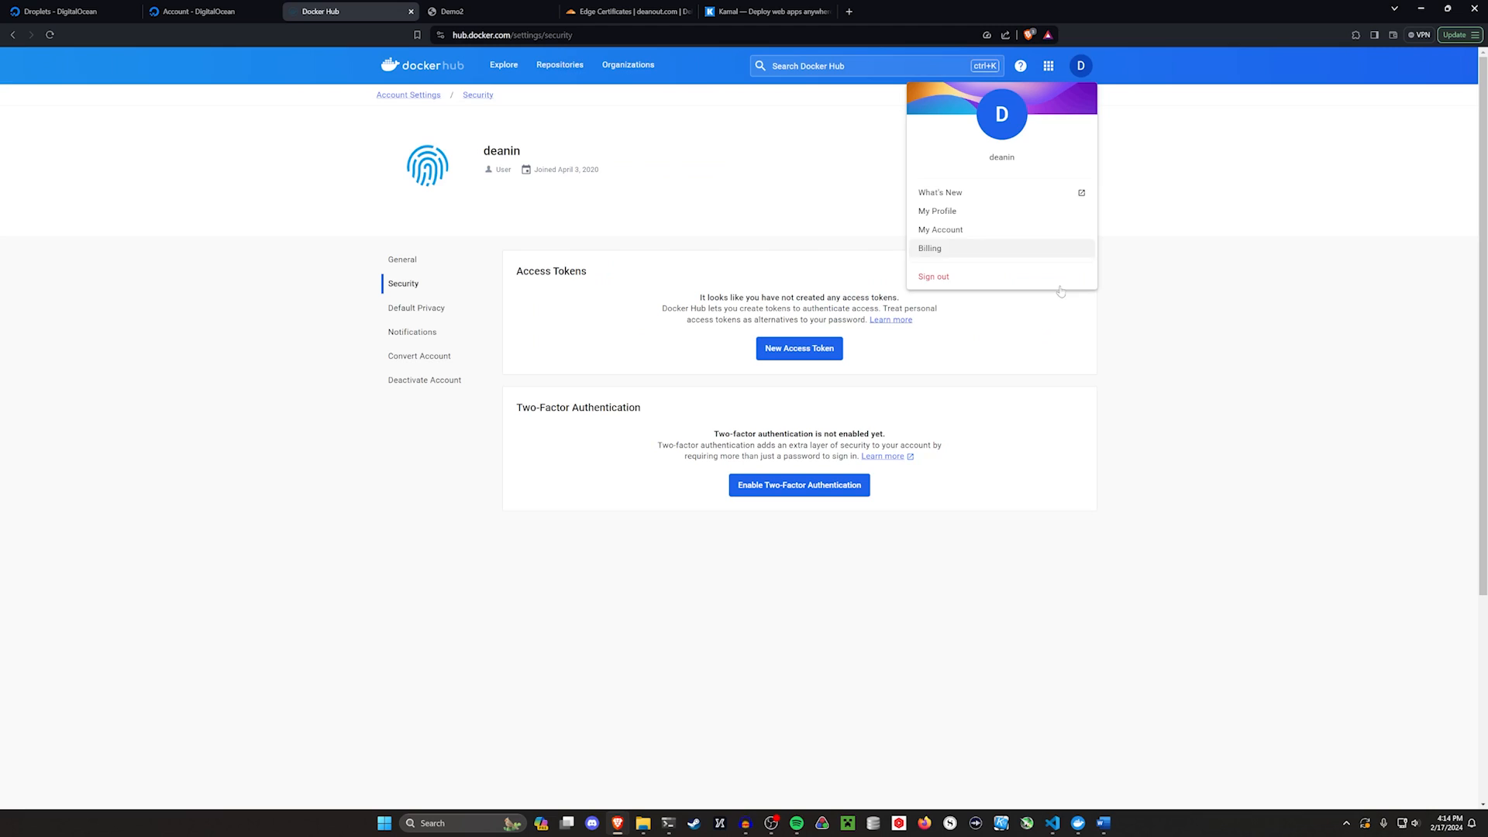
{"action": "left_click", "coordinate": [876, 334]}
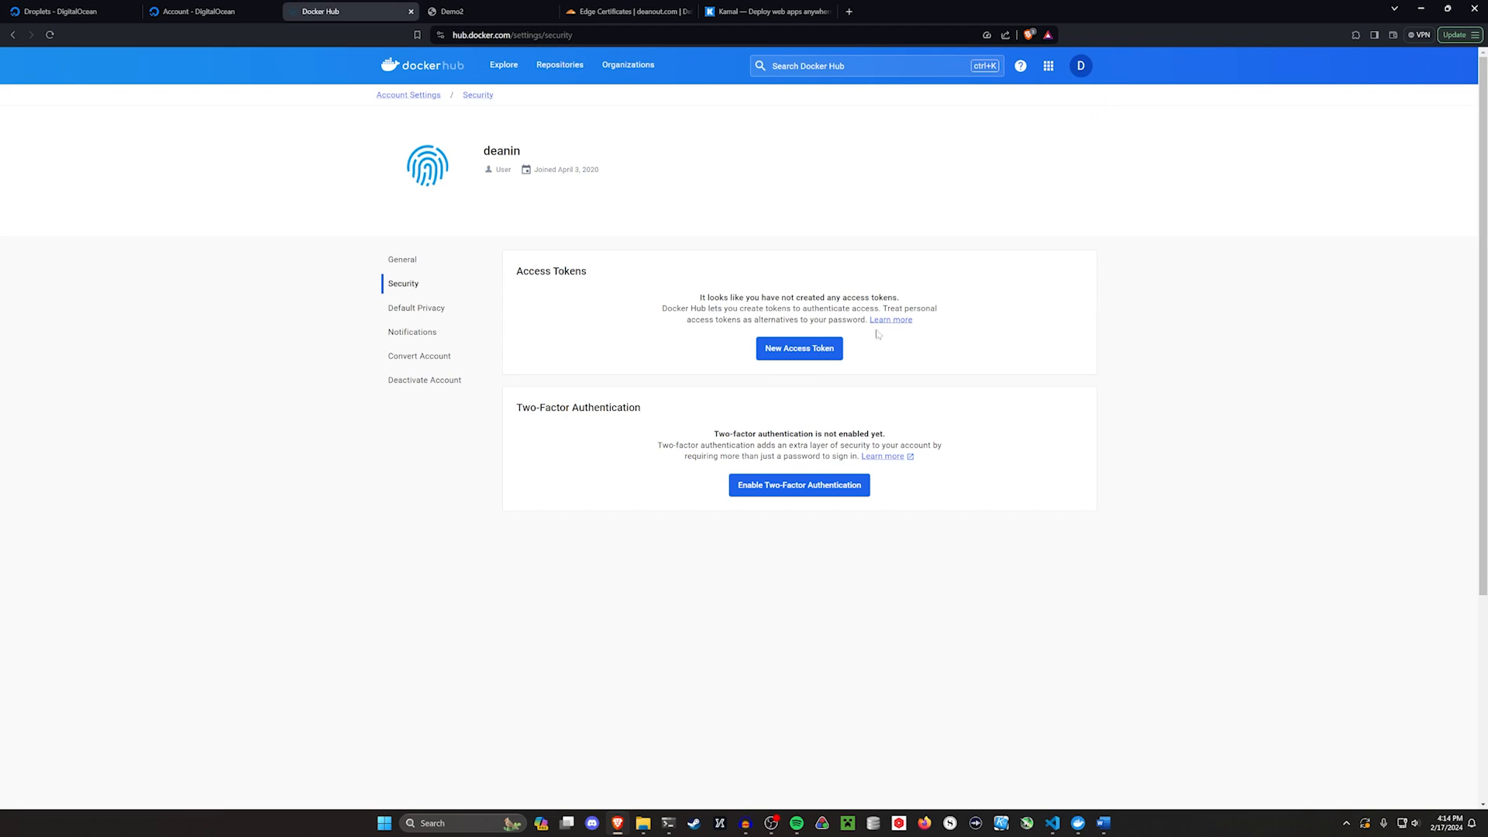
{"action": "left_click", "coordinate": [798, 349]}
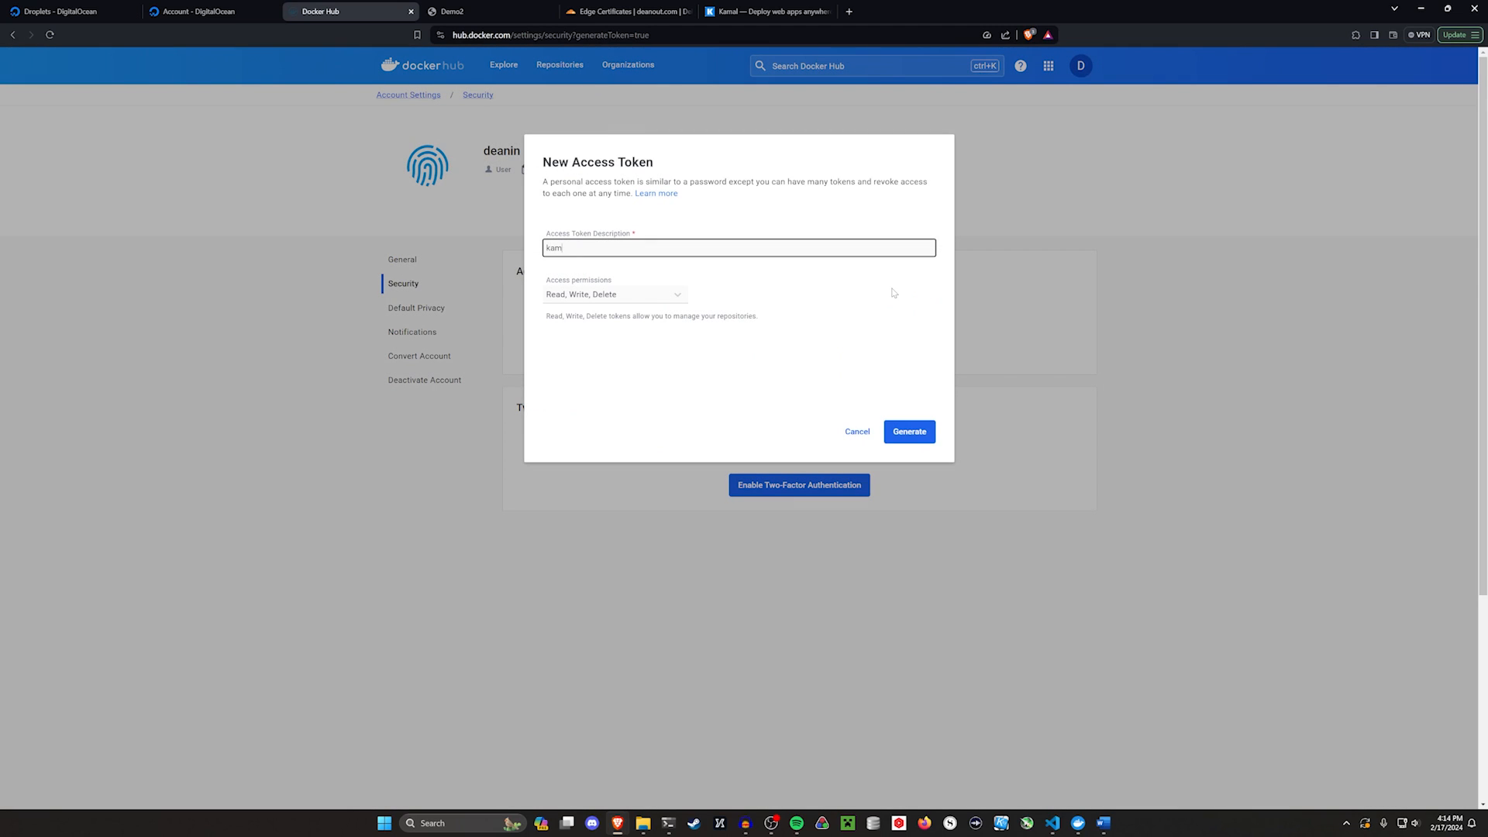
{"action": "left_click", "coordinate": [907, 432]}
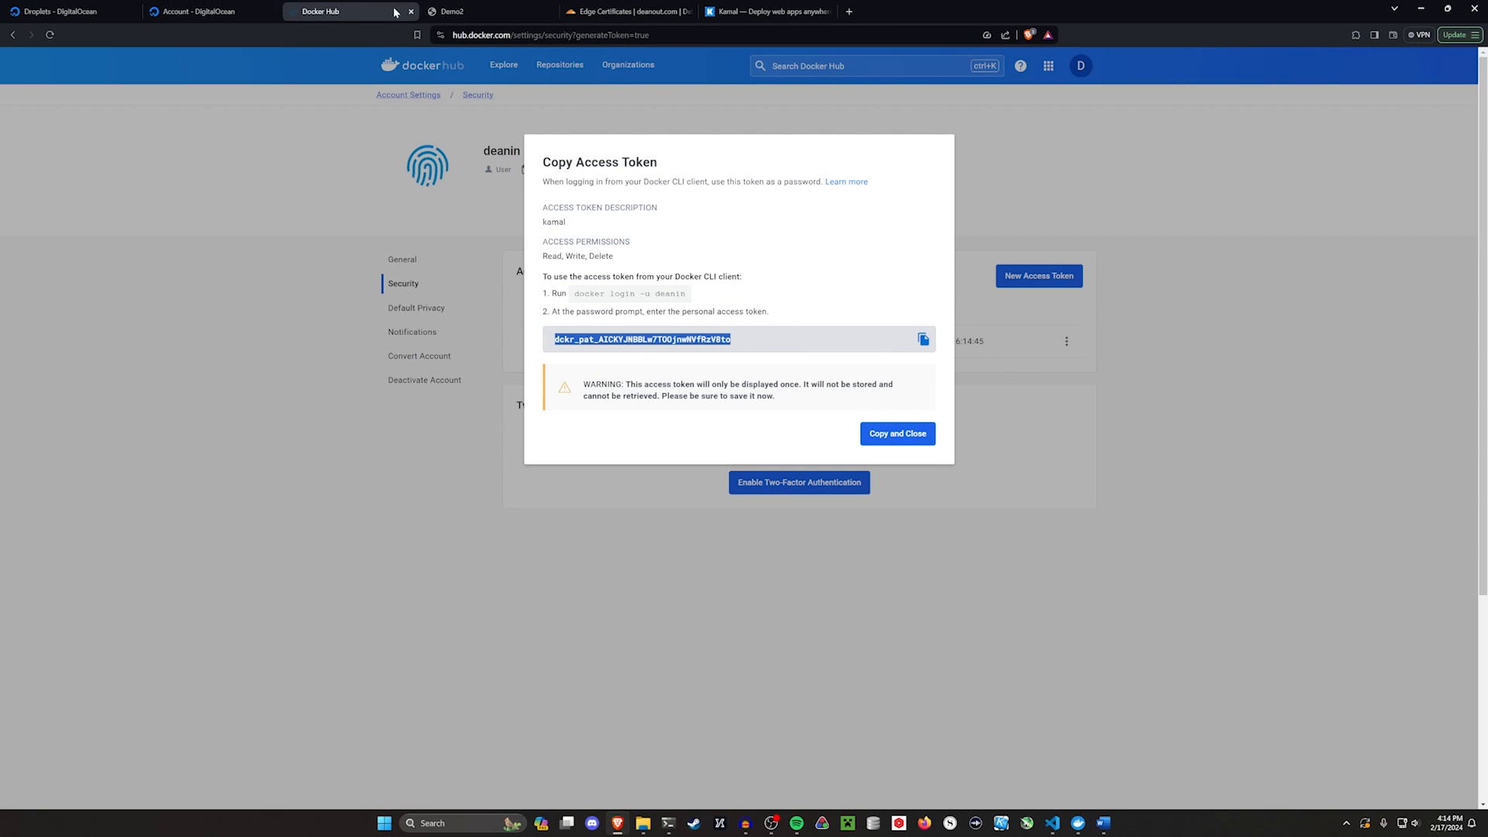
Step: View DigitalOcean's Referrals settings, highlighting the $200 credit offer, then return to the Kamal homepage
{"action": "left_click", "coordinate": [200, 11]}
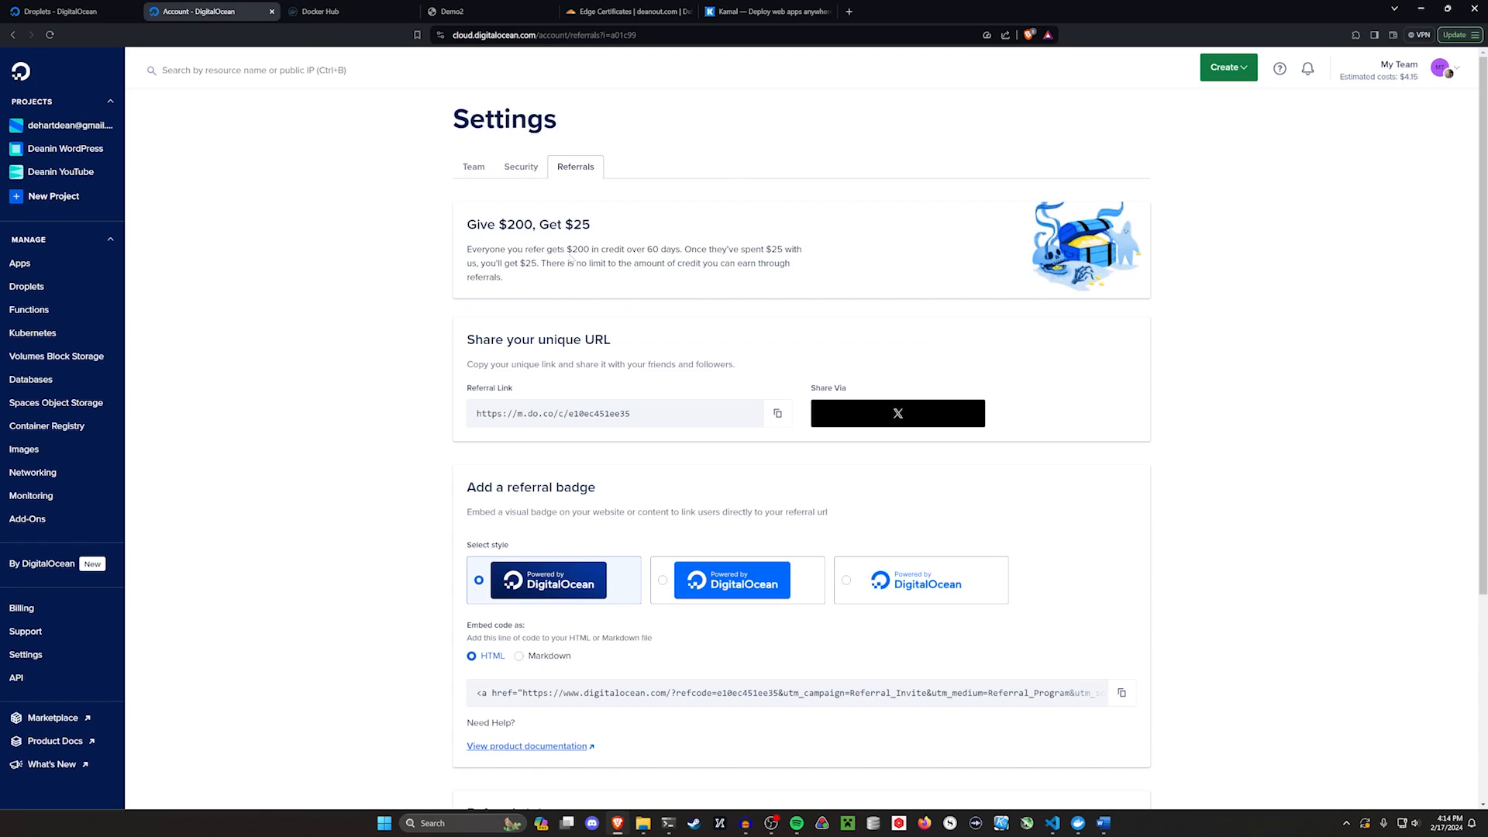
{"action": "triple_click", "coordinate": [527, 225]}
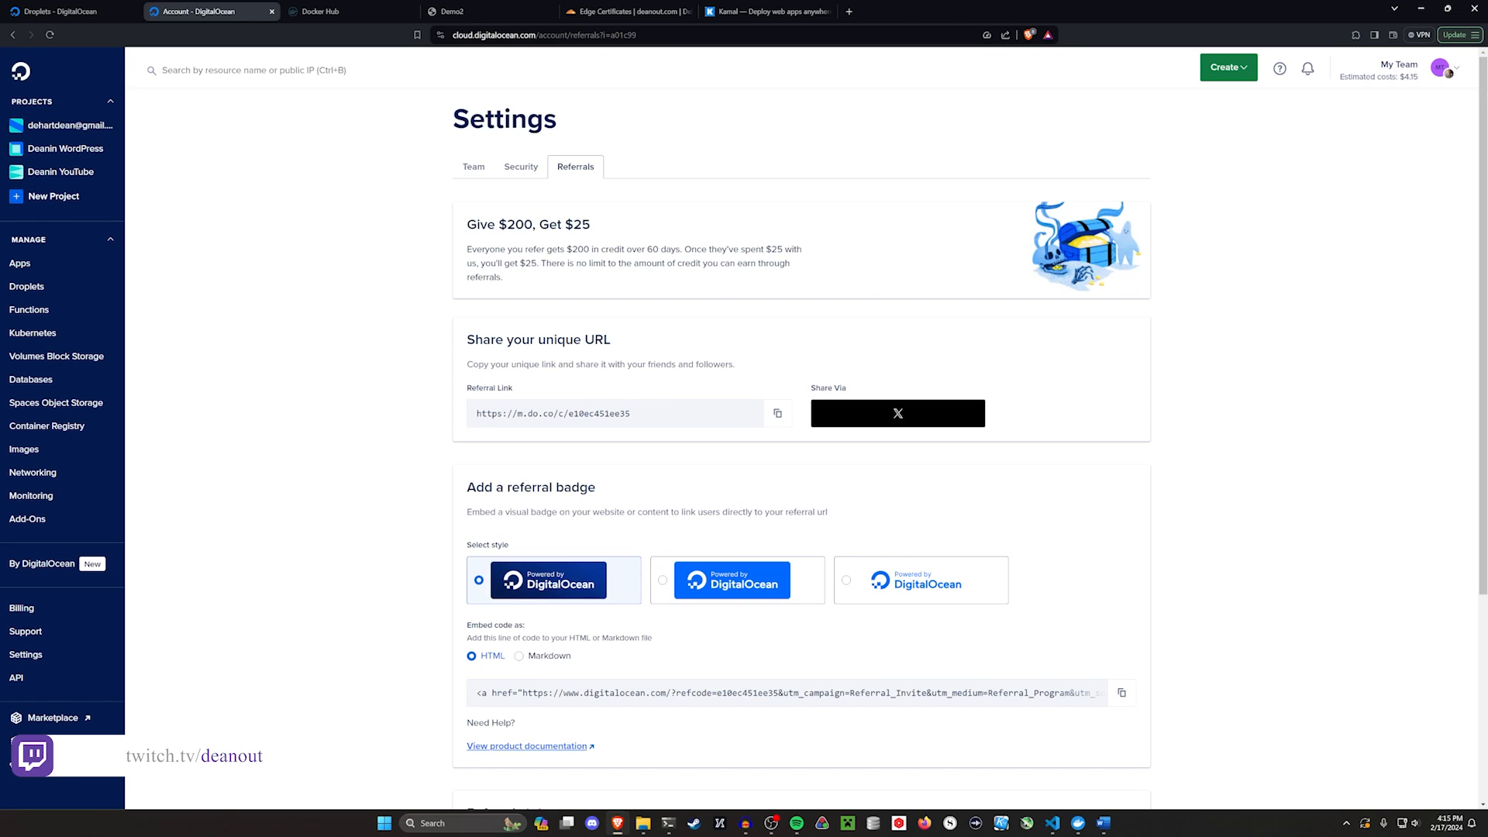
{"action": "left_click_drag", "start_coordinate": [466, 248], "coordinate": [531, 264]}
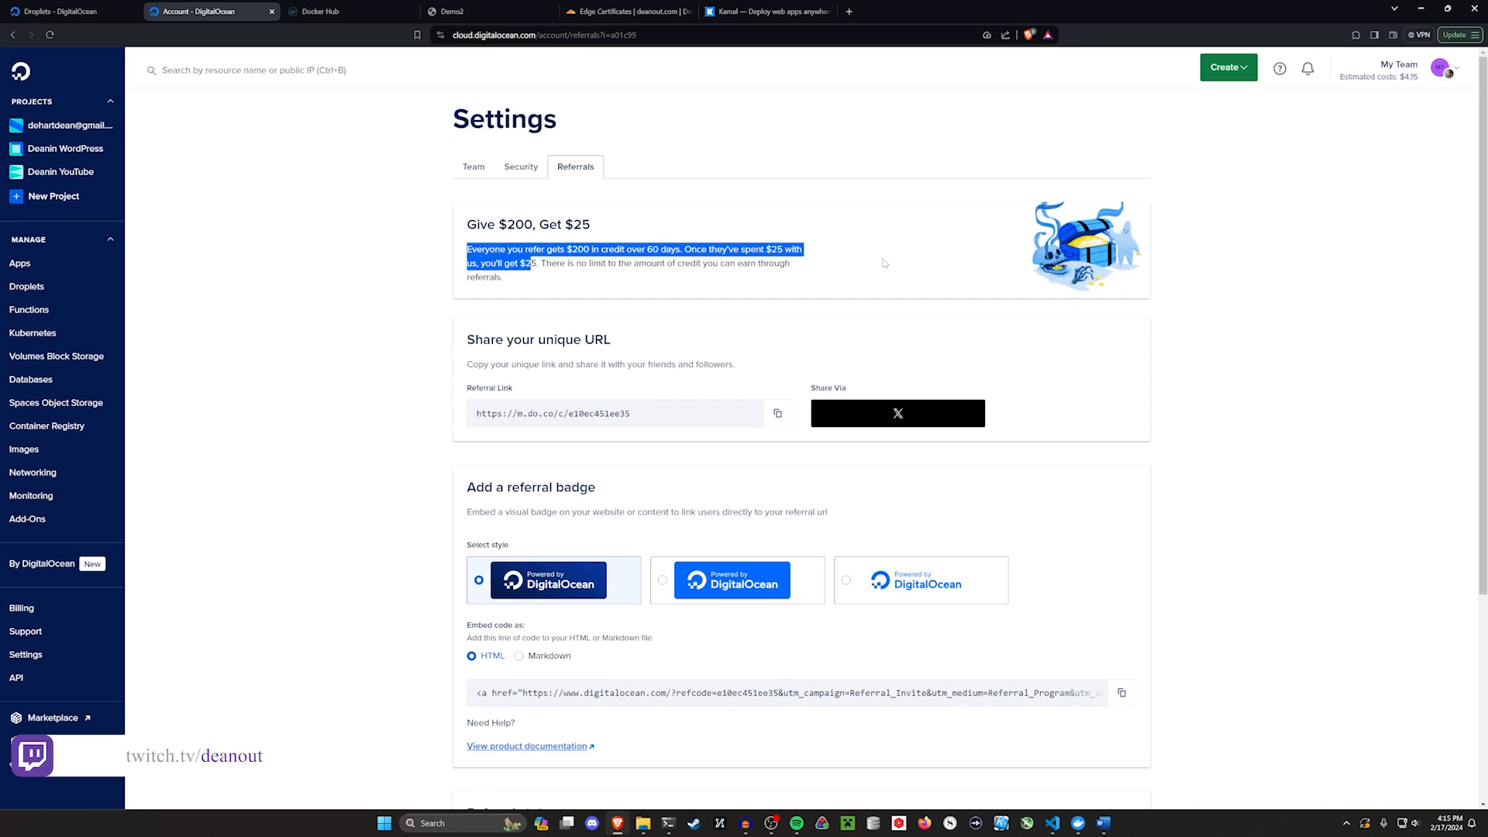
{"action": "left_click", "coordinate": [854, 316]}
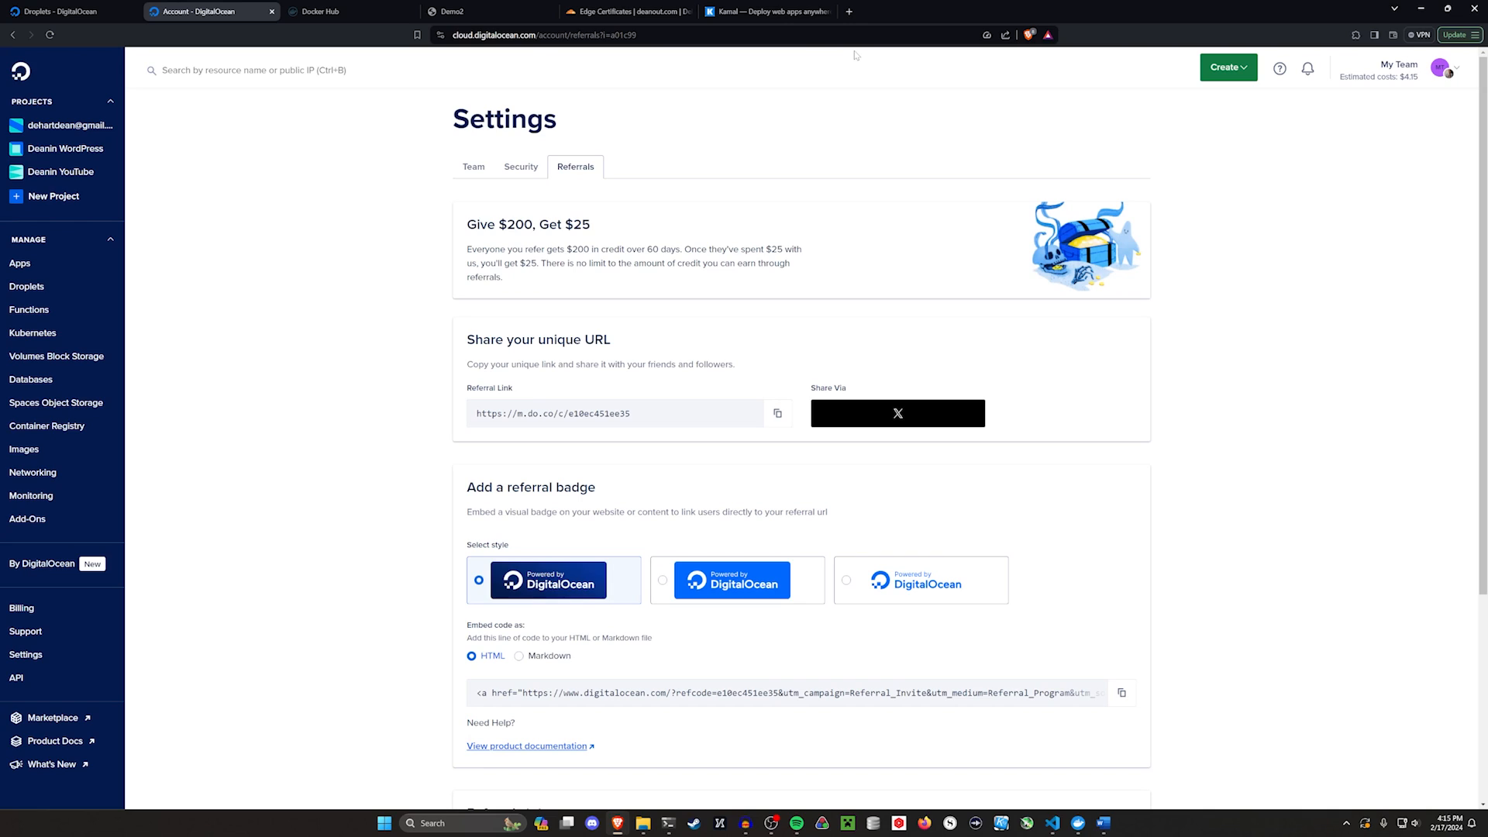
{"action": "mouse_move", "coordinate": [852, 55]}
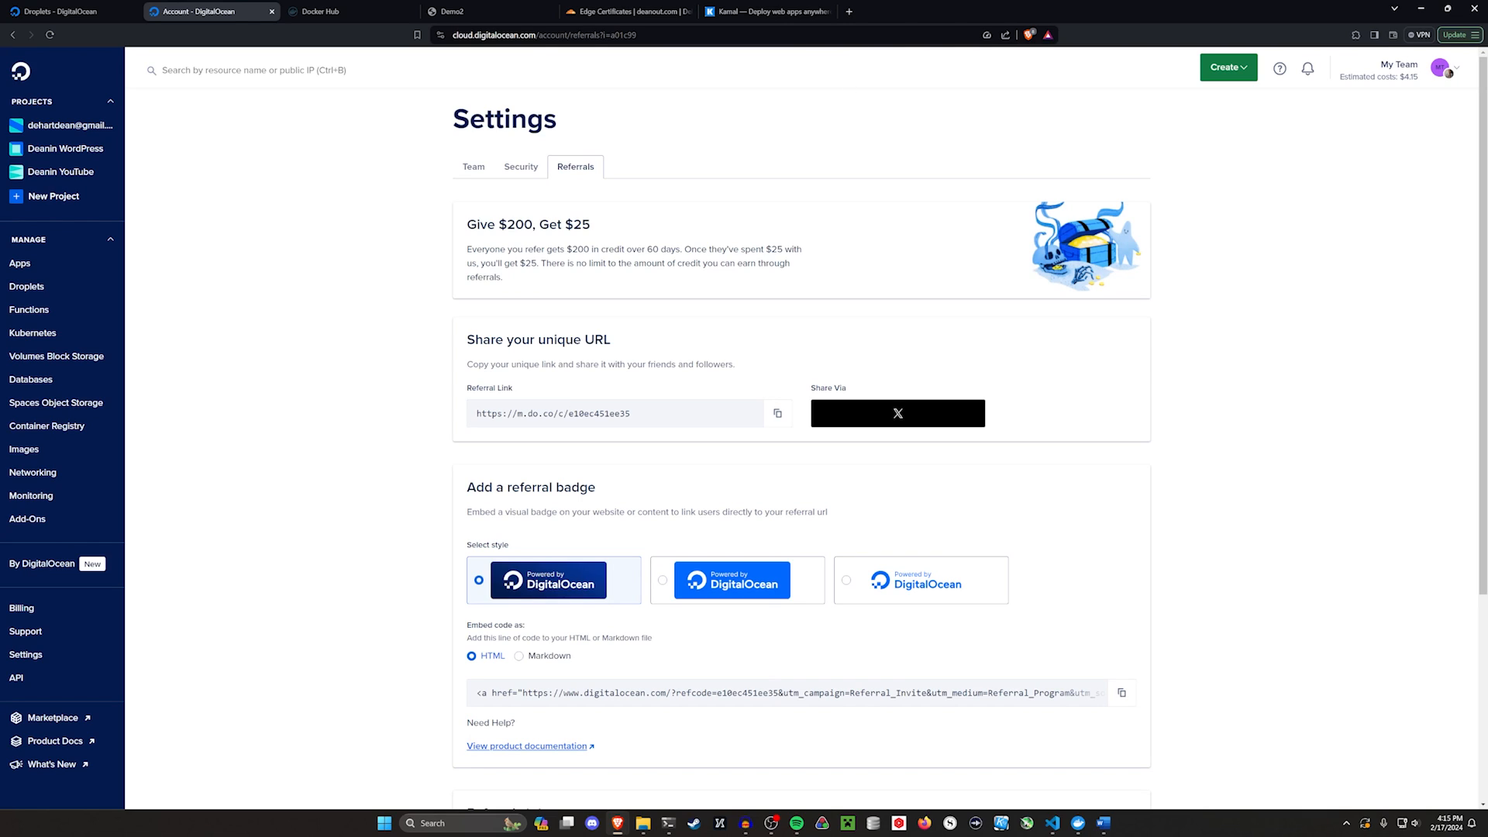
{"action": "left_click", "coordinate": [765, 11]}
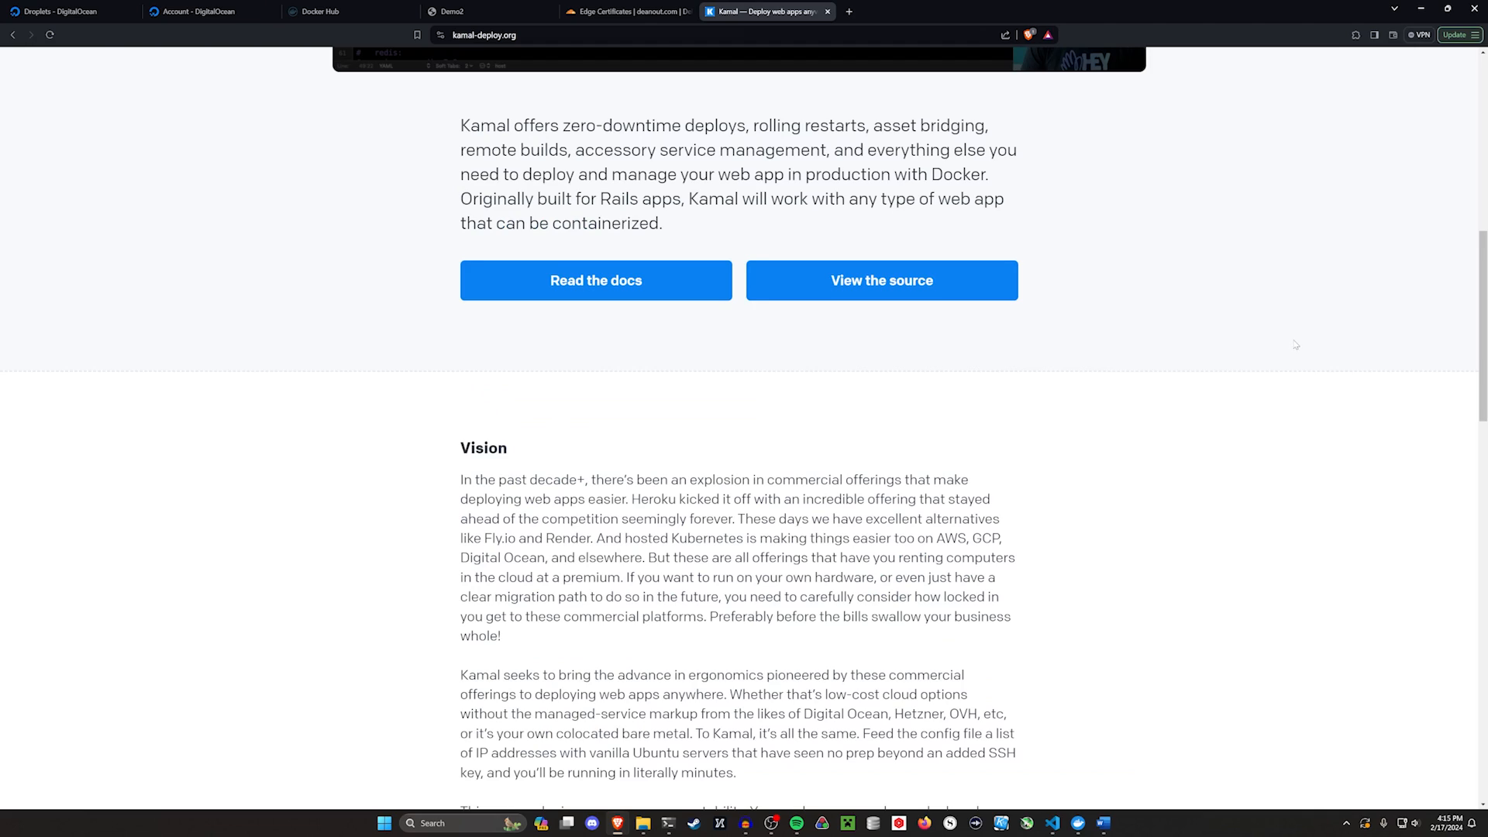
{"action": "mouse_move", "coordinate": [1120, 340]}
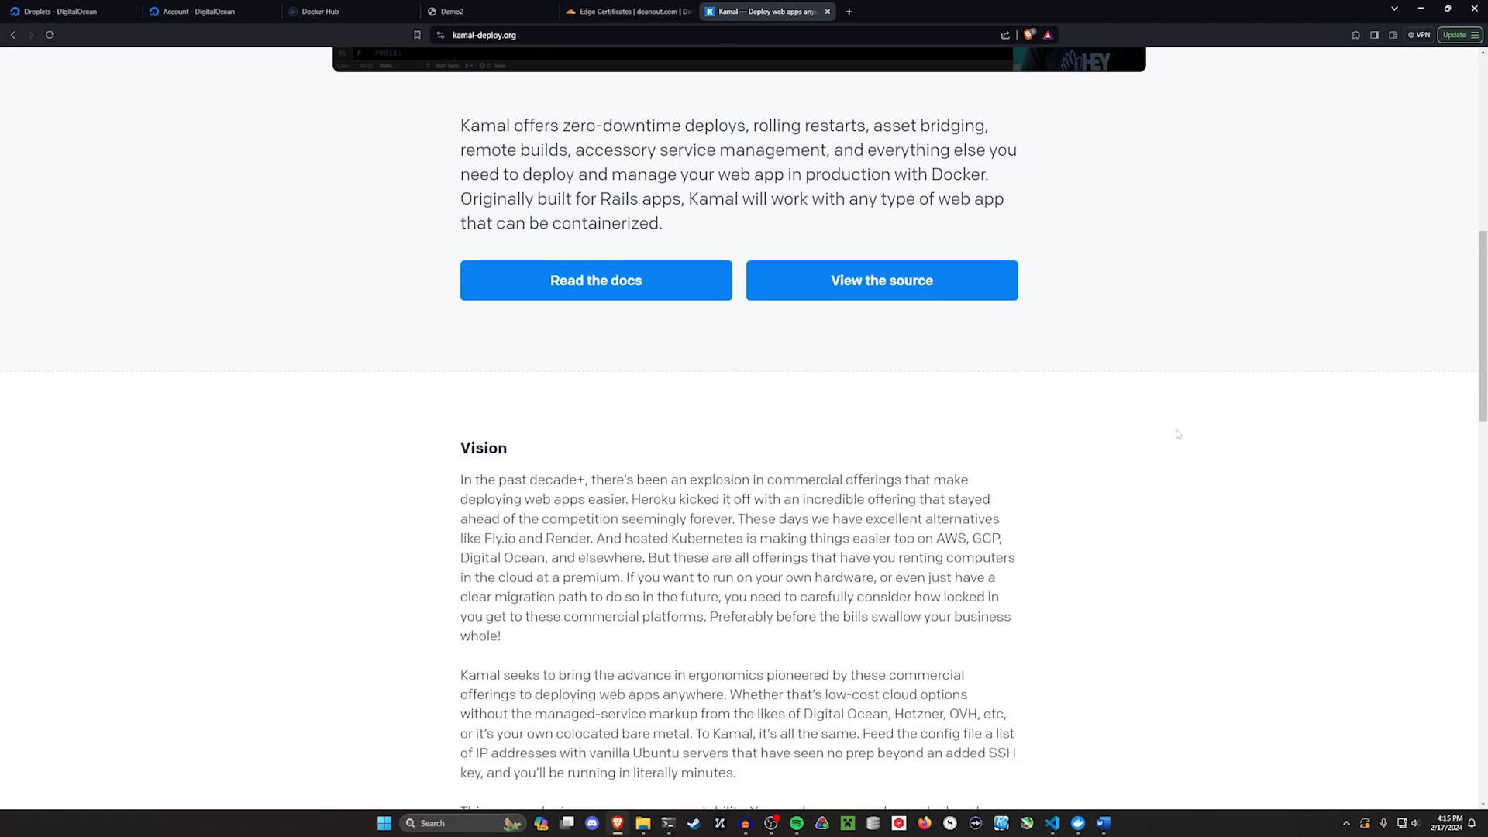
{"action": "mouse_move", "coordinate": [1184, 432]}
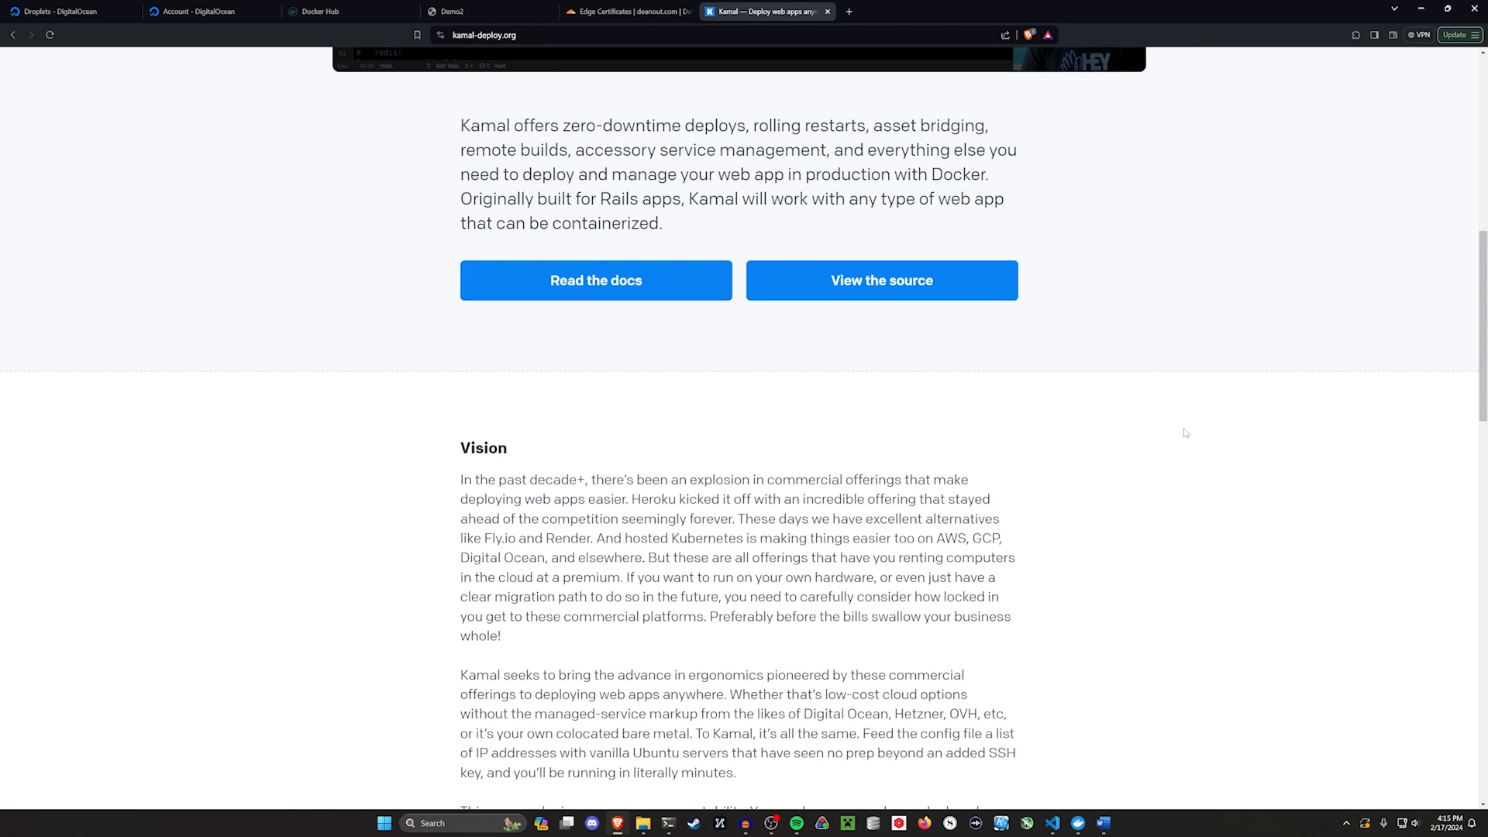
{"action": "mouse_move", "coordinate": [1177, 440]}
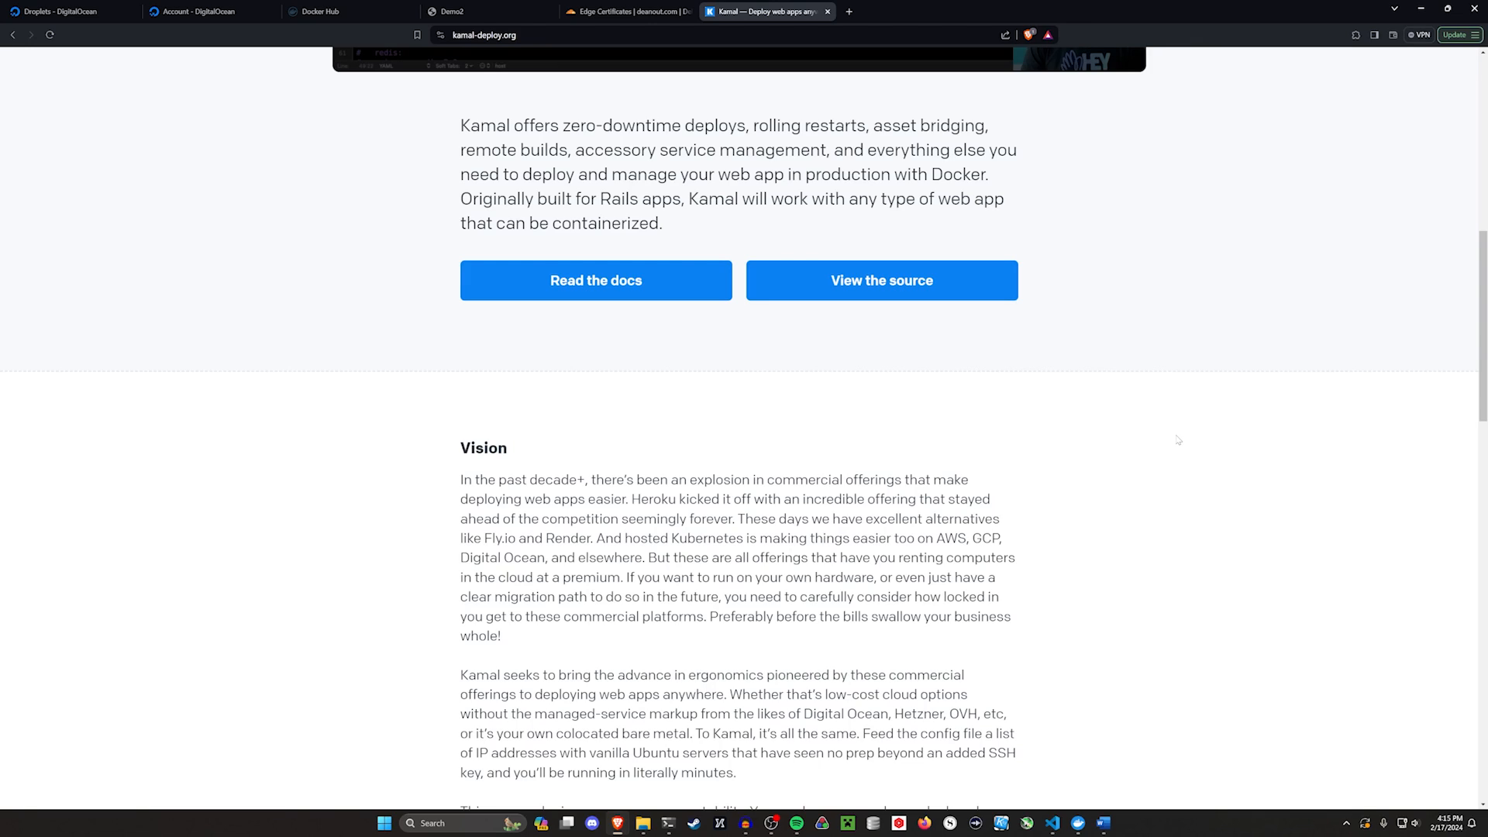
{"action": "mouse_move", "coordinate": [1143, 430]}
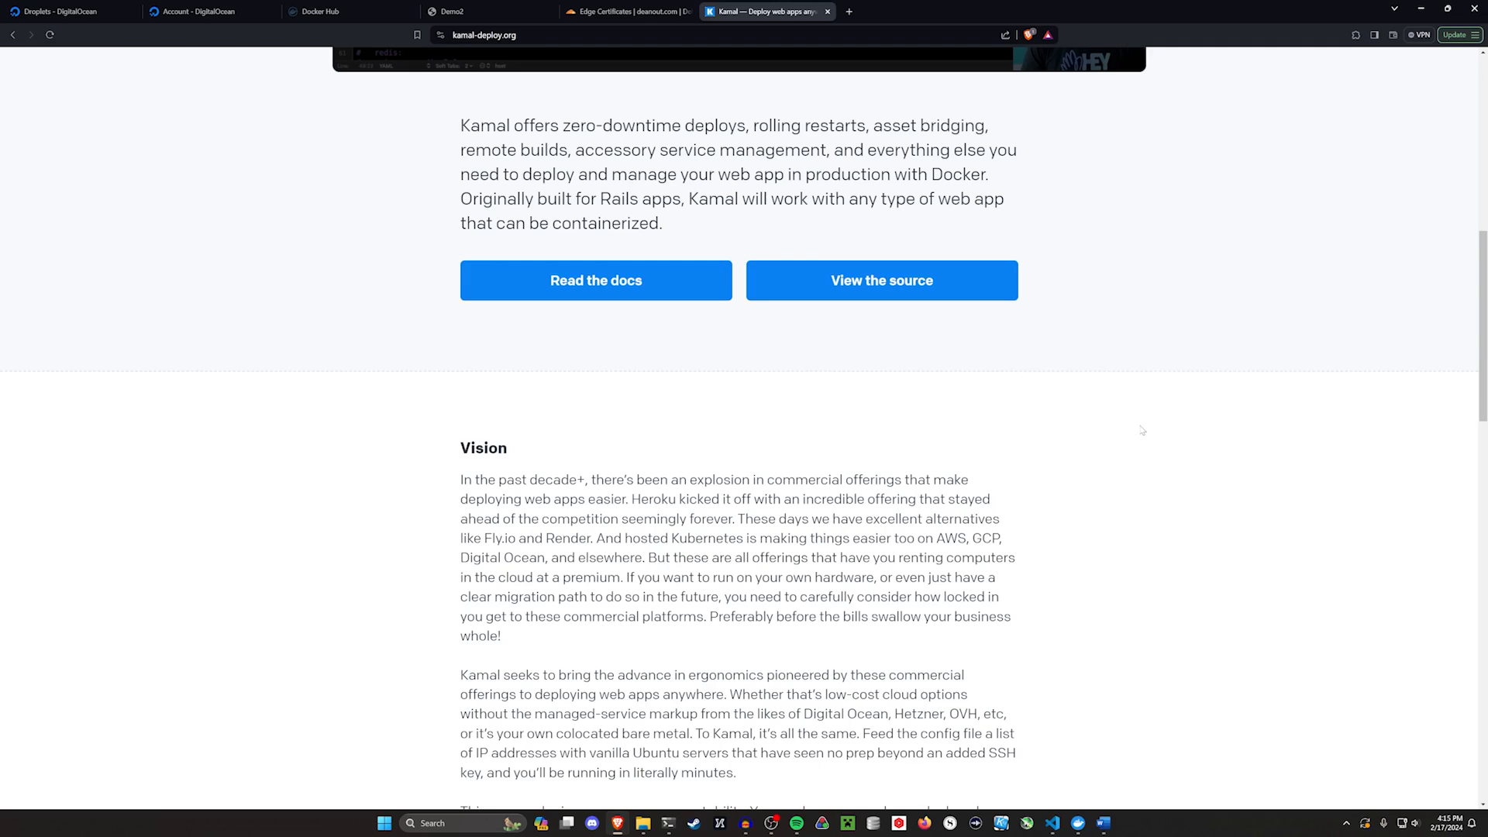
{"action": "mouse_move", "coordinate": [1158, 409]}
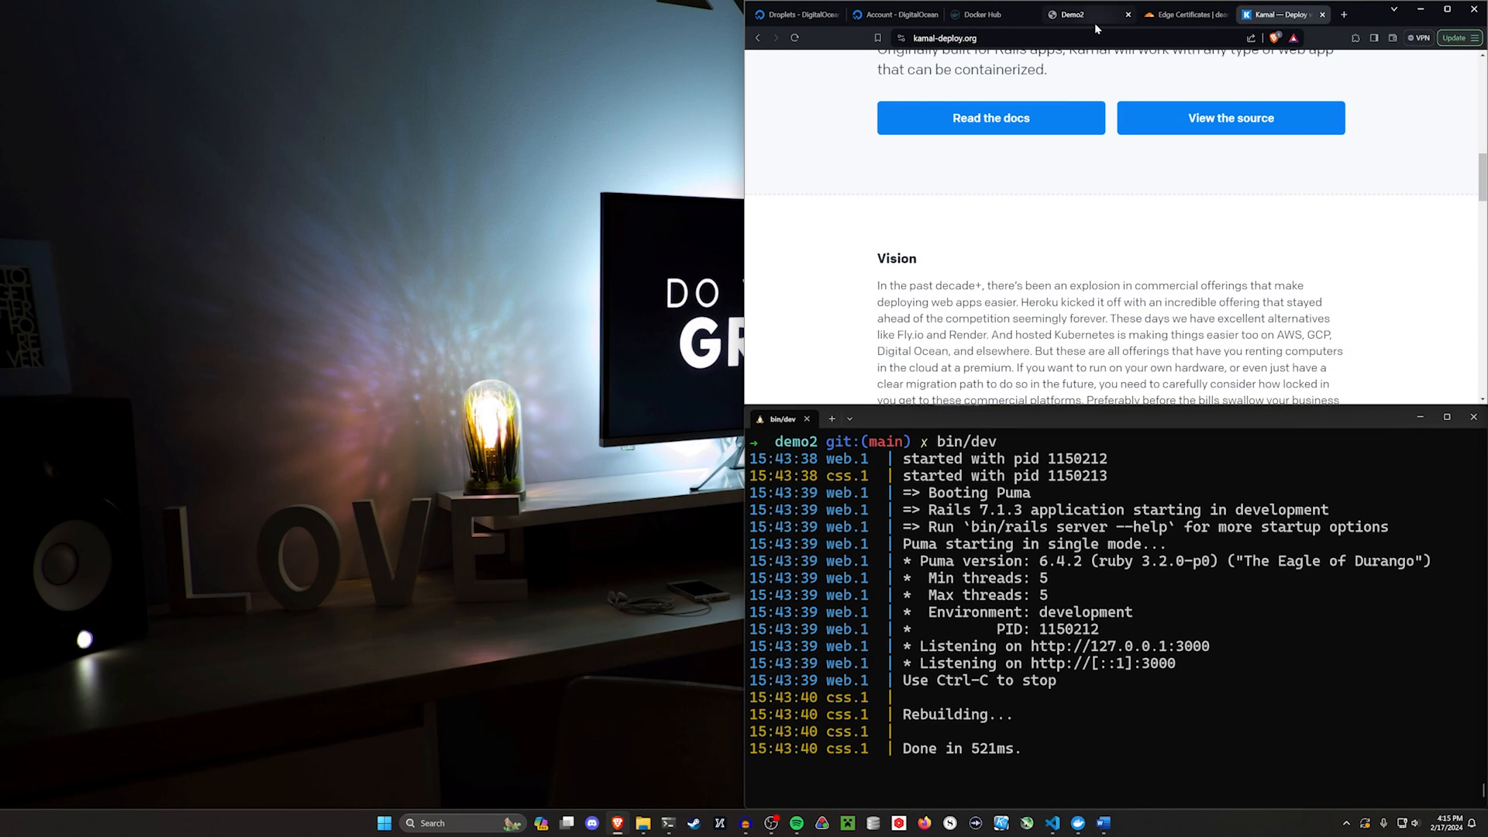
Step: Switch to the Demo2 tab showing the Posts index with Test and Hello World
{"action": "left_click", "coordinate": [1072, 14]}
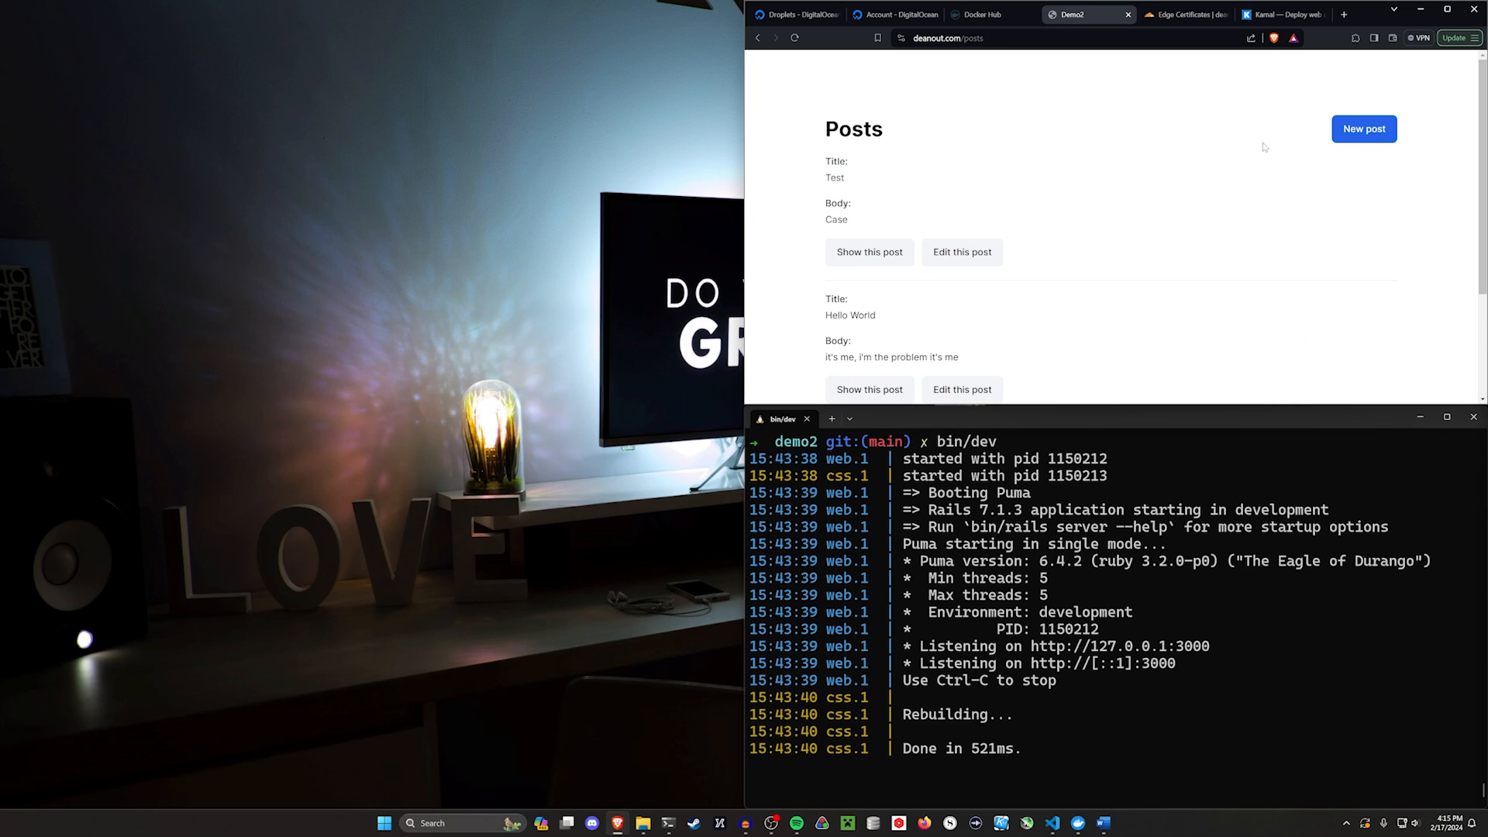
{"action": "mouse_move", "coordinate": [1186, 252]}
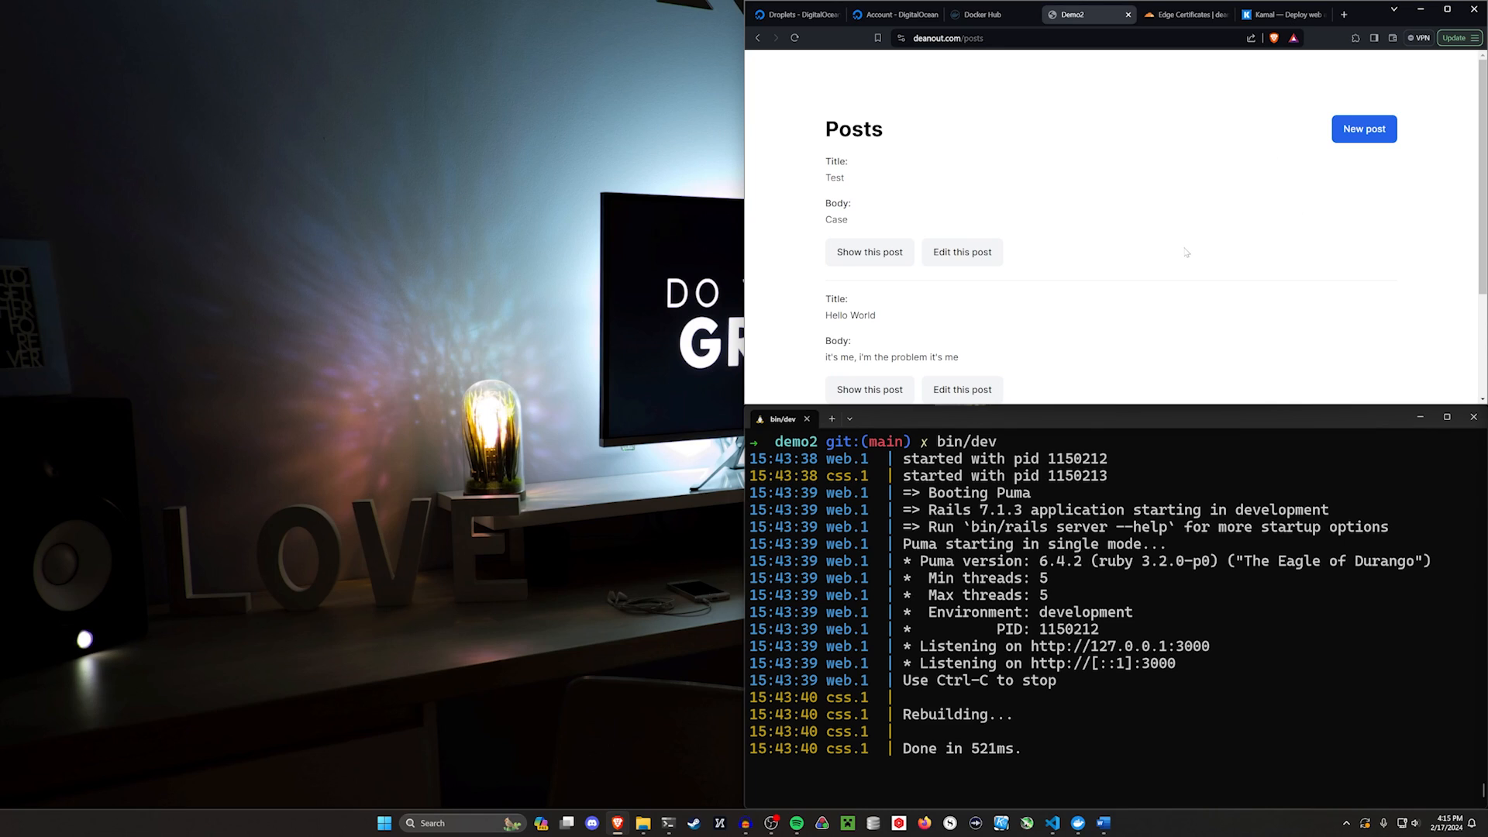
{"action": "mouse_move", "coordinate": [1193, 235]}
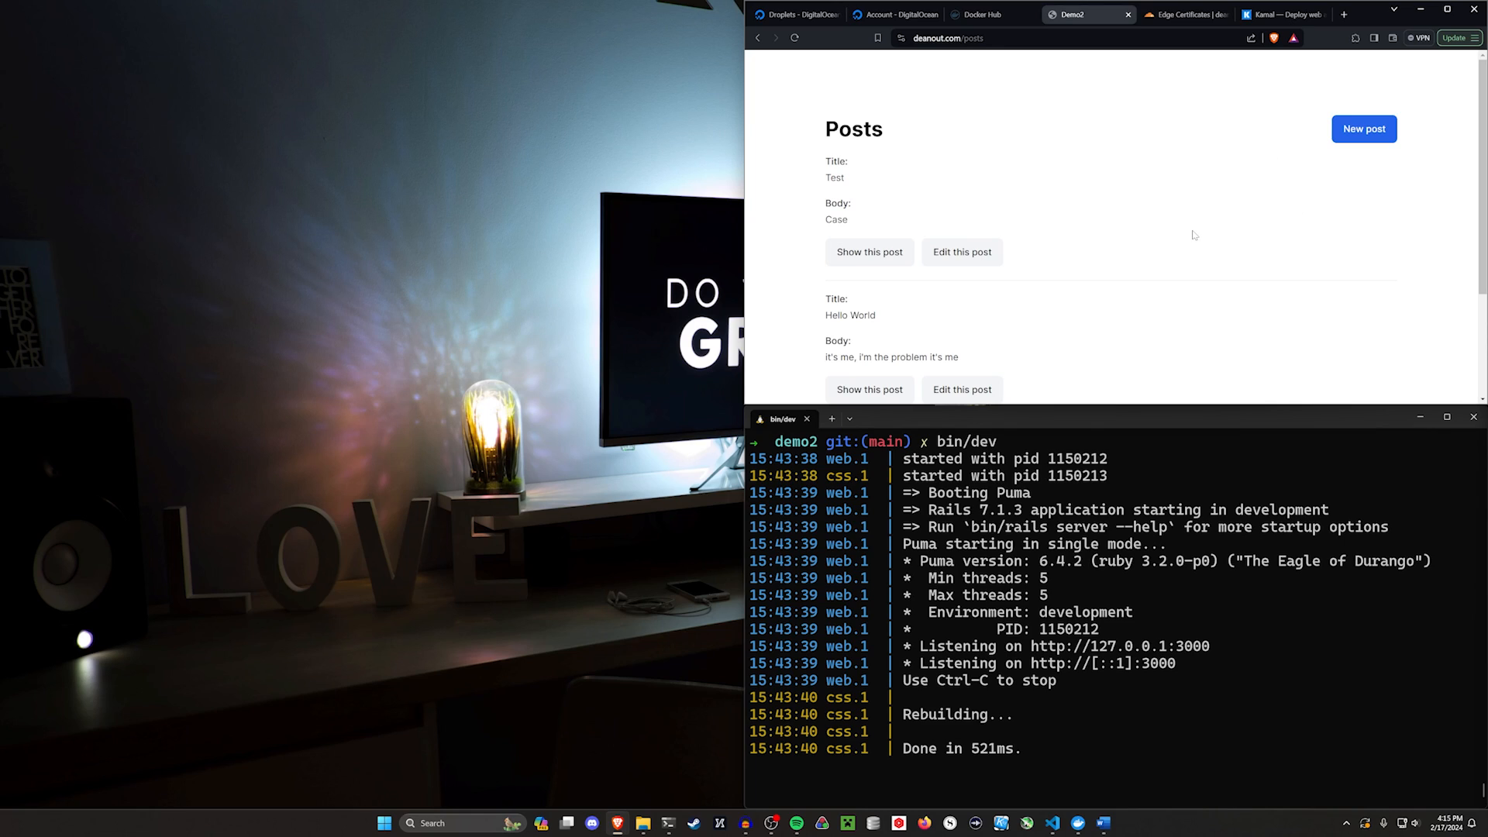
{"action": "mouse_move", "coordinate": [1189, 278]}
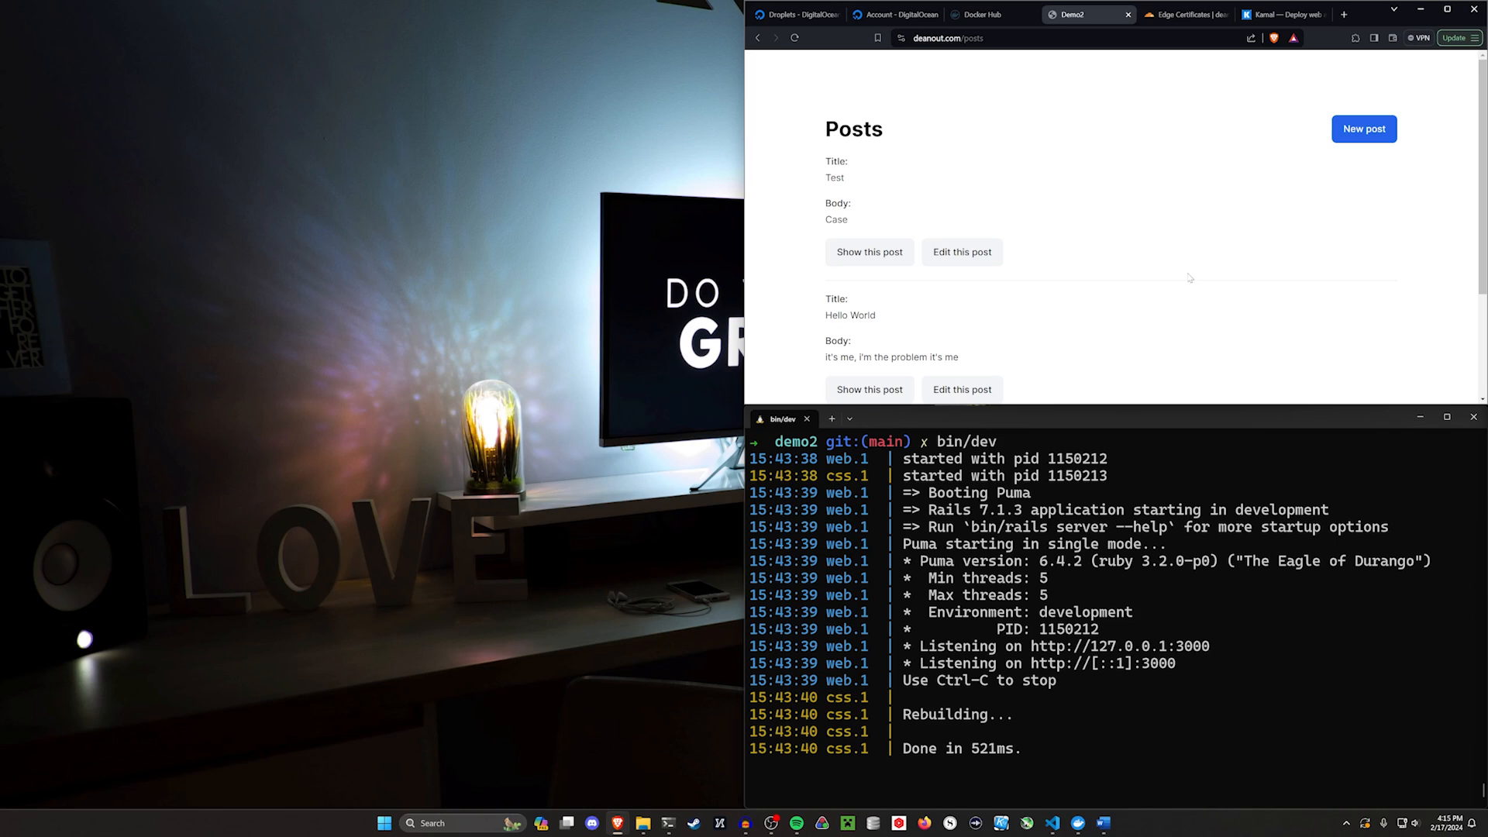
{"action": "mouse_move", "coordinate": [1183, 290]}
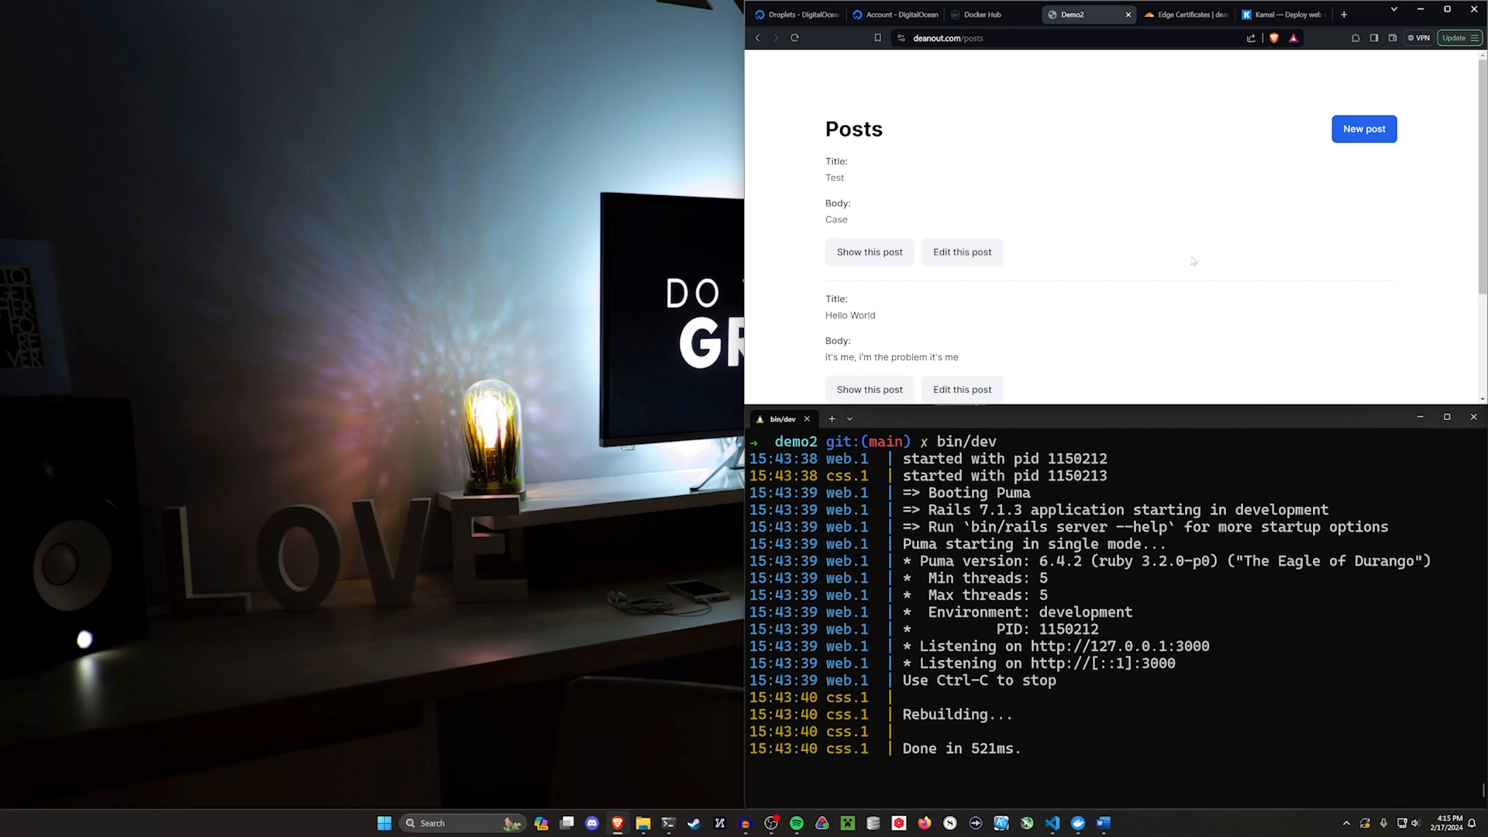
{"action": "mouse_move", "coordinate": [1254, 548]}
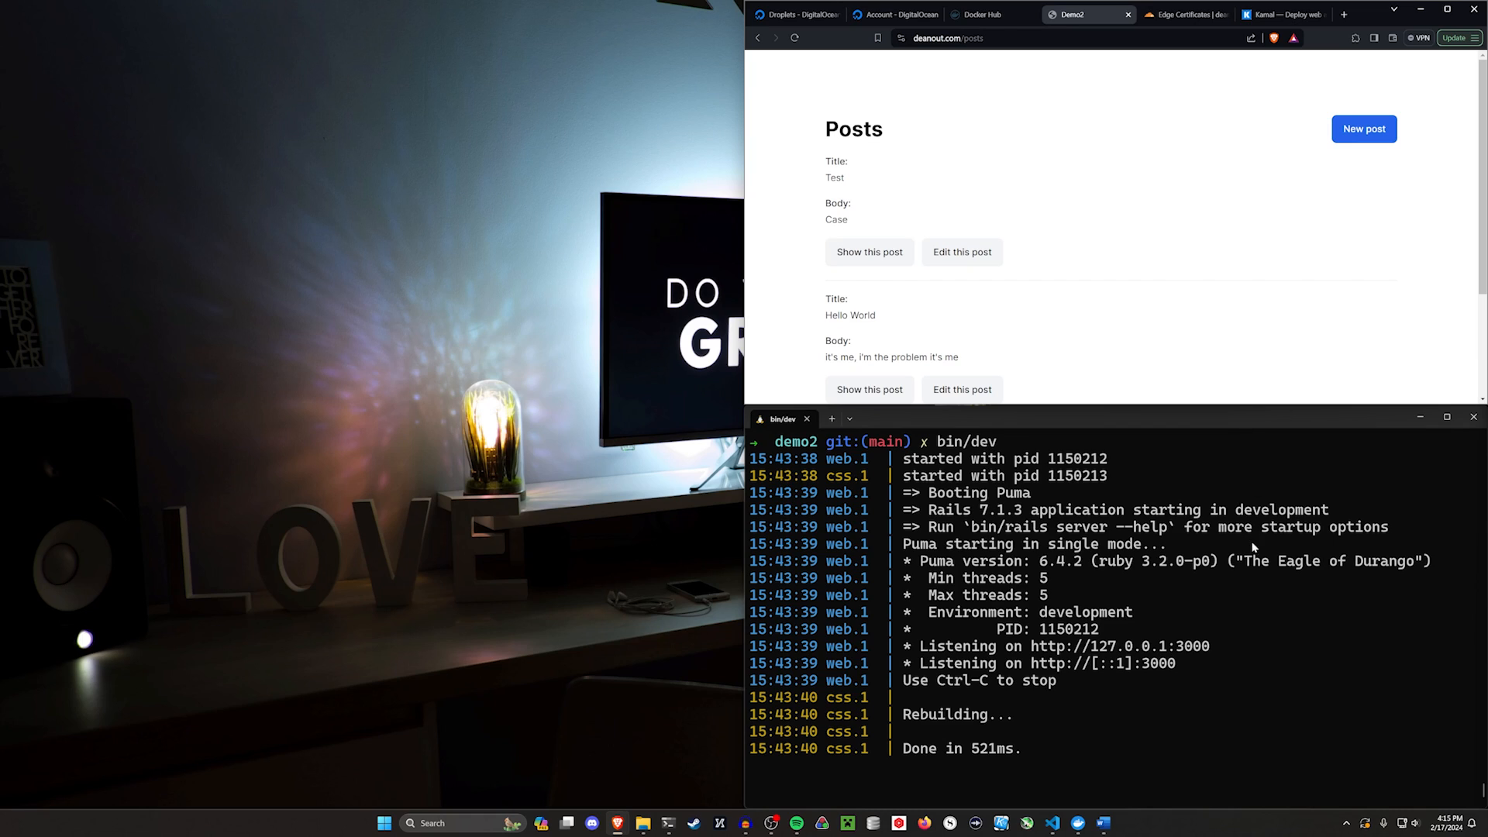
Step: Stop the demo2 dev server and run 'rails new video -j esbuild' in the kamal folder
{"action": "key", "text": "ctrl+c"}
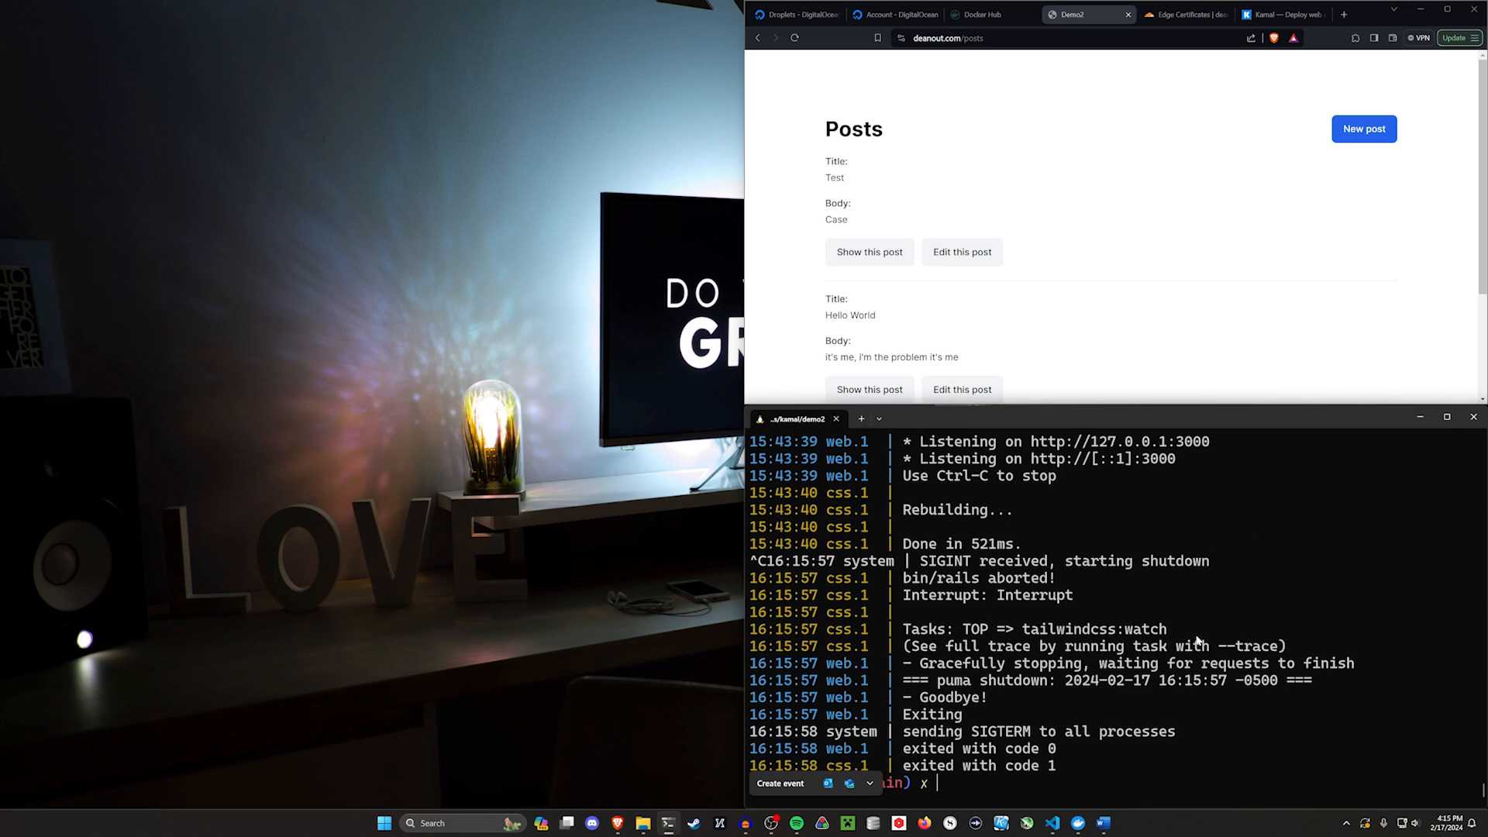
{"action": "key", "text": "ctrl+l"}
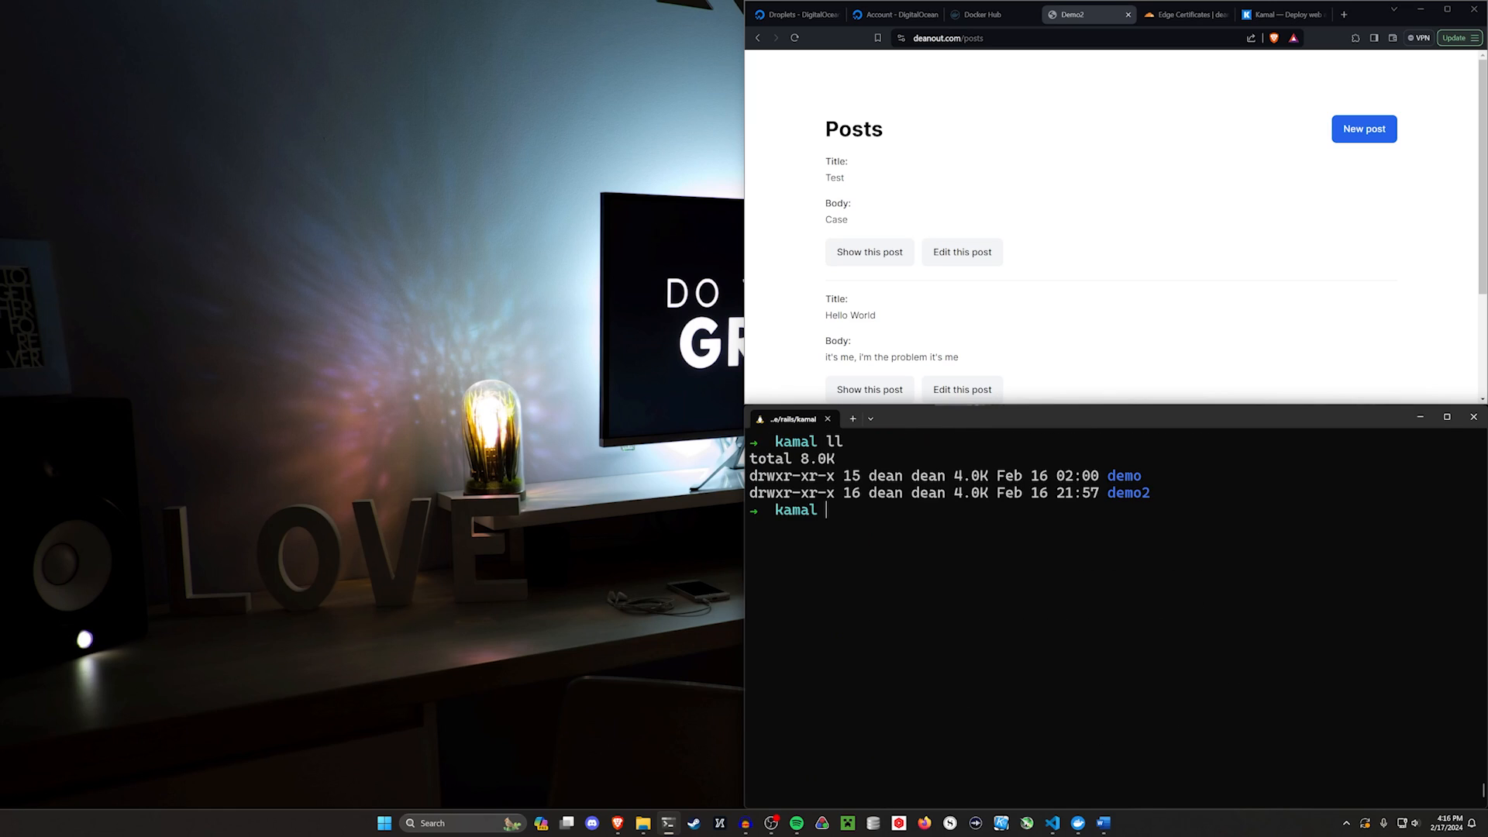
{"action": "type", "text": "rails new"}
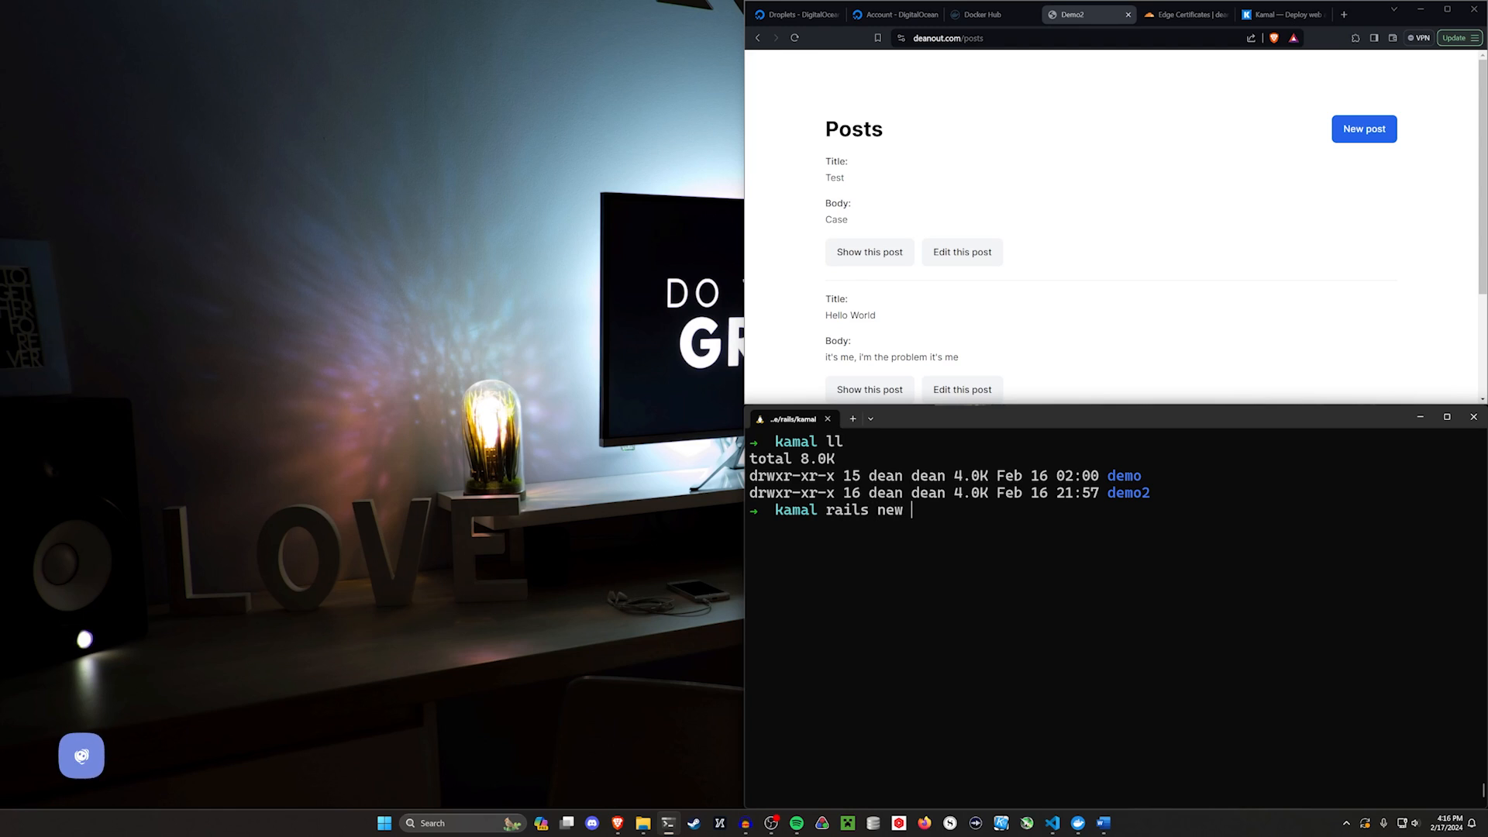
{"action": "type", "text": "video -j esbuild"}
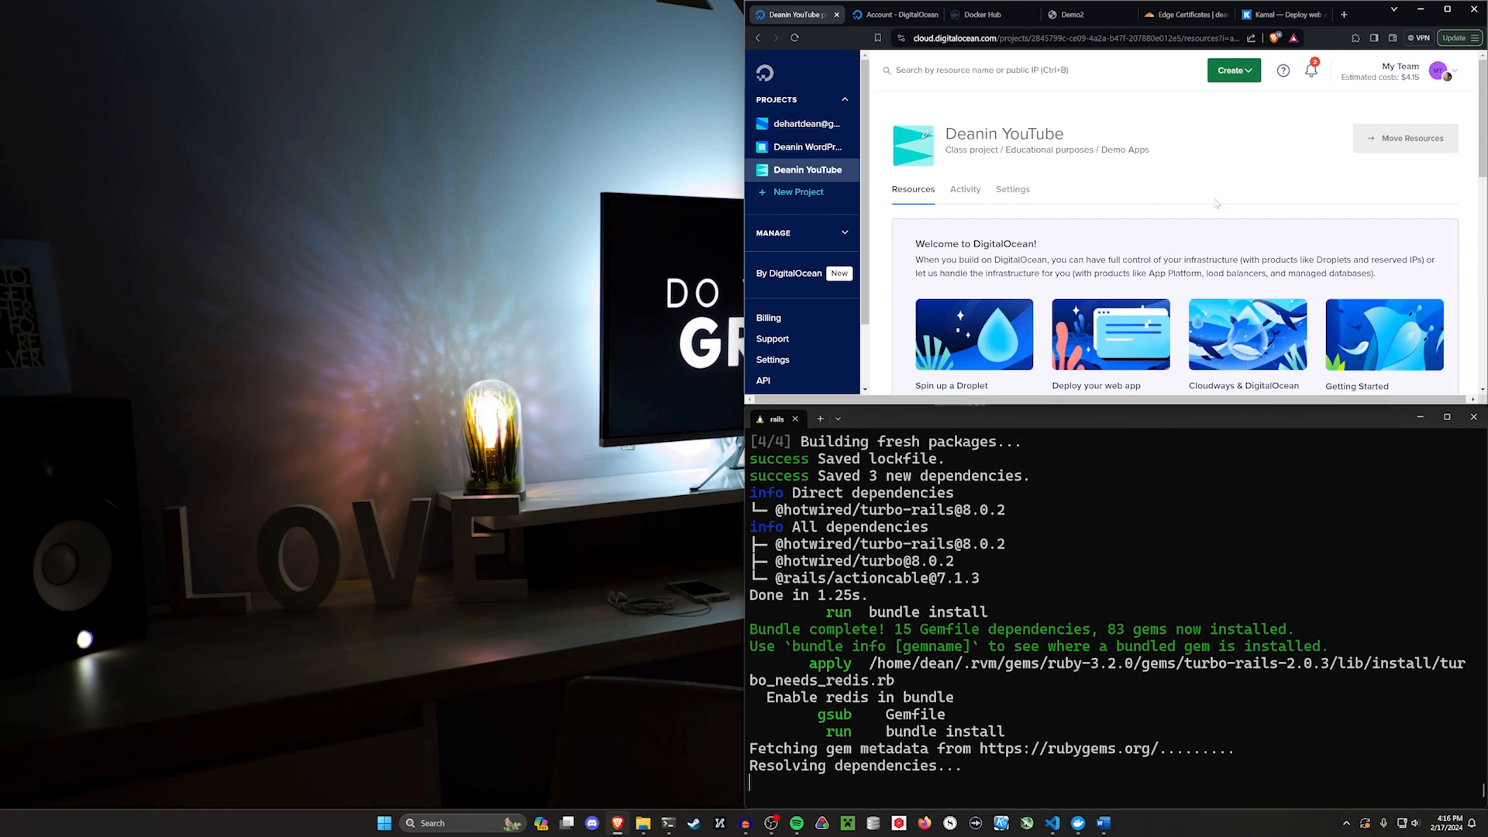
Step: Start a new DigitalOcean droplet running Ubuntu 22.04 (LTS)
{"action": "left_click", "coordinate": [1232, 70]}
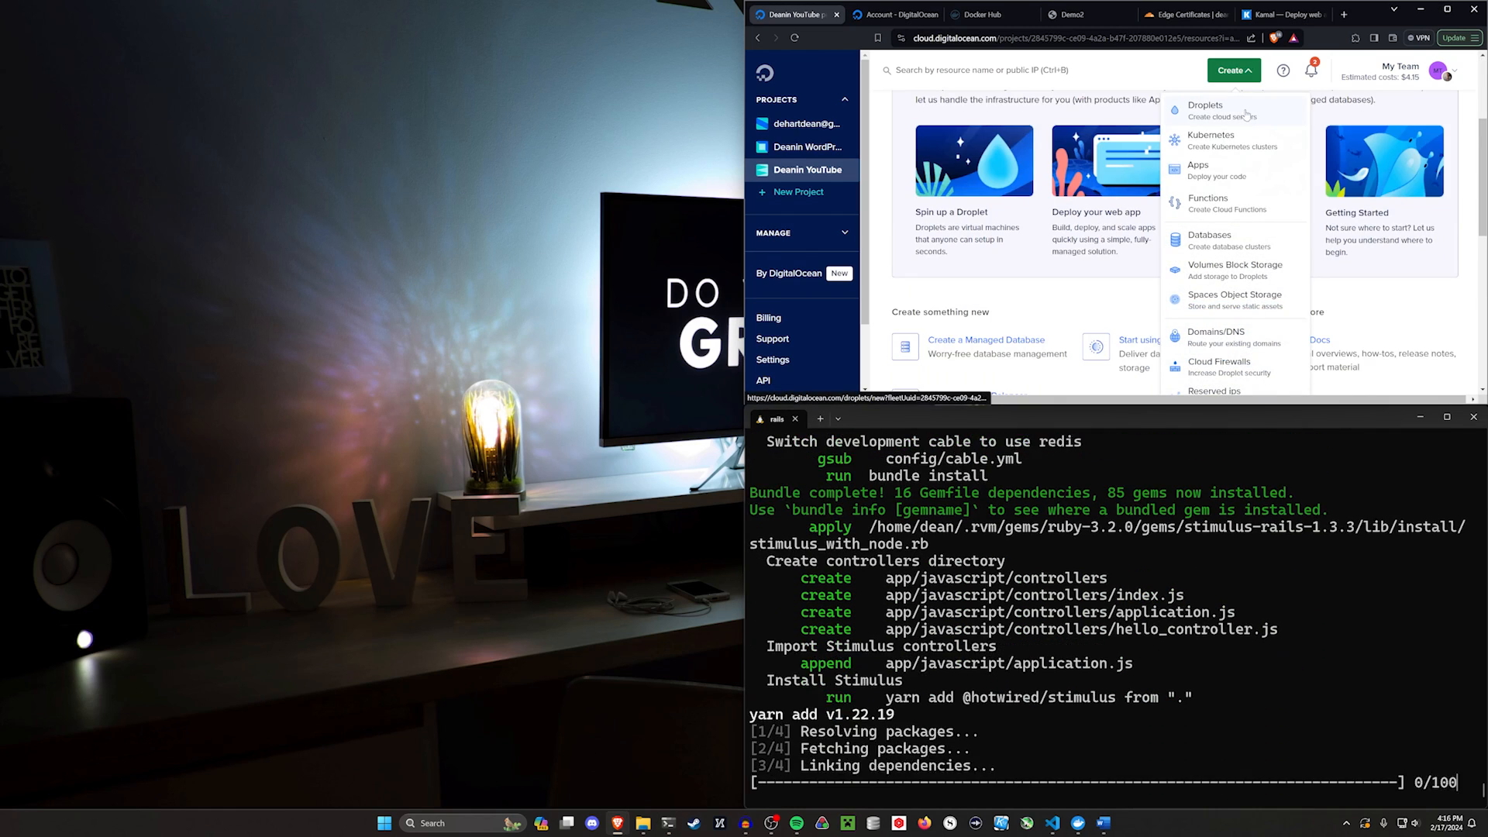
{"action": "left_click", "coordinate": [1206, 107]}
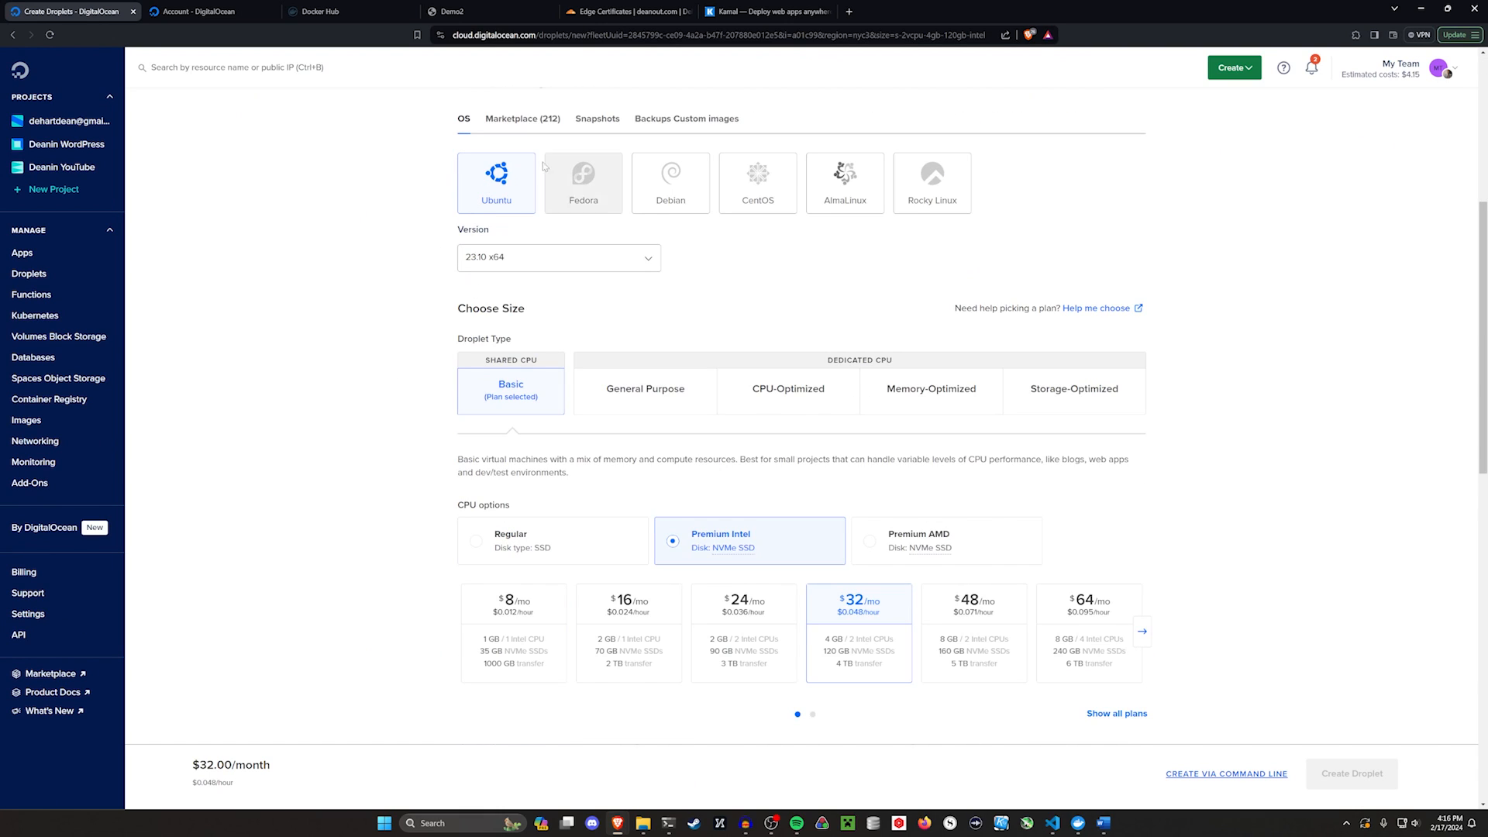
{"action": "left_click", "coordinate": [558, 258]}
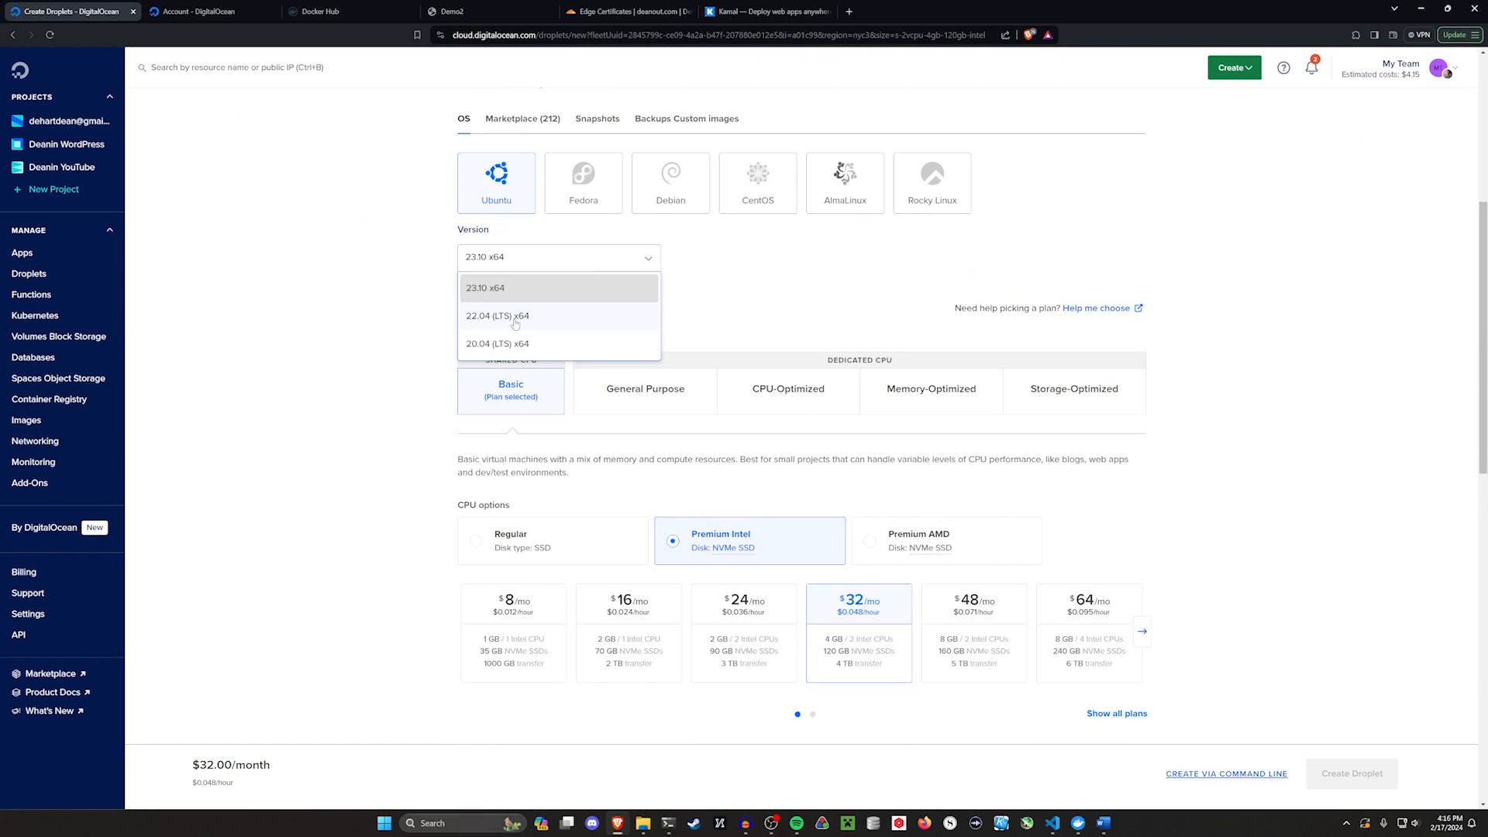
{"action": "left_click", "coordinate": [498, 314]}
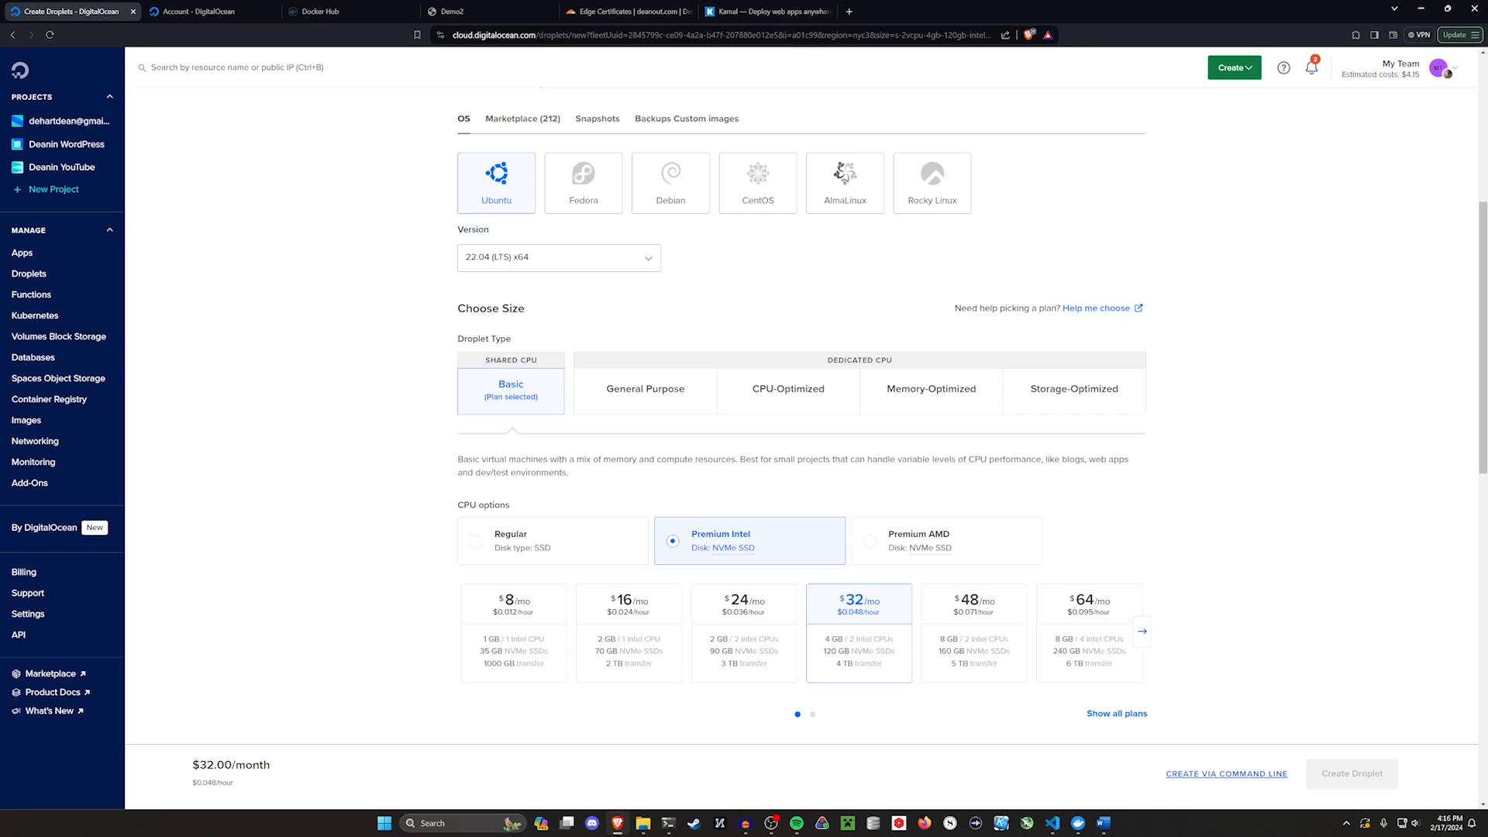
Step: Choose the Regular CPU $6/mo plan, name the host kamal-video and create the droplet
{"action": "scroll", "scroll_direction": "down", "scroll_amount": 3}
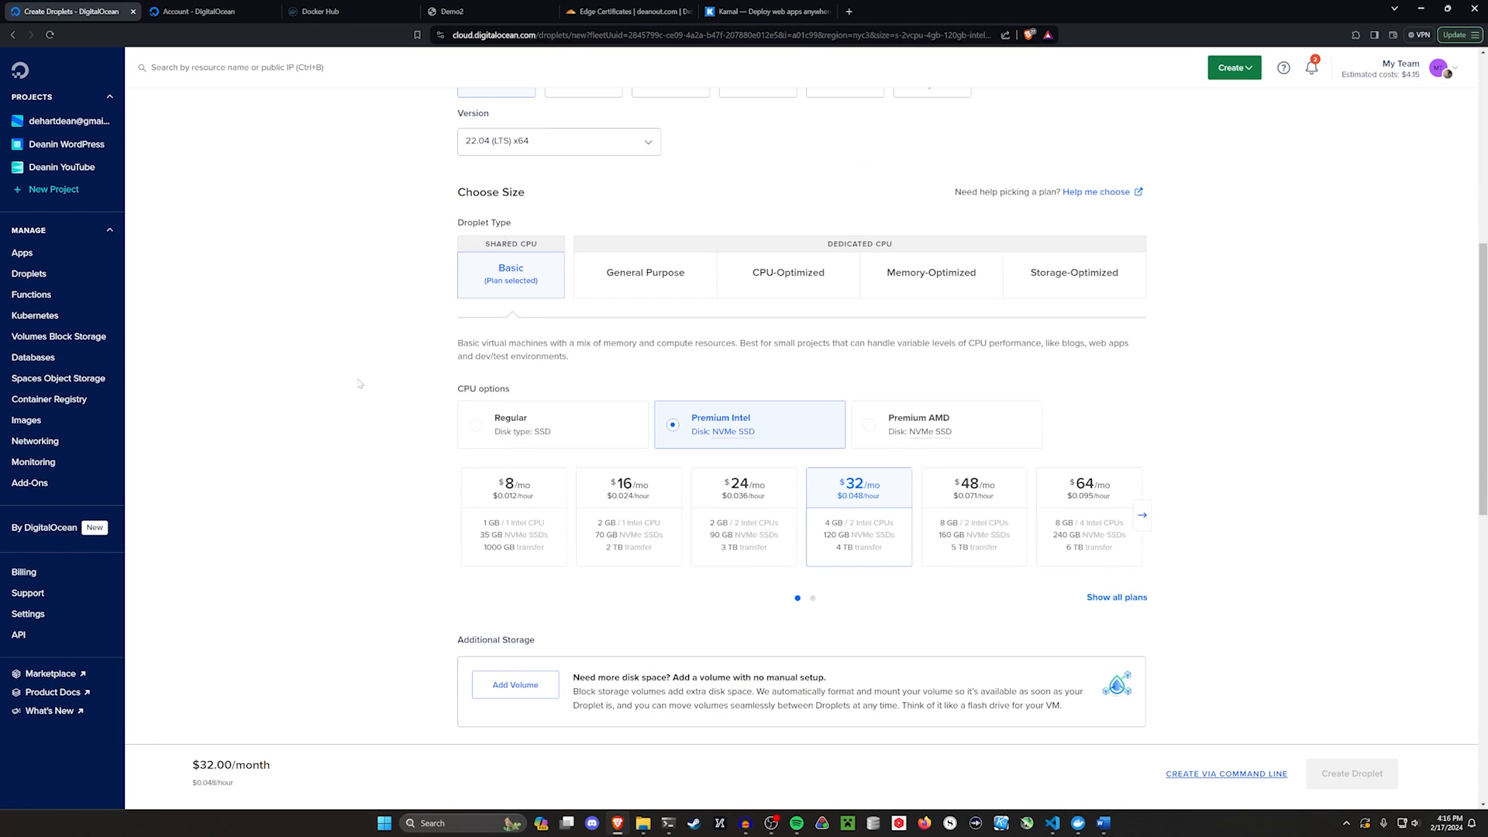
{"action": "left_click", "coordinate": [477, 424]}
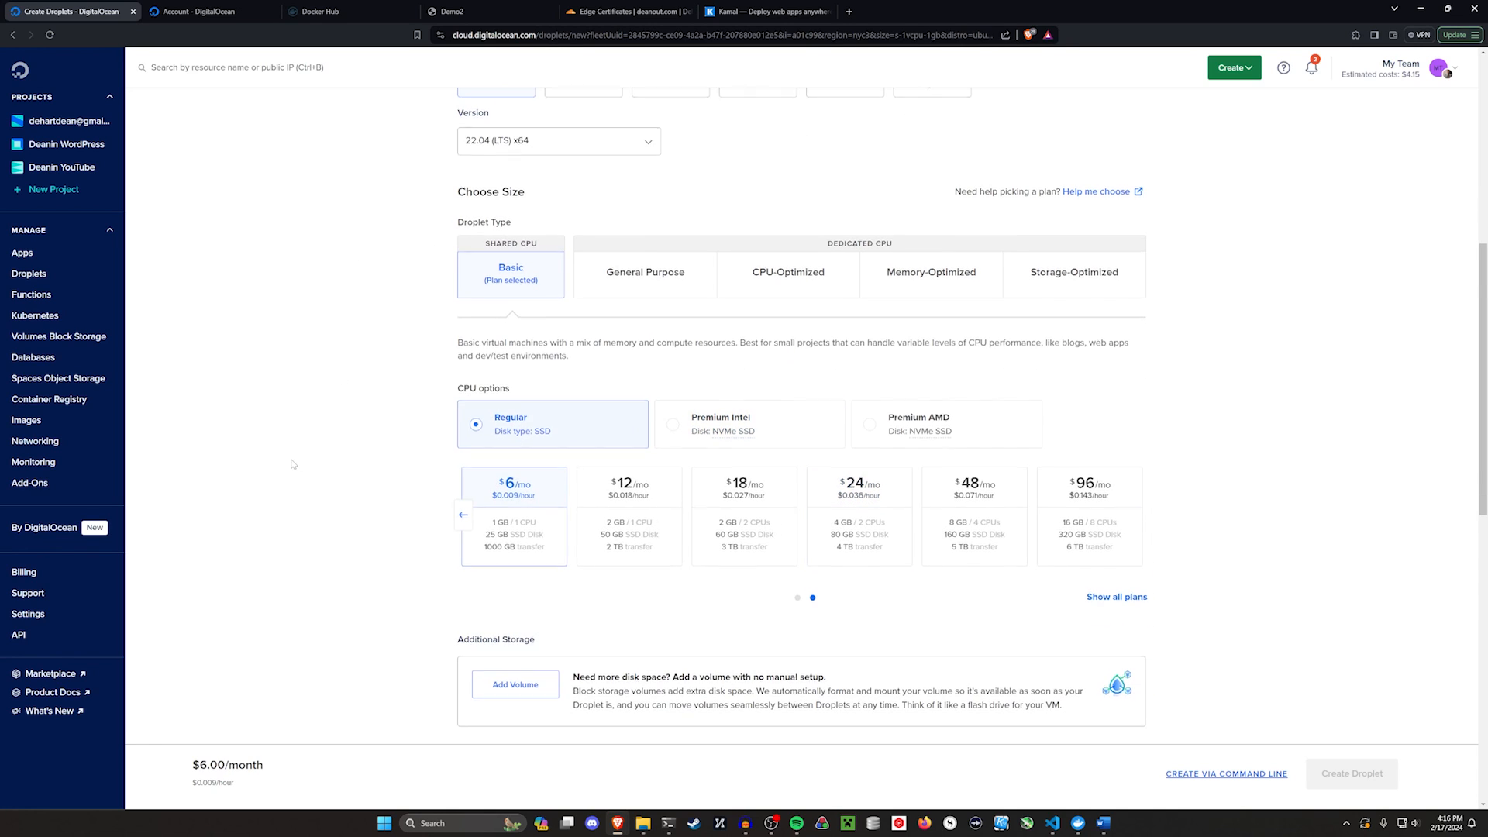
{"action": "scroll", "scroll_direction": "down", "scroll_amount": 3}
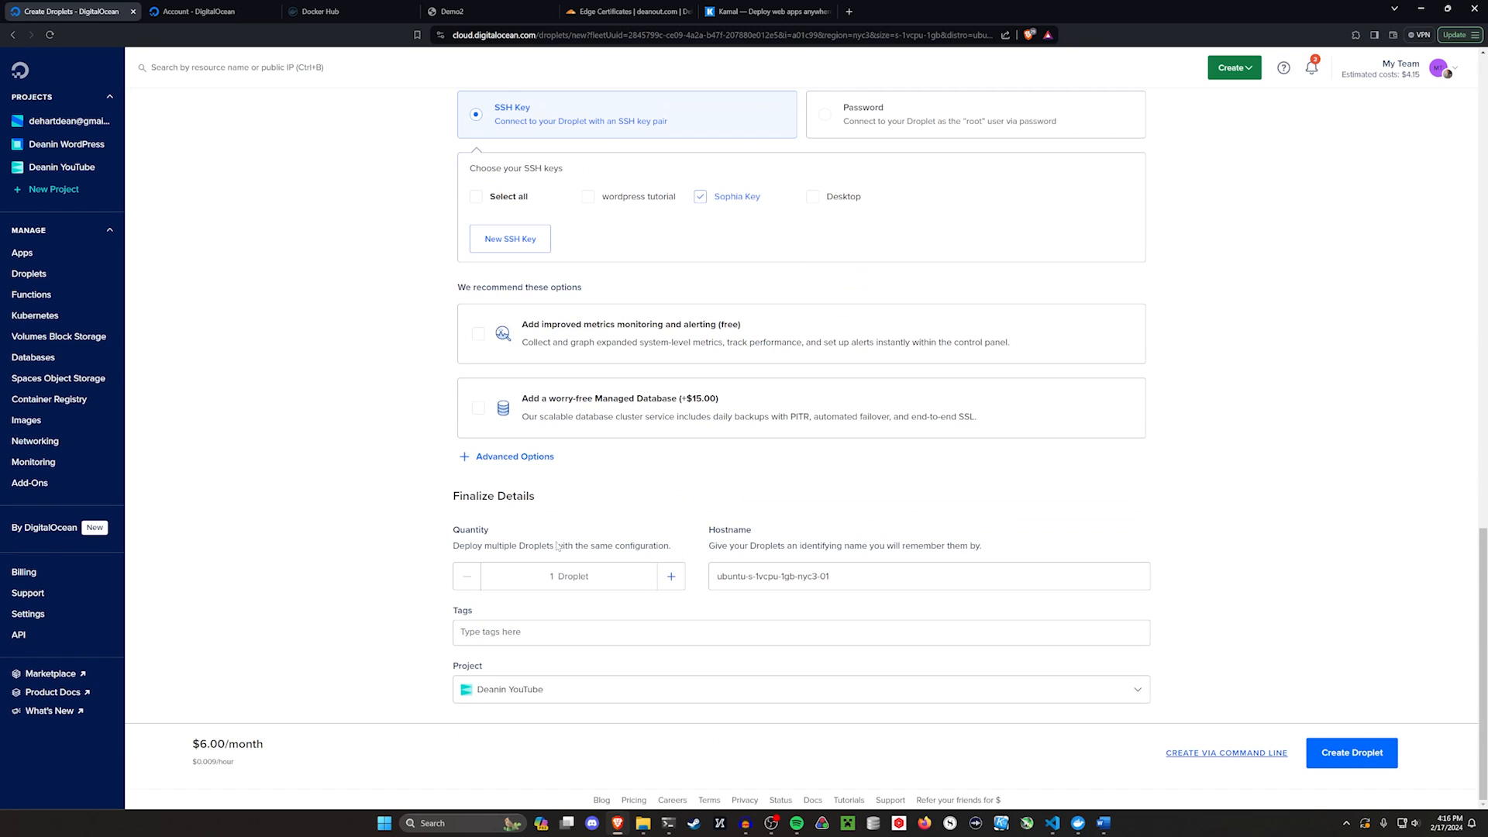
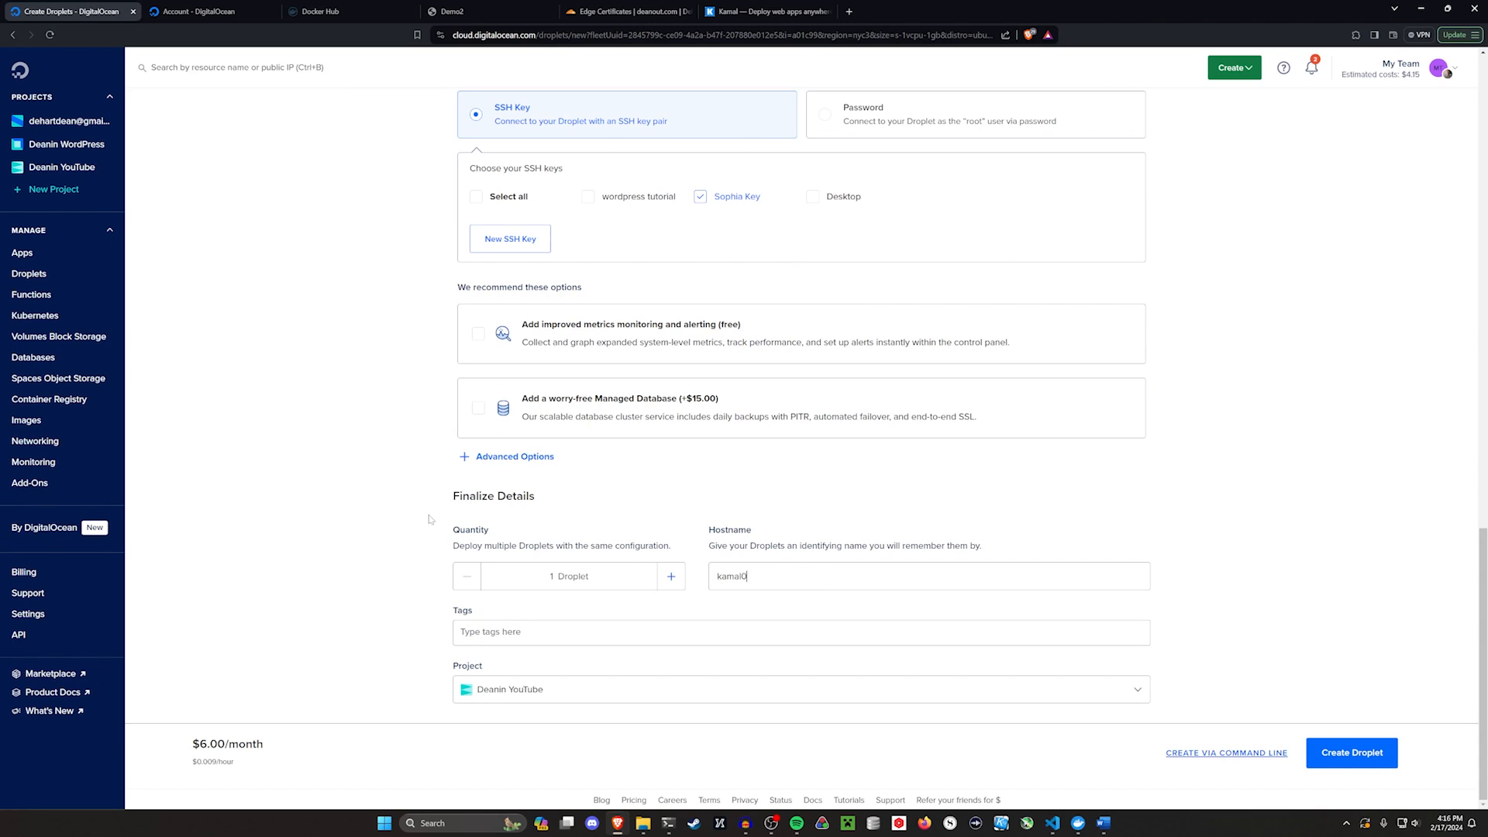
{"action": "left_click", "coordinate": [62, 168]}
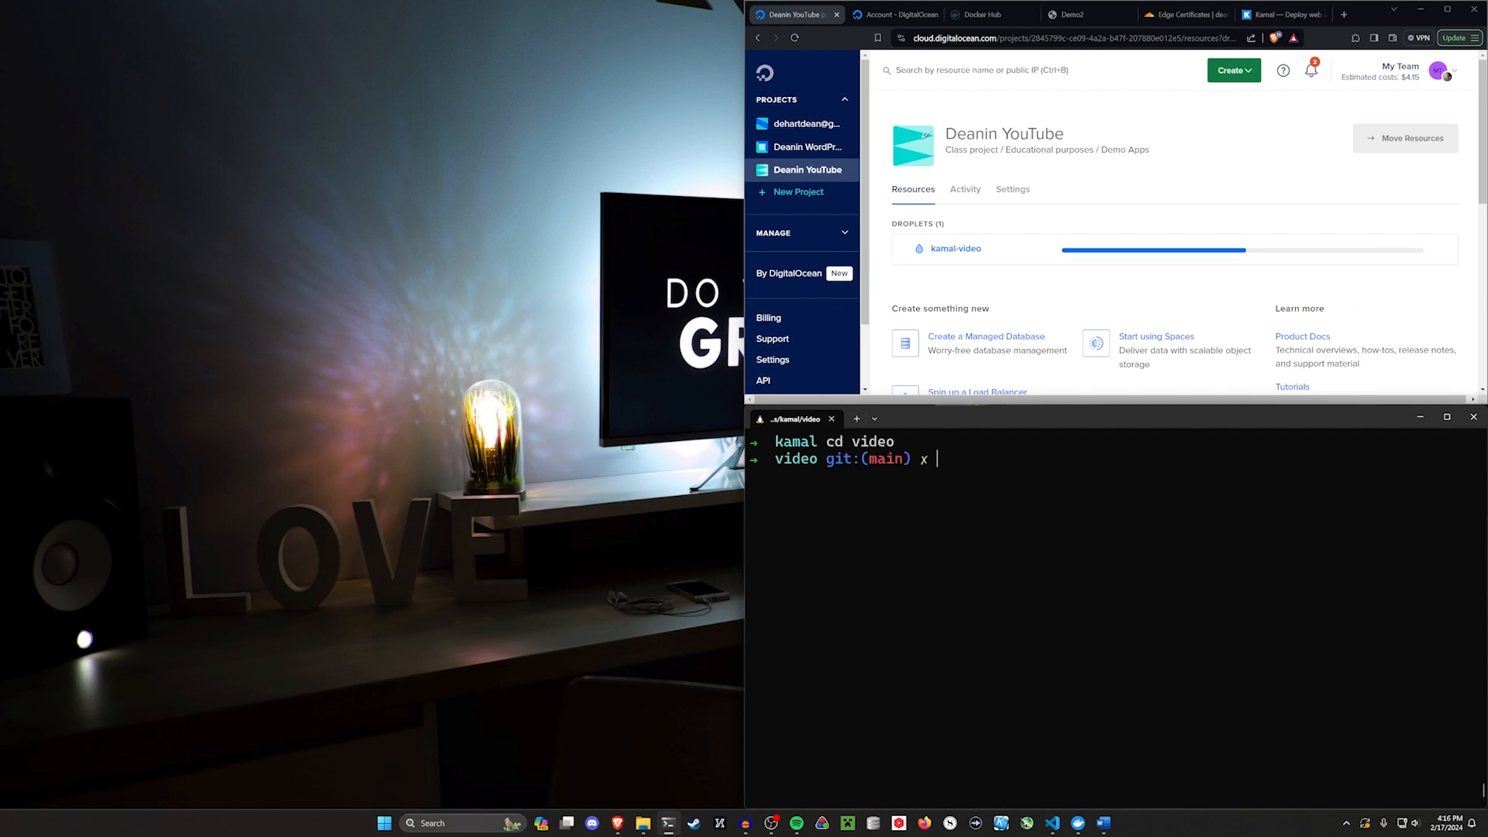
Step: Open the video app with 'code .' and install the kamal gem, then run kamal init
{"action": "type", "text": "code ."}
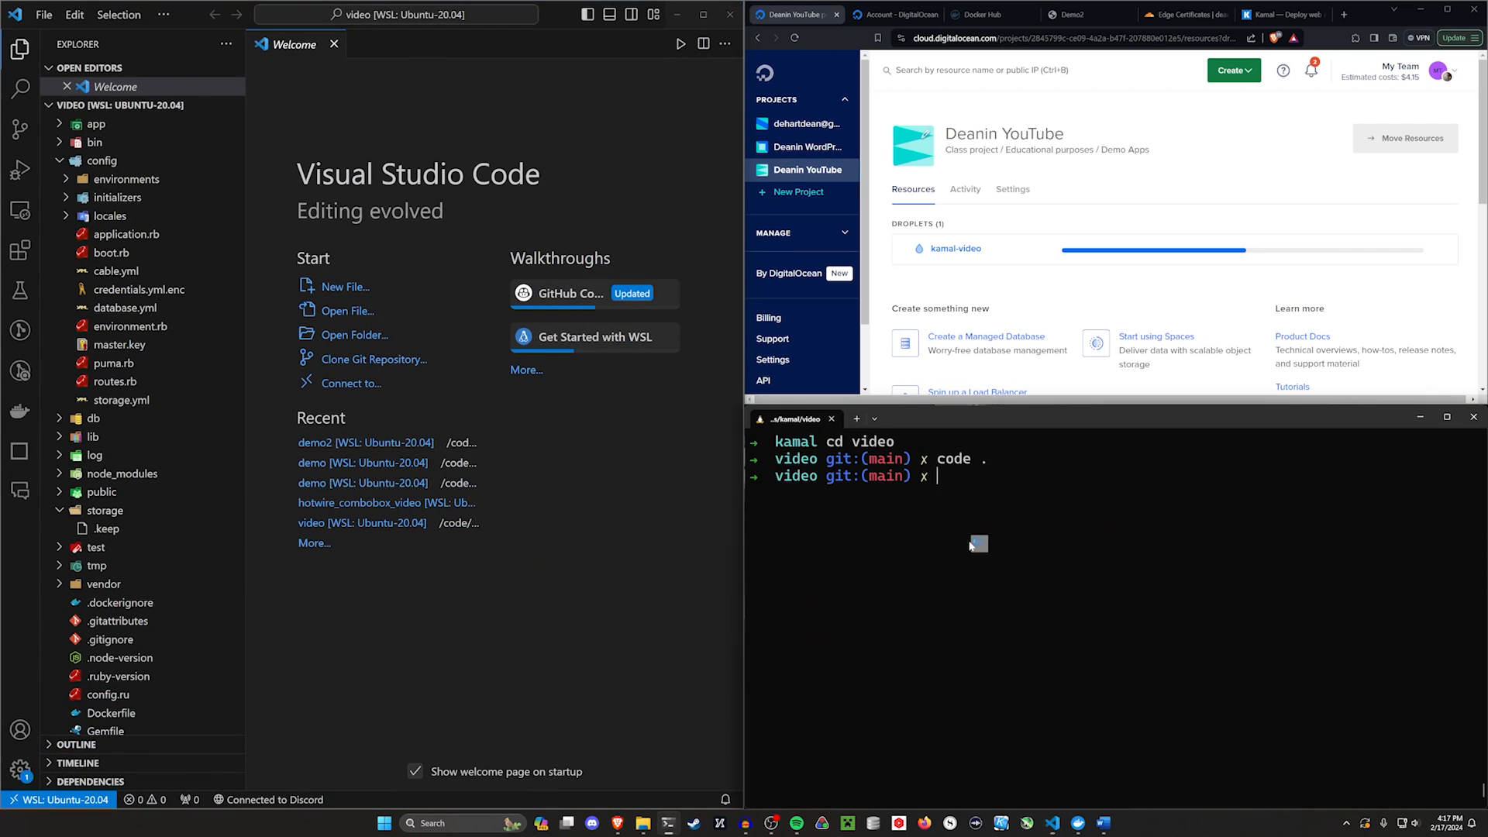
{"action": "type", "text": "gem install"}
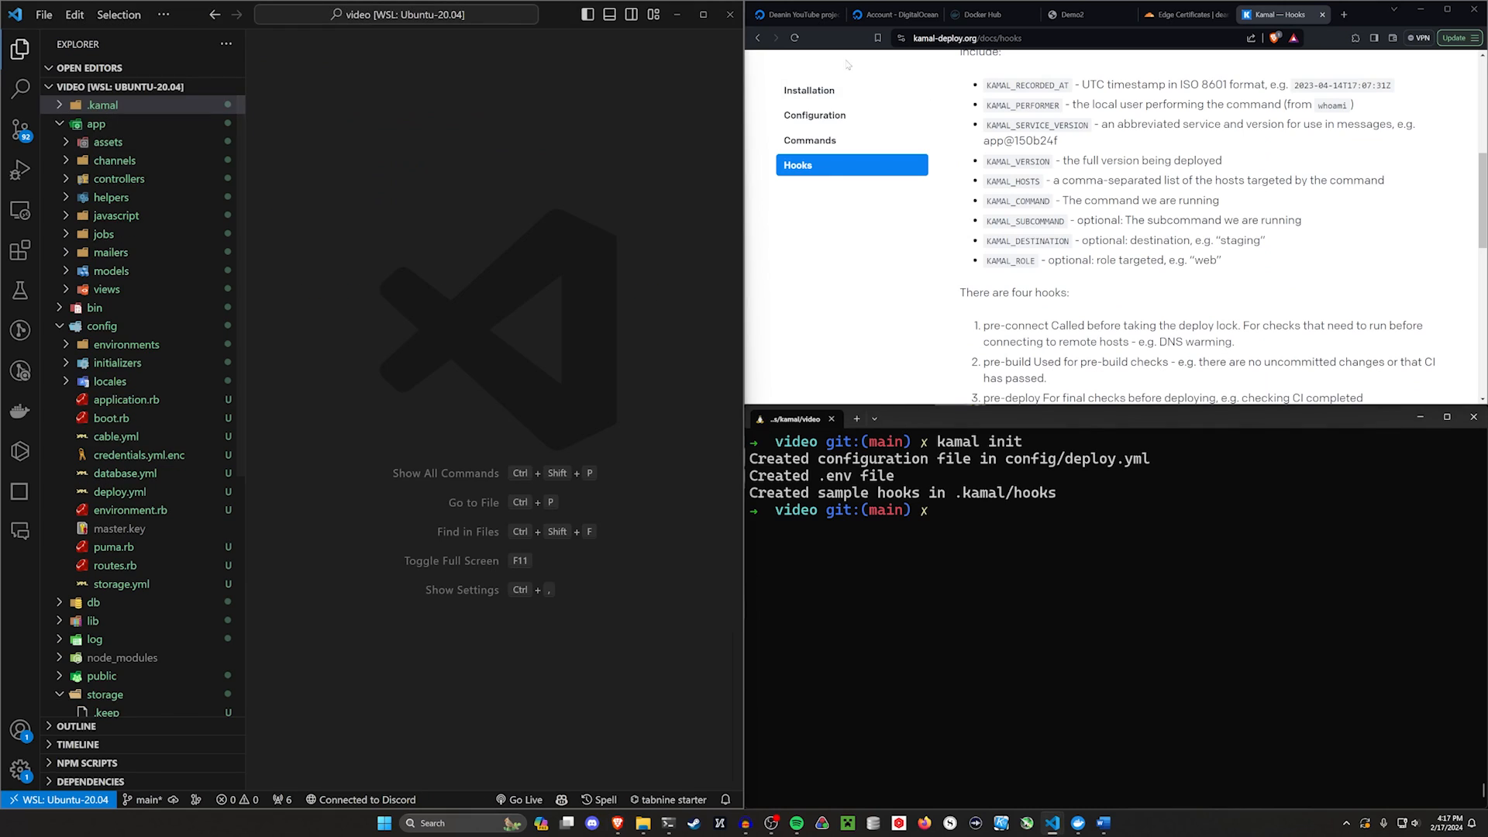
Step: Copy the key from config/master.key into RAILS_MASTER_KEY in the .env file
{"action": "left_click", "coordinate": [797, 14]}
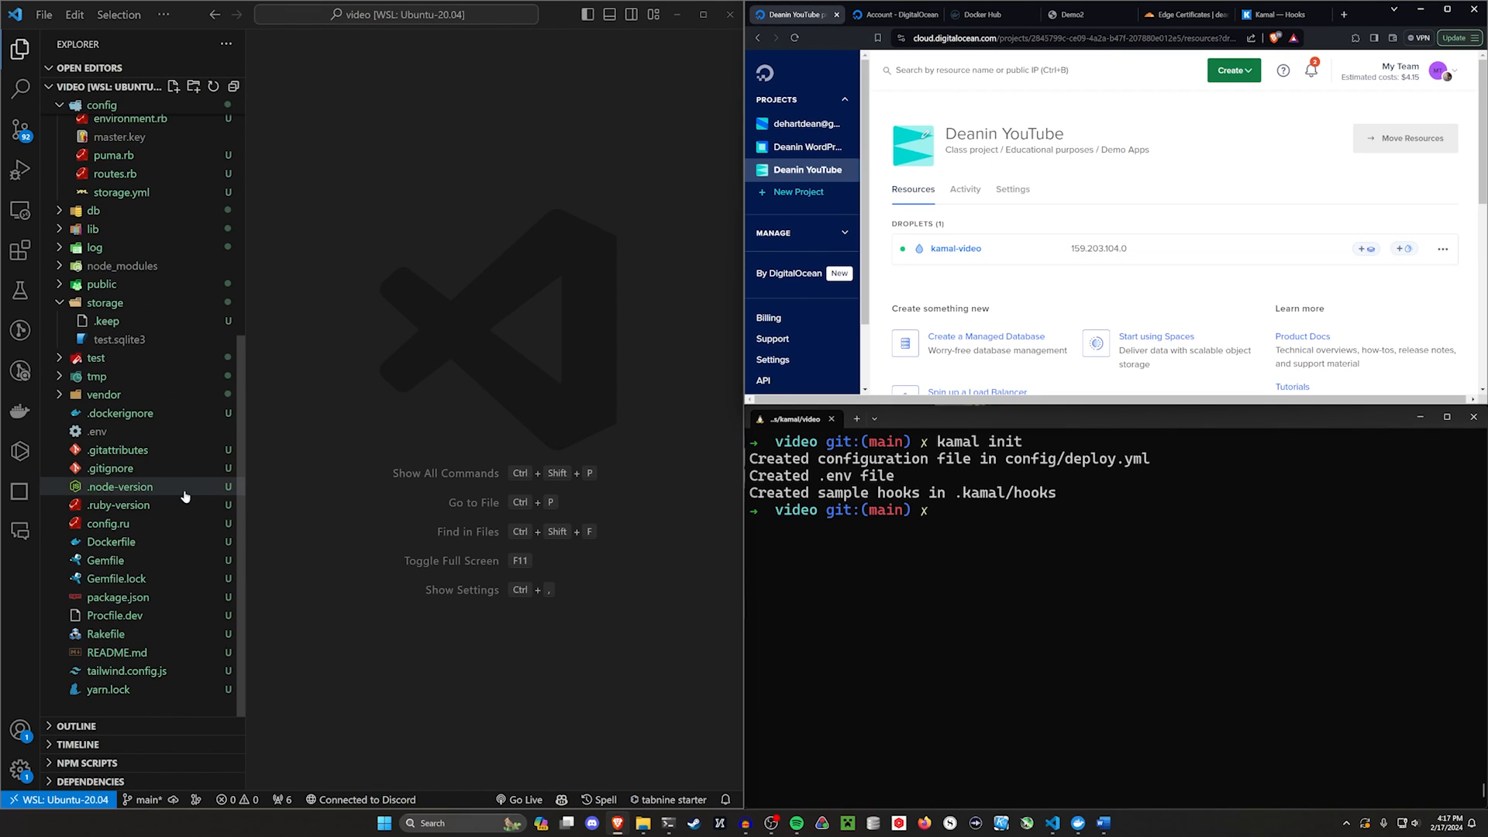
{"action": "left_click", "coordinate": [96, 430]}
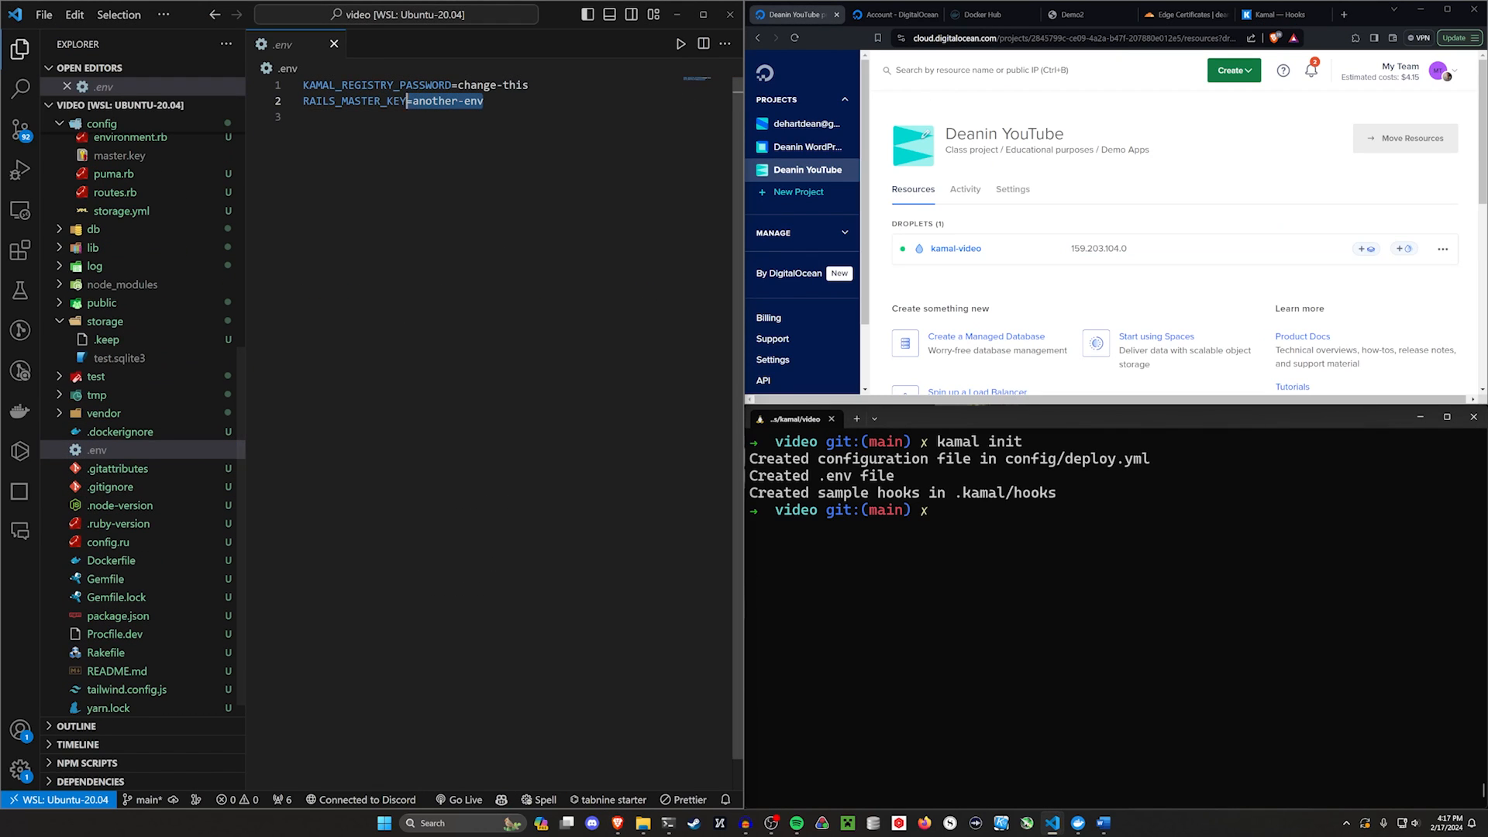
{"action": "left_click", "coordinate": [101, 124]}
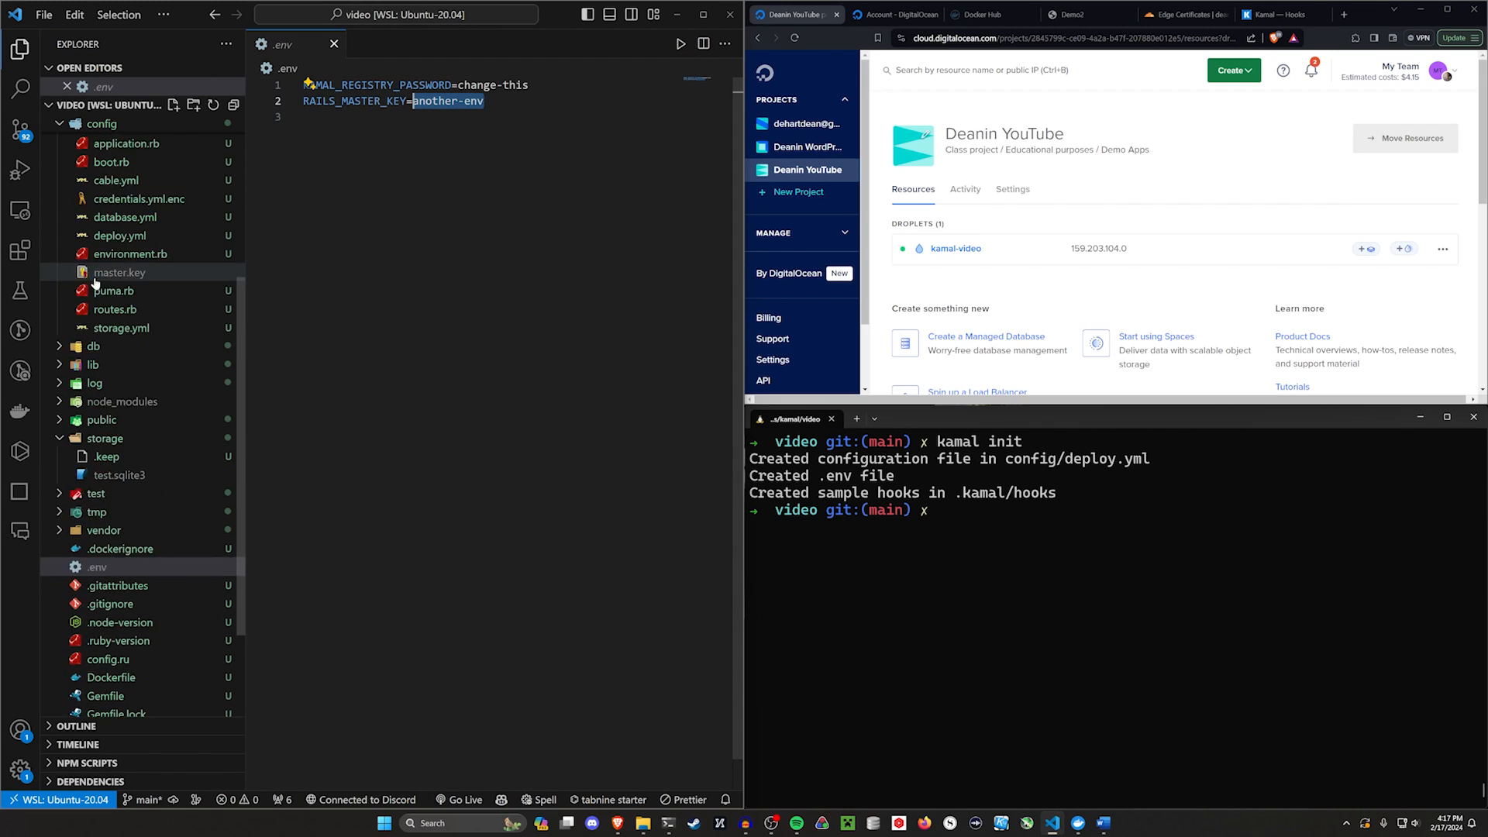
{"action": "left_click", "coordinate": [119, 273]}
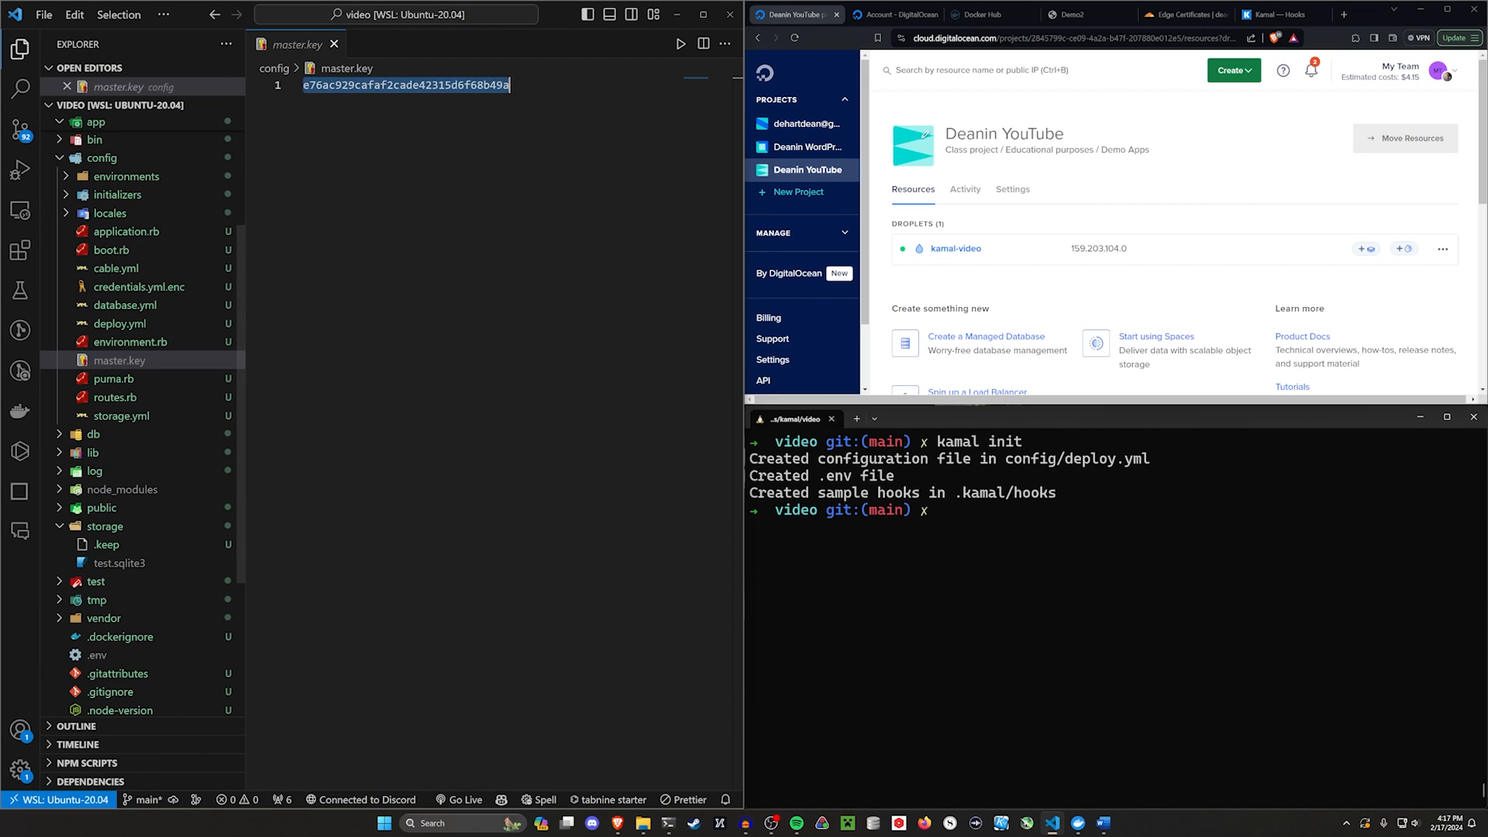
{"action": "left_click", "coordinate": [96, 655]}
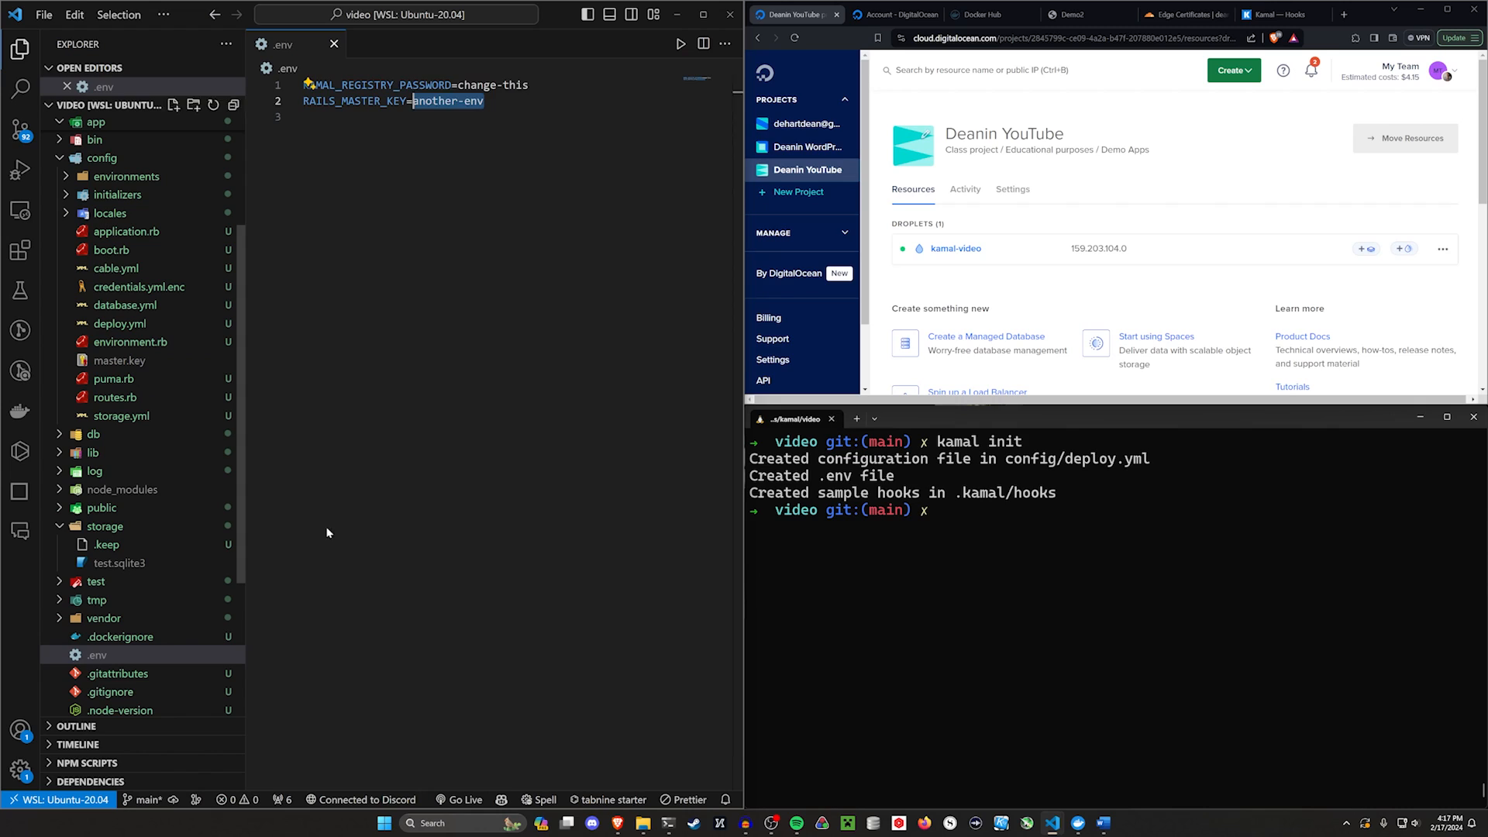
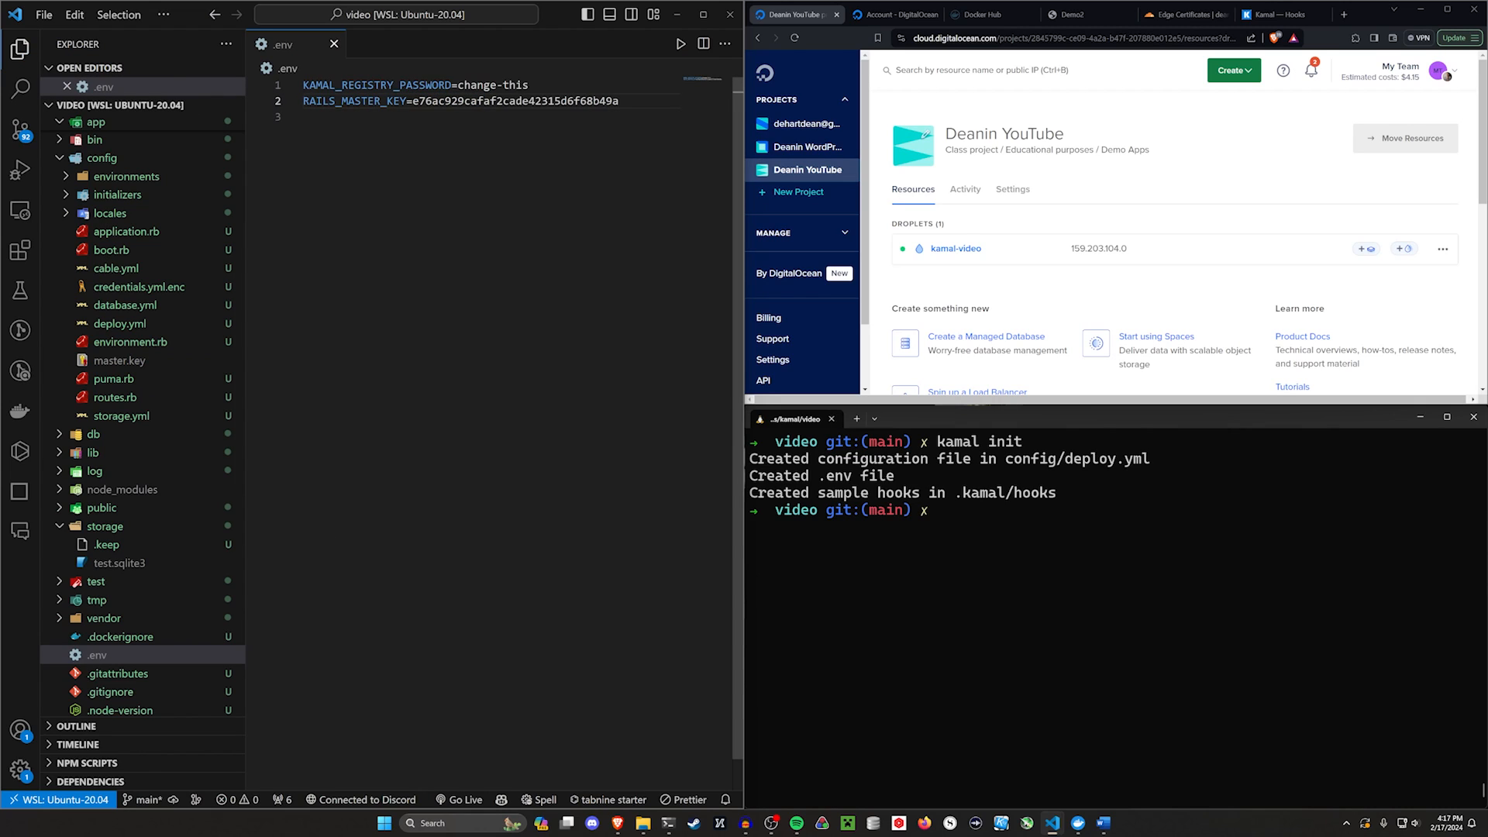
Step: Copy the new Docker Hub access token for KAMAL_REGISTRY_PASSWORD
{"action": "left_click", "coordinate": [981, 14]}
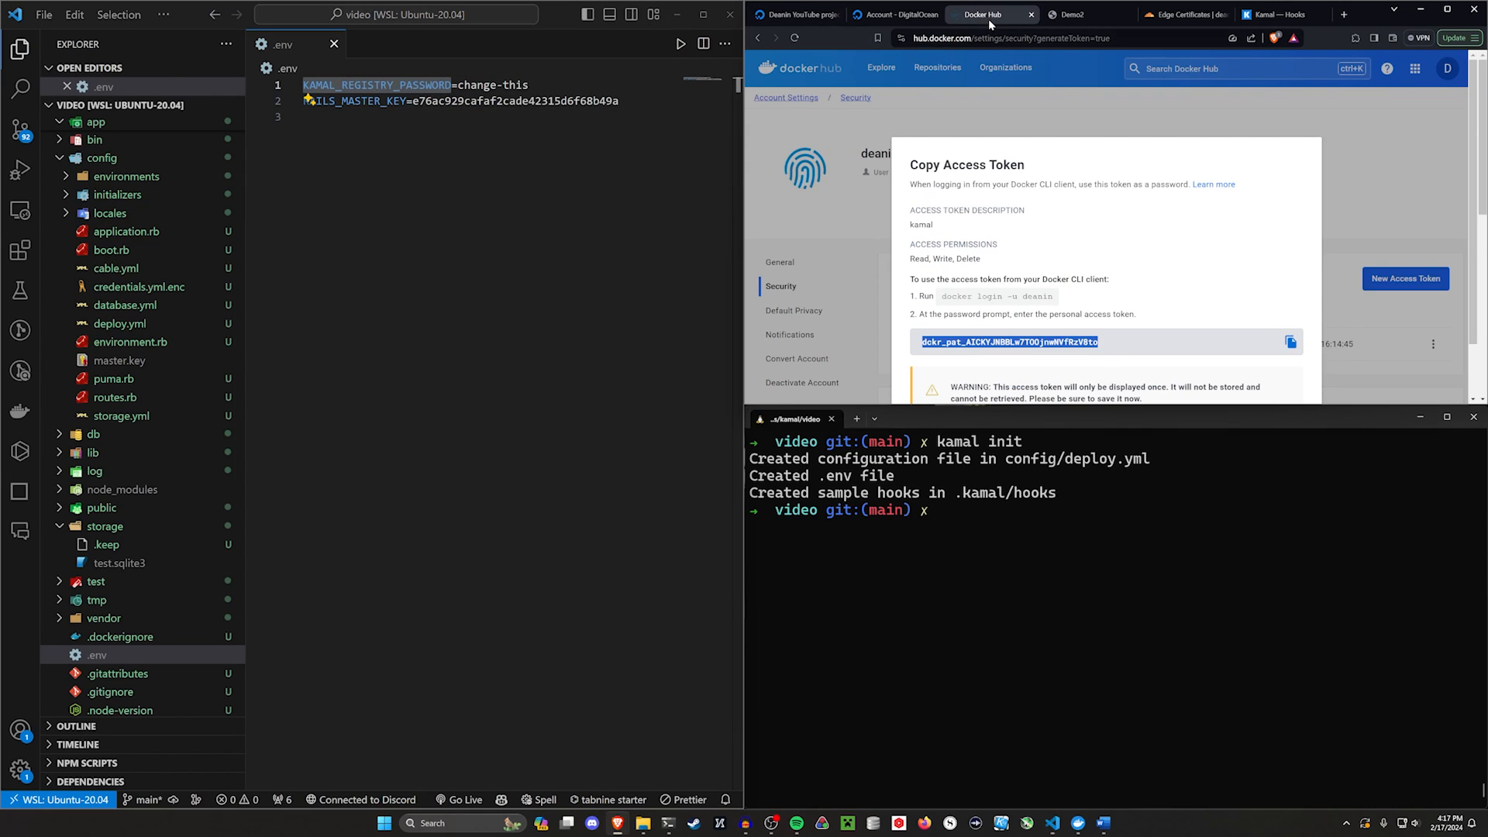
{"action": "left_click", "coordinate": [1290, 341]}
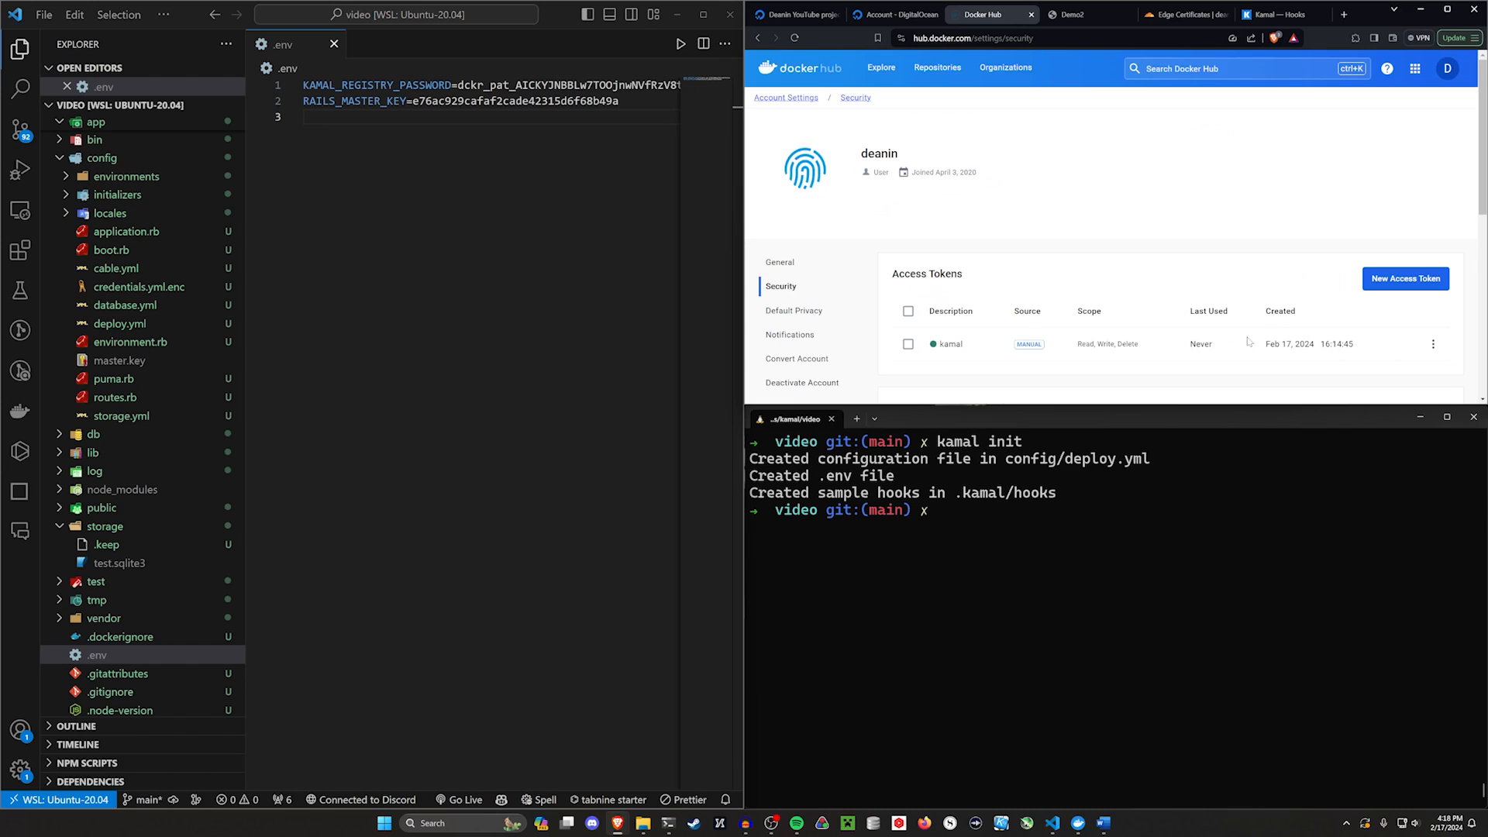
Step: Close .env and open config/deploy.yml, deleting its comment lines down to service, image, servers and registry
{"action": "left_click", "coordinate": [333, 44]}
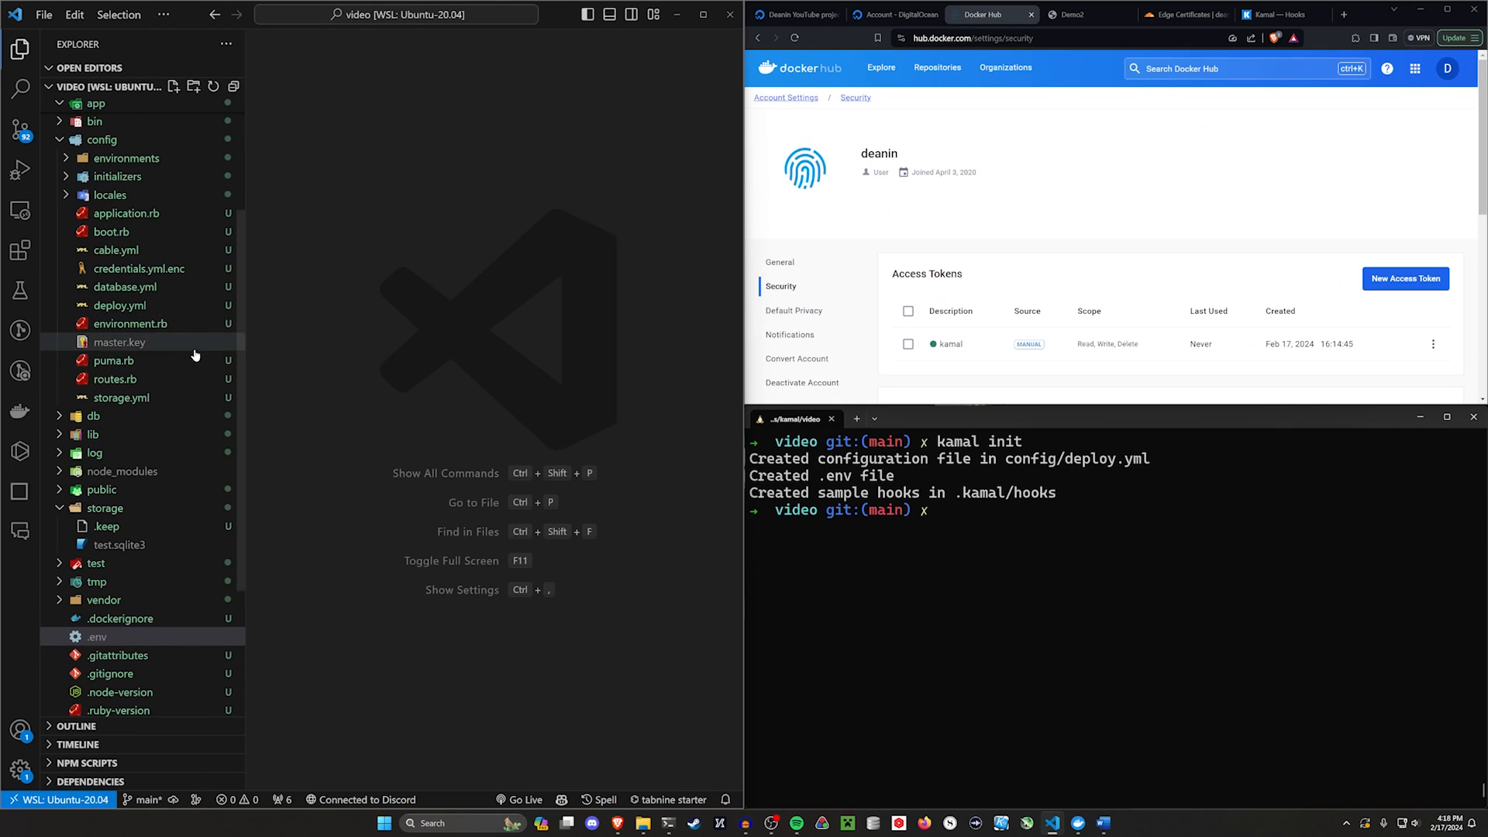
{"action": "left_click", "coordinate": [119, 305]}
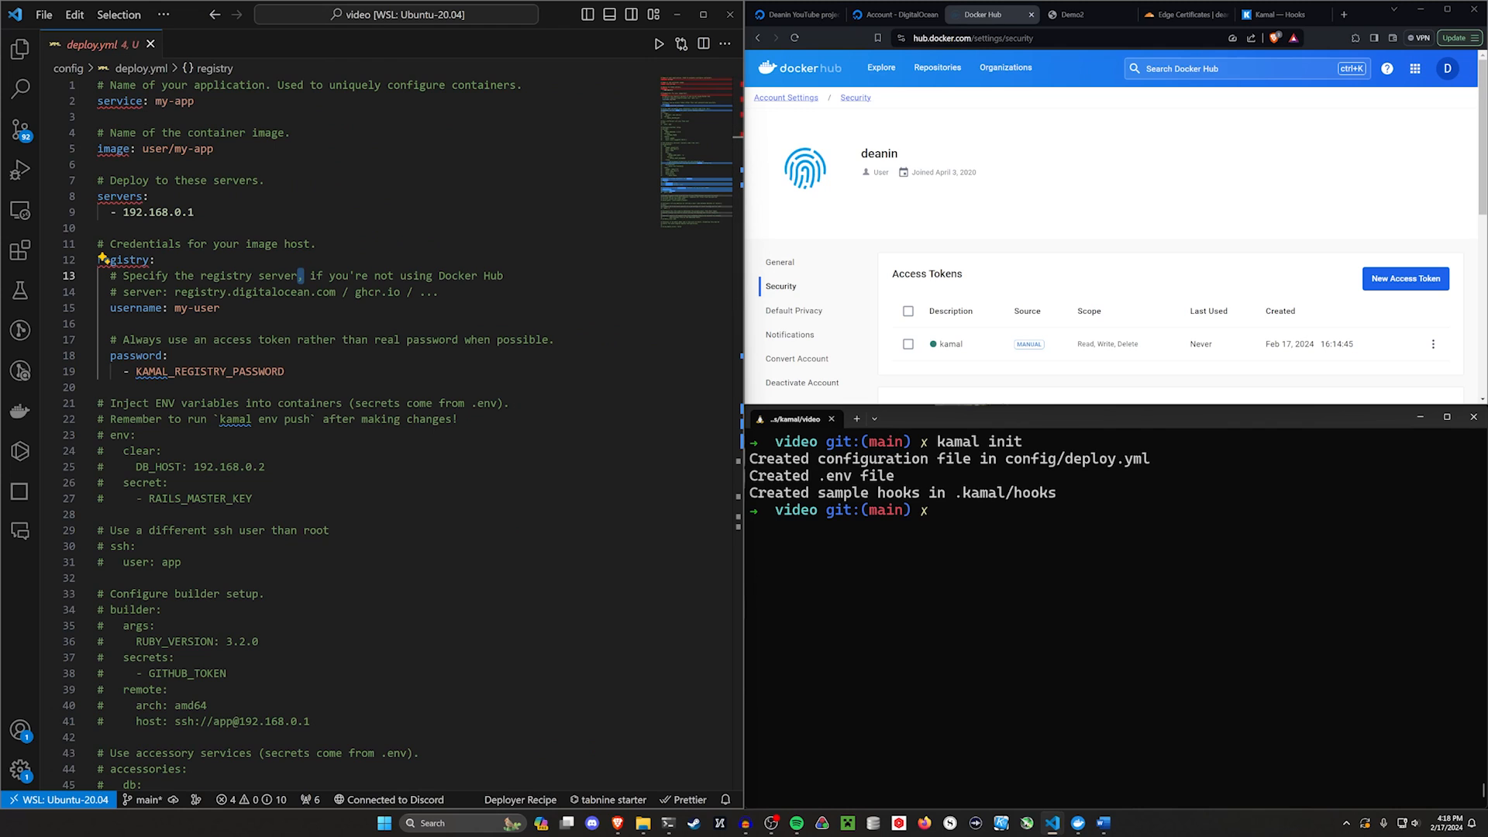
{"action": "scroll", "scroll_direction": "down", "scroll_amount": 3}
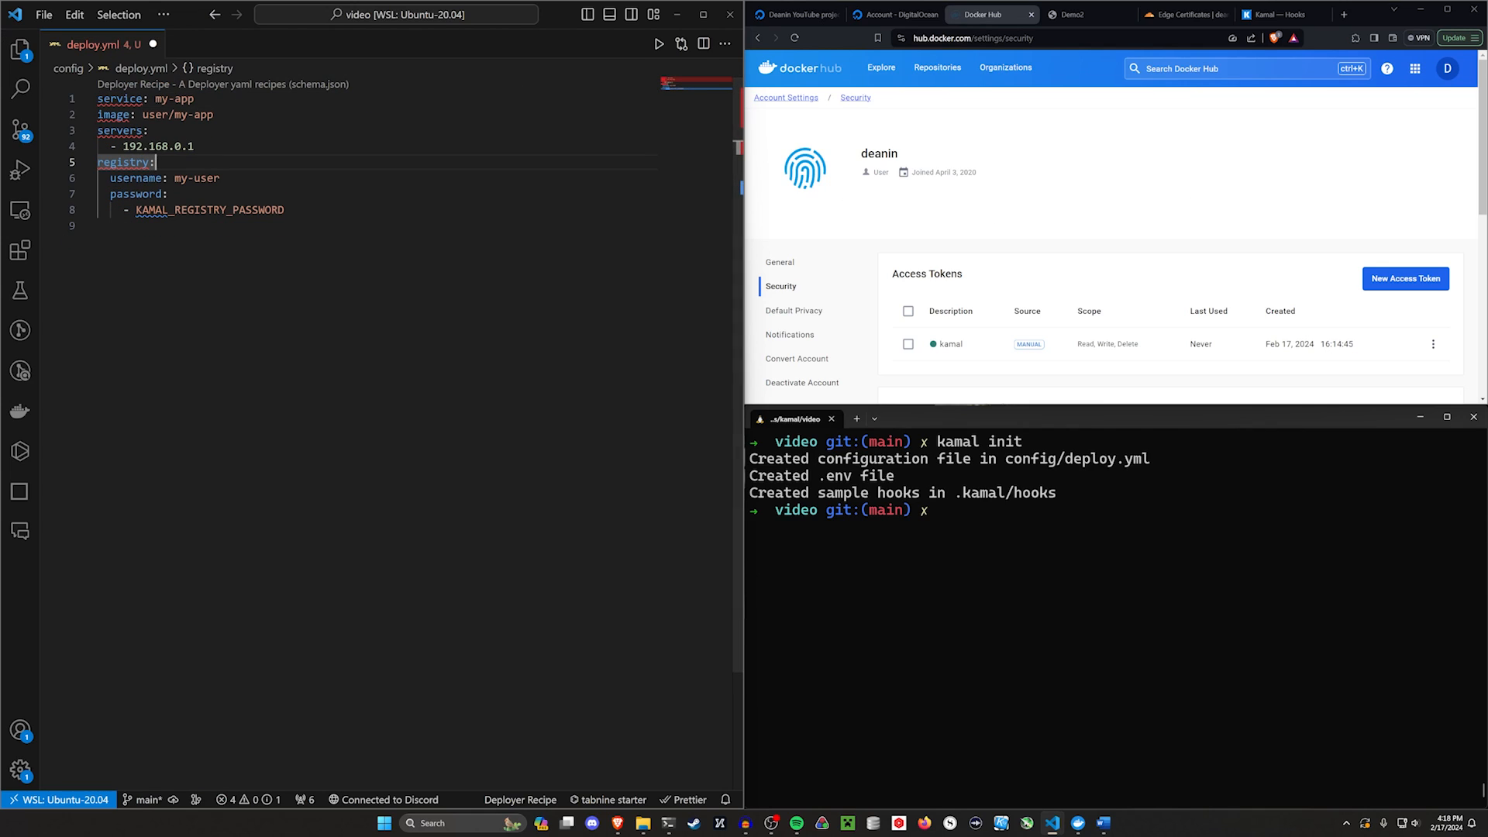
Step: After checking the Cloudflare DNS records, set the deploy service name to deanout
{"action": "left_click", "coordinate": [1185, 14]}
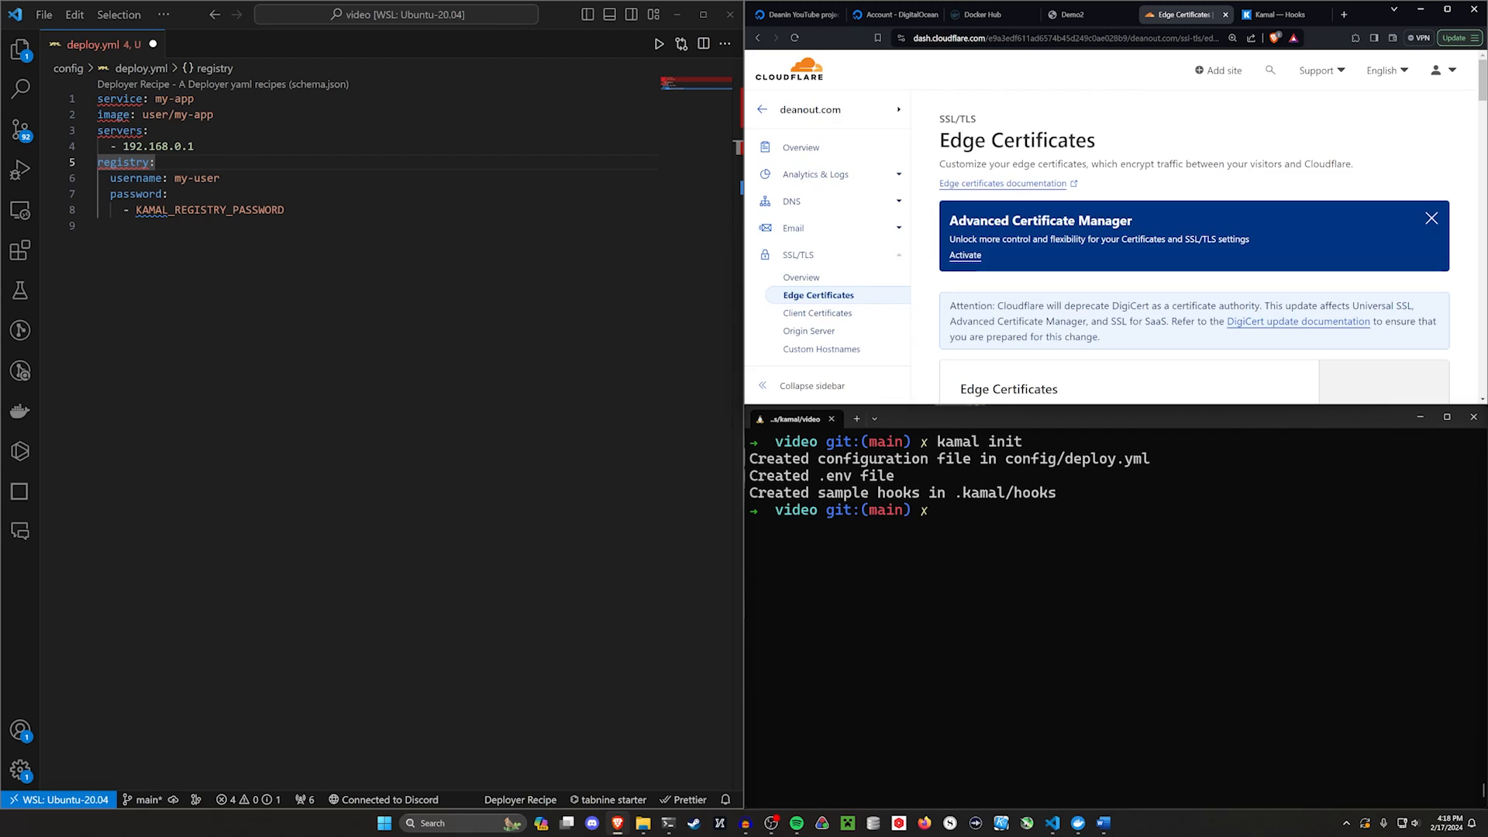
{"action": "left_click", "coordinate": [791, 199]}
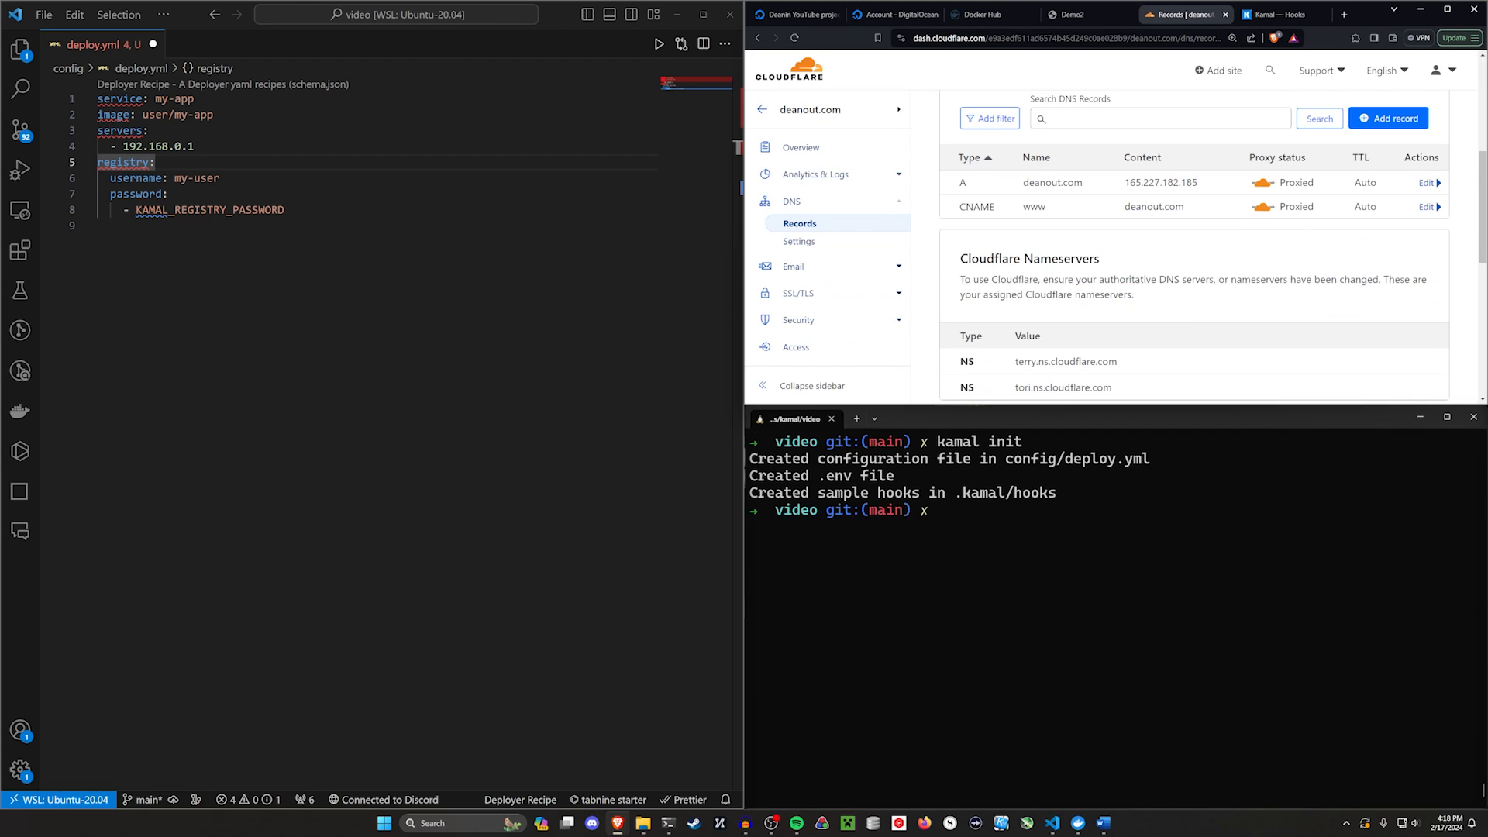
{"action": "type", "text": "deanout"}
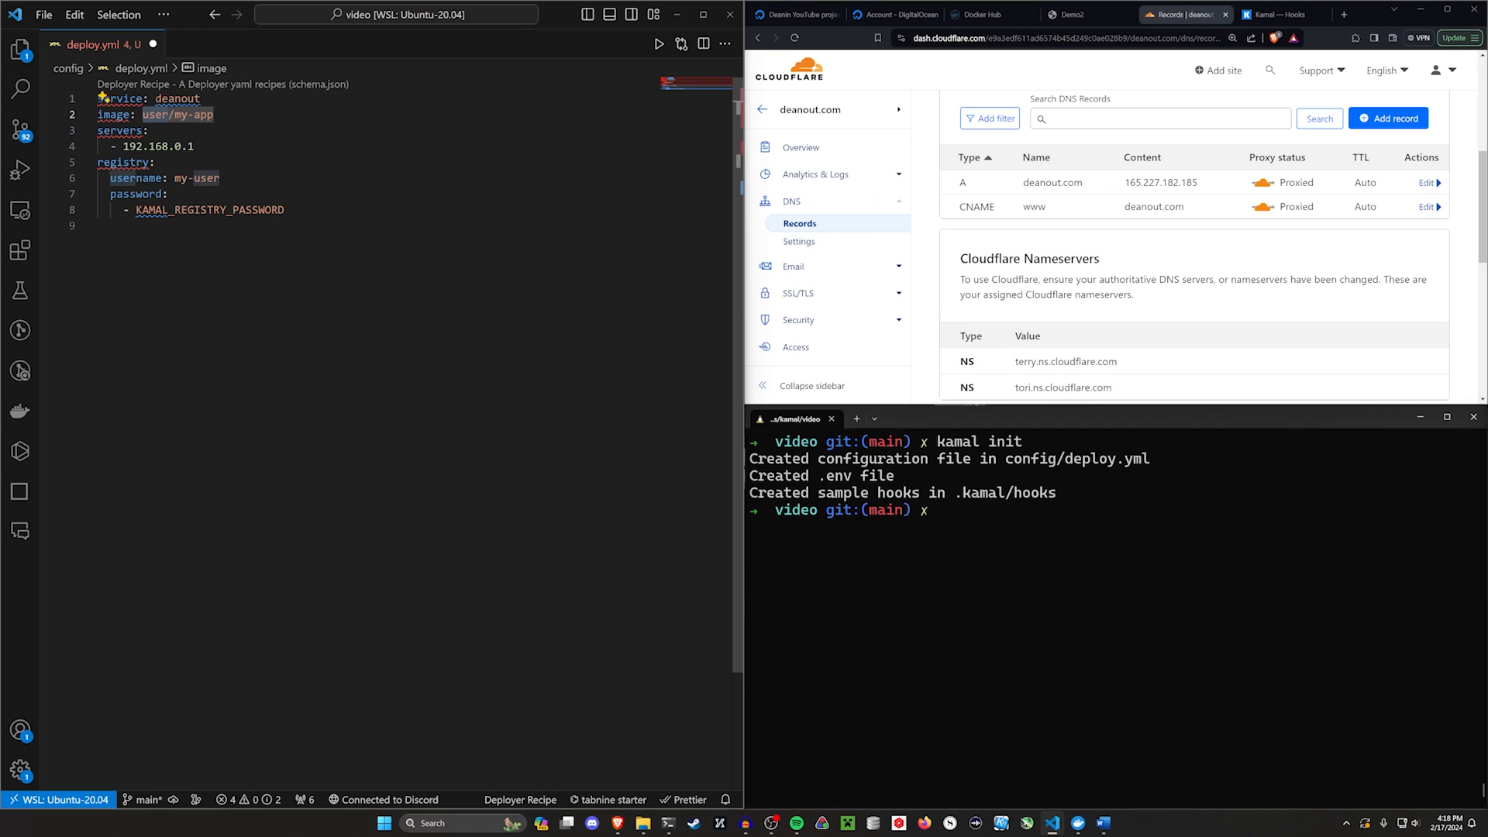
Step: After checking the Docker Hub username, set the image to deanin/kamal-video
{"action": "left_click", "coordinate": [987, 14]}
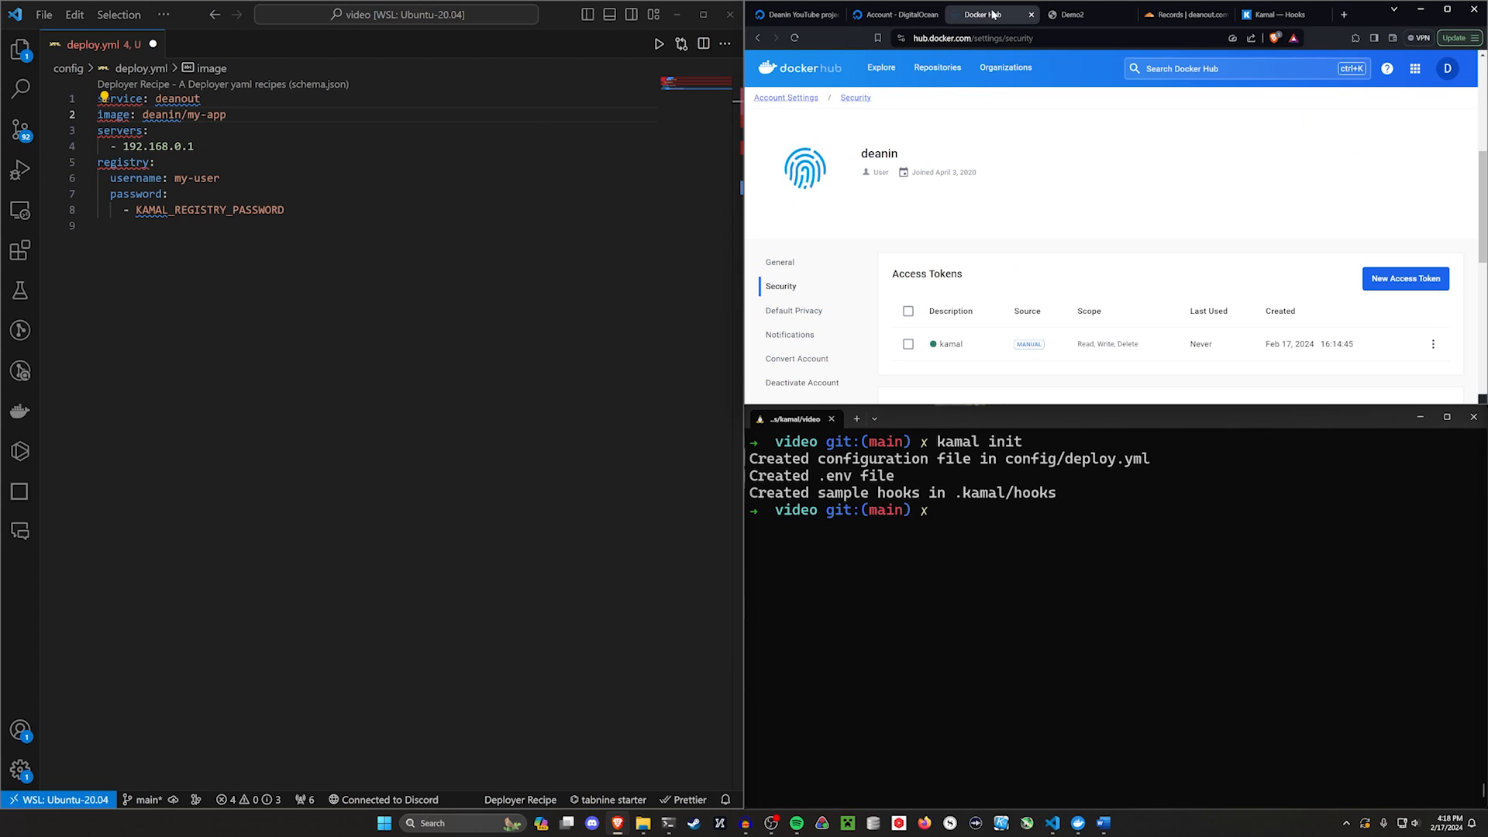
{"action": "double_click", "coordinate": [205, 113]}
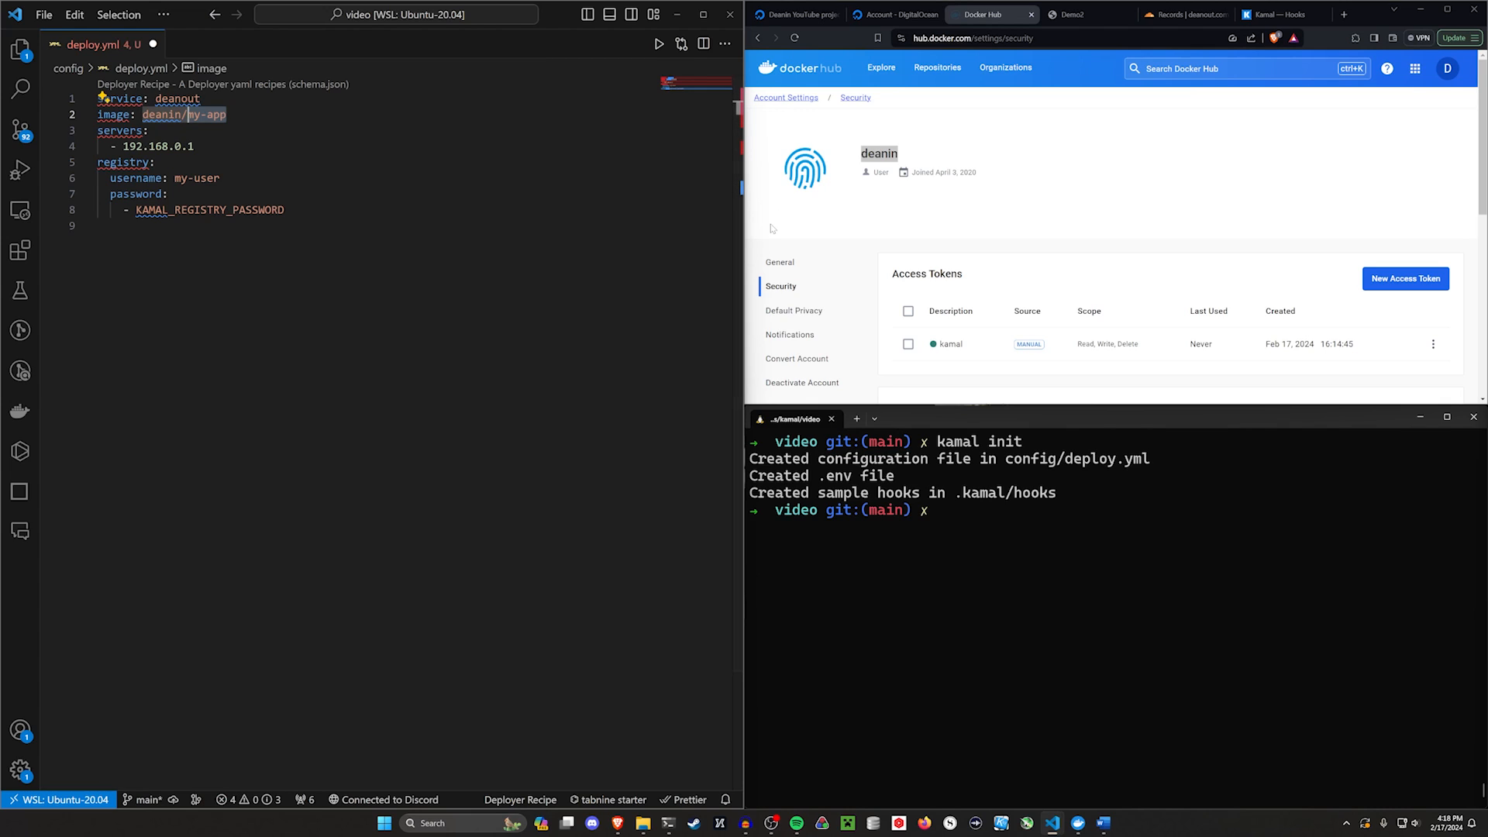
{"action": "type", "text": "kamal-video"}
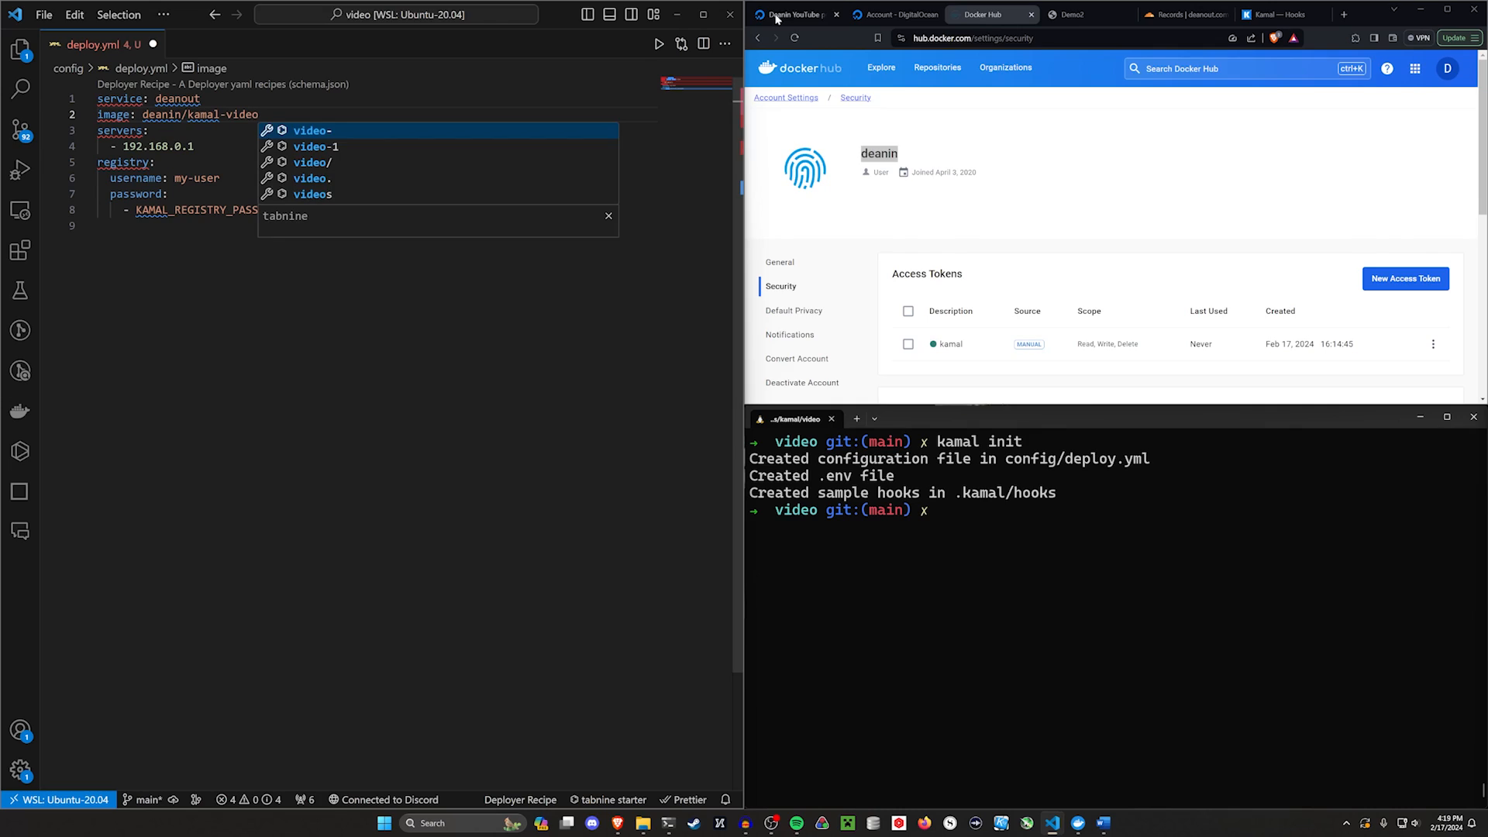
{"action": "left_click", "coordinate": [795, 14]}
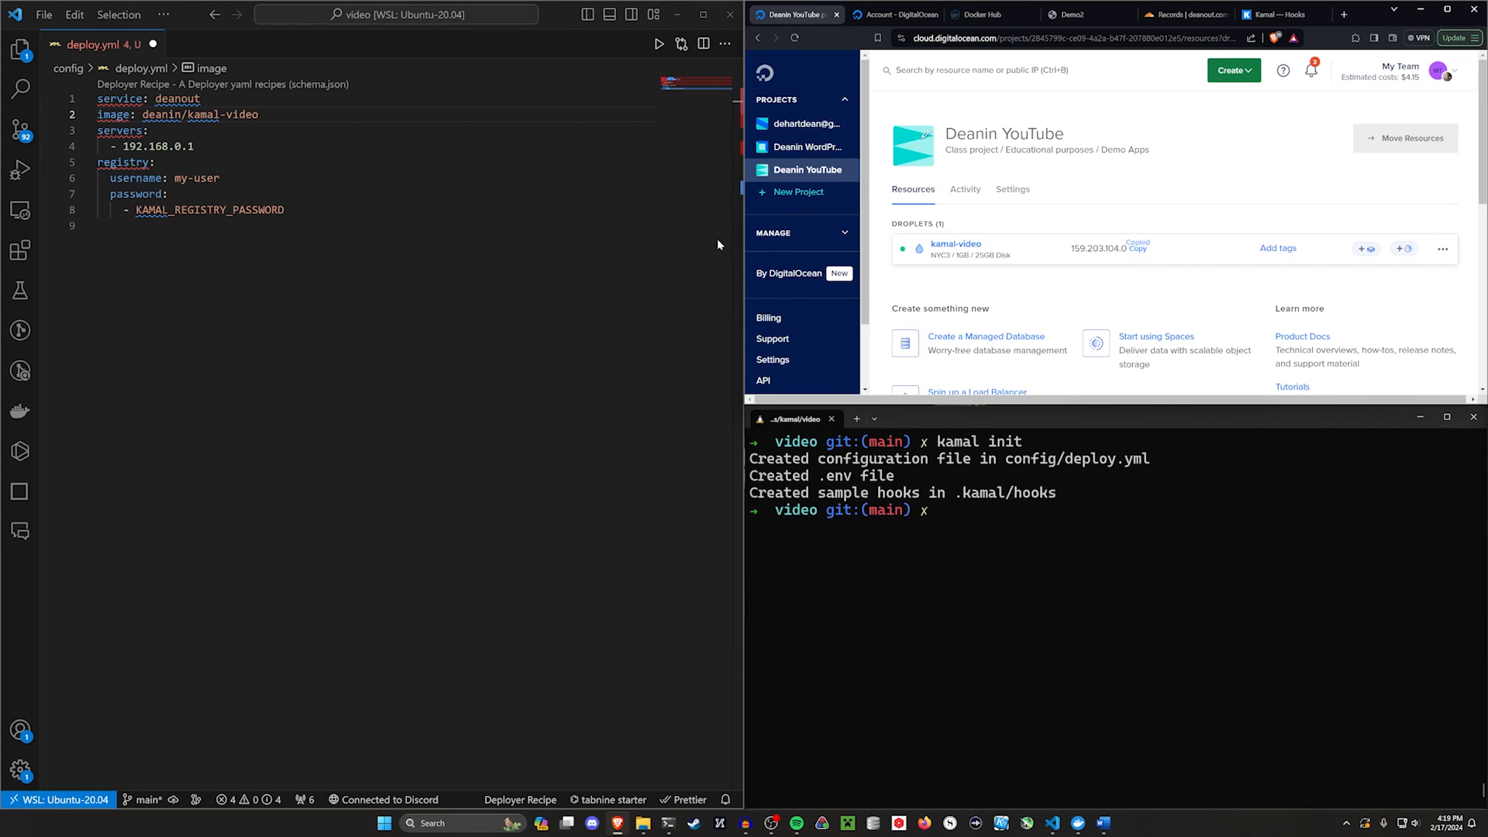
{"action": "type", "text": "s"}
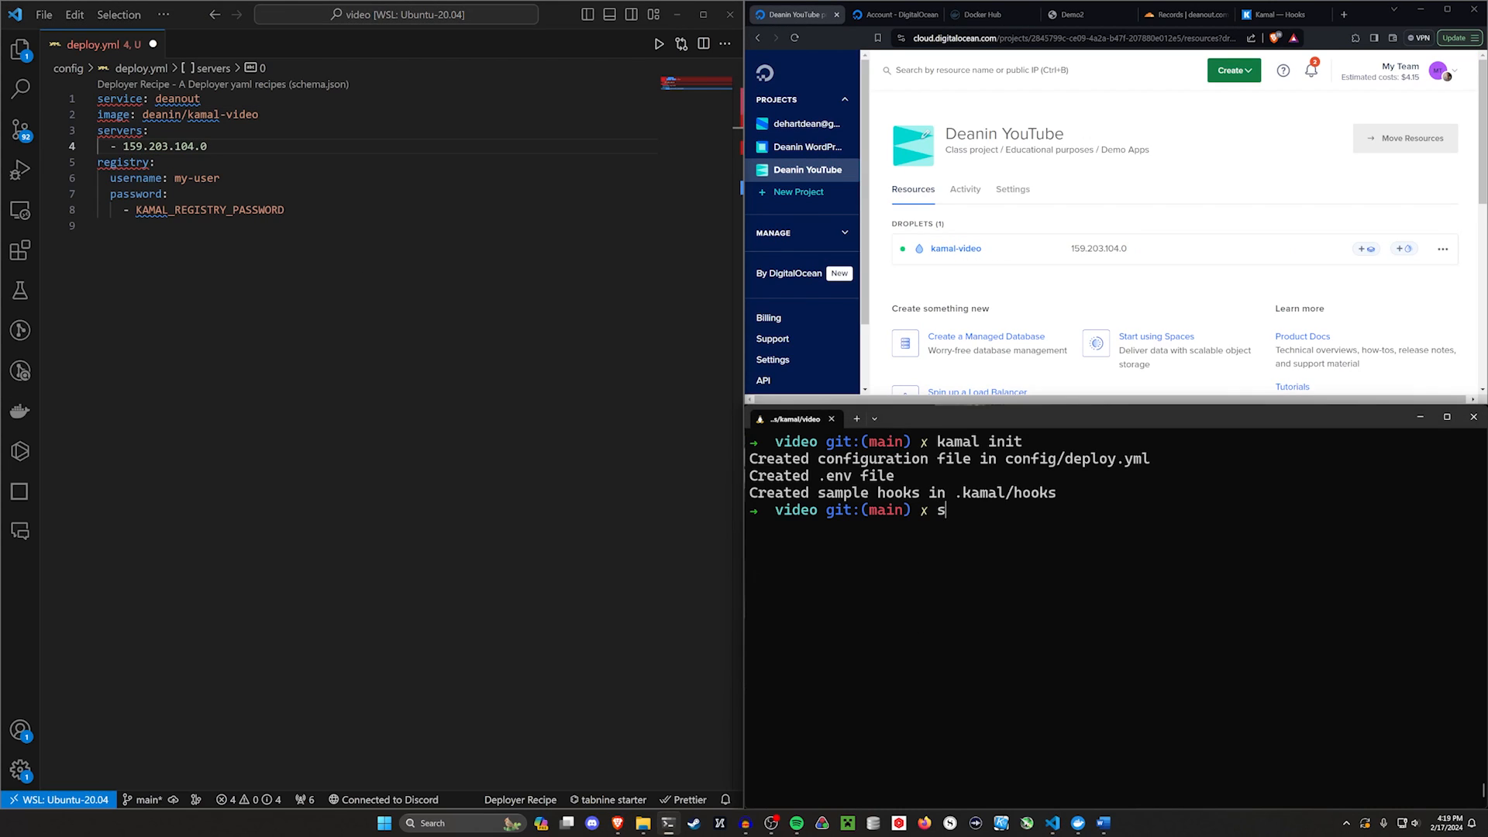
{"action": "type", "text": "ssh root@"}
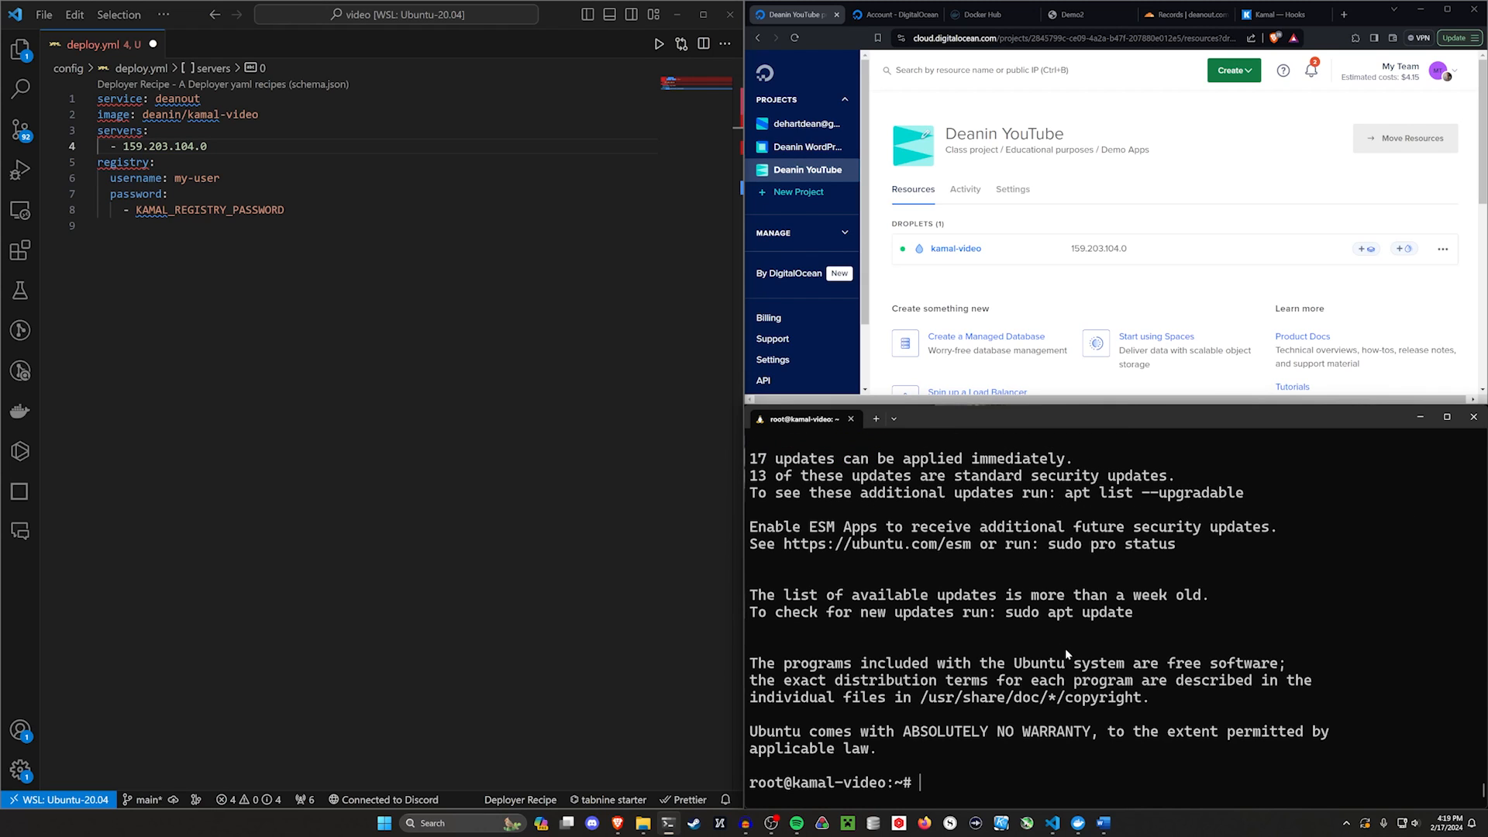
{"action": "type", "text": "ll"}
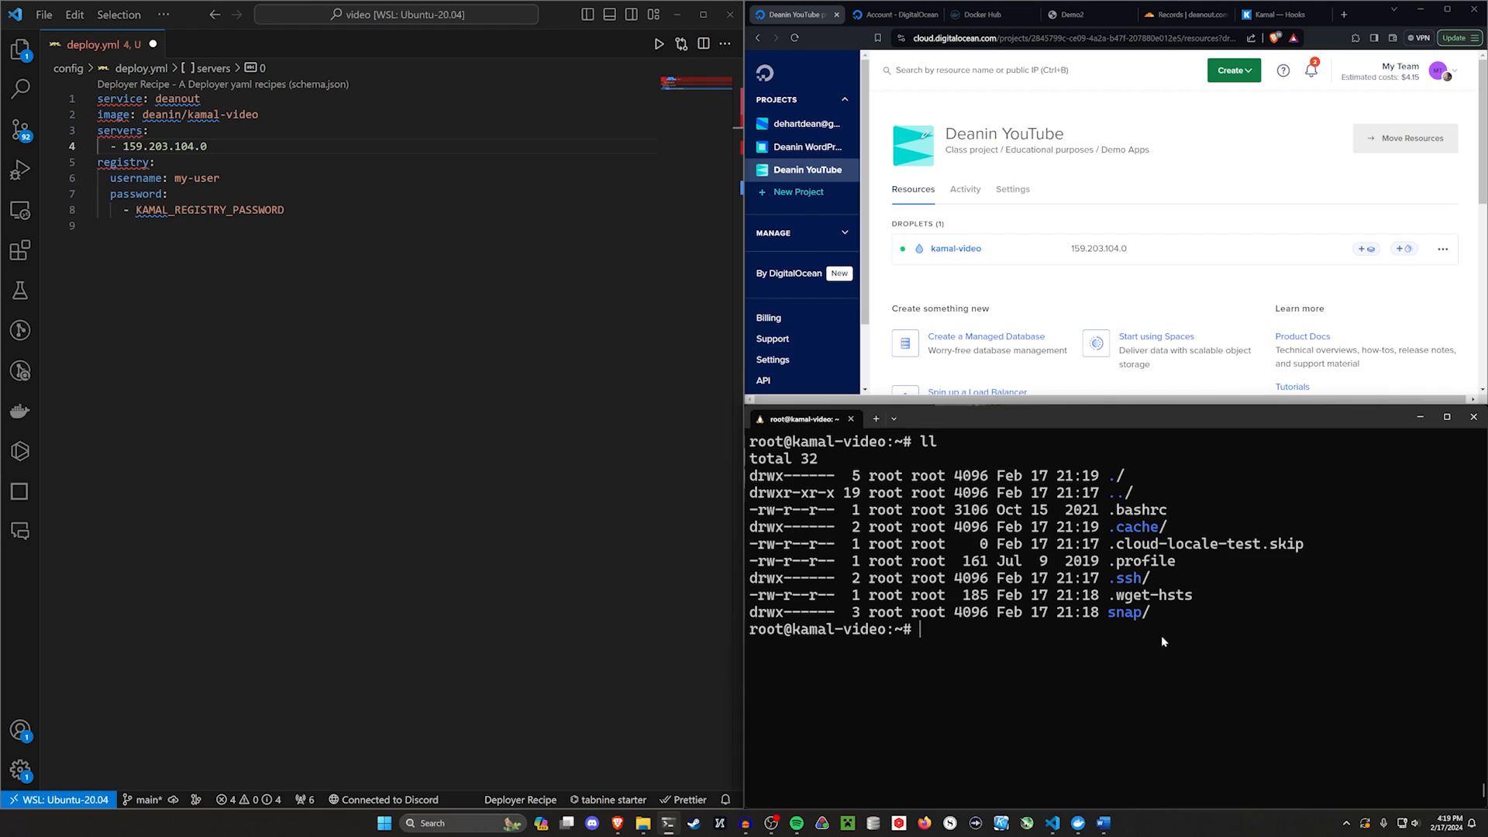
{"action": "type", "text": "docke"}
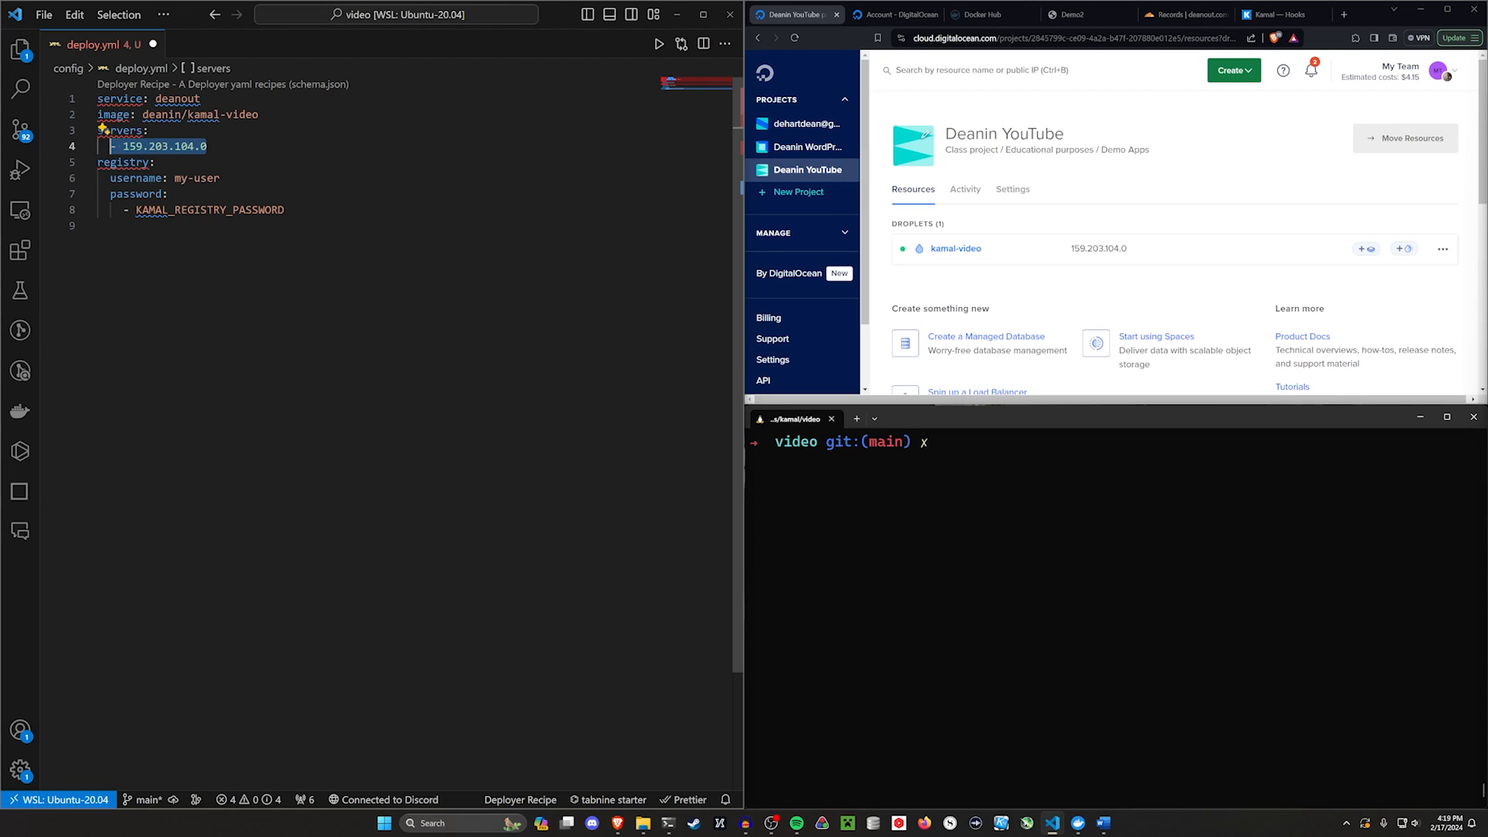
Step: Nest the host under servers: web: hosts: with user root
{"action": "double_click", "coordinate": [161, 145]}
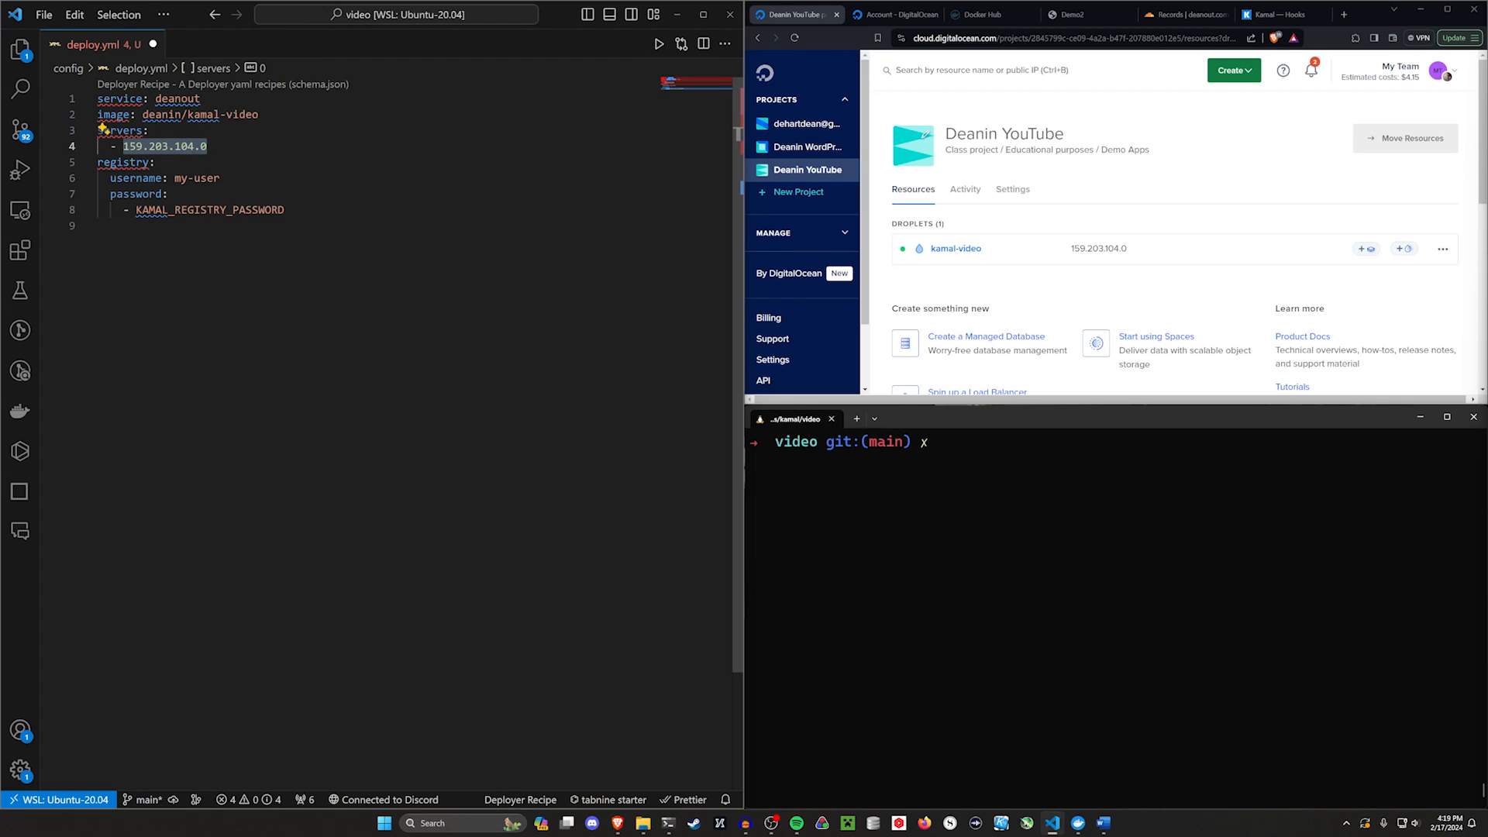
{"action": "type", "text": "web:"}
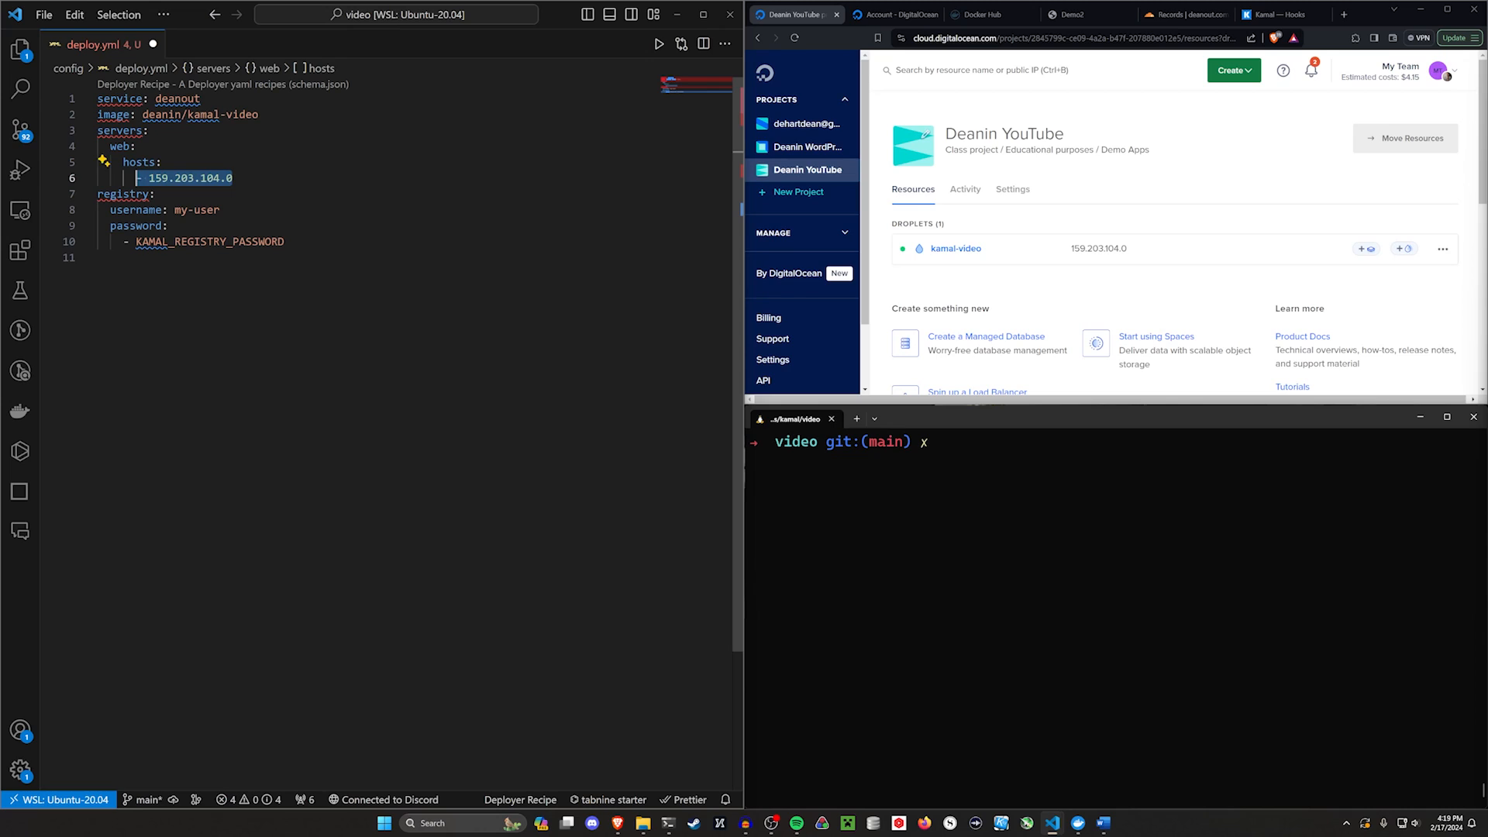
{"action": "type", "text": "user: root"}
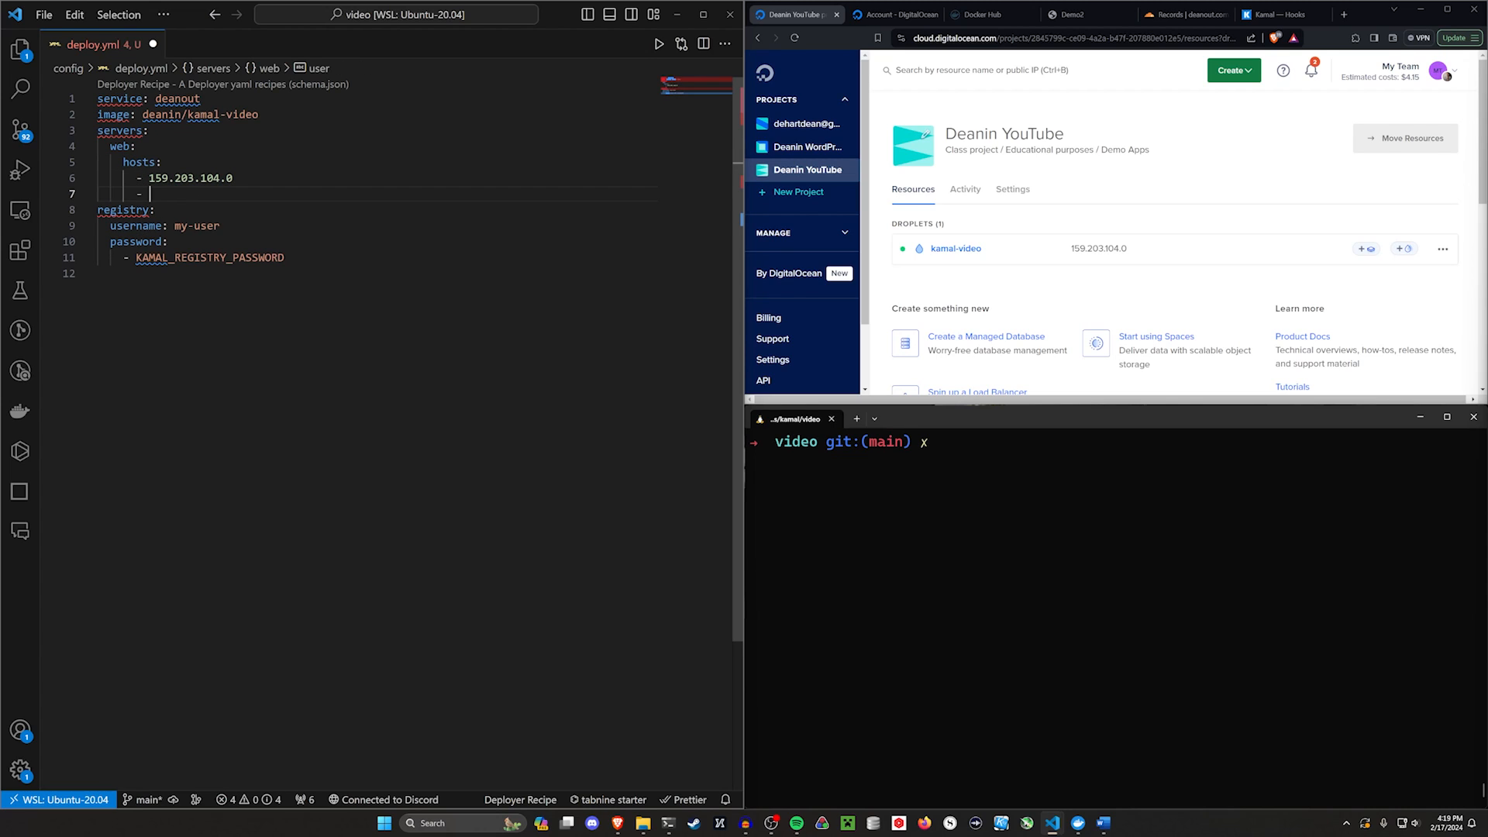
{"action": "type", "text": "123.456"}
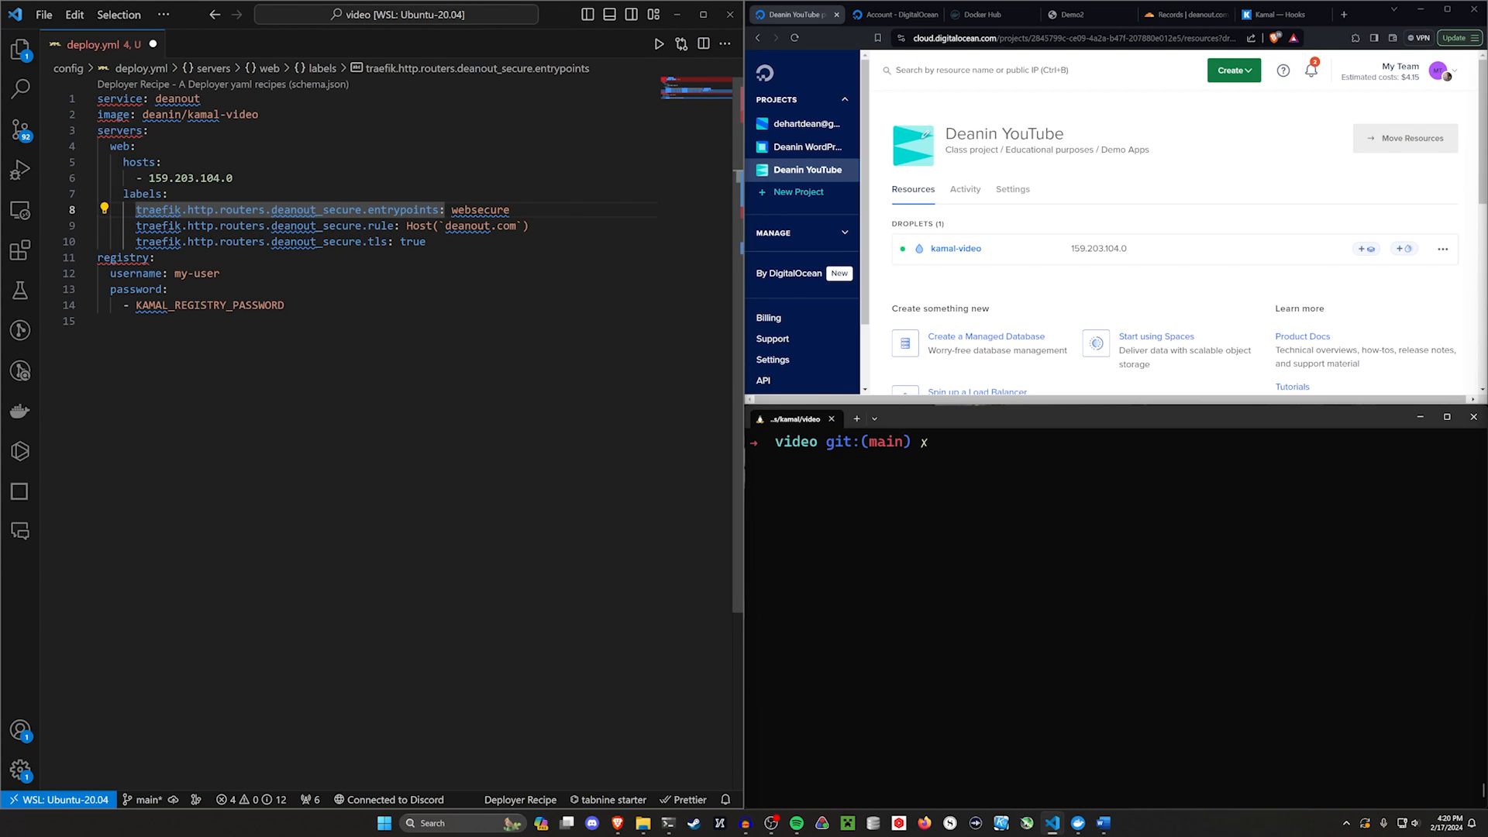
Step: Add Traefik labels for the deanout_secure router: websecure entrypoint, TLS and letsencrypt certresolver
{"action": "double_click", "coordinate": [158, 209]}
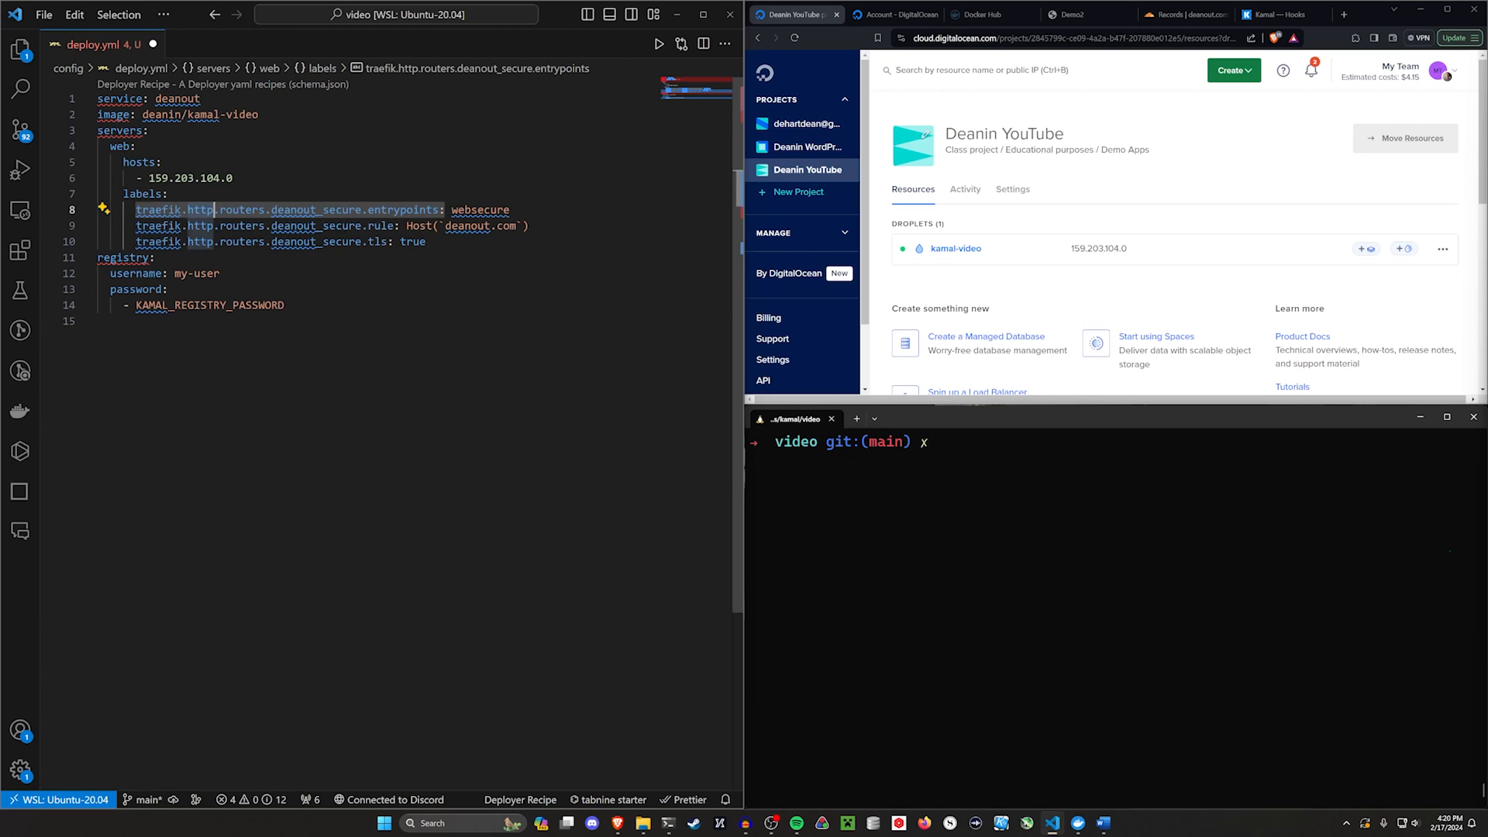
{"action": "double_click", "coordinate": [293, 209]}
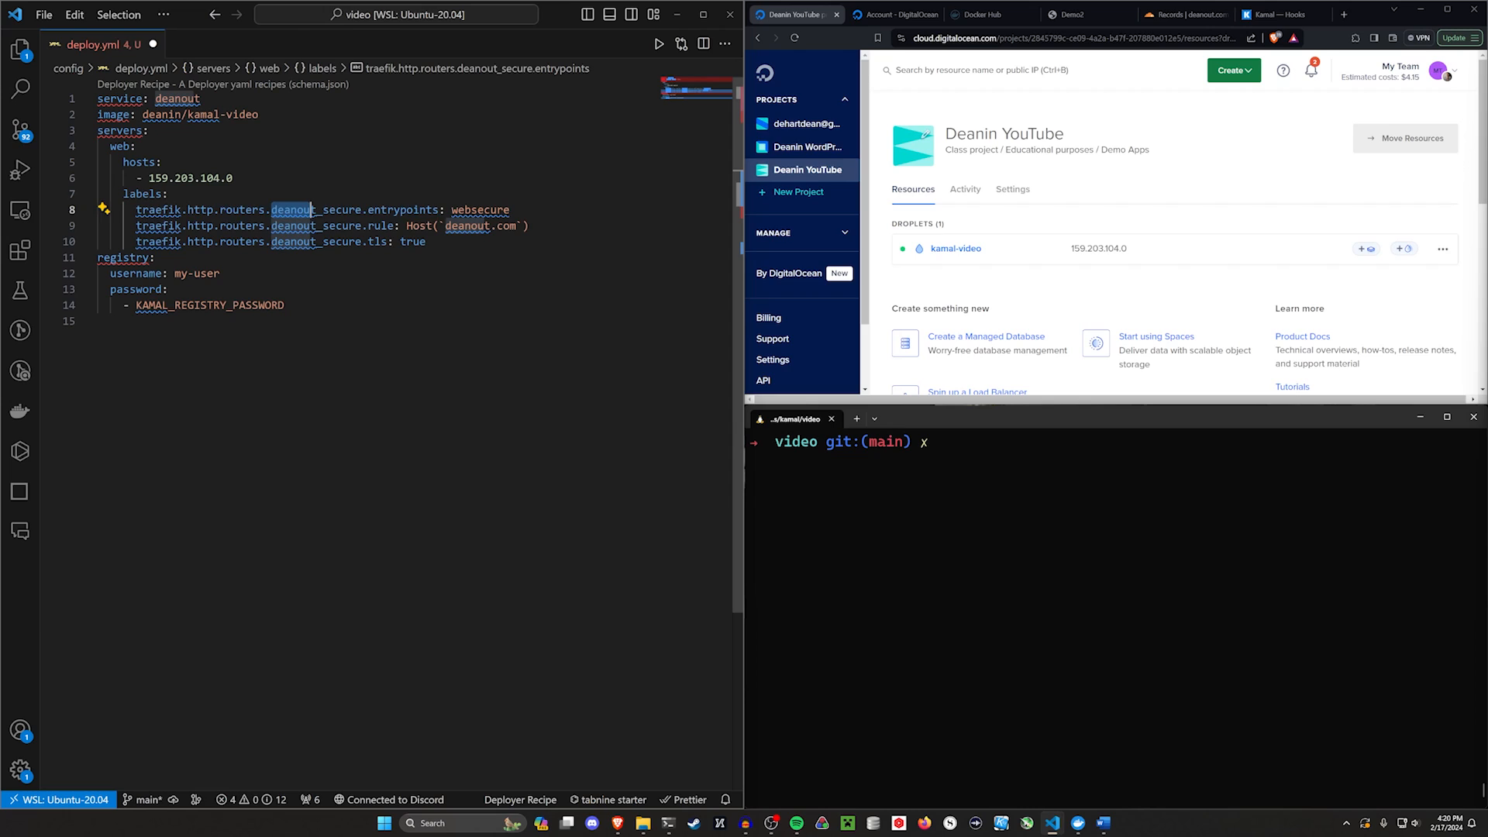
{"action": "double_click", "coordinate": [293, 209]}
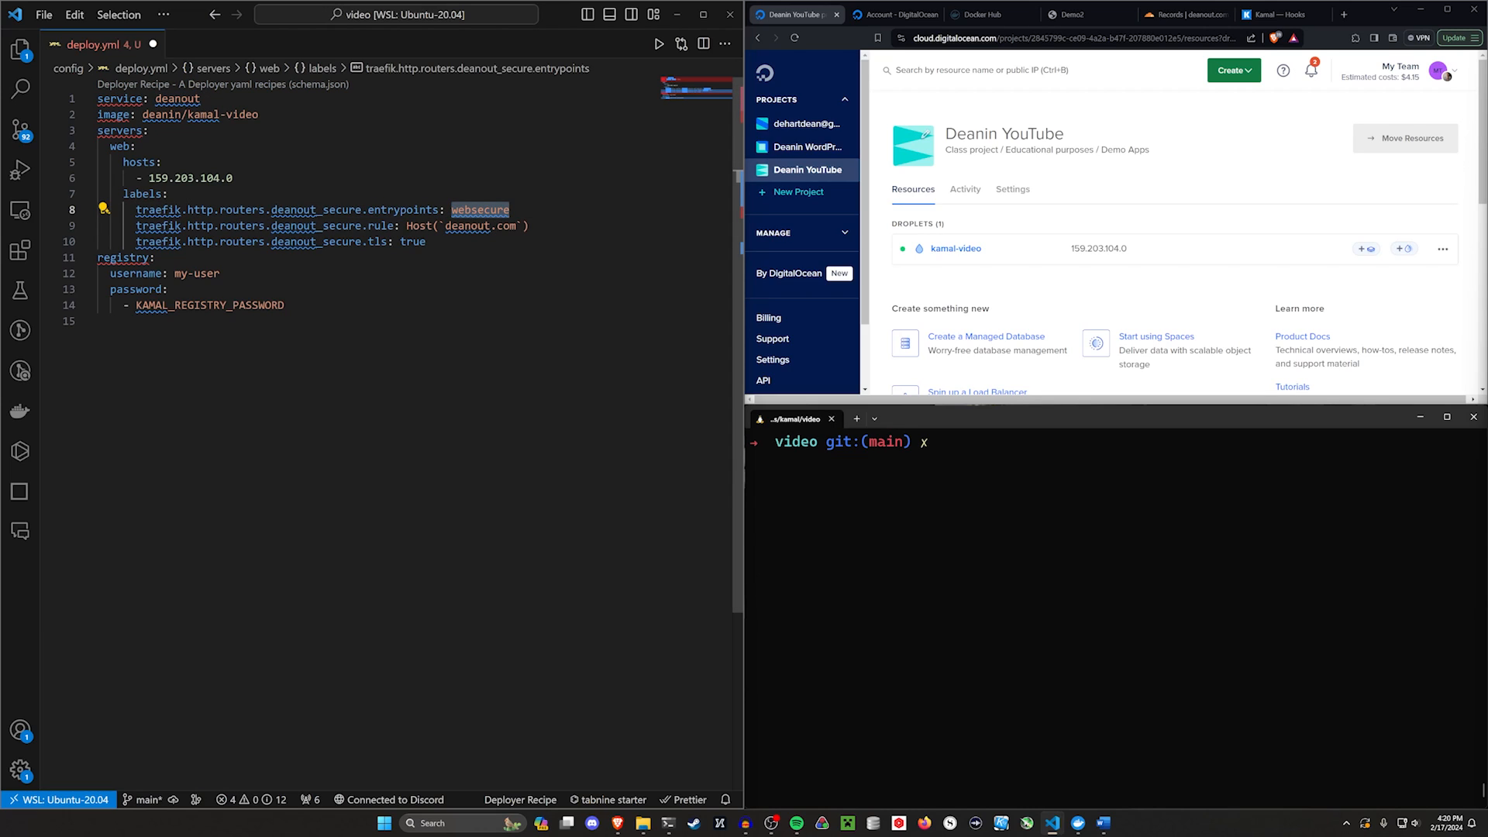
{"action": "left_click", "coordinate": [468, 226]}
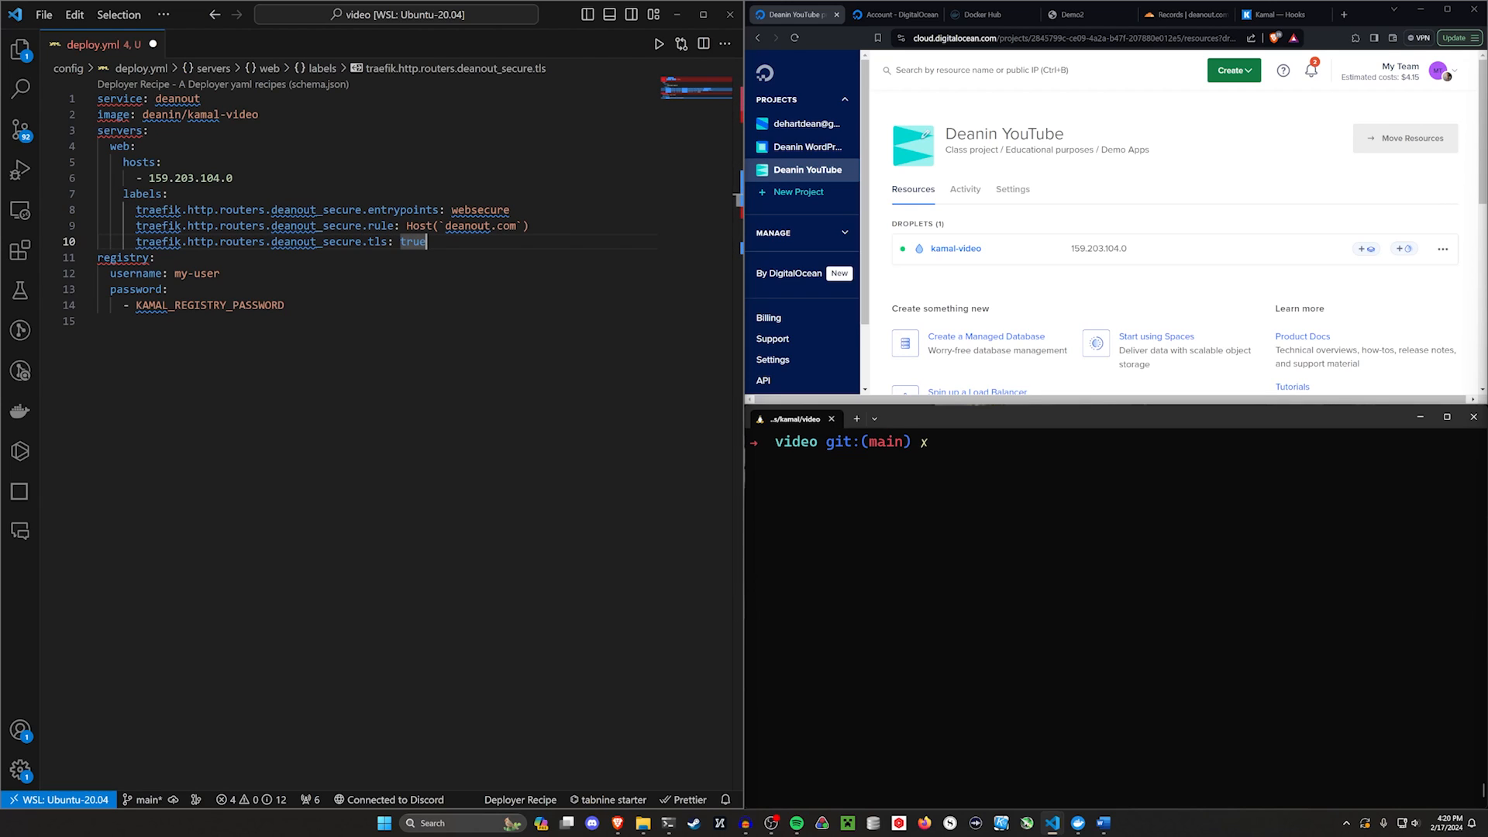
{"action": "type", "text": "traefik.http.routers.deanout_secure.tls.certresolver: letsencrypt"}
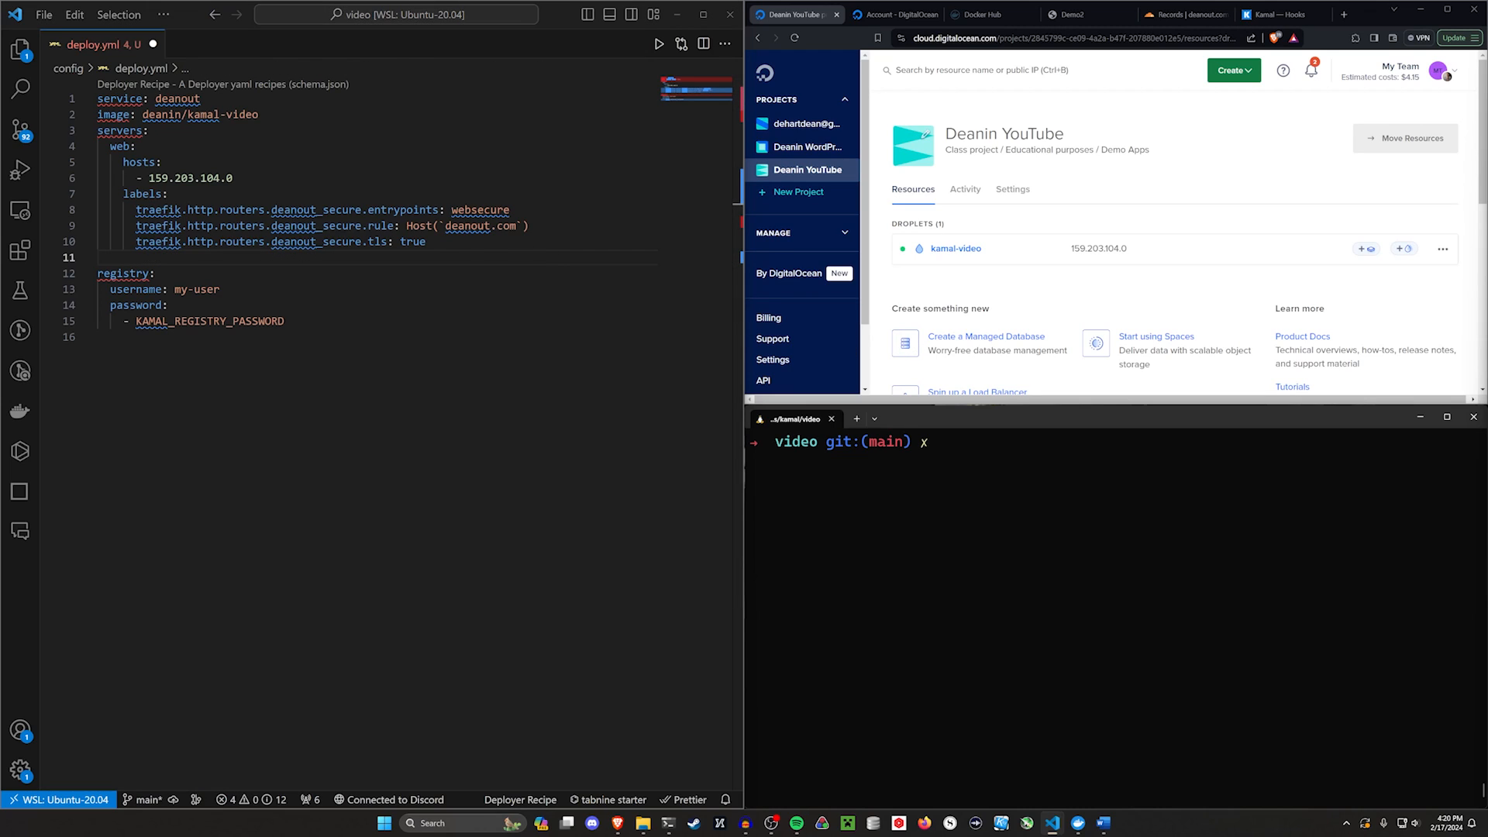
Step: Set registry username deanin, add the RAILS_MASTER_KEY secret and Traefik 443 settings
{"action": "type", "text": "deanin"}
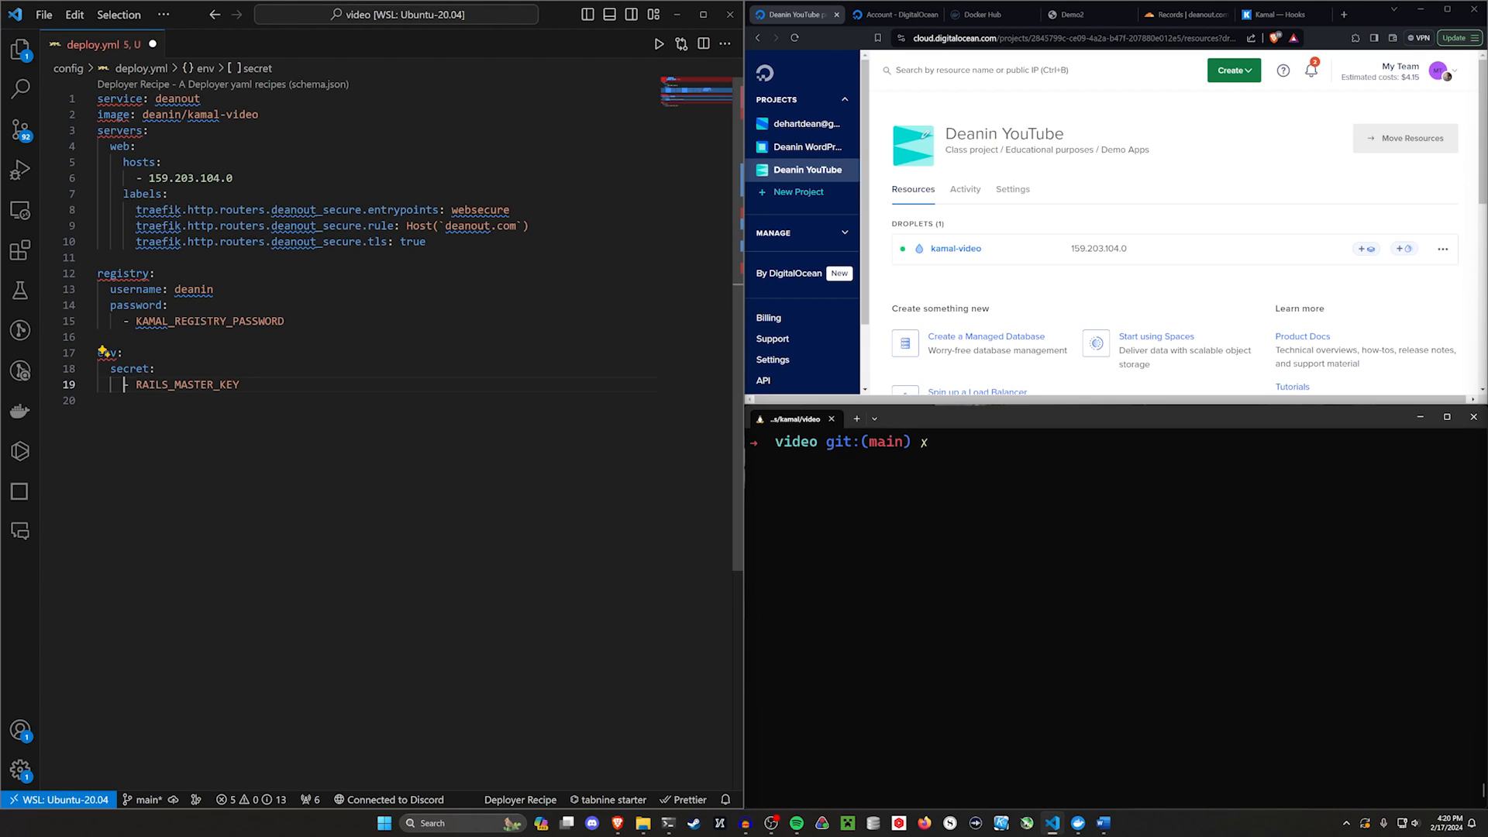
{"action": "key", "text": "Enter"}
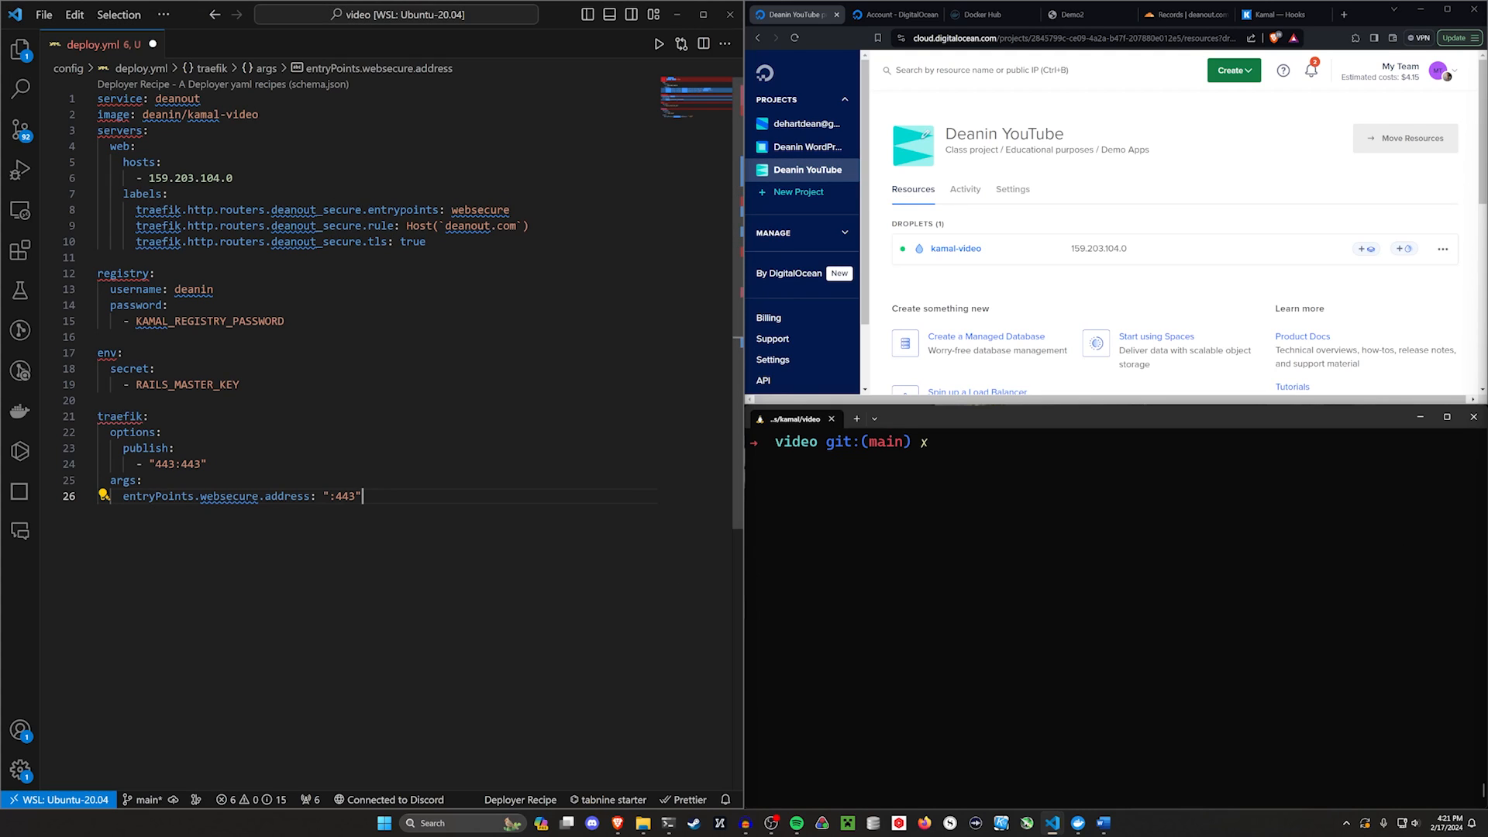
{"action": "type", "text": "healthcheck:"}
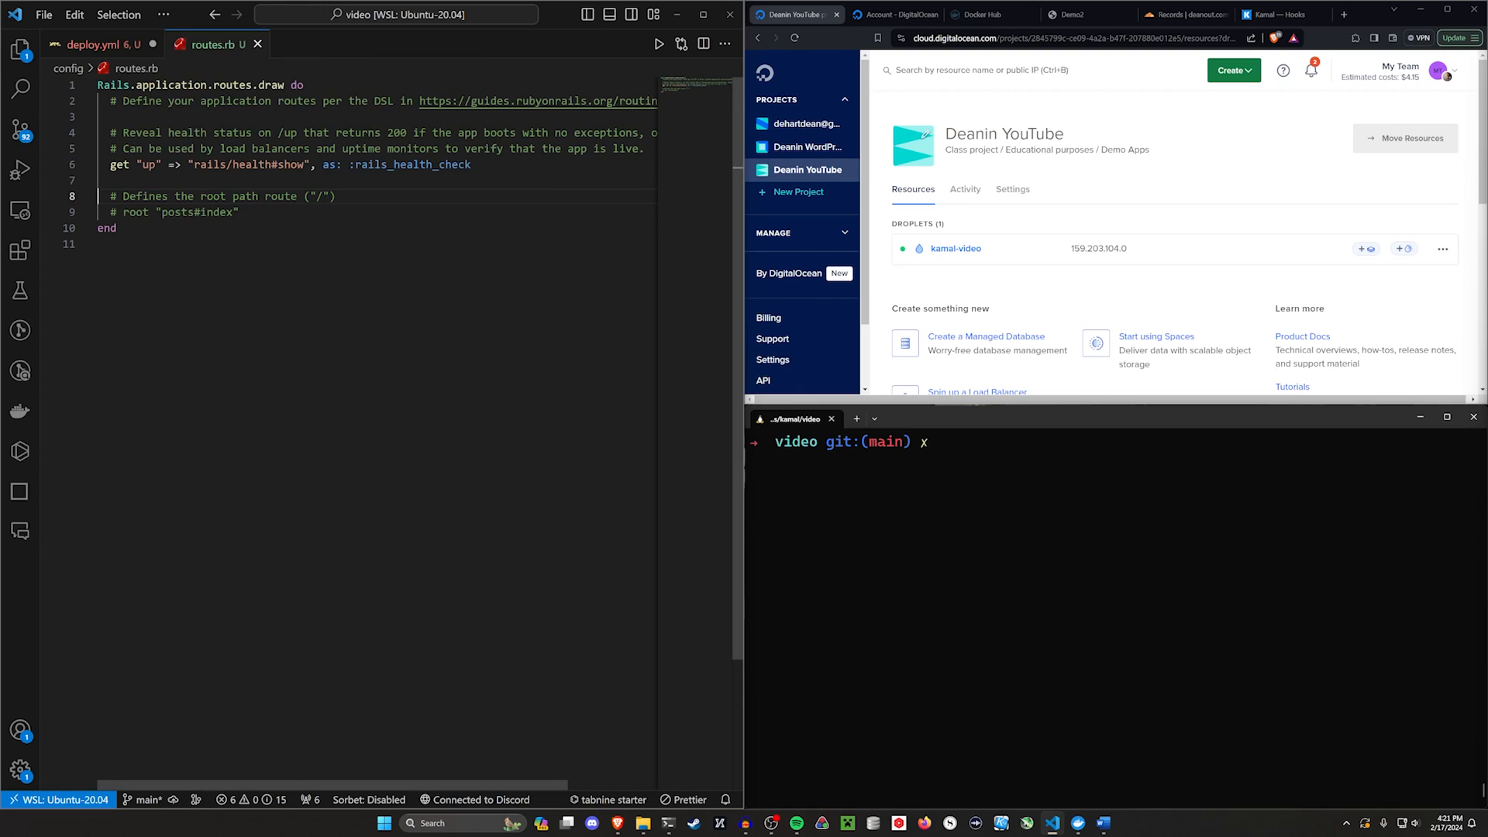
Step: Add a volumes entry mapping storage to /rails/storage and expand the storage folder
{"action": "double_click", "coordinate": [149, 165]}
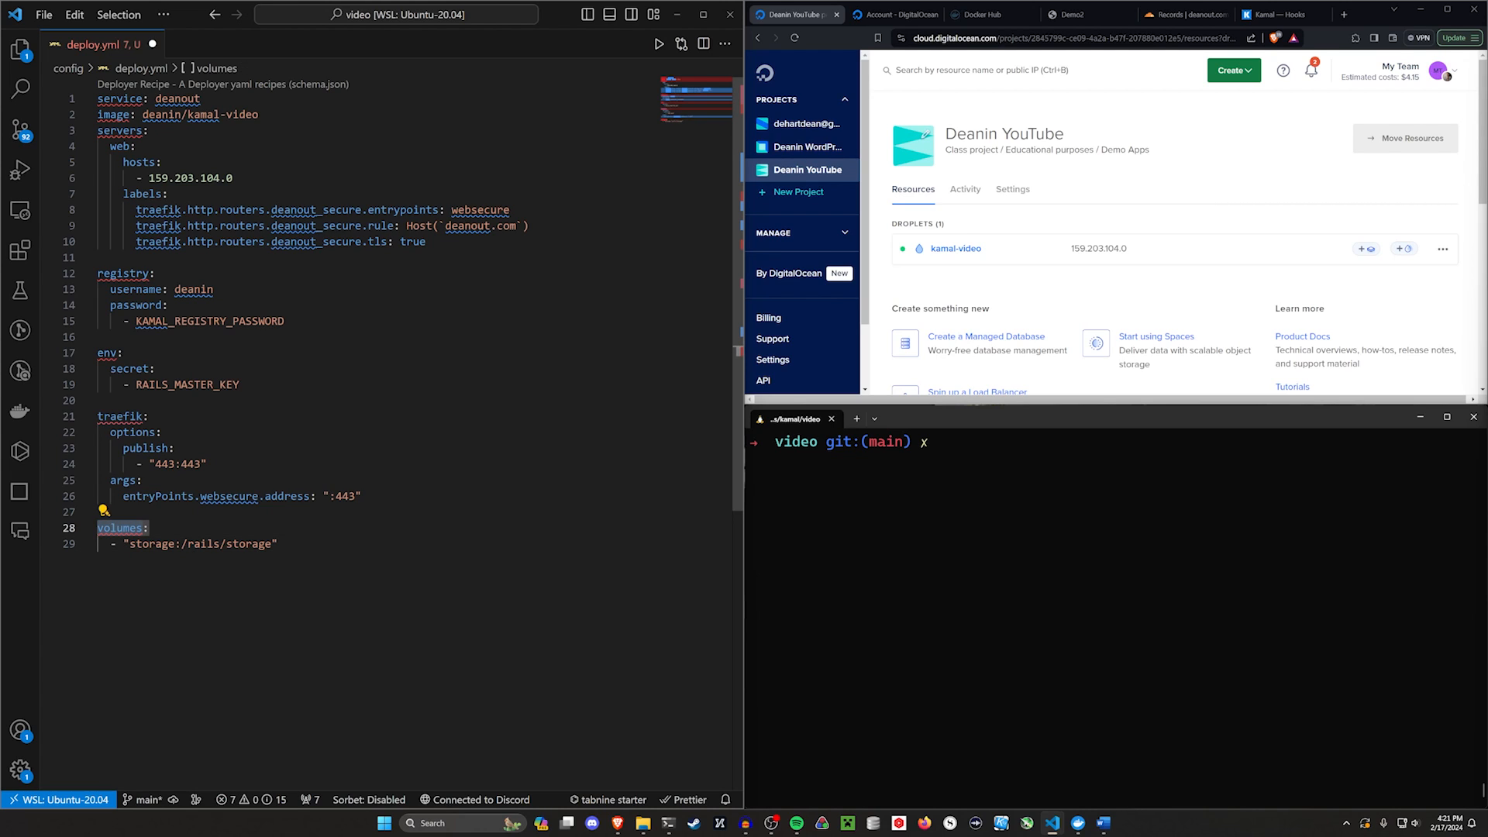
{"action": "double_click", "coordinate": [152, 542]}
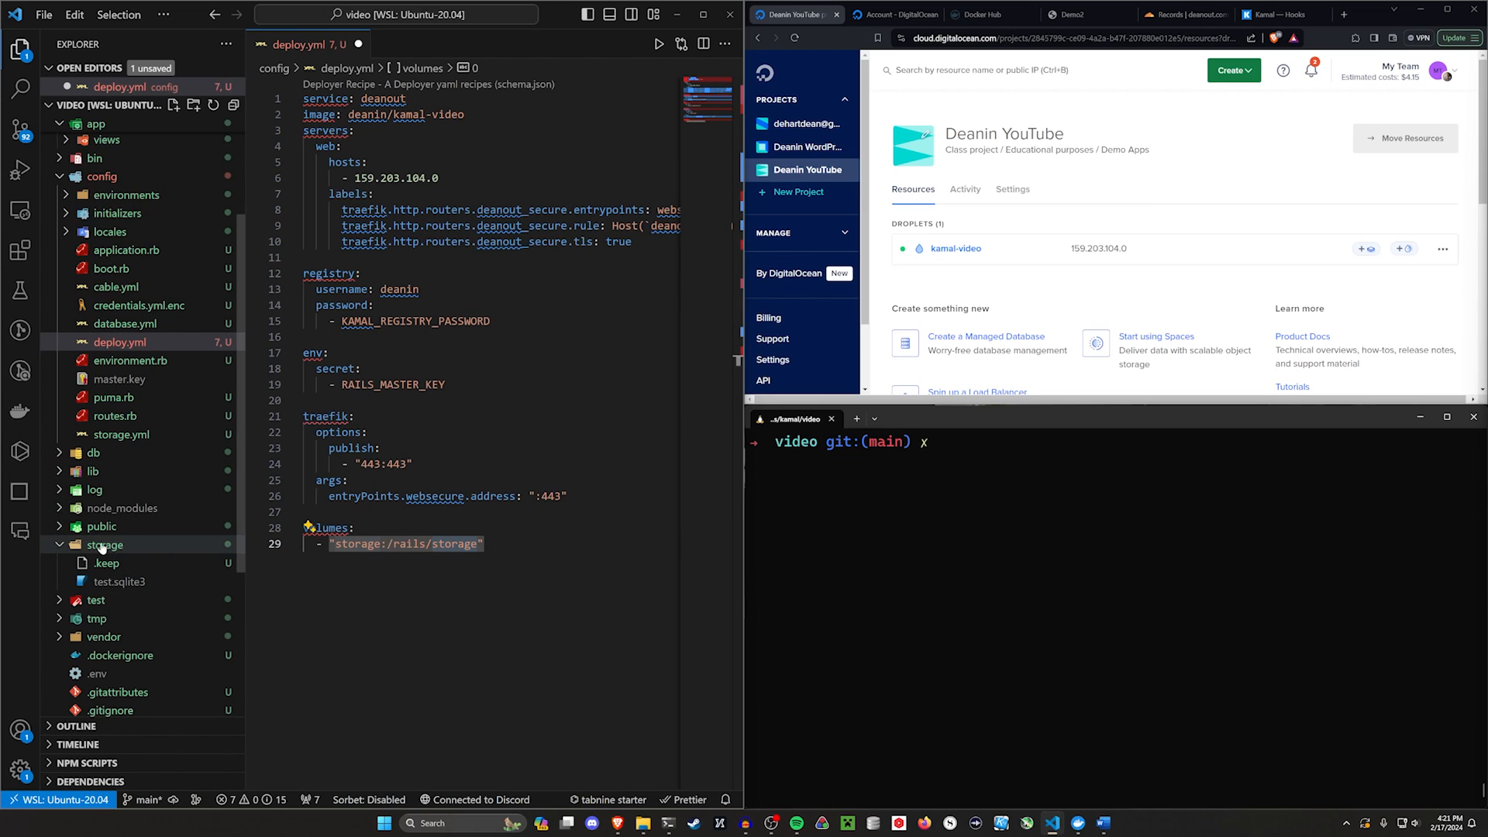
Step: Run rails g scaffold post title body:text to generate the Post scaffold
{"action": "type", "text": "rails g s"}
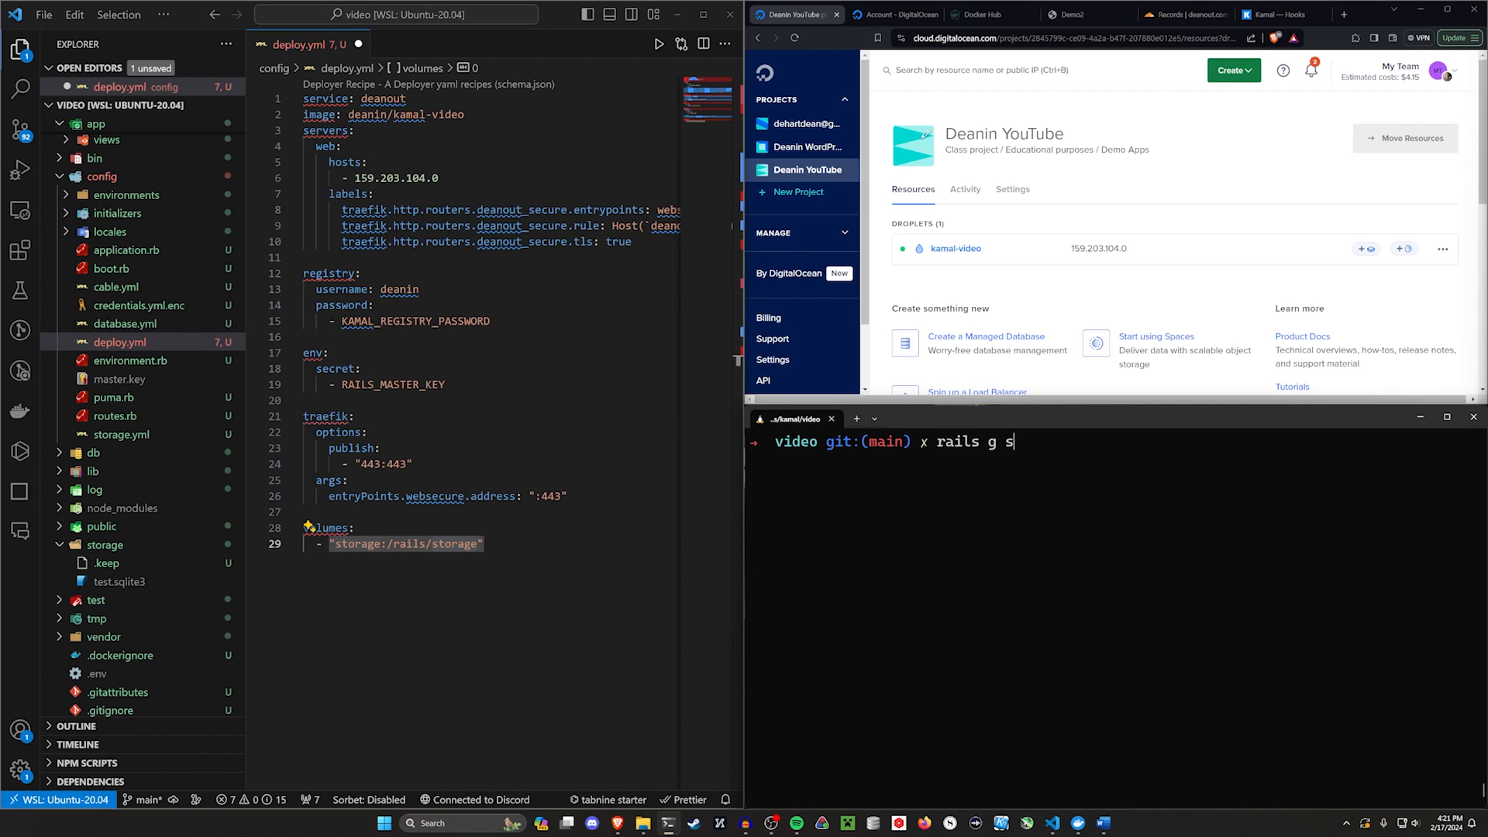
{"action": "type", "text": "caffold post title body:text"}
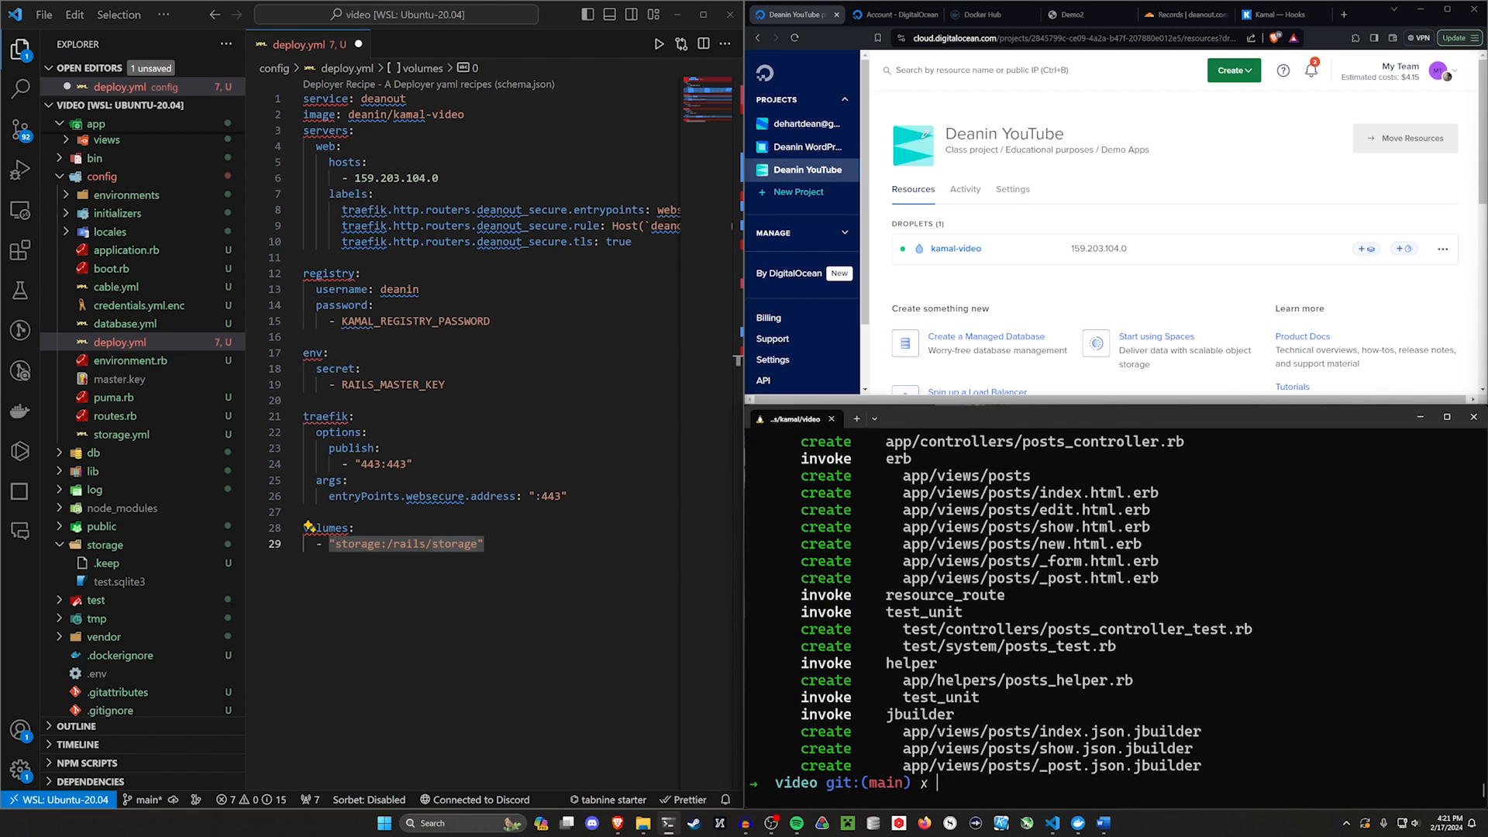
{"action": "type", "text": "rails db:migrate"}
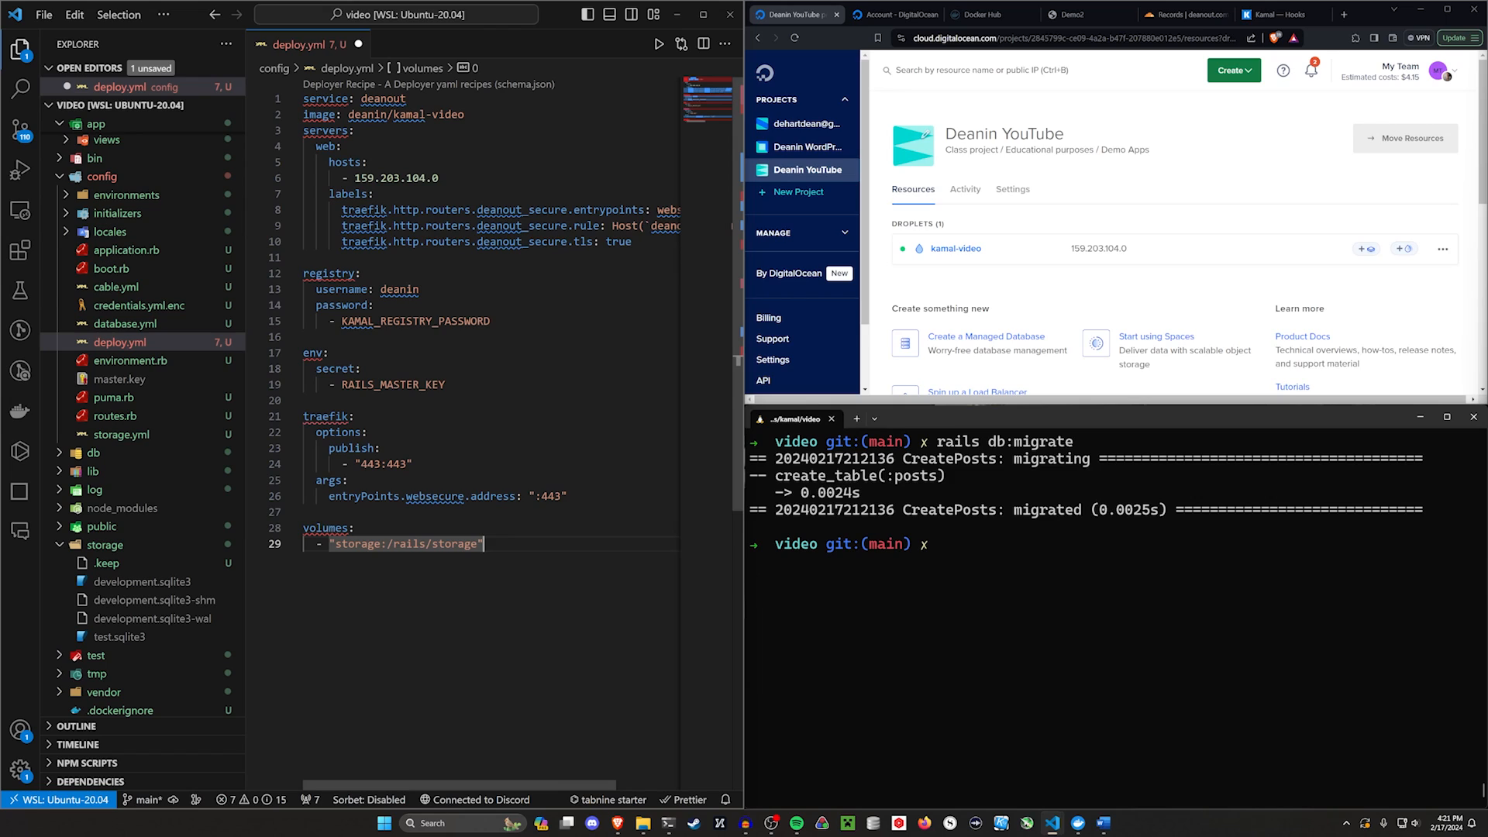
Step: Confirm the new database files in storage and retype the volume path storage:/rails/storage
{"action": "left_click", "coordinate": [105, 544]}
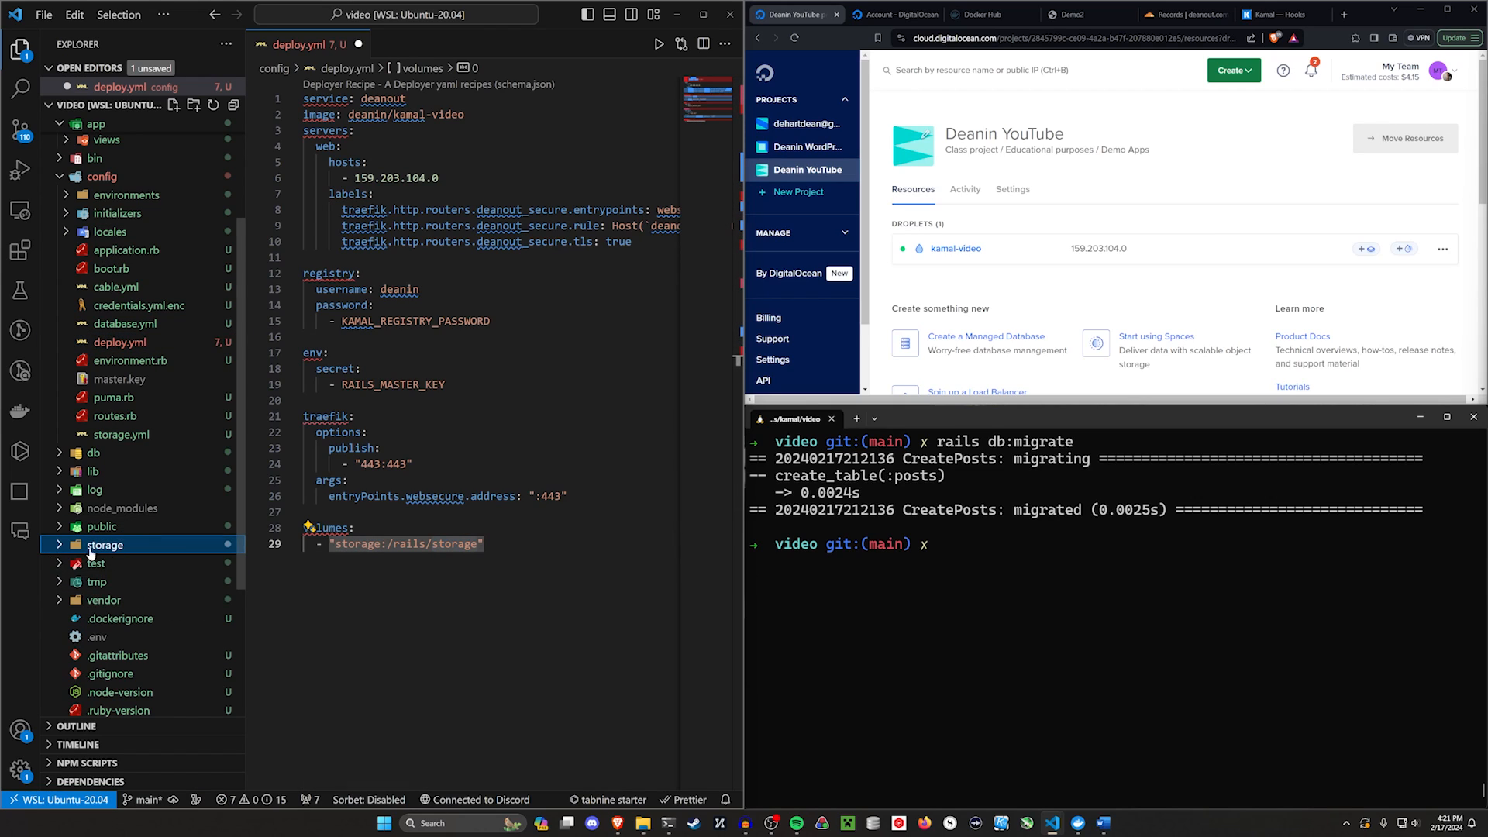
{"action": "left_click", "coordinate": [104, 544]}
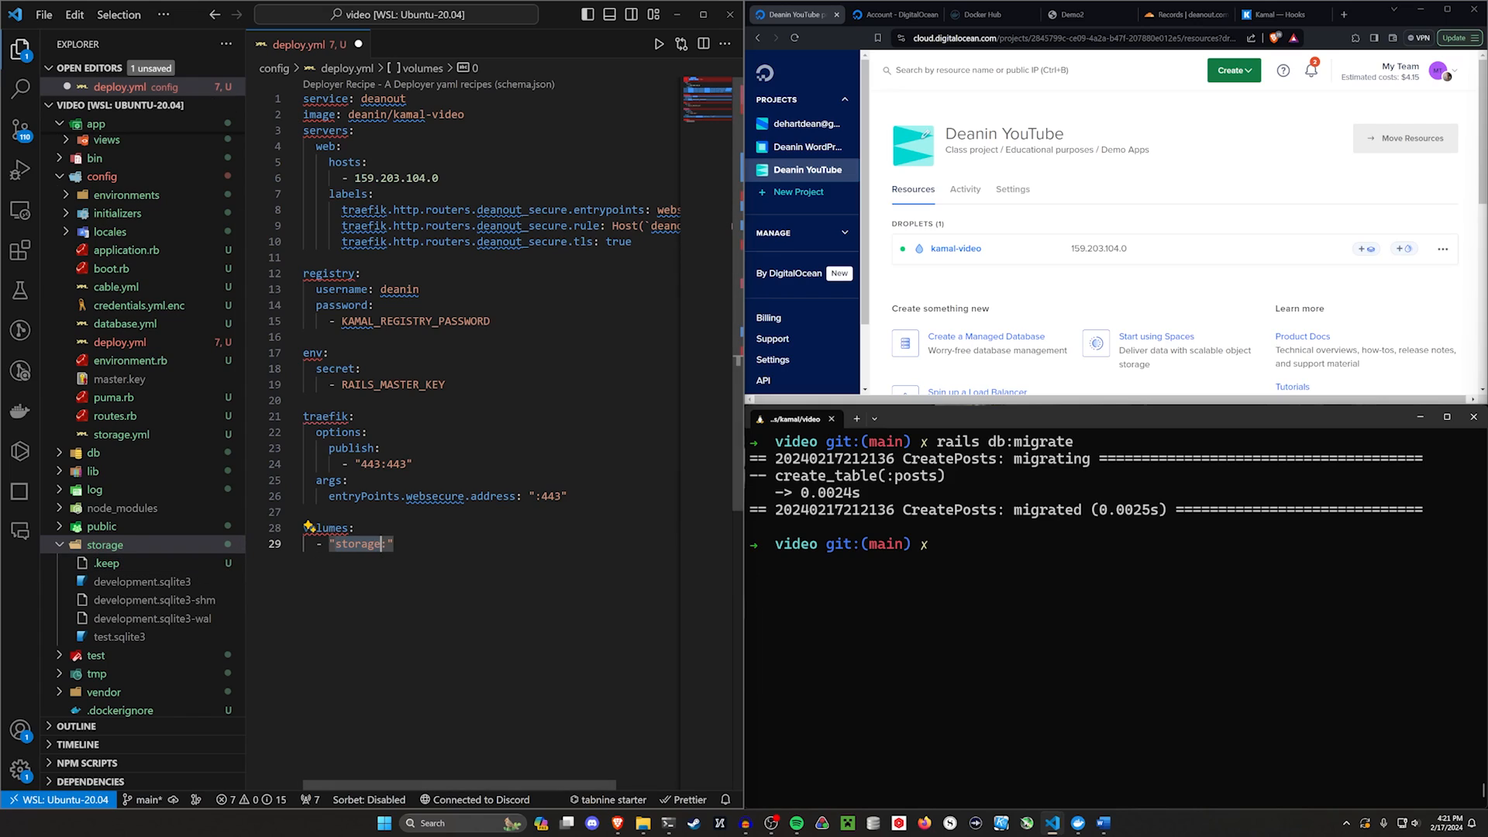
{"action": "type", "text": ":/rails/storage"}
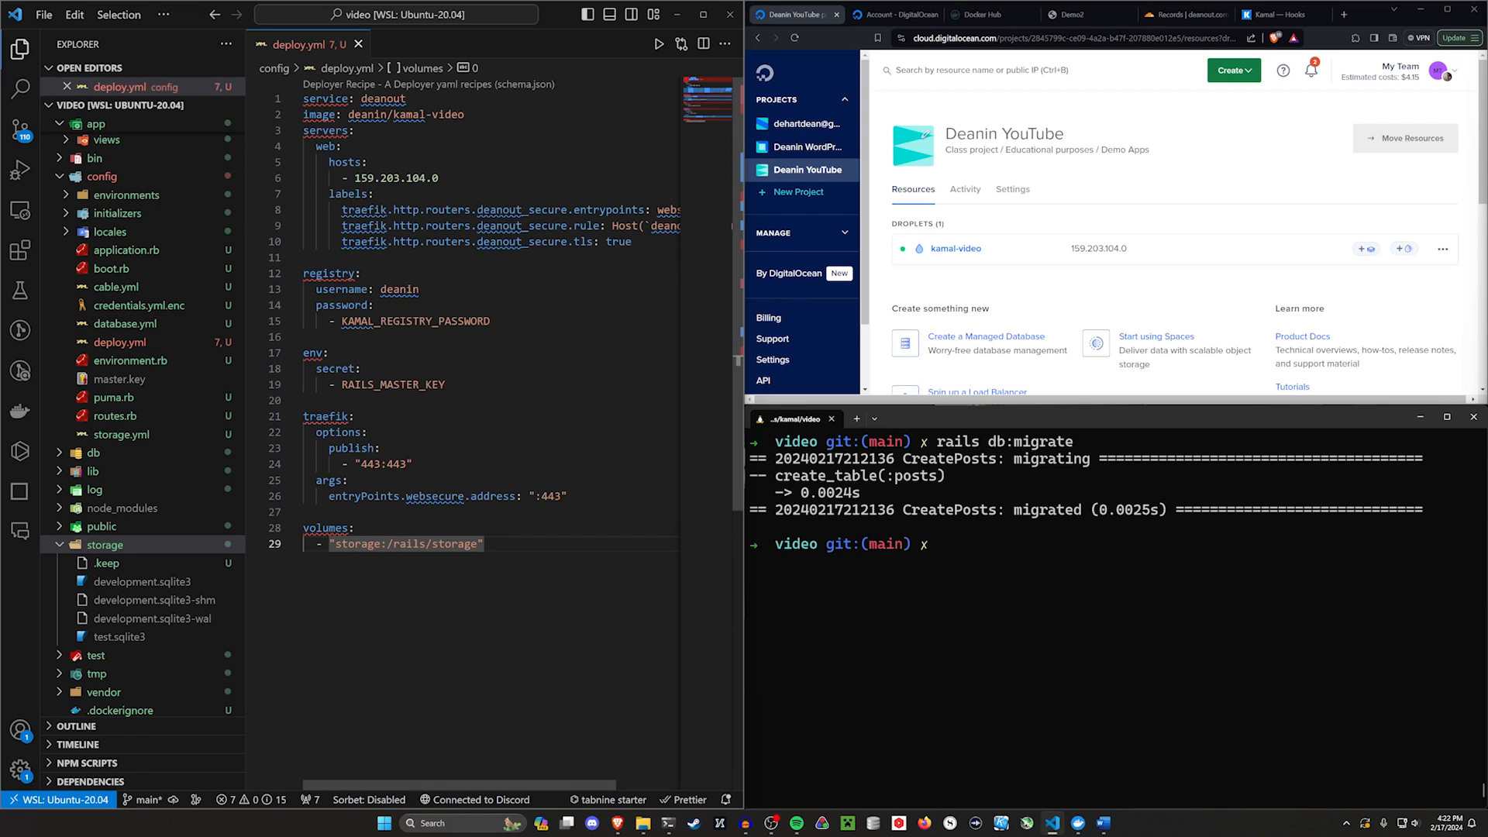
{"action": "type", "text": "kamal setup"}
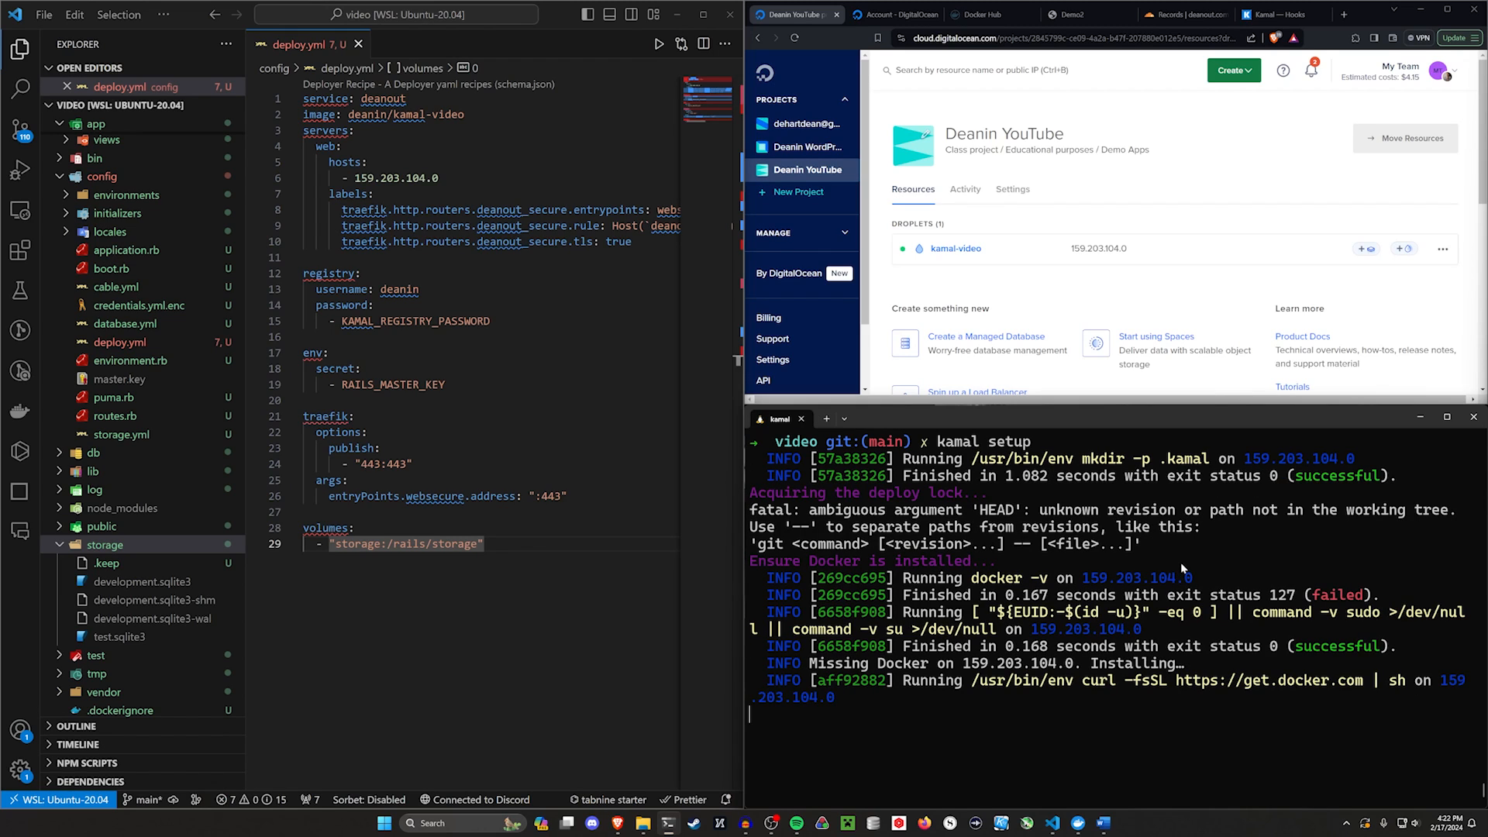
{"action": "mouse_move", "coordinate": [1192, 629]}
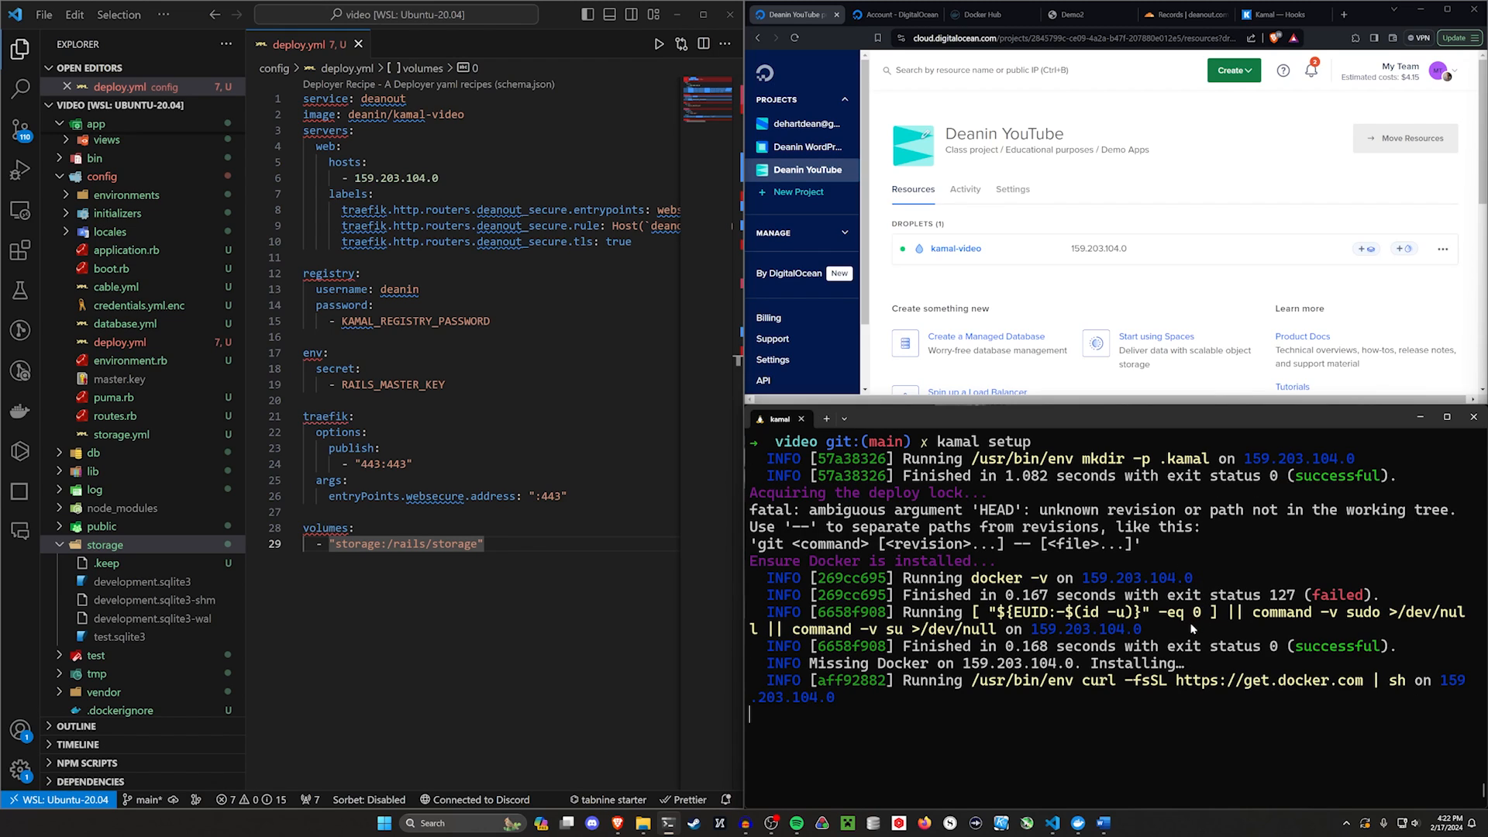
{"action": "mouse_move", "coordinate": [1101, 606]}
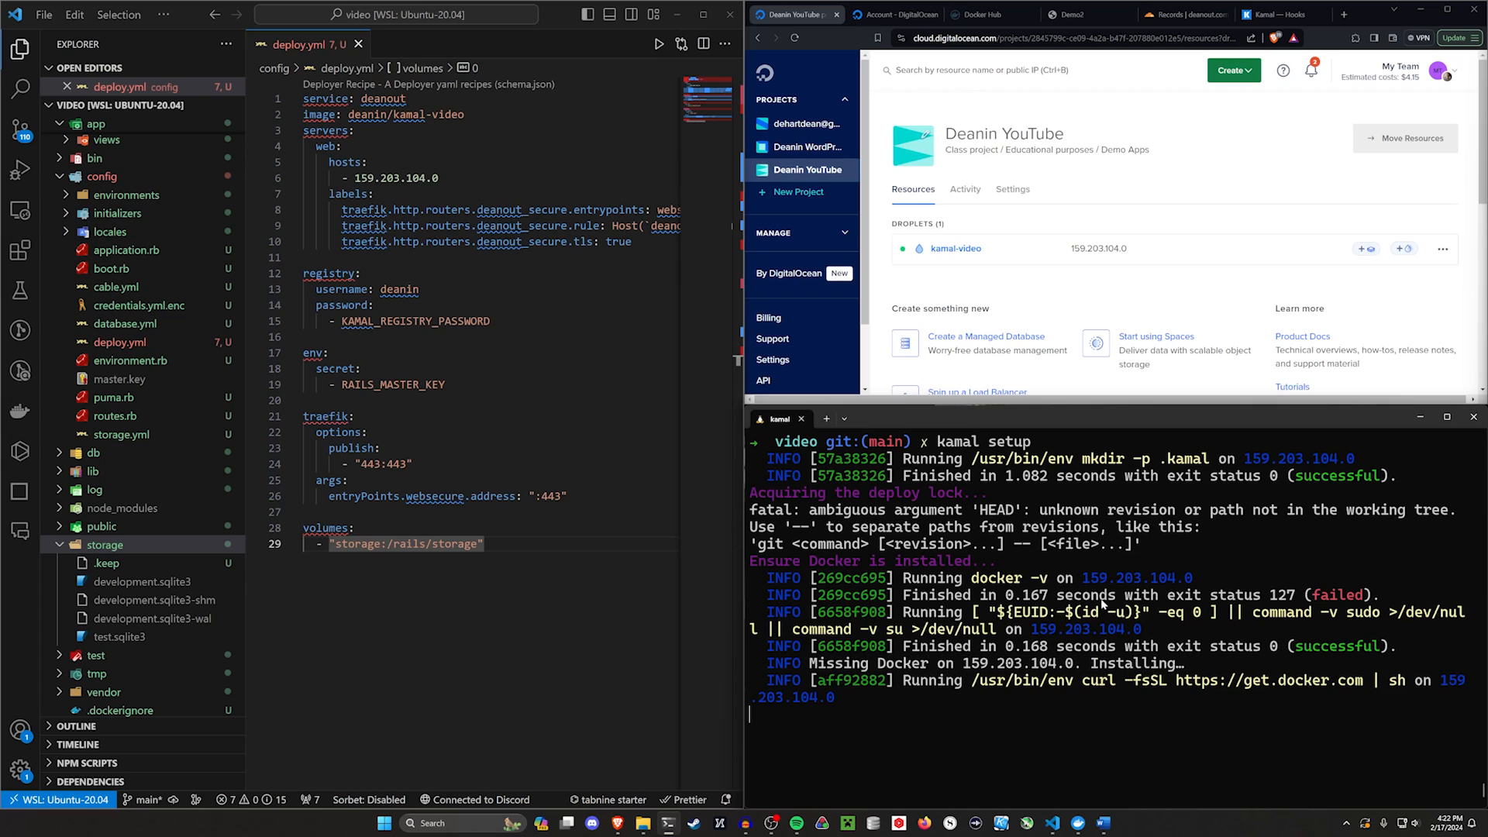
{"action": "mouse_move", "coordinate": [1289, 730]}
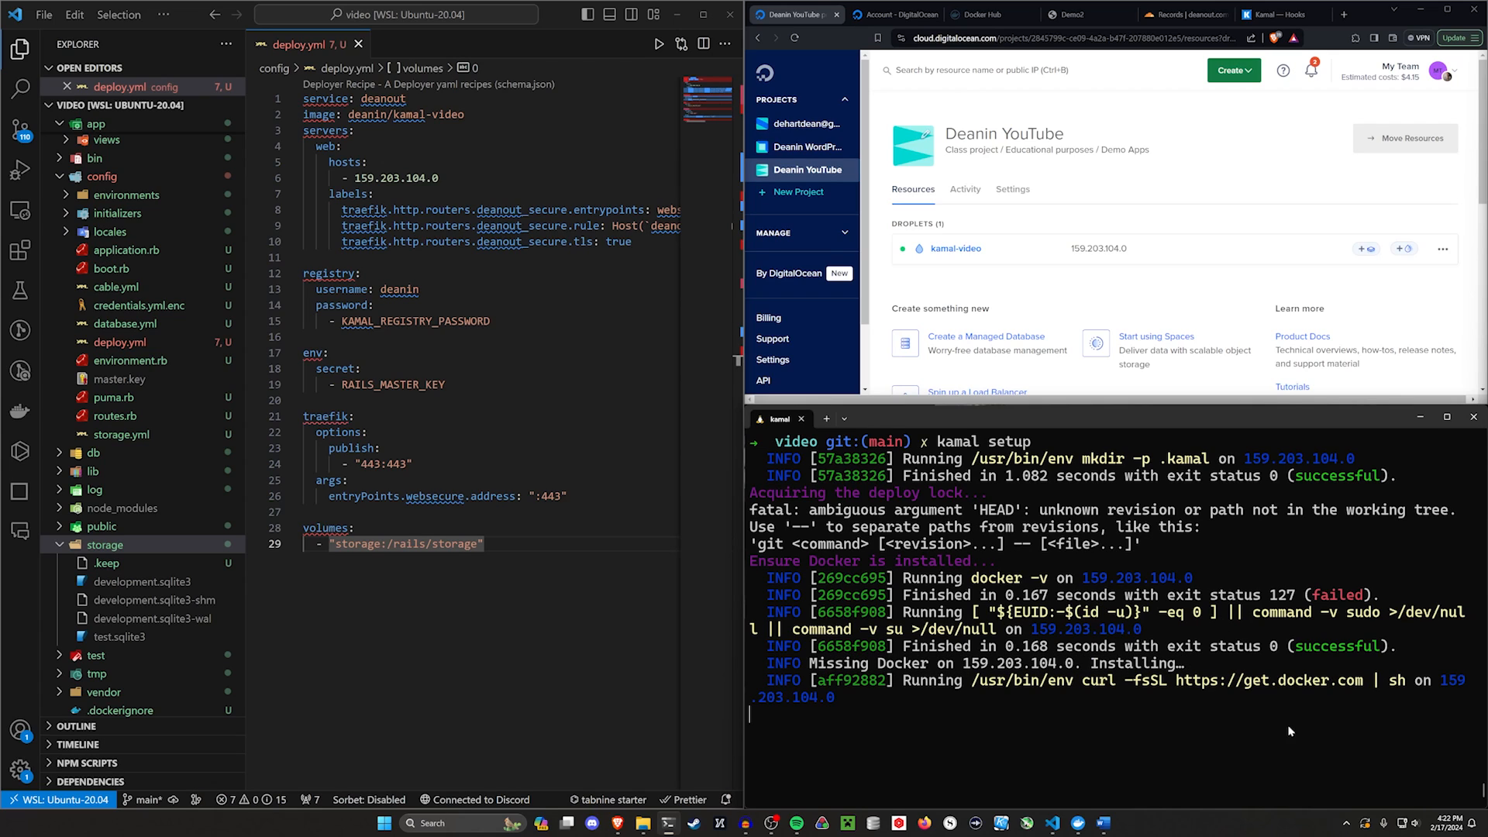
Step: Switch to the Cloudflare DNS records tab while kamal setup installs Docker
{"action": "left_click", "coordinate": [1181, 14]}
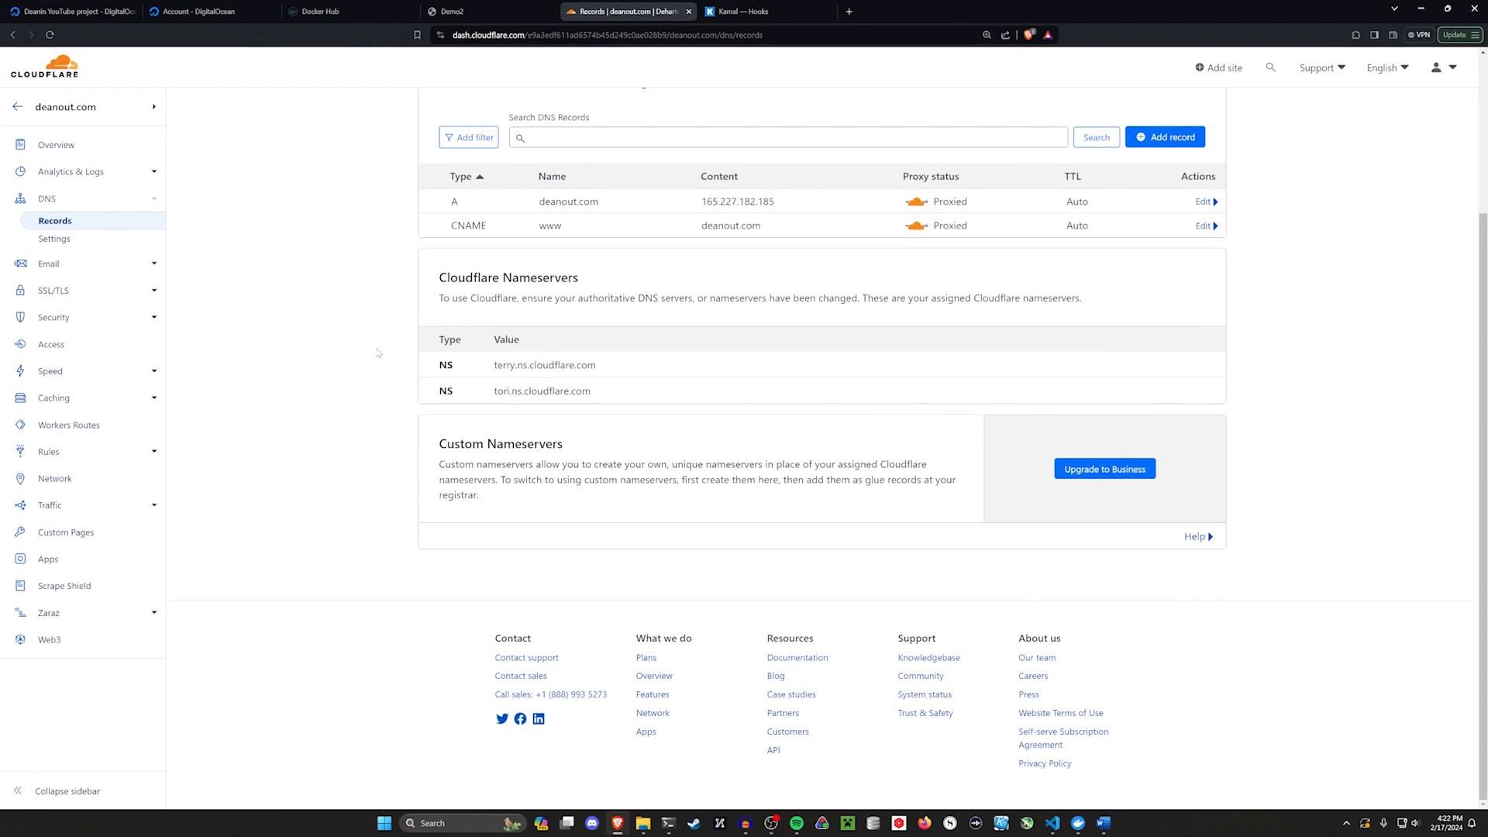
Step: Edit the deanout.com A record to IPv4 159.203.104.0 and save it
{"action": "scroll", "scroll_direction": "up", "scroll_amount": 3}
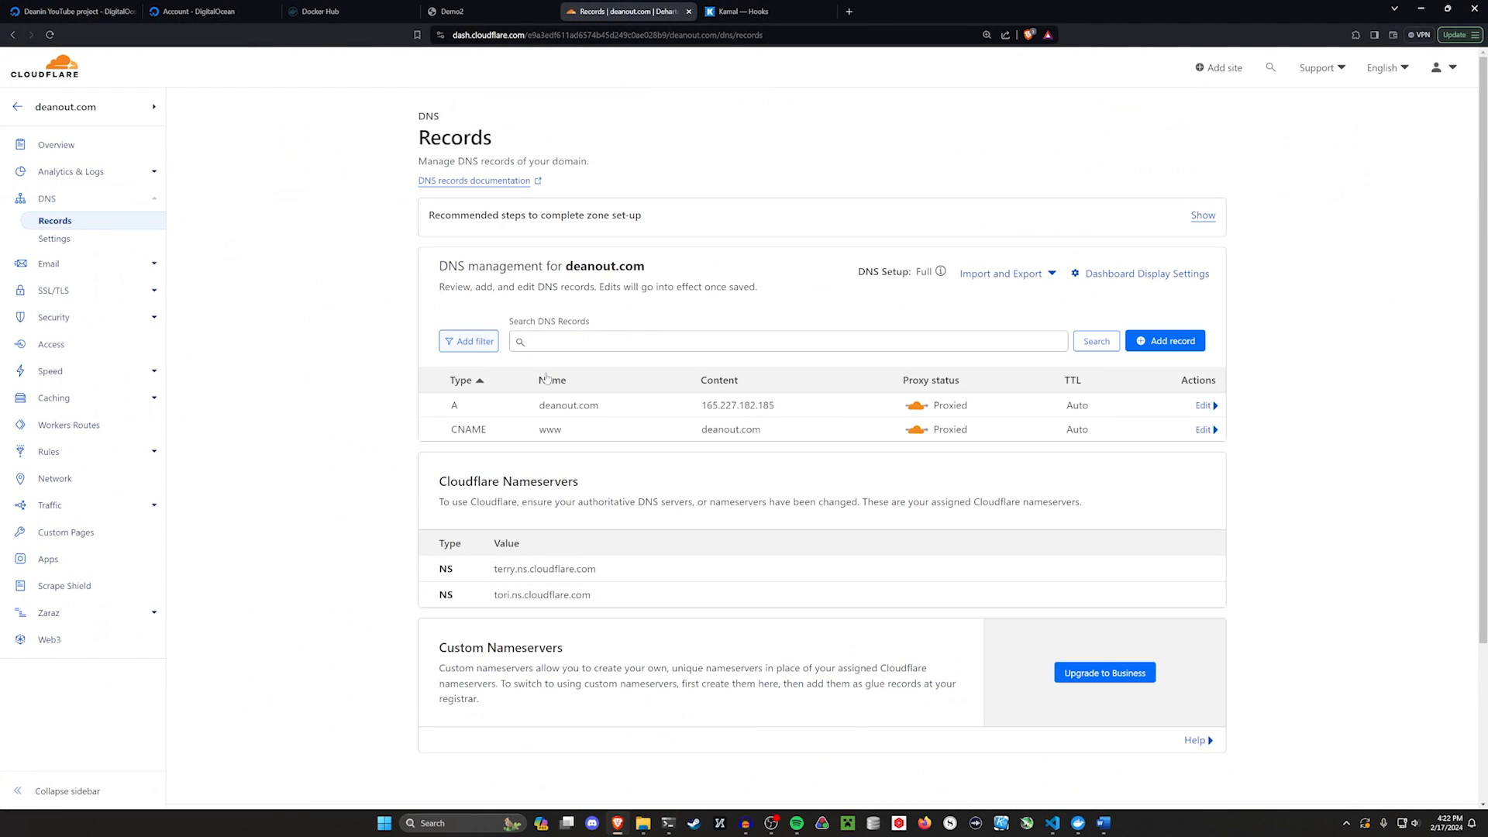
{"action": "mouse_move", "coordinate": [608, 417]}
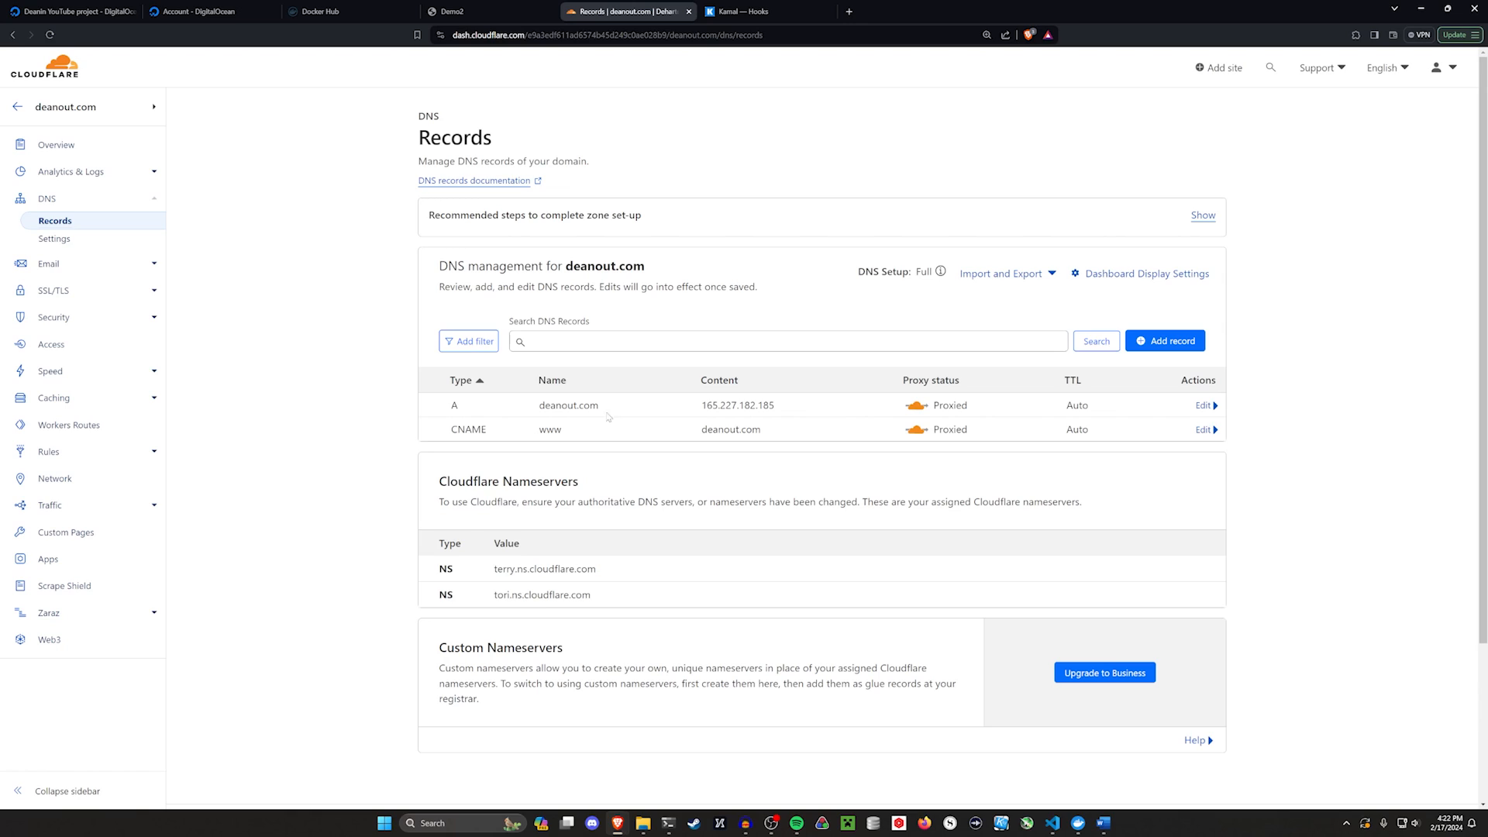
{"action": "double_click", "coordinate": [568, 405]}
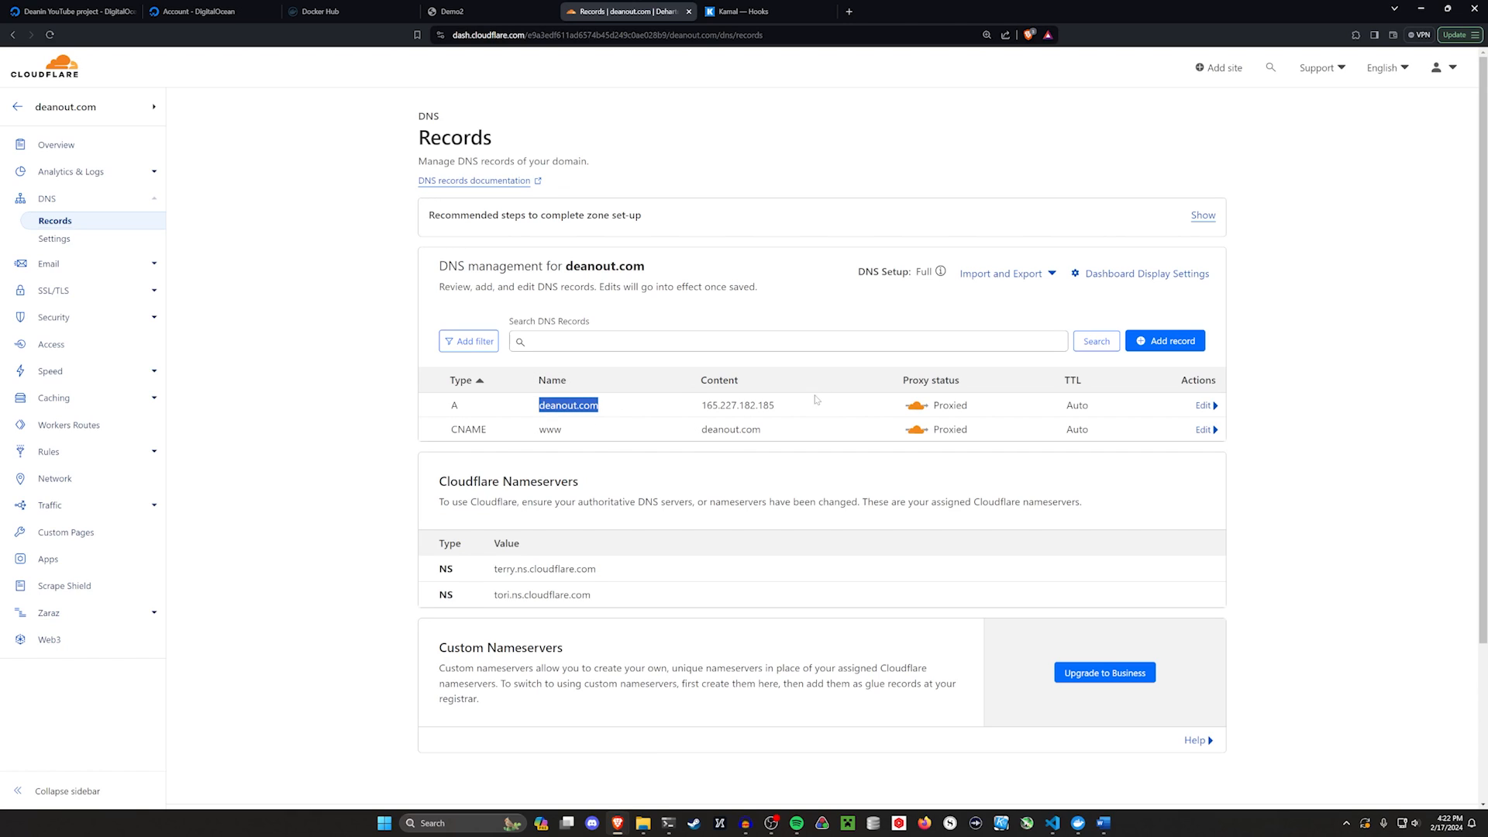
{"action": "left_click", "coordinate": [1203, 405]}
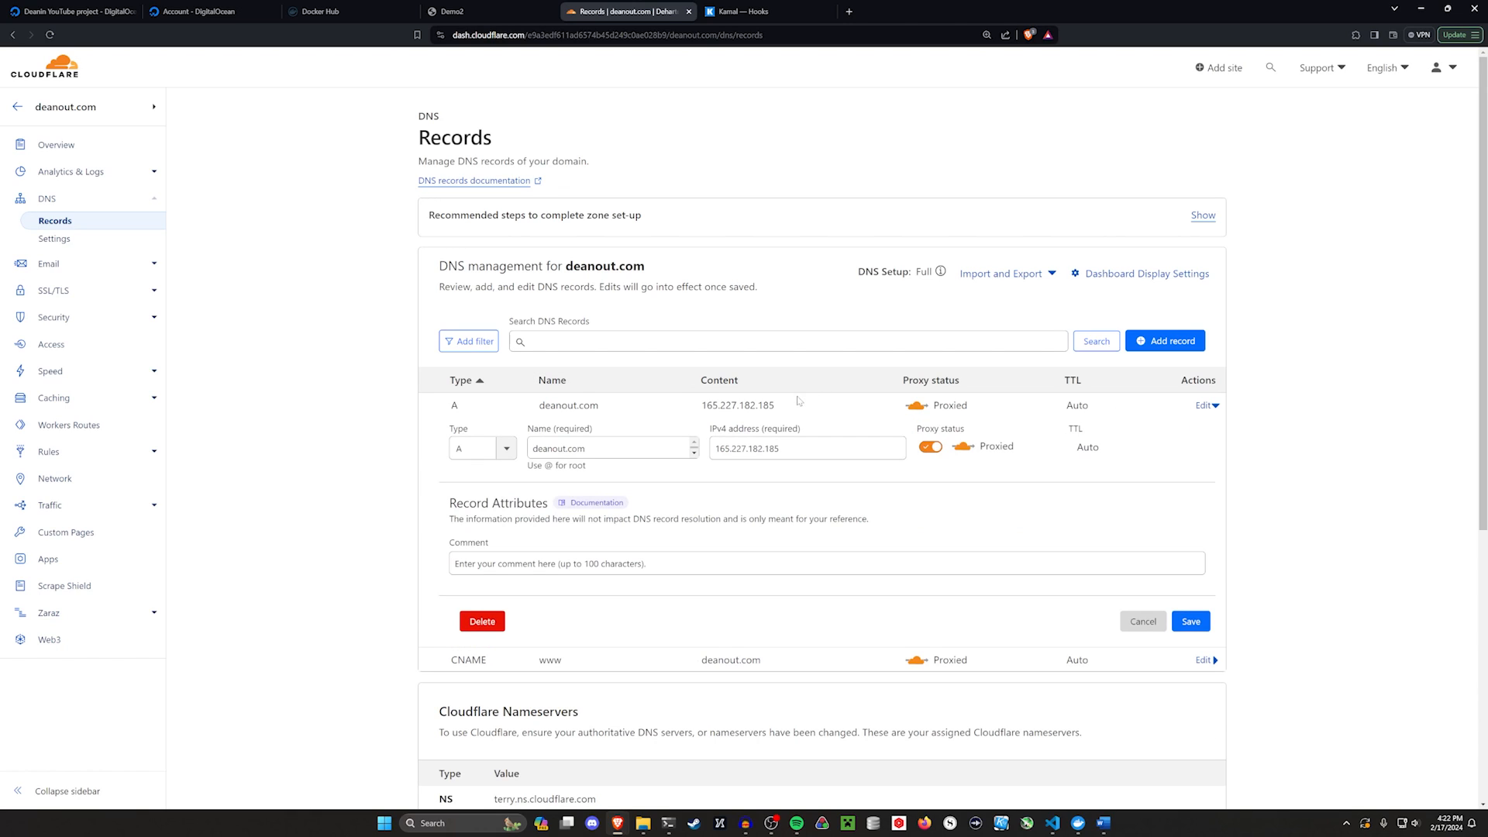
{"action": "type", "text": "159.203.104.0"}
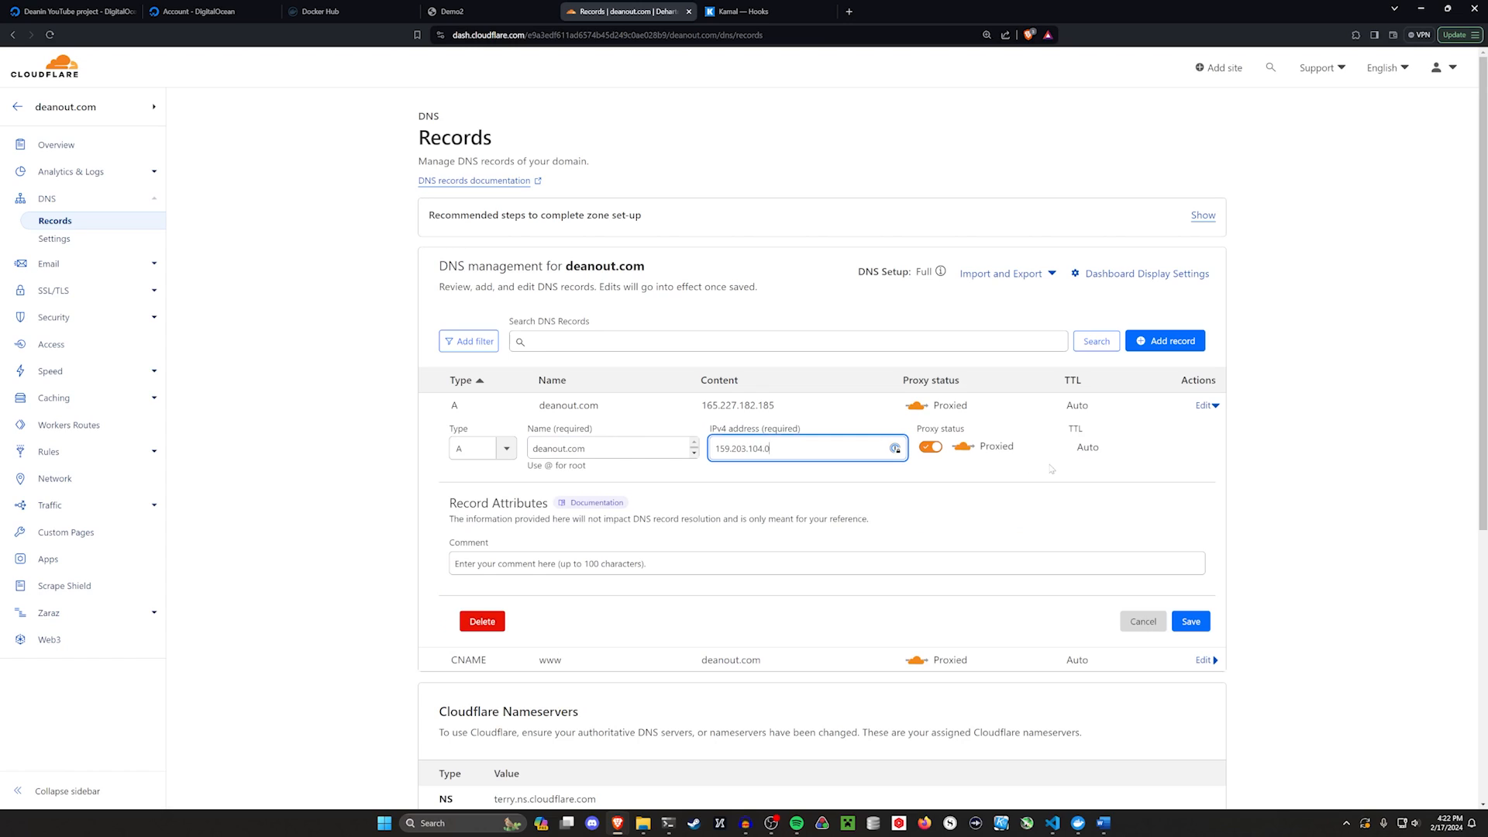
{"action": "mouse_move", "coordinate": [1064, 456]}
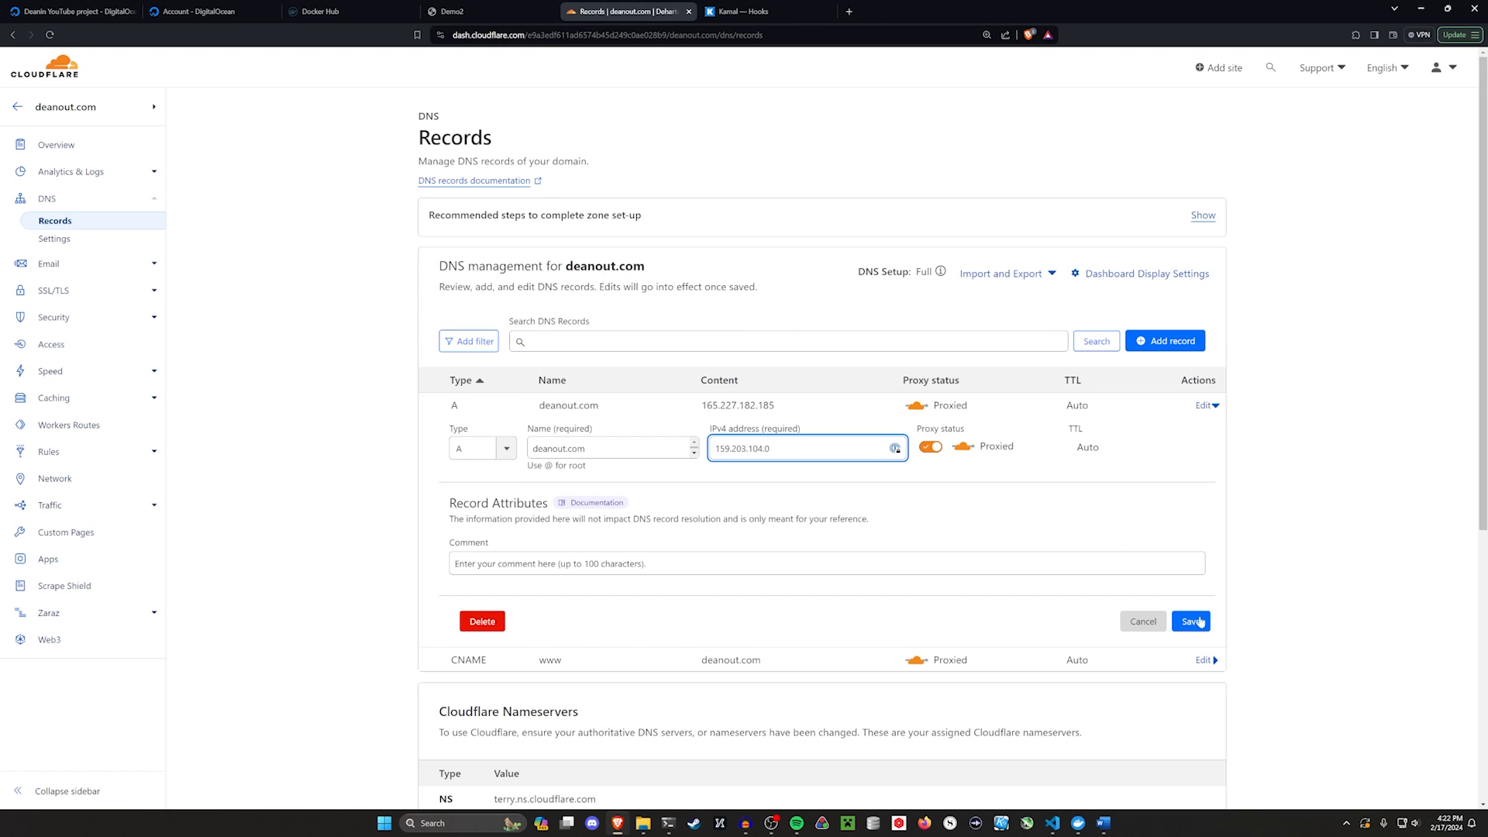
{"action": "left_click", "coordinate": [1191, 620]}
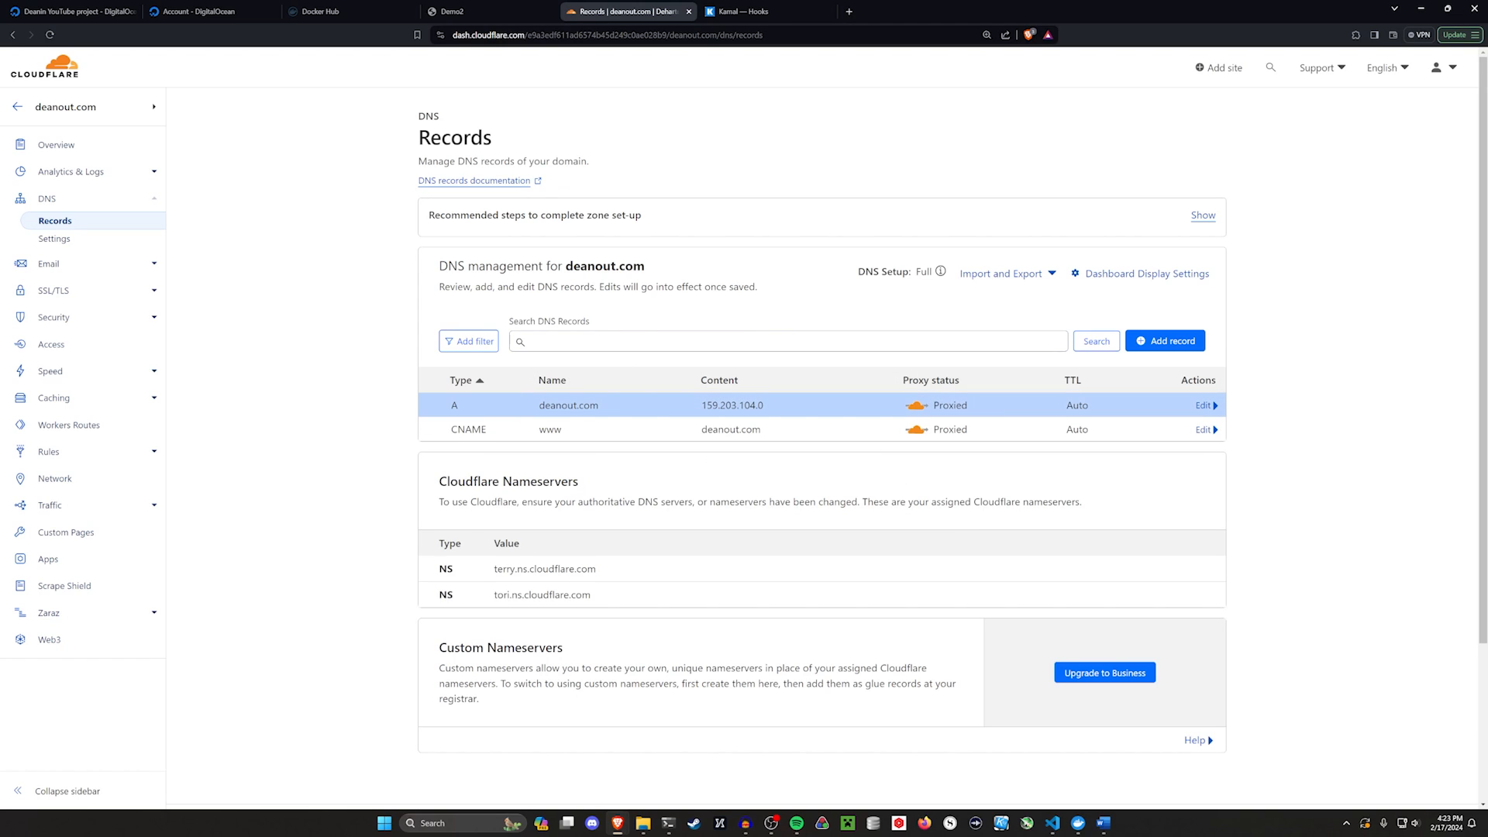
{"action": "double_click", "coordinate": [730, 429]}
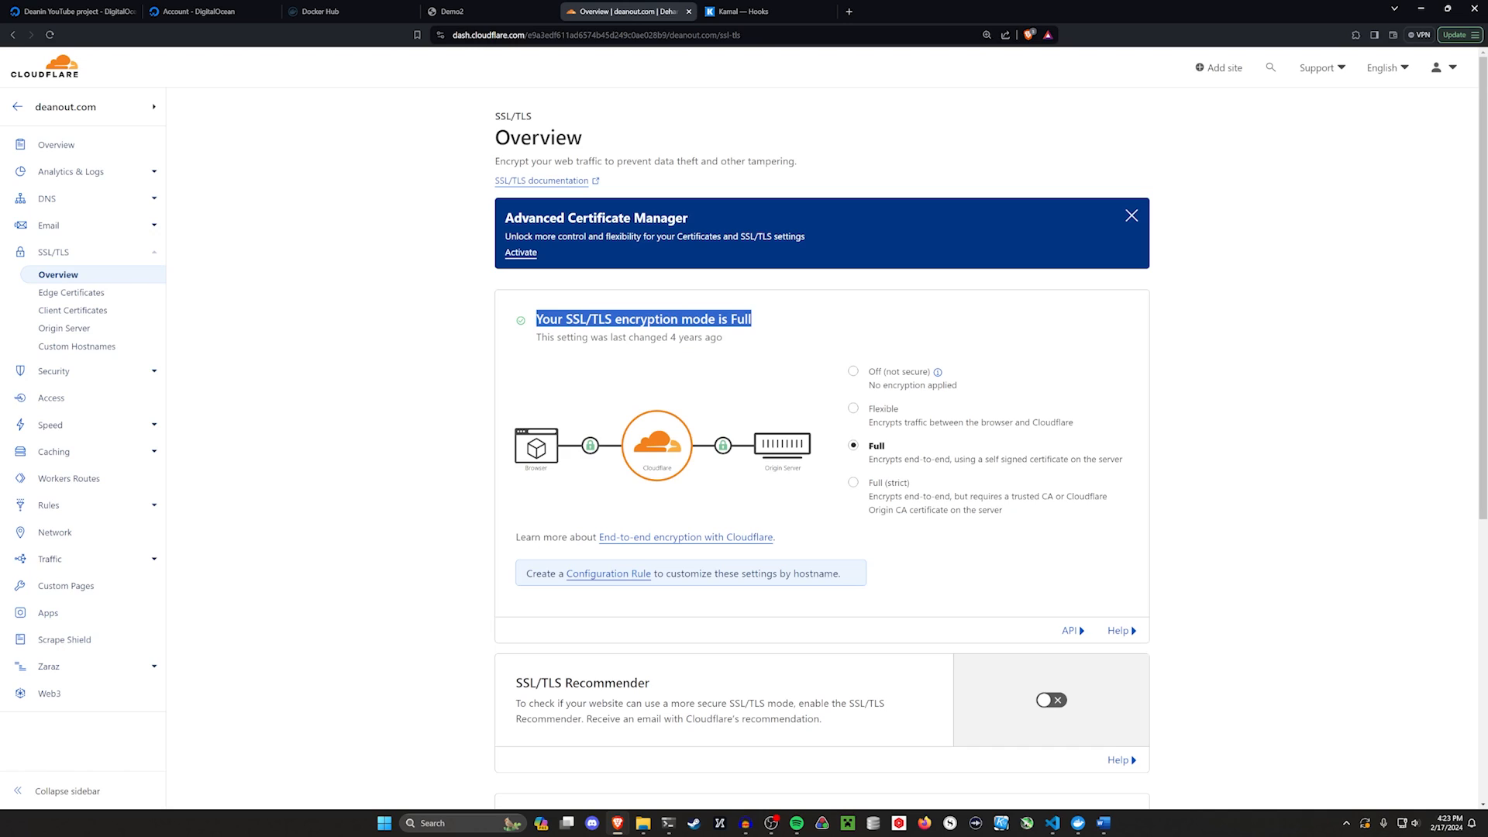
{"action": "left_click", "coordinate": [357, 413]}
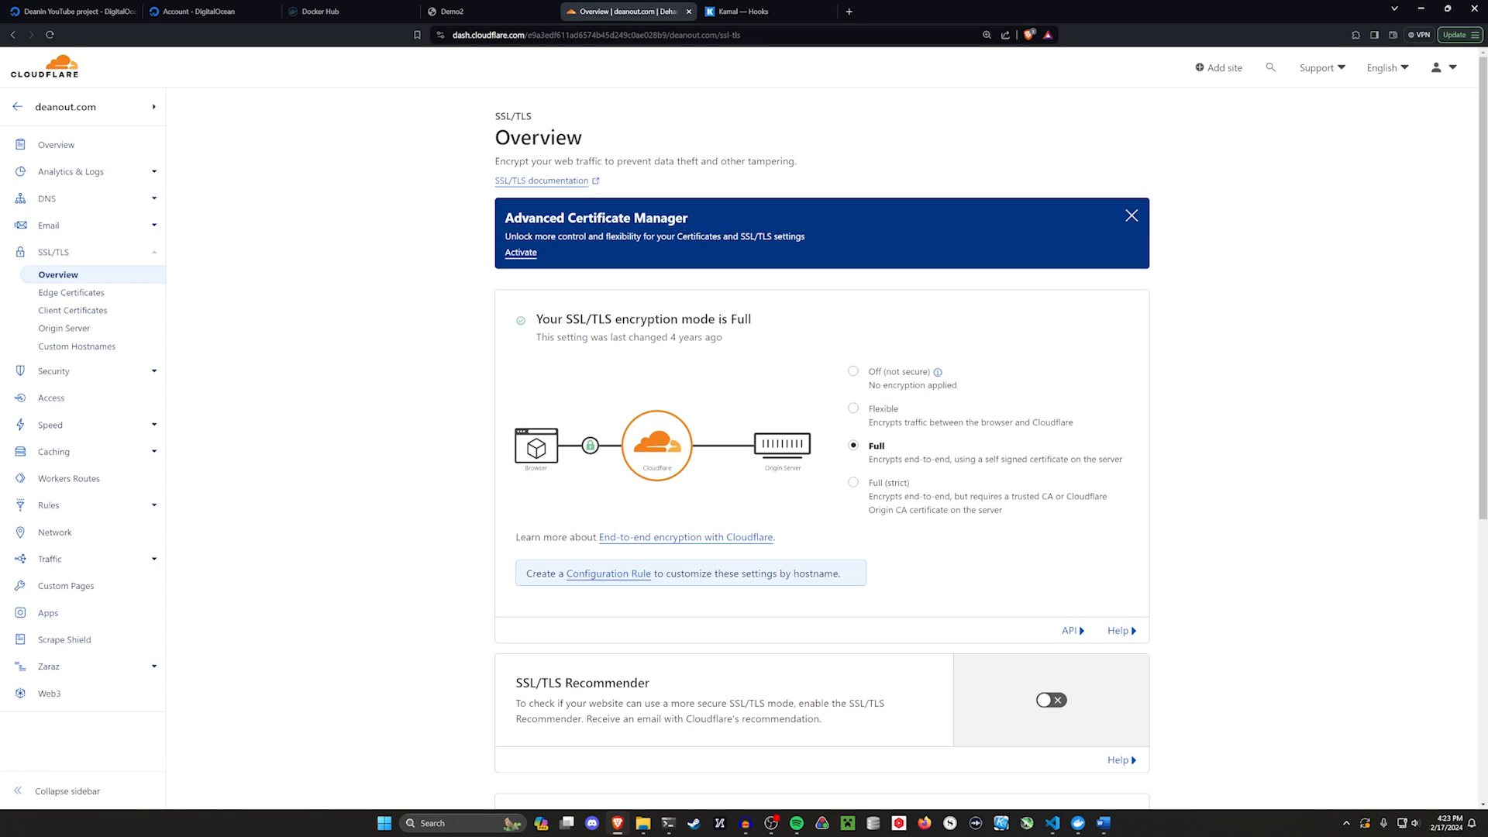
{"action": "double_click", "coordinate": [1052, 421]}
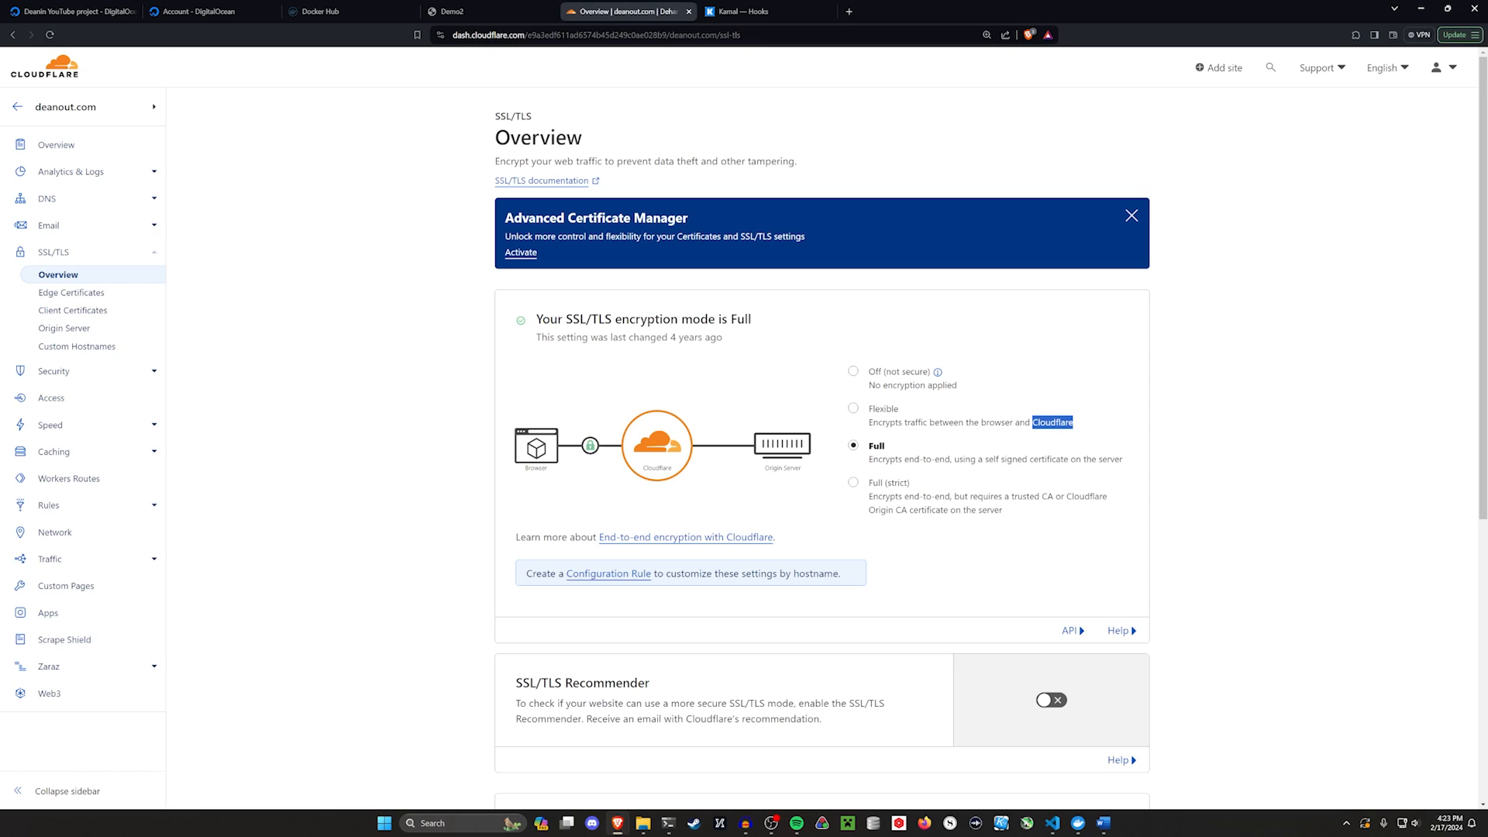
{"action": "mouse_move", "coordinate": [1090, 417]}
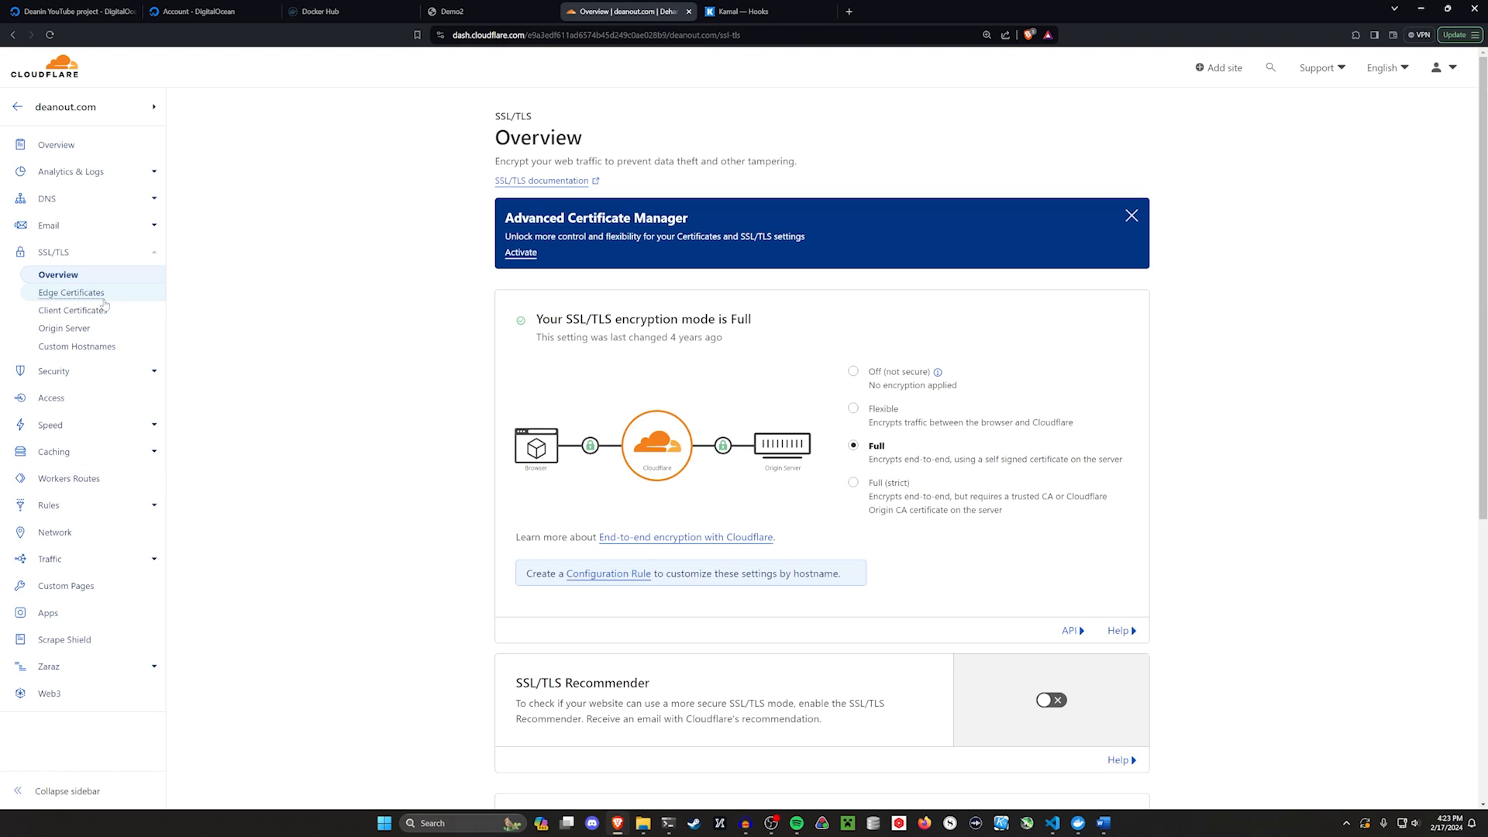
{"action": "left_click", "coordinate": [71, 293]}
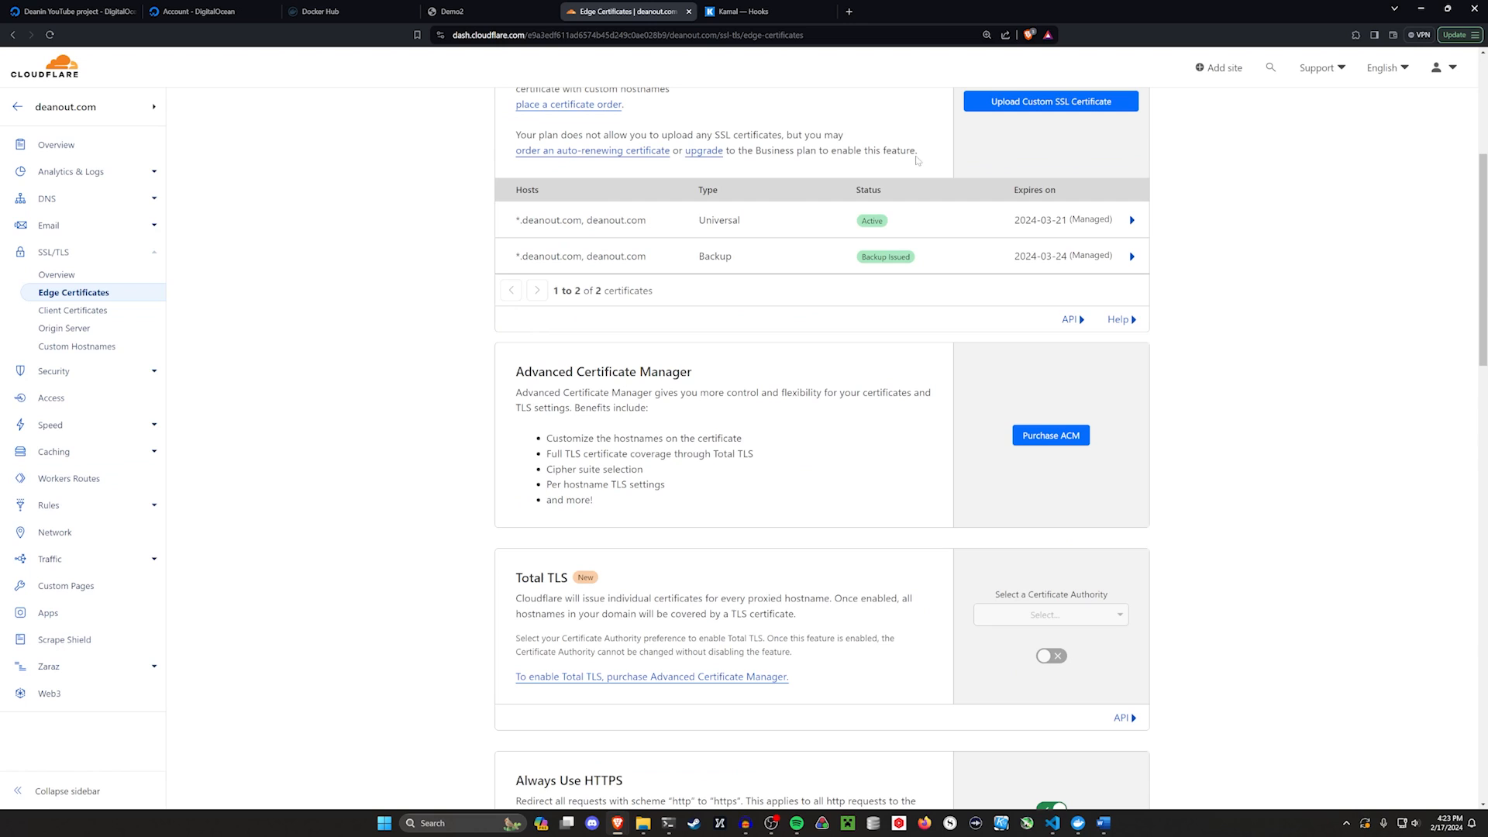
{"action": "scroll", "scroll_direction": "down", "scroll_amount": 3}
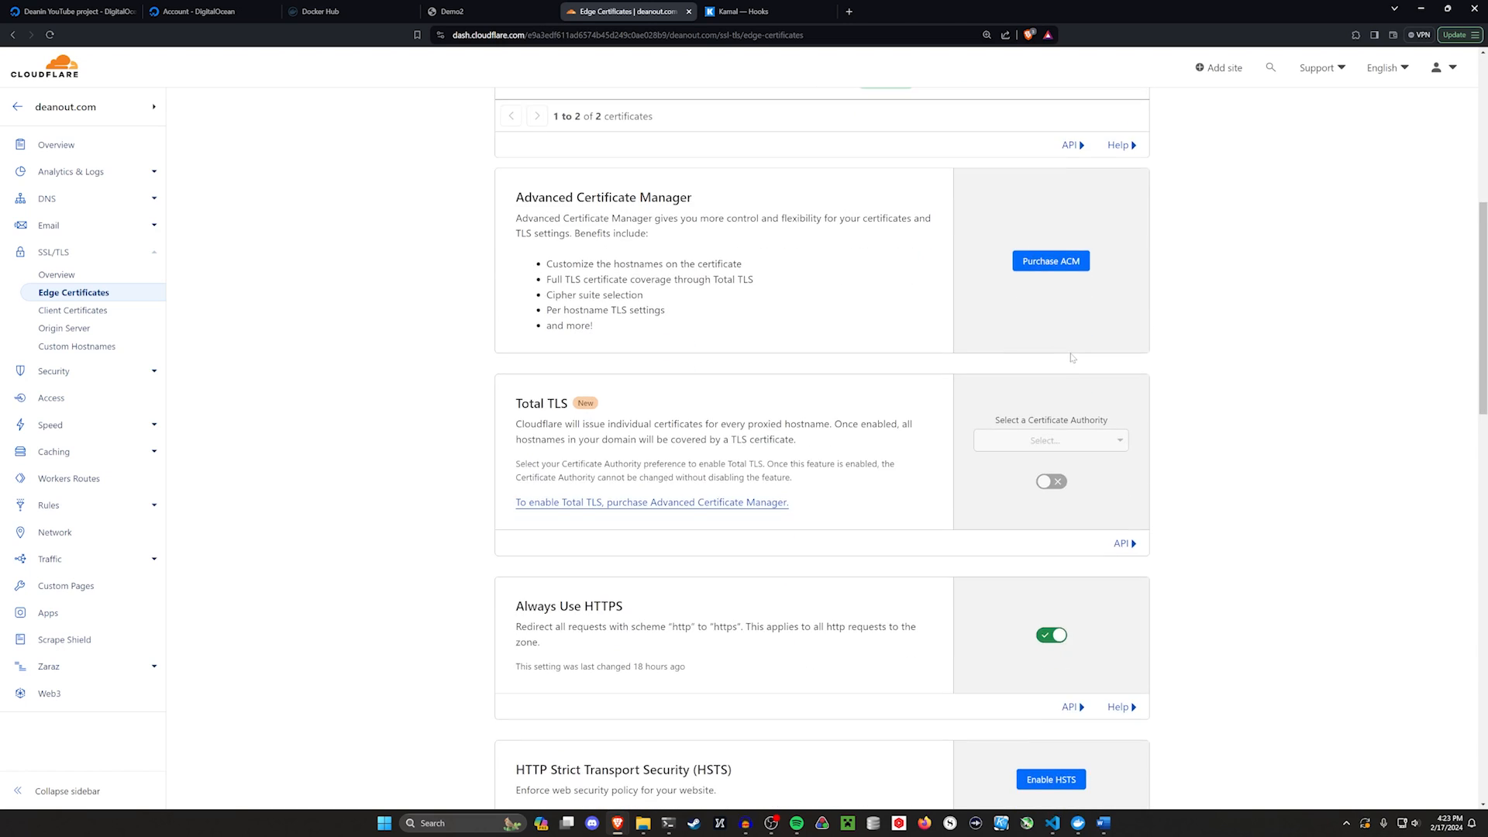
{"action": "scroll", "scroll_direction": "down", "scroll_amount": 3}
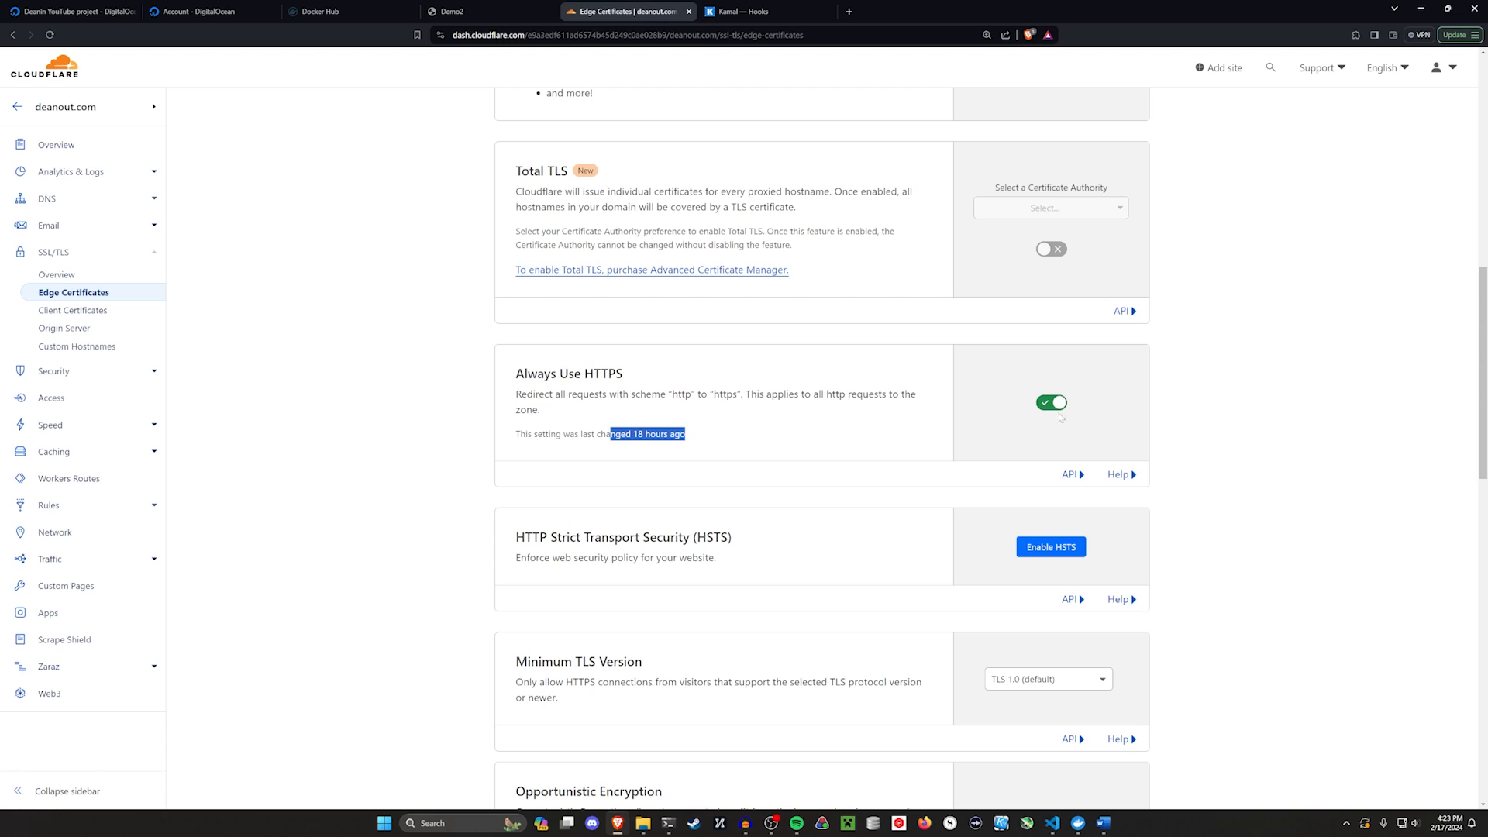
{"action": "scroll", "scroll_direction": "down", "scroll_amount": 3}
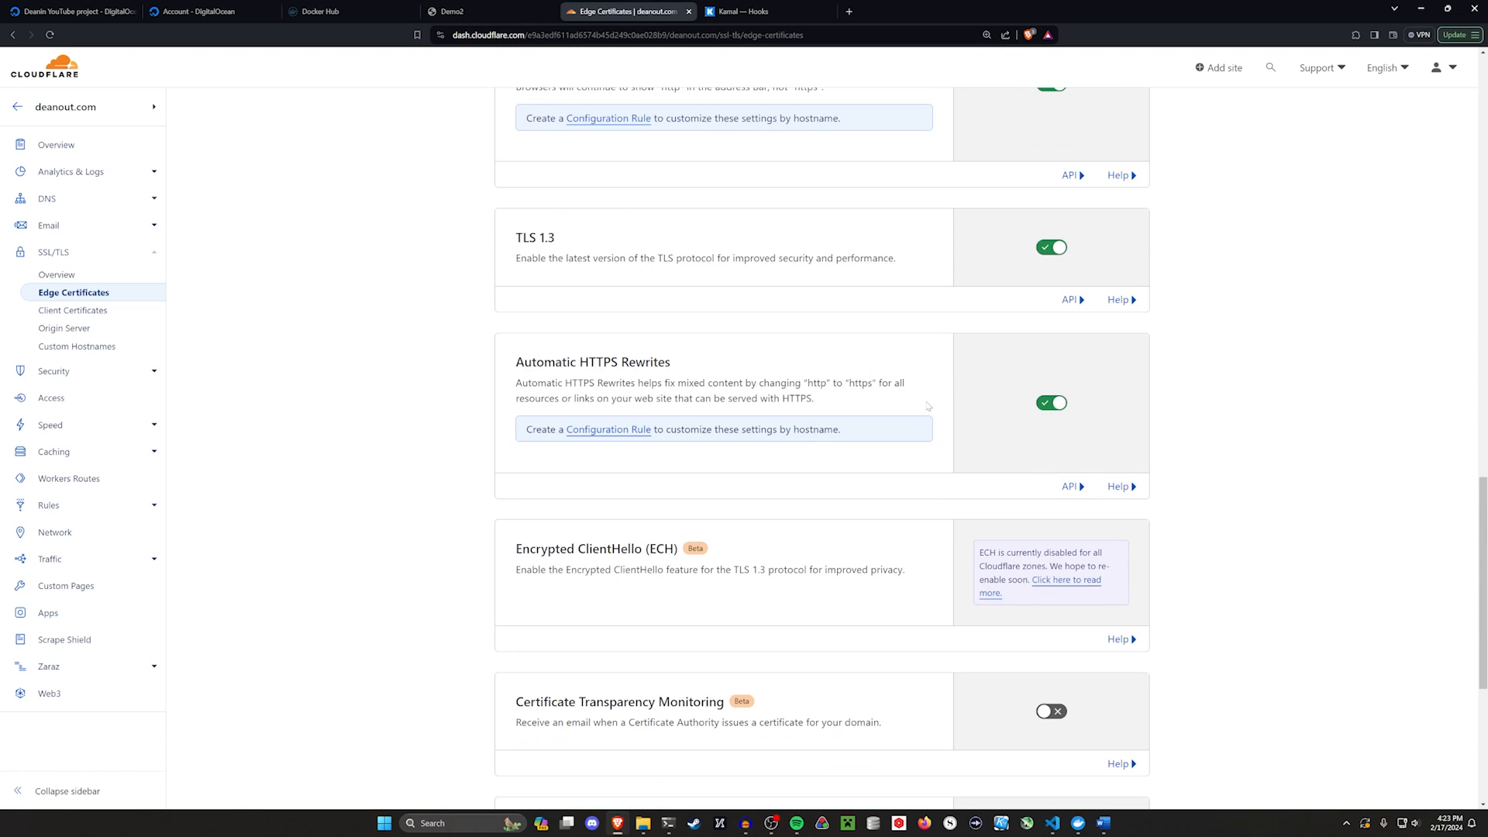
{"action": "scroll", "scroll_direction": "down", "scroll_amount": 3}
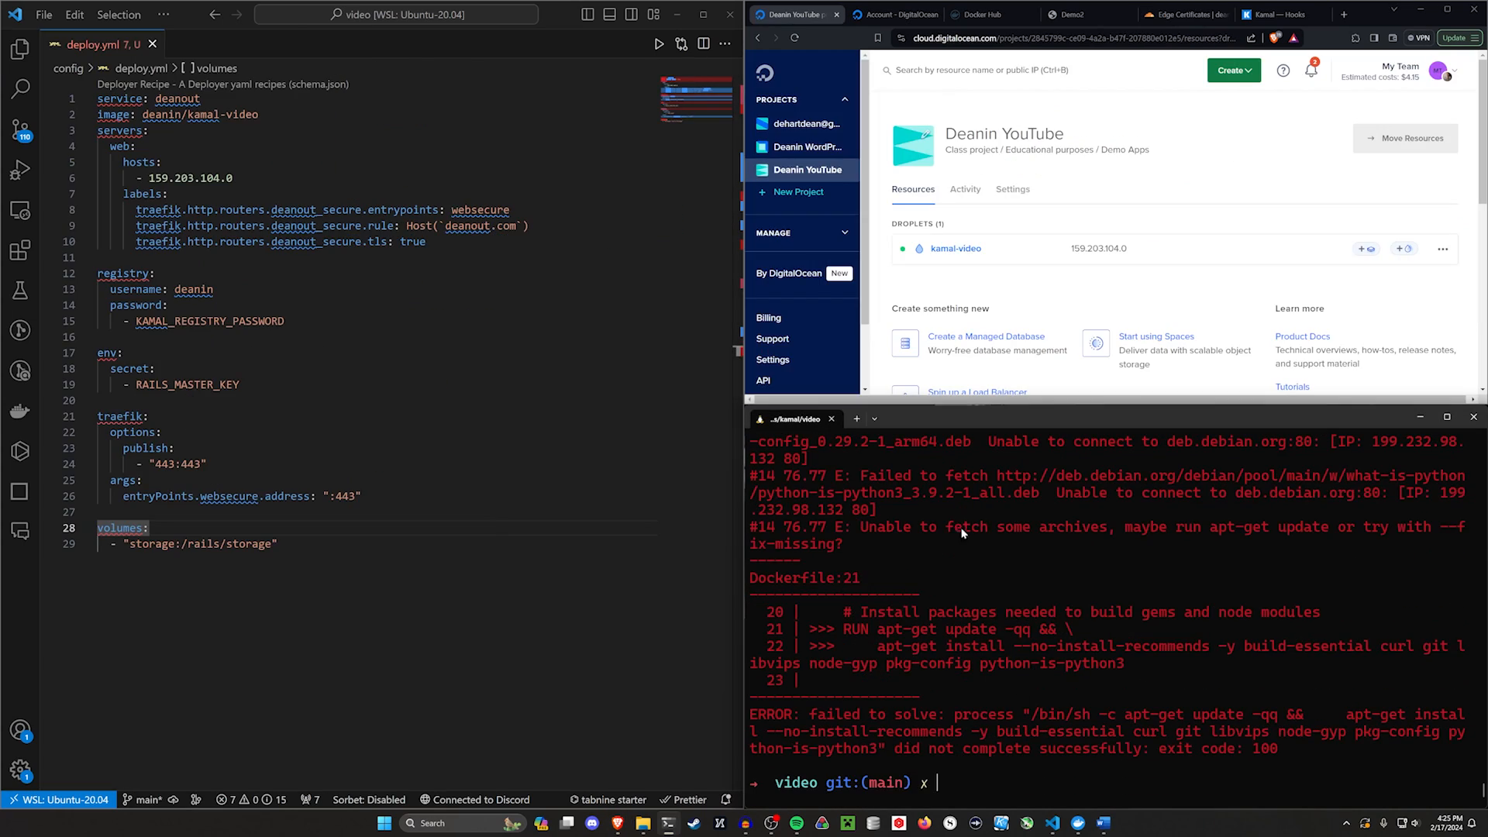
{"action": "mouse_move", "coordinate": [1240, 572]}
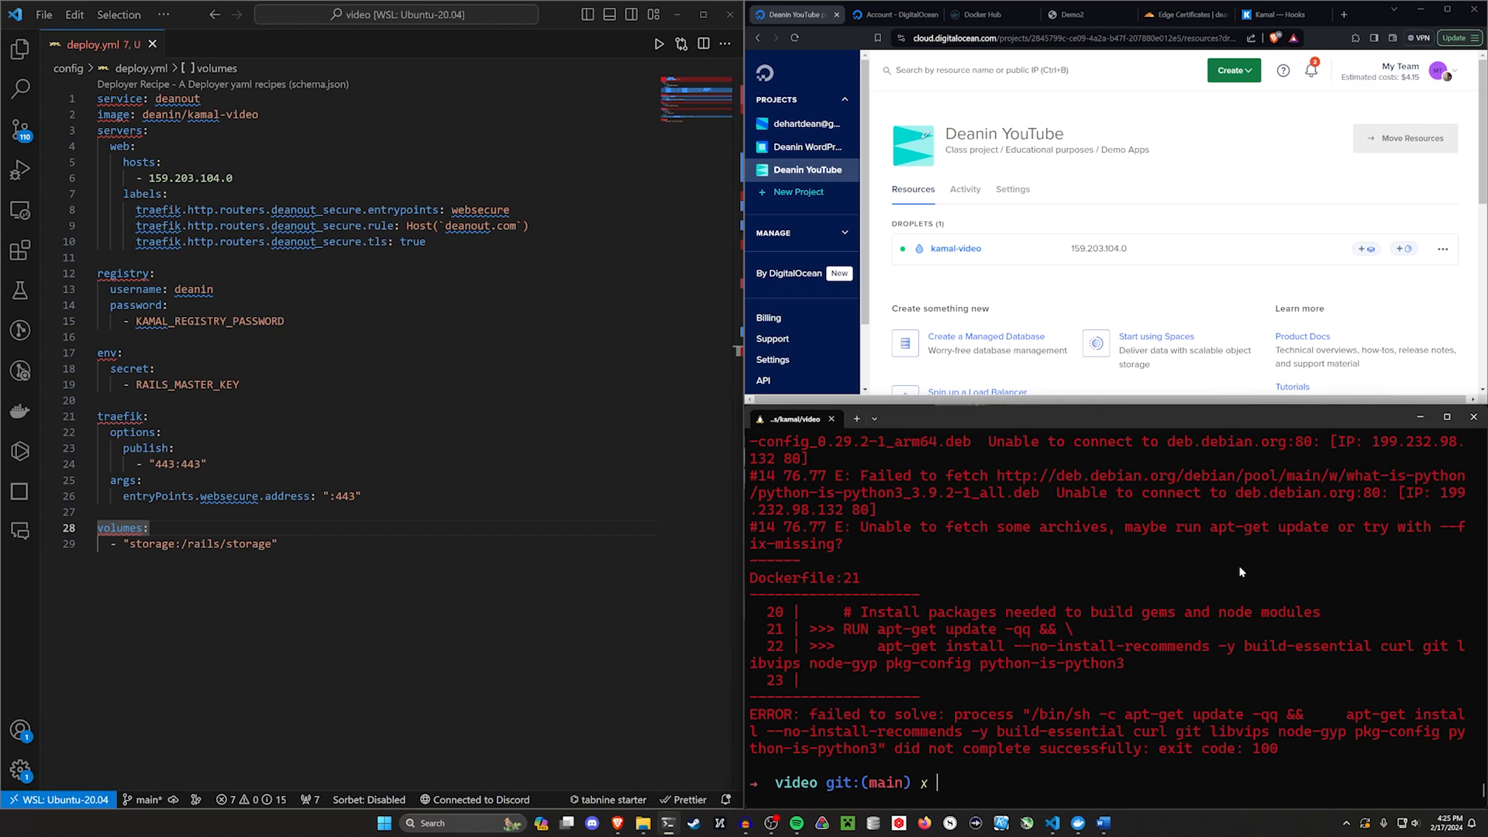
{"action": "type", "text": "ssh root"}
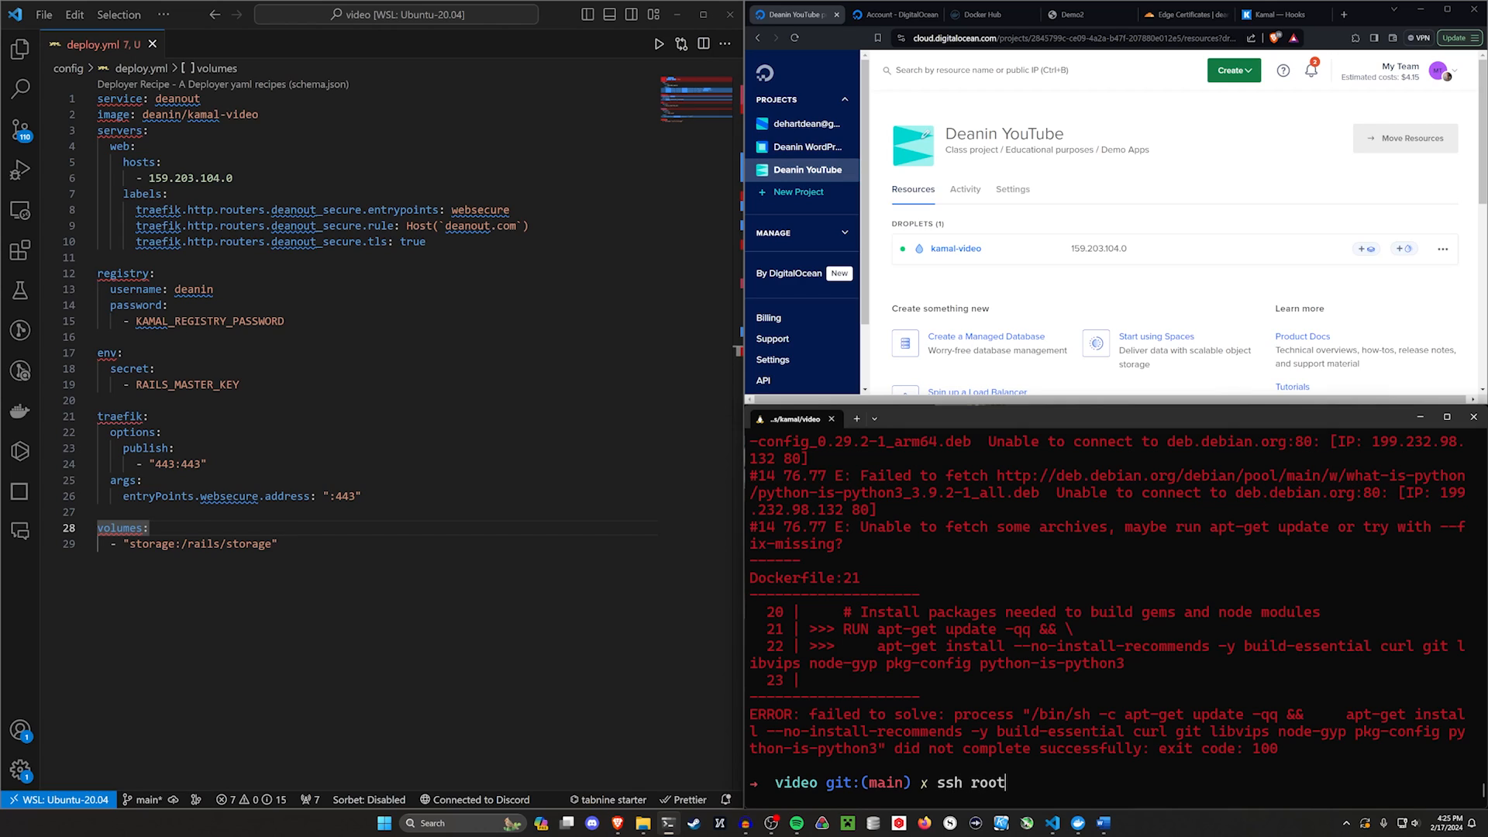
{"action": "type", "text": "@159.203.104.0"}
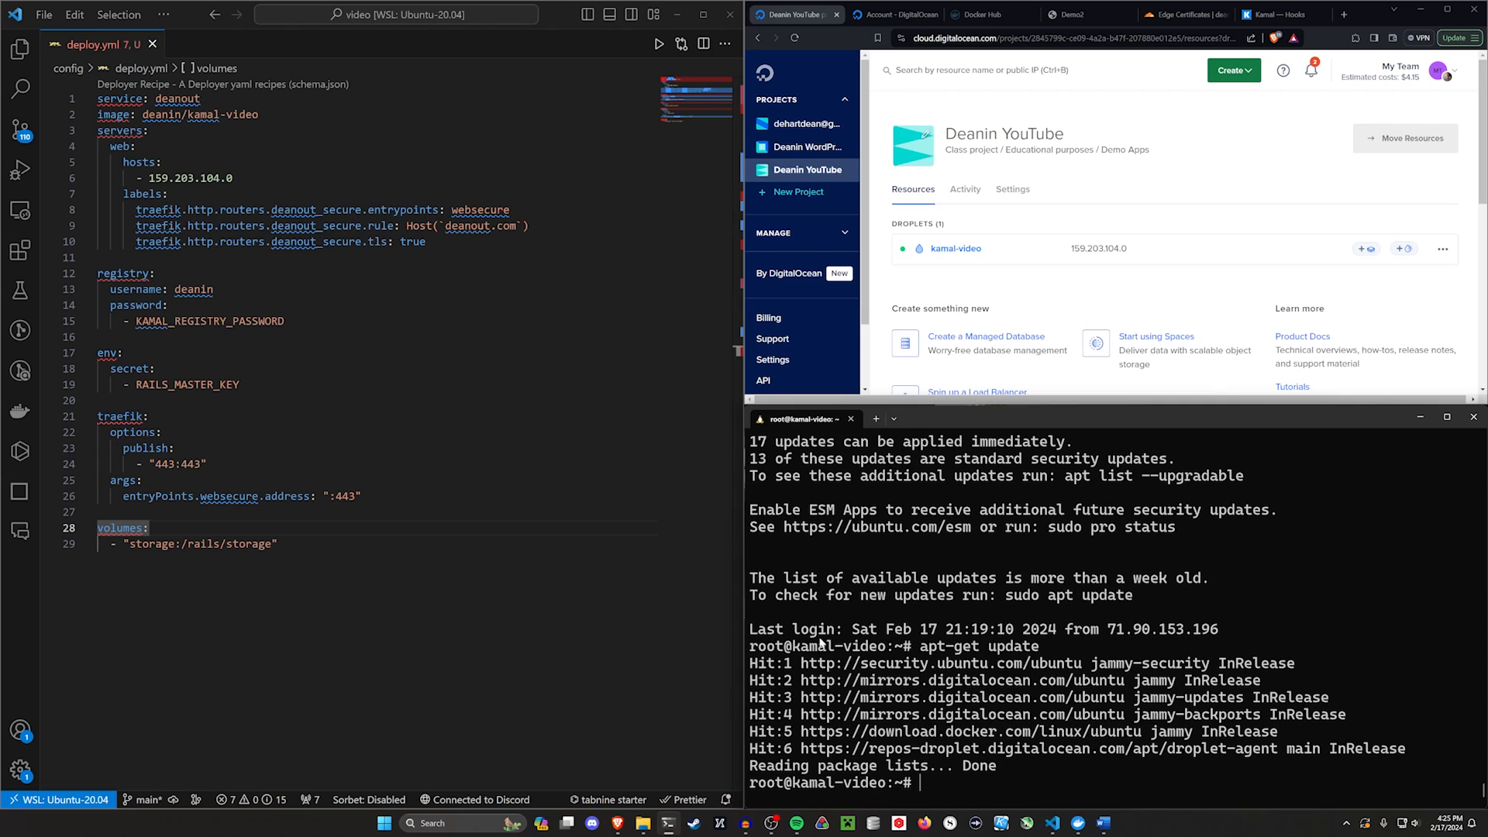
{"action": "mouse_move", "coordinate": [1329, 622]}
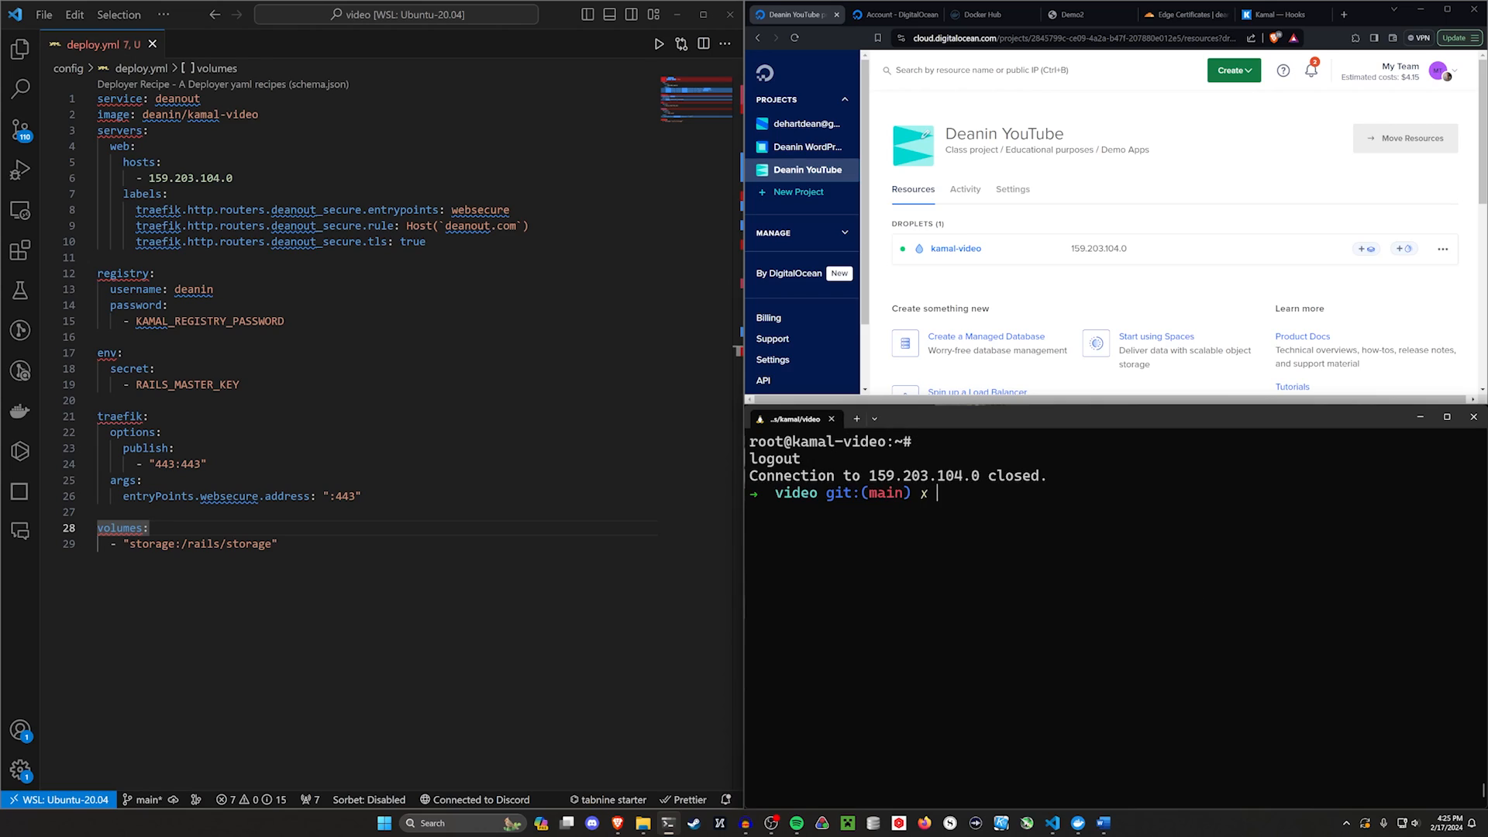
{"action": "type", "text": "ssh root@159.203.104.01"}
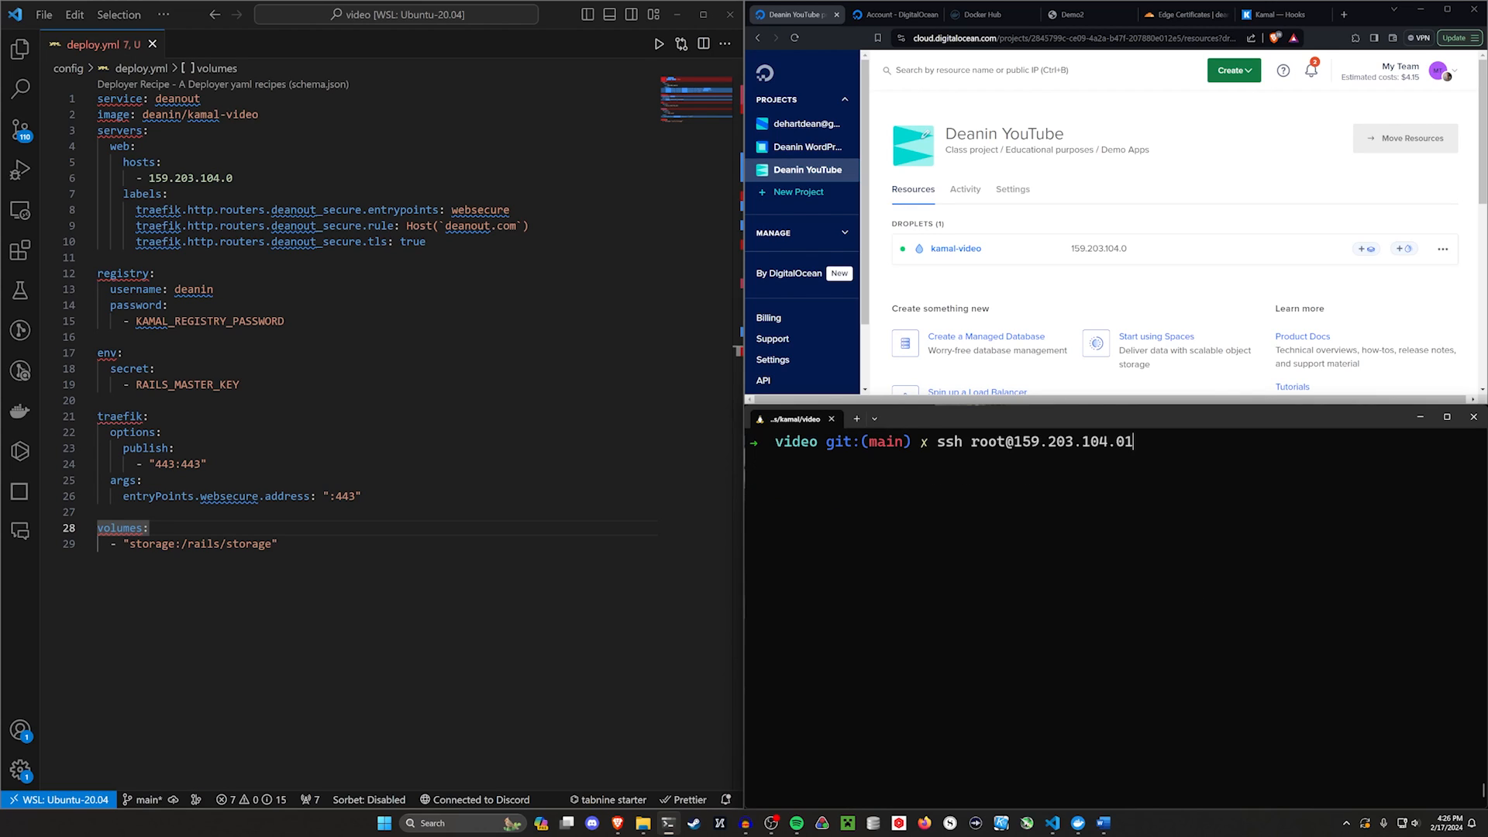
{"action": "type", "text": "kamal setup"}
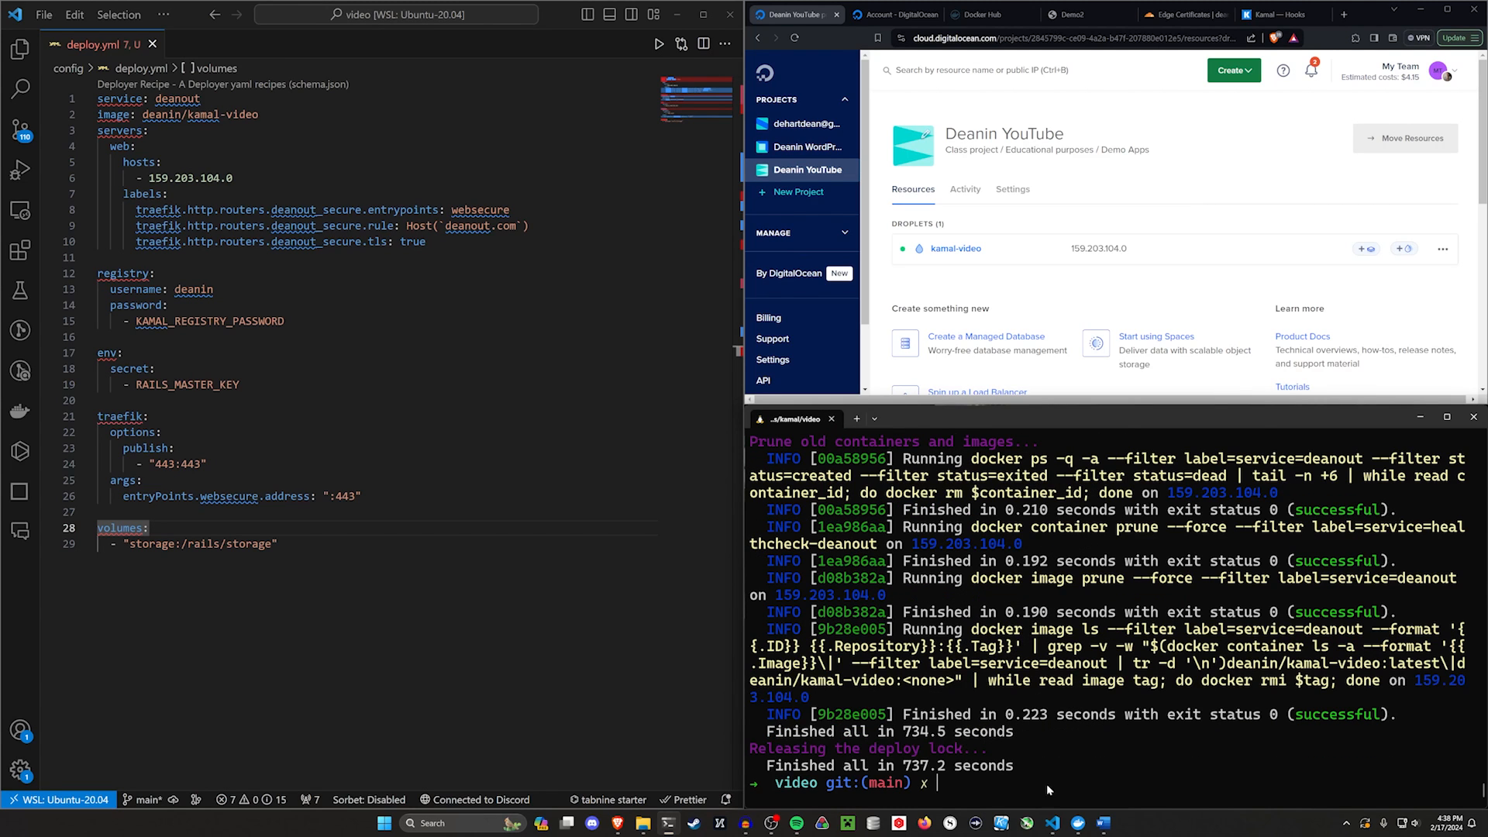
Step: Reload deanout.com/posts and open the posts index view from app/views/posts
{"action": "double_click", "coordinate": [923, 764]}
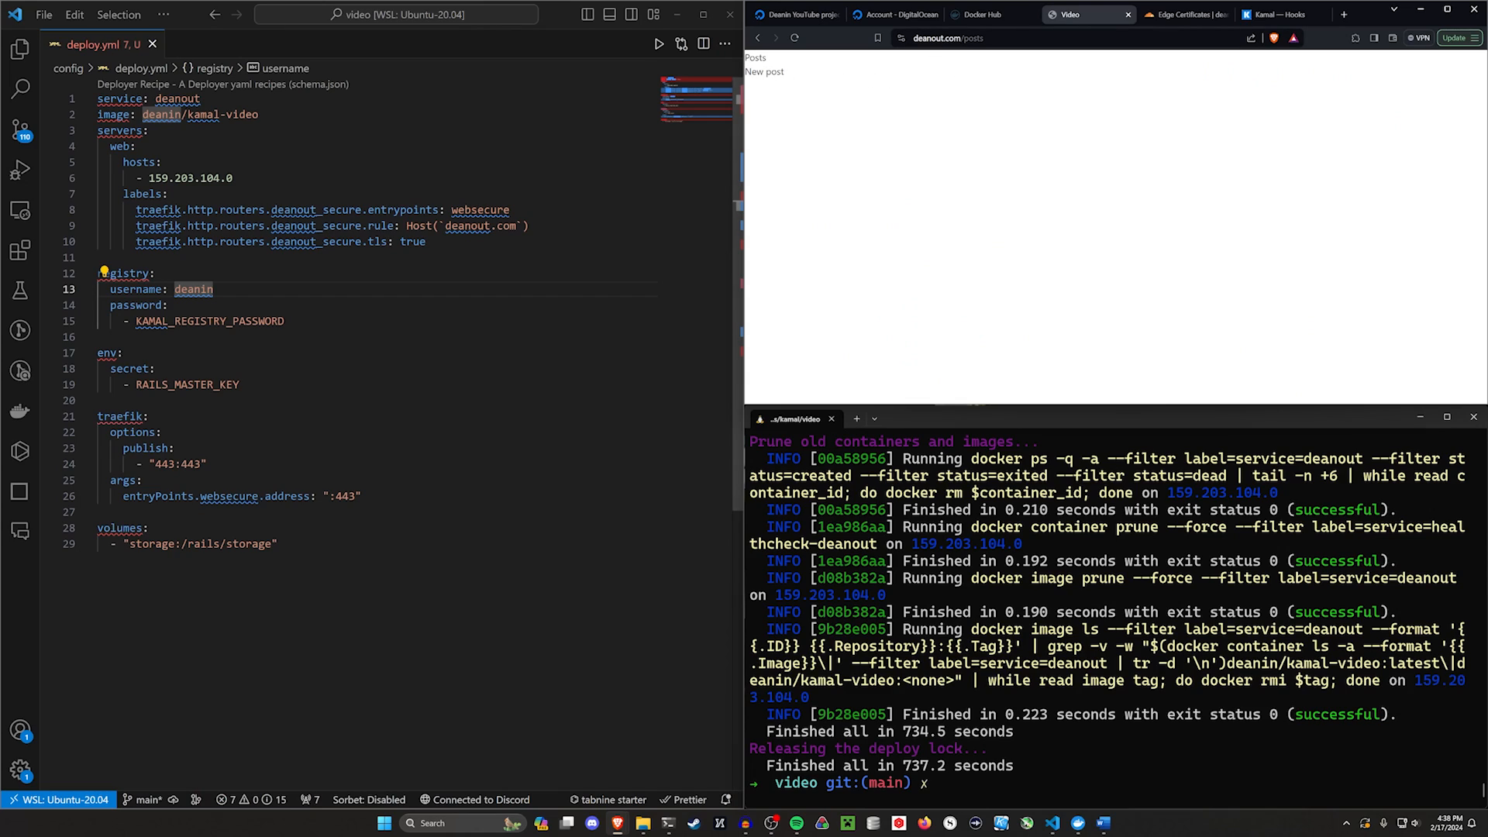
{"action": "mouse_move", "coordinate": [764, 73]}
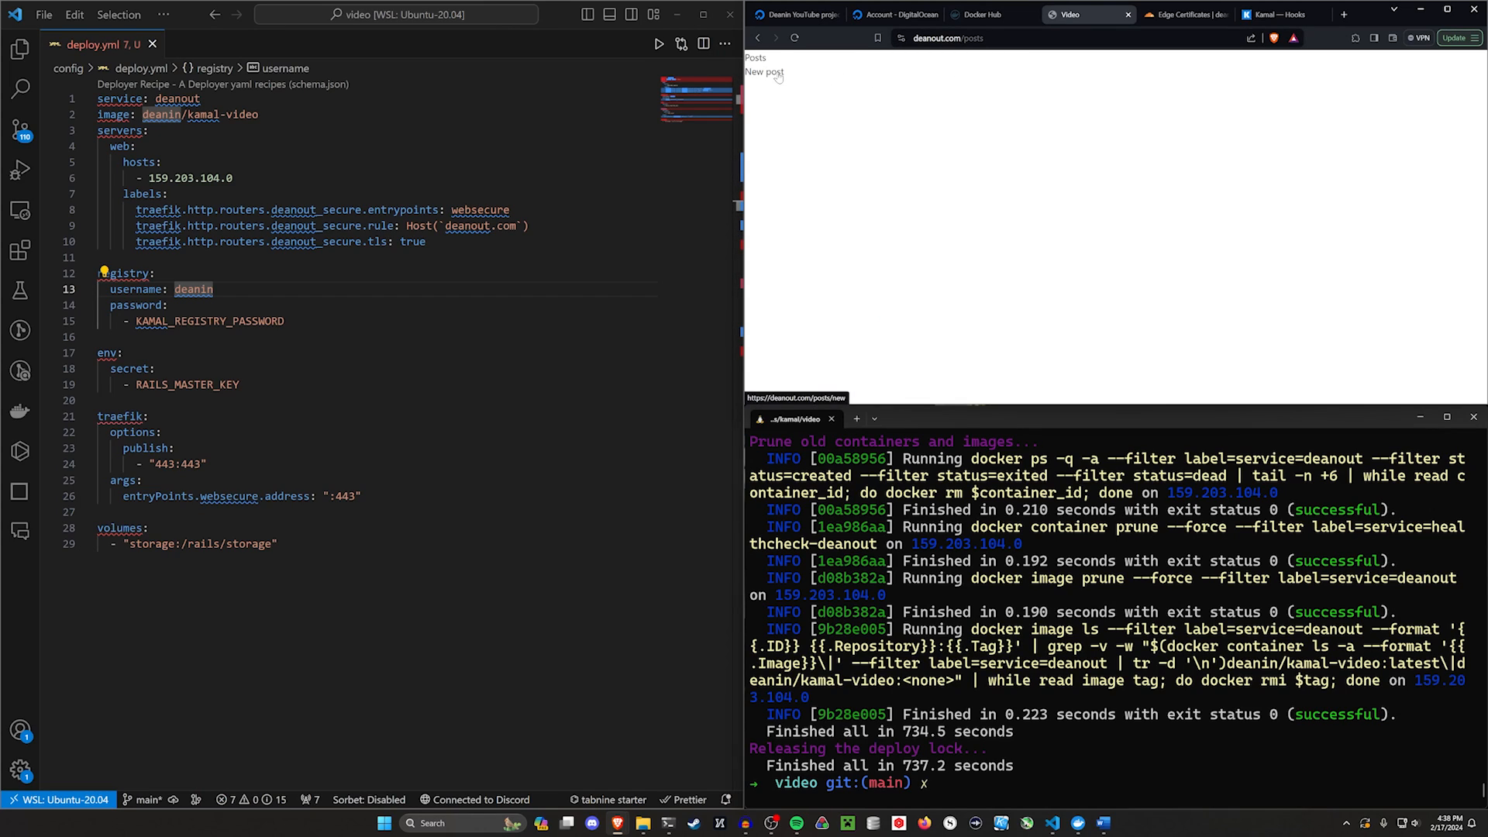
{"action": "left_click", "coordinate": [764, 72]}
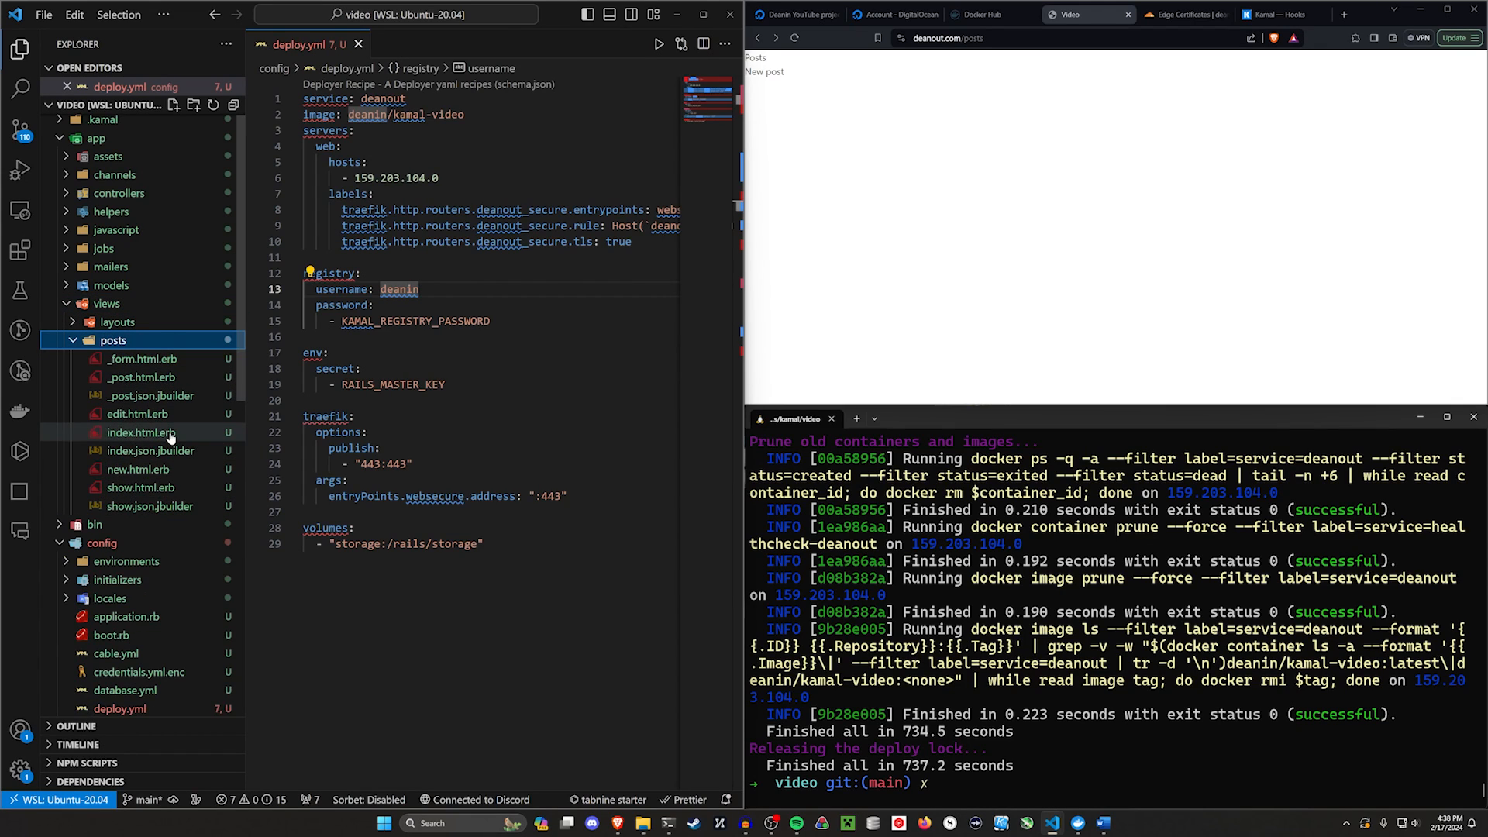
{"action": "left_click", "coordinate": [136, 432]}
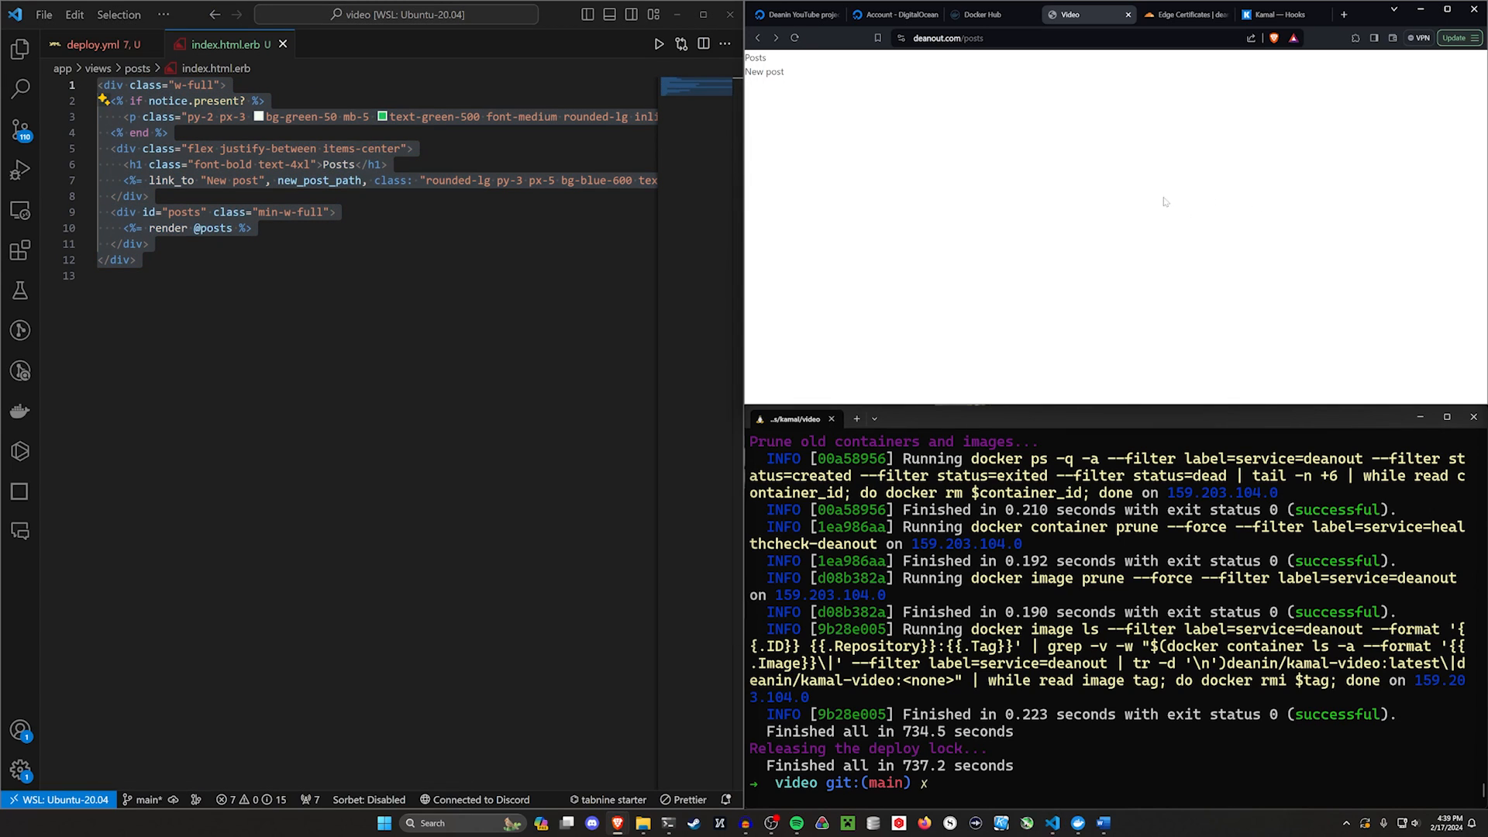
Step: Run kamal deploy to redeploy the Tailwind-styled posts index, then bring up the Dockerfile
{"action": "key", "text": "ctrl+a"}
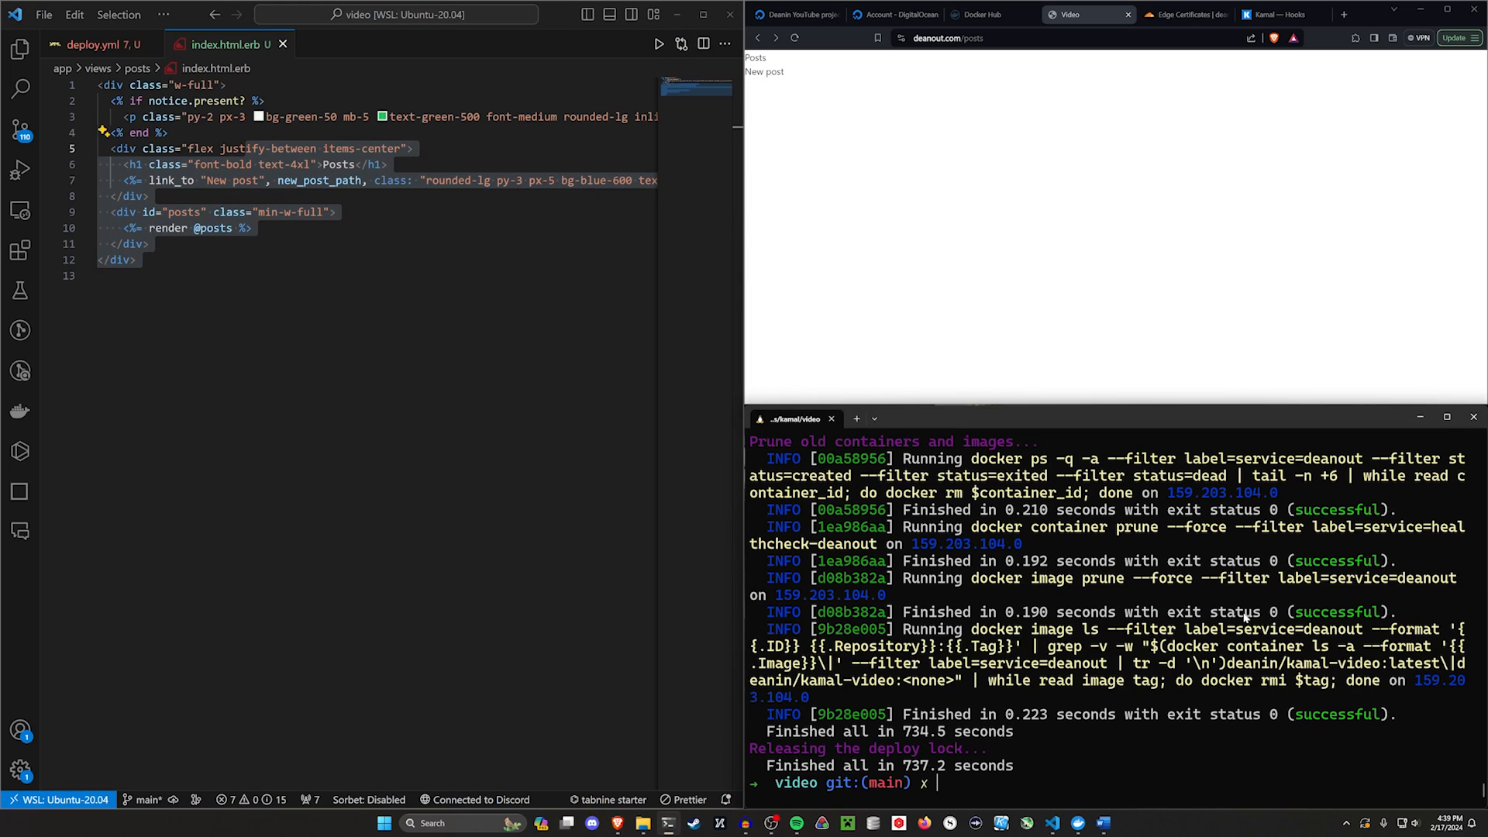
{"action": "type", "text": "kamal deploy"}
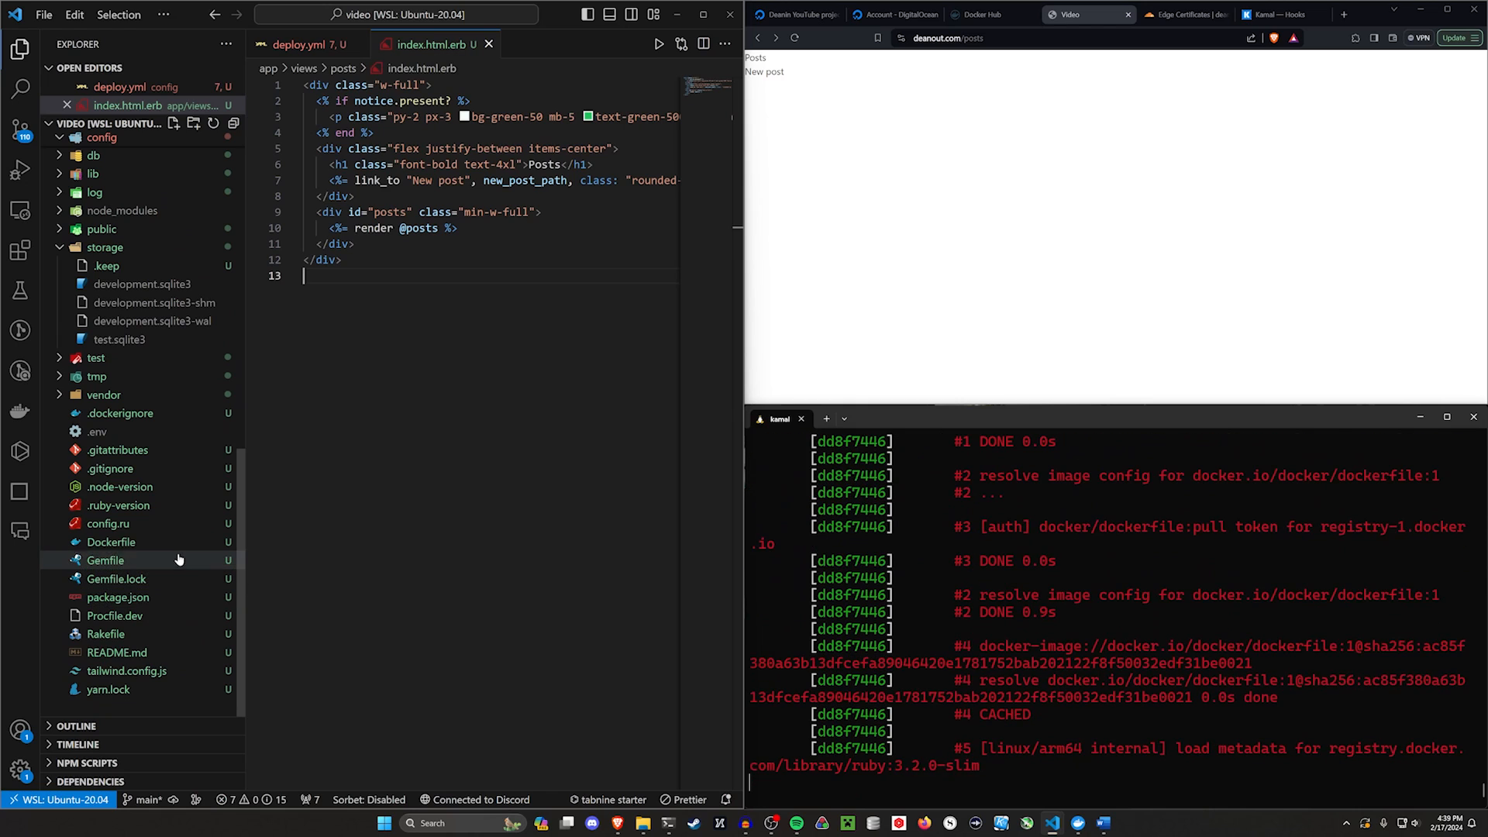
{"action": "left_click", "coordinate": [112, 542]}
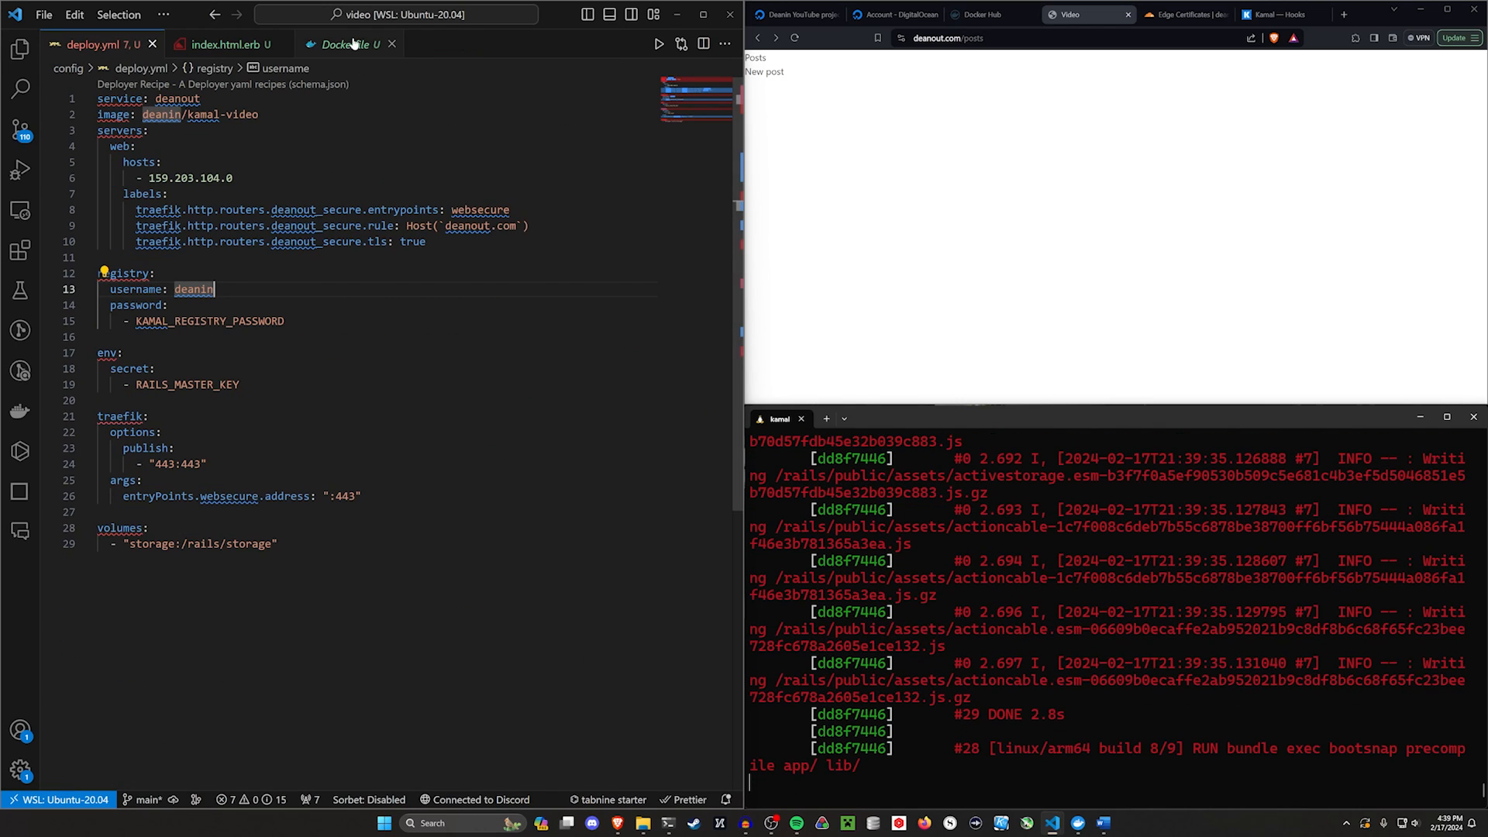
{"action": "left_click", "coordinate": [344, 43]}
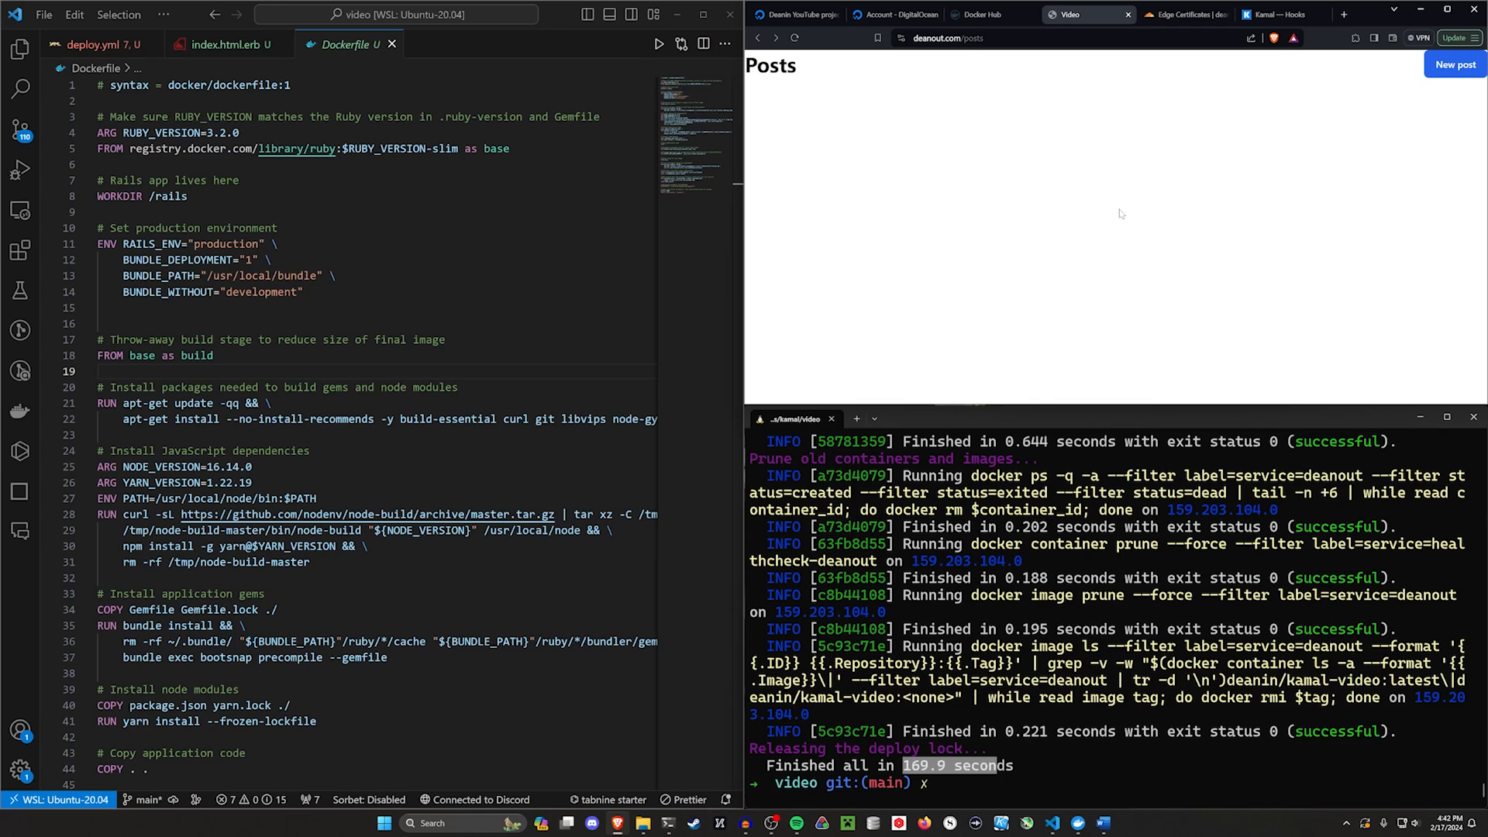
Step: Create a post titled Test with body Case on deanout.com and return to the posts list
{"action": "left_click", "coordinate": [1455, 64]}
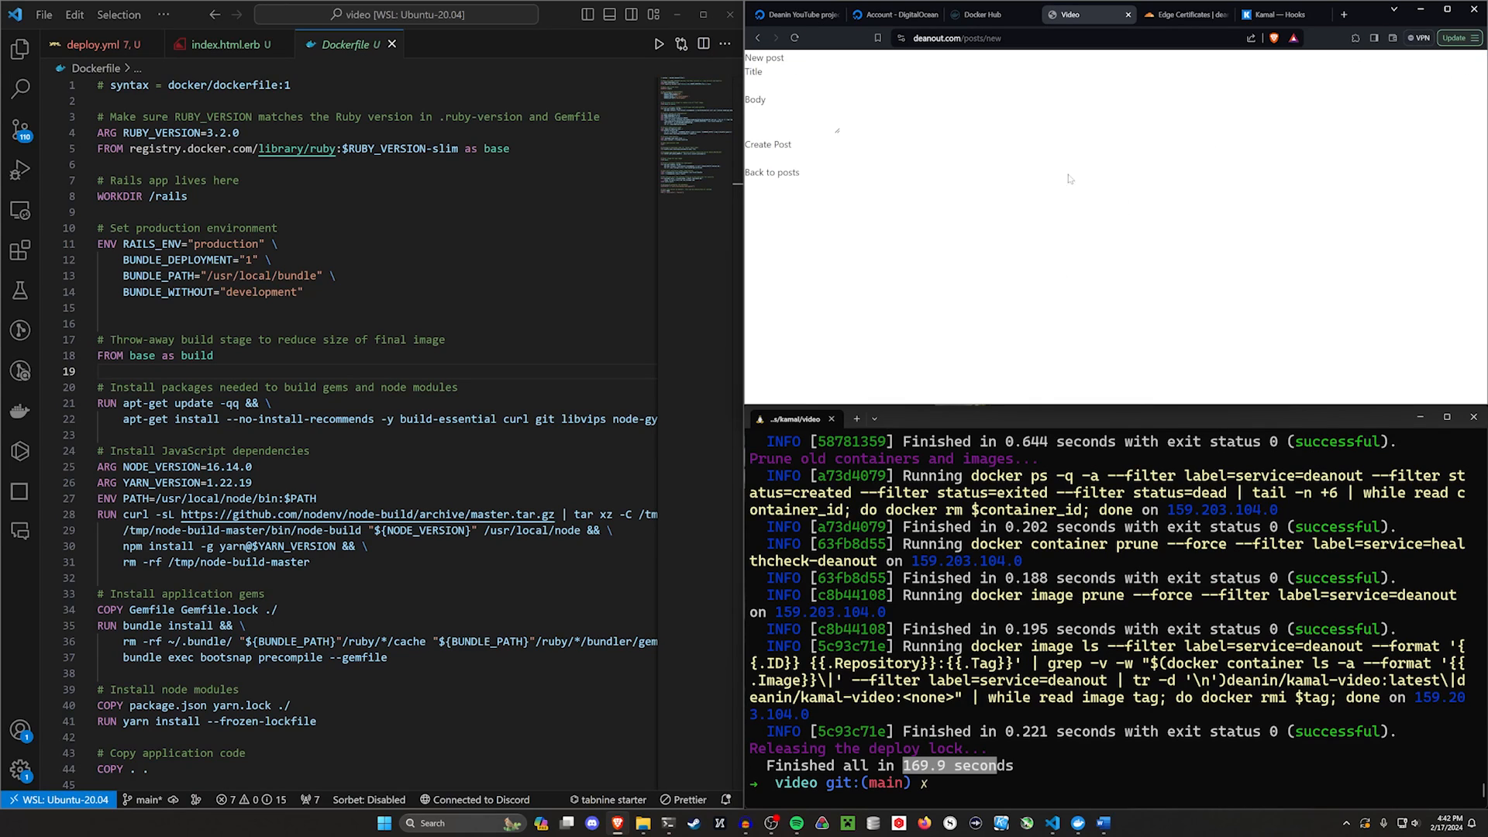
{"action": "left_click", "coordinate": [772, 172]}
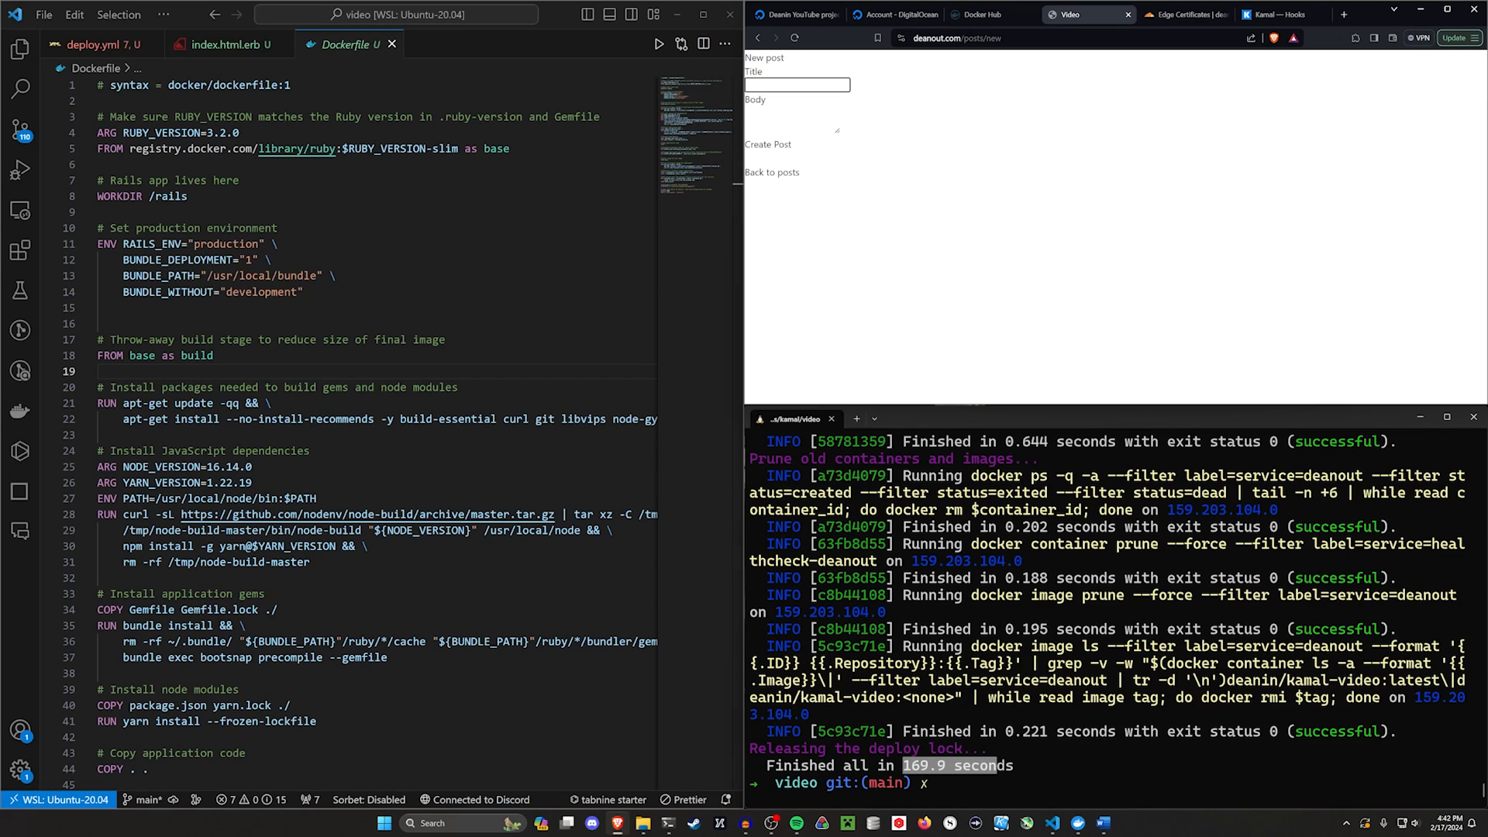
{"action": "left_click", "coordinate": [767, 144]}
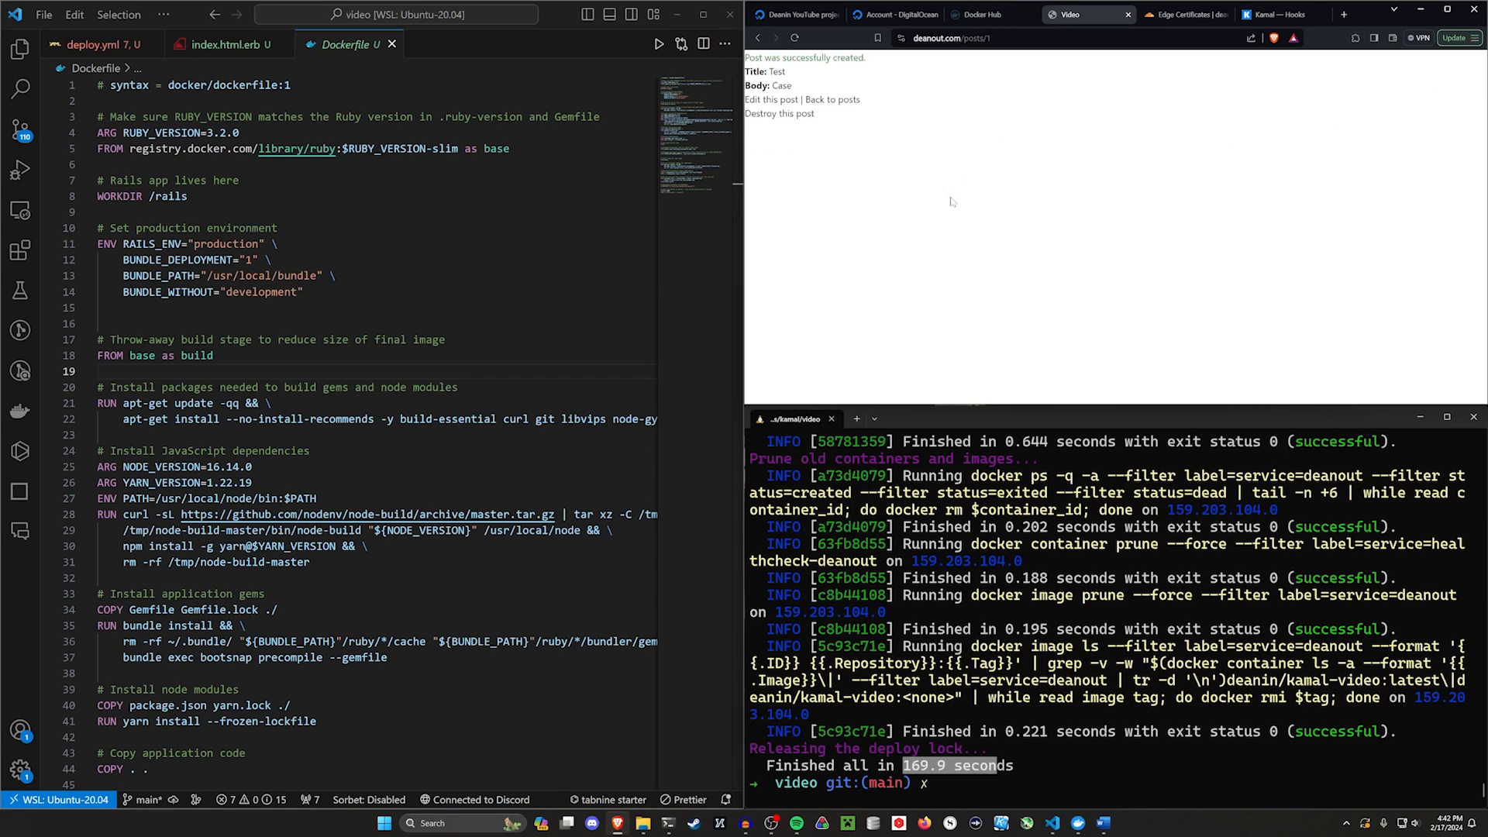
{"action": "left_click", "coordinate": [842, 99]}
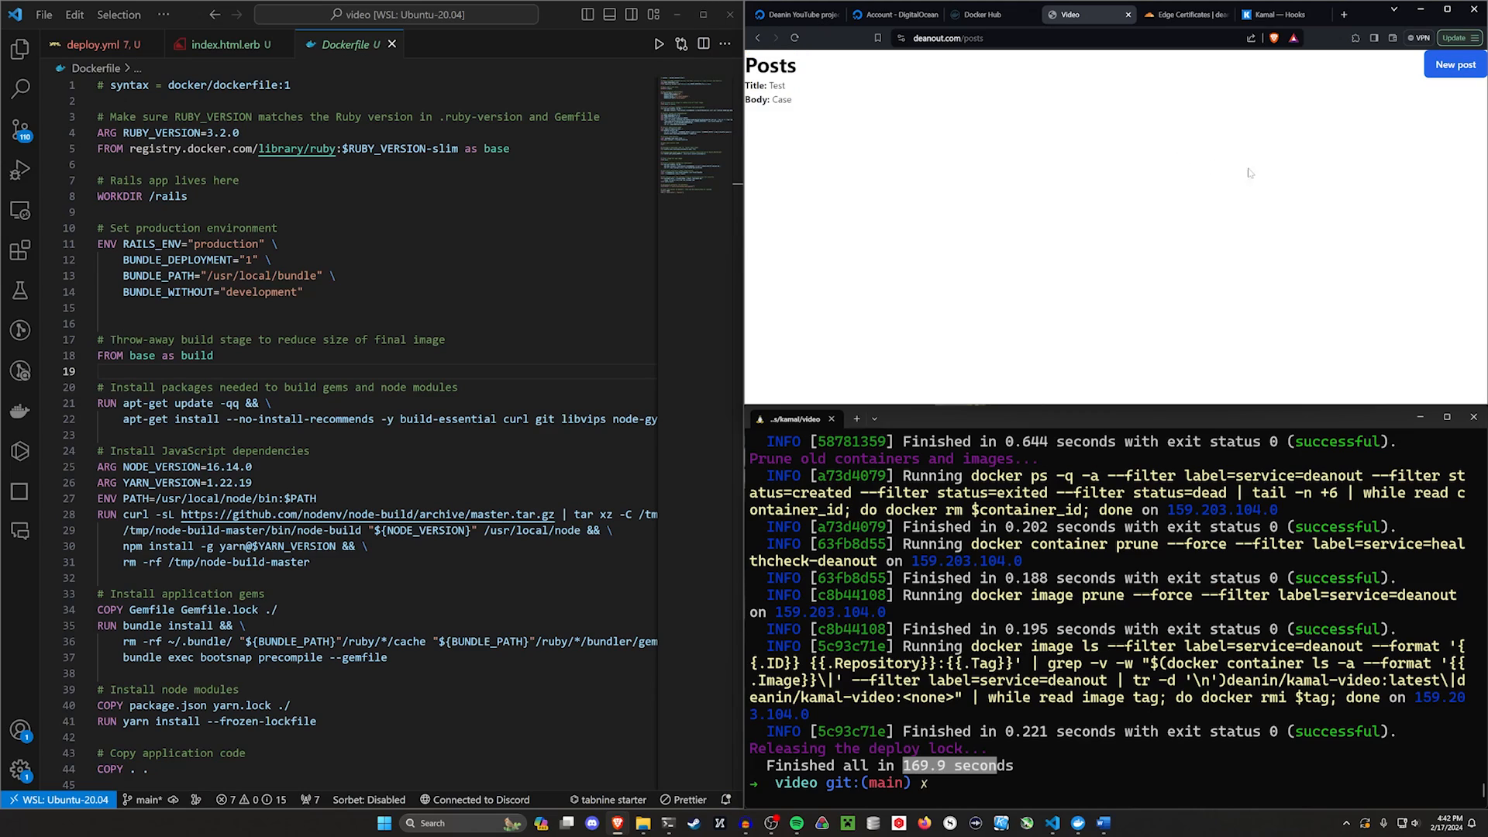
Step: Select the deanout.com site address in the browser and return focus to Visual Studio Code
{"action": "left_click", "coordinate": [948, 37]}
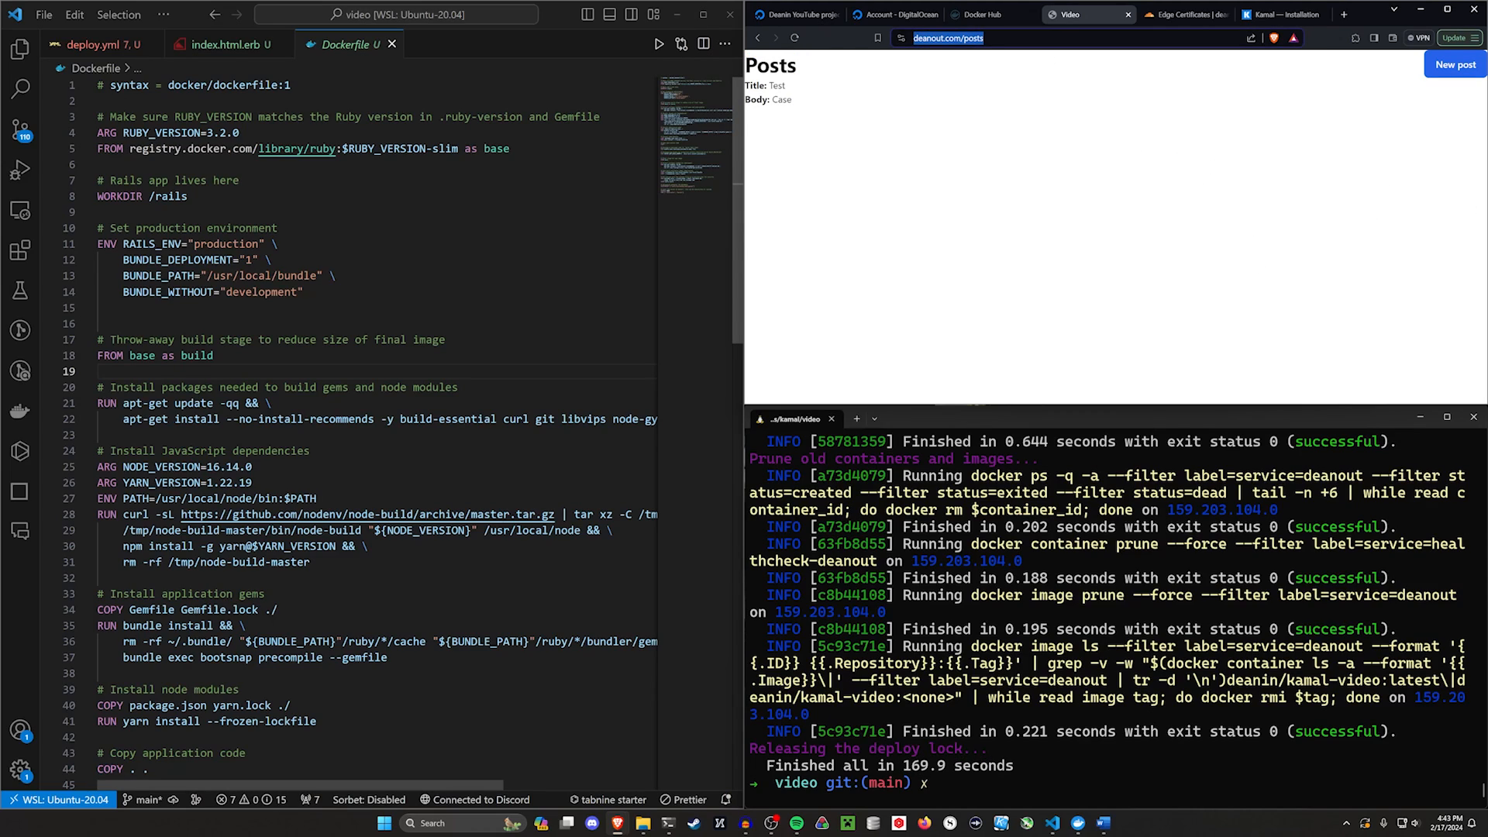
{"action": "left_click", "coordinate": [949, 38]}
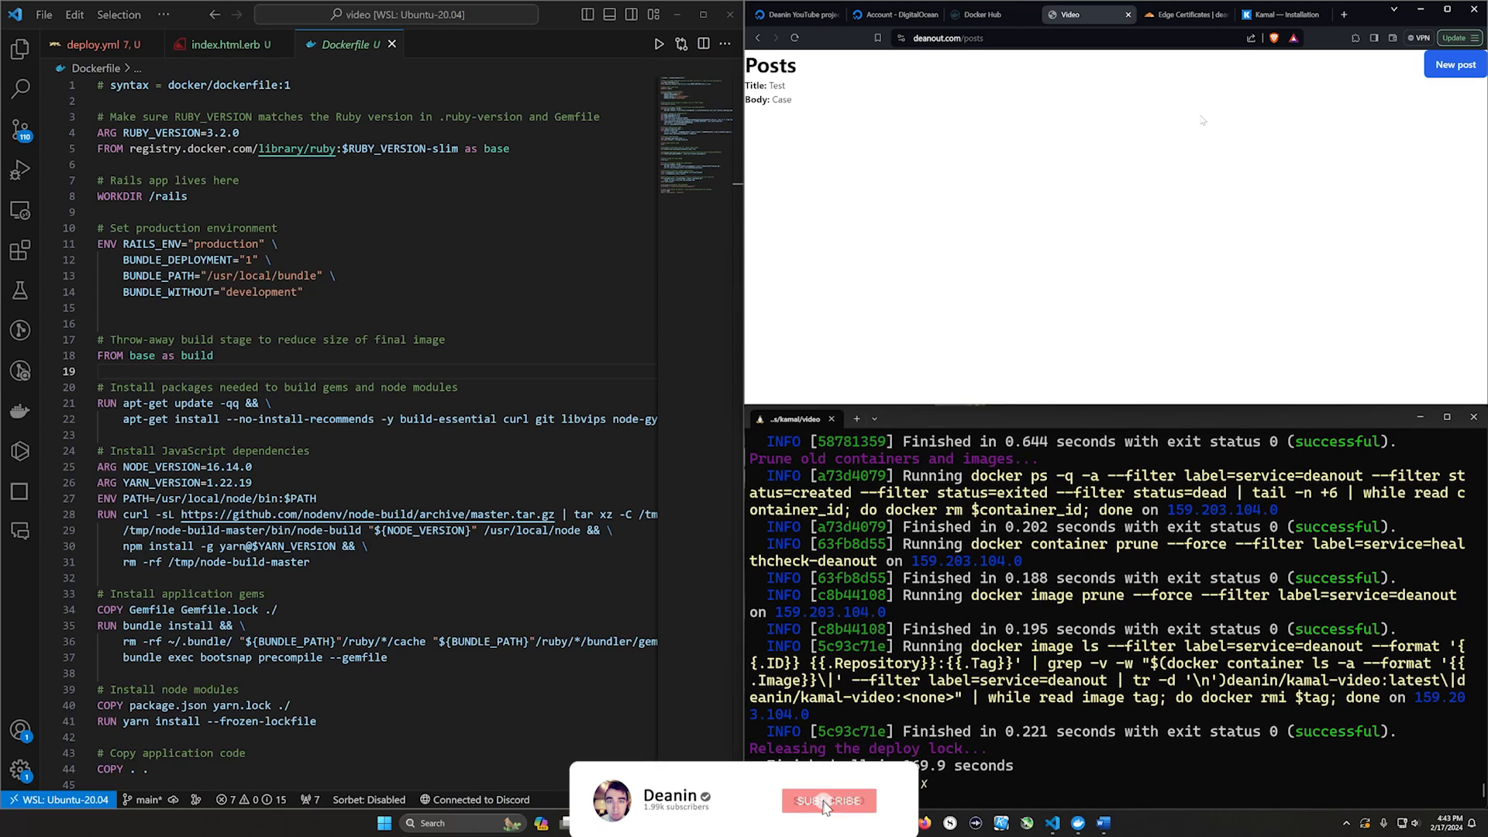
{"action": "left_click", "coordinate": [828, 800]}
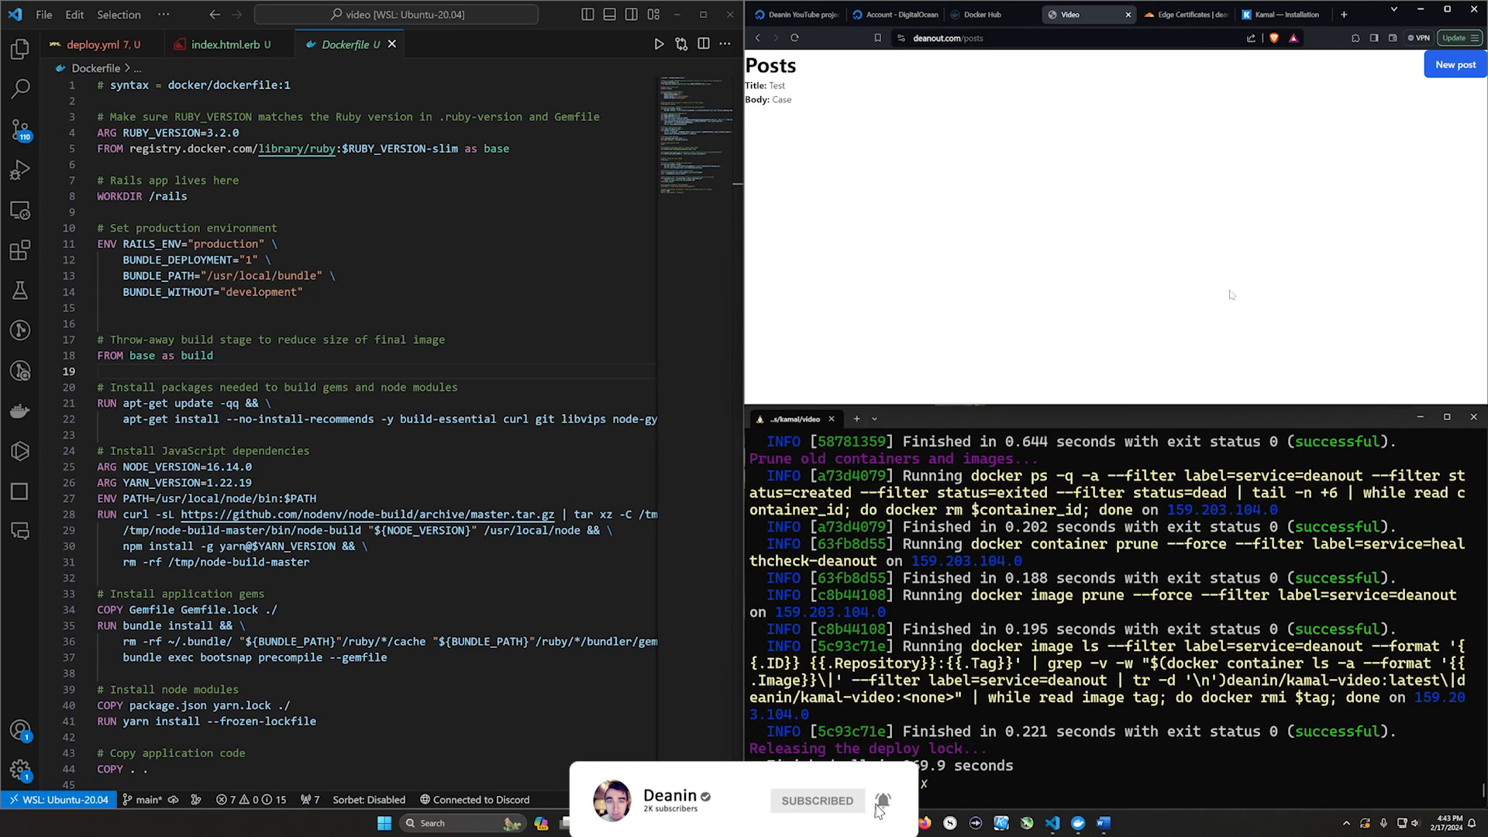